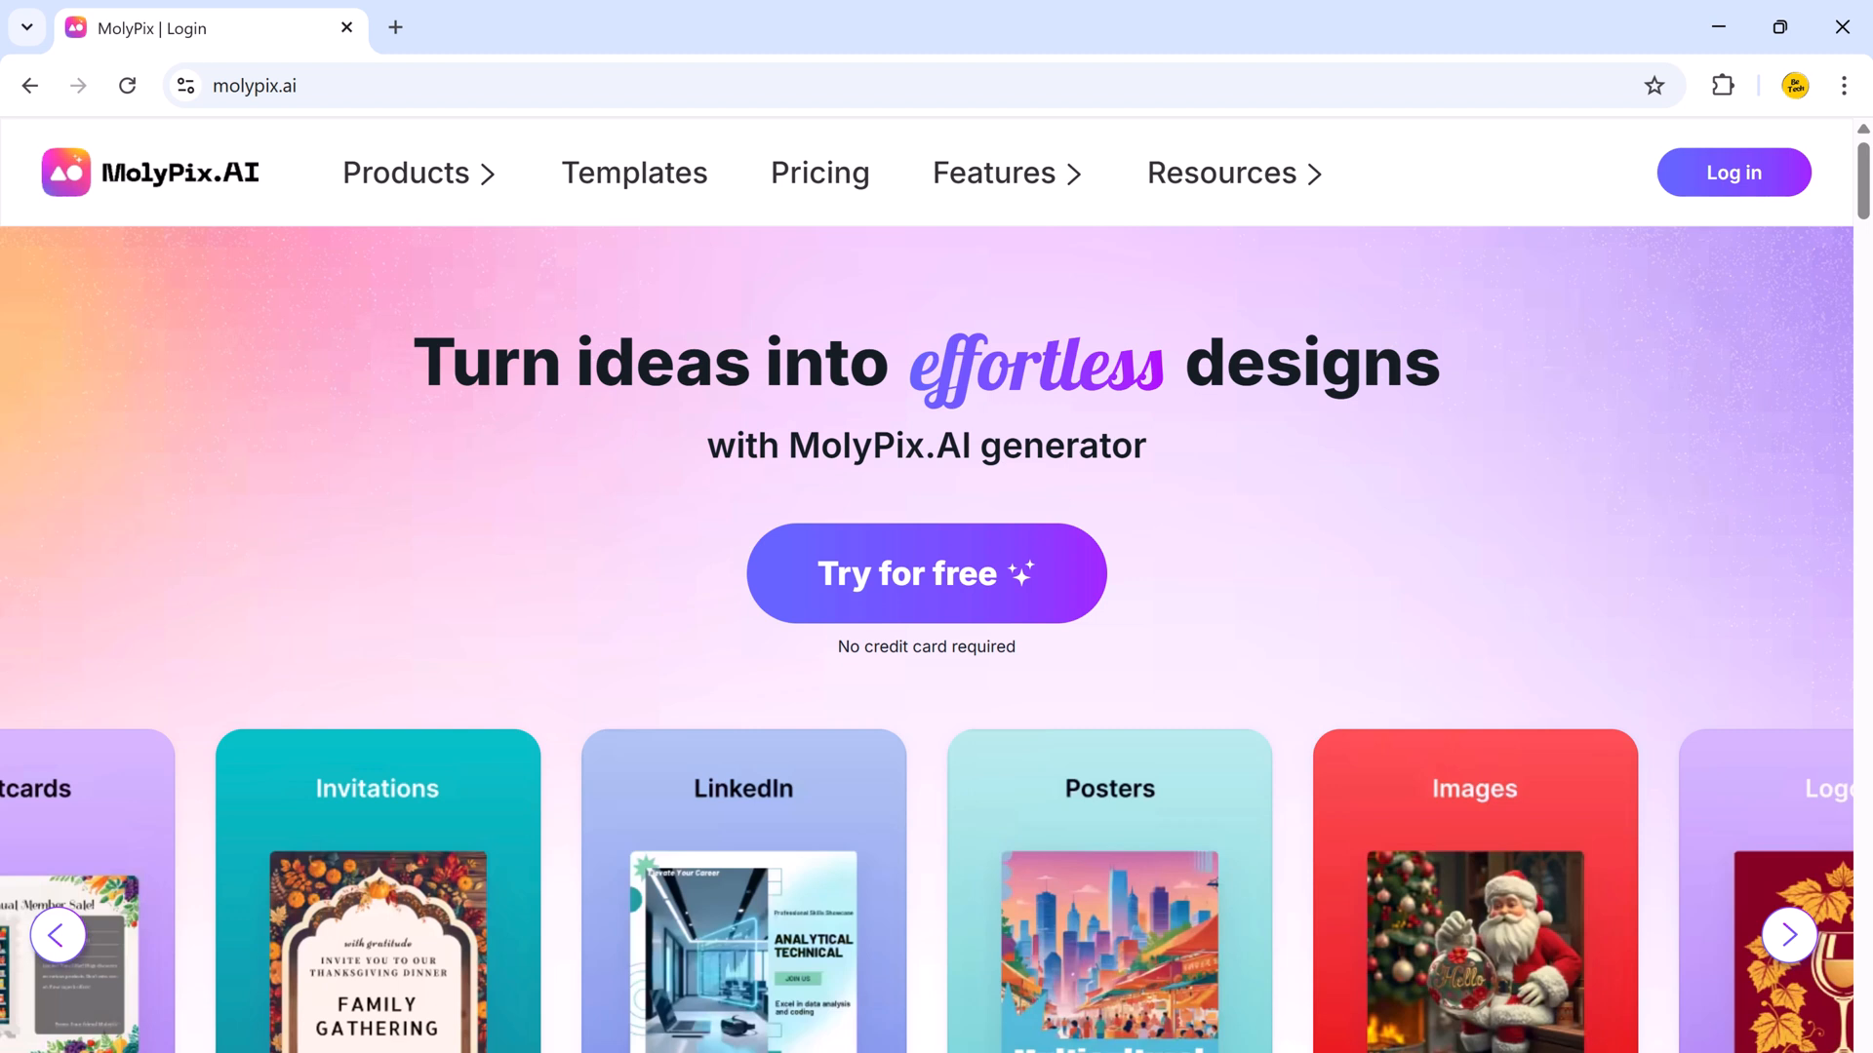
Browse the landing page's LinkedIn and postcard template examples.
scroll("down", 3)
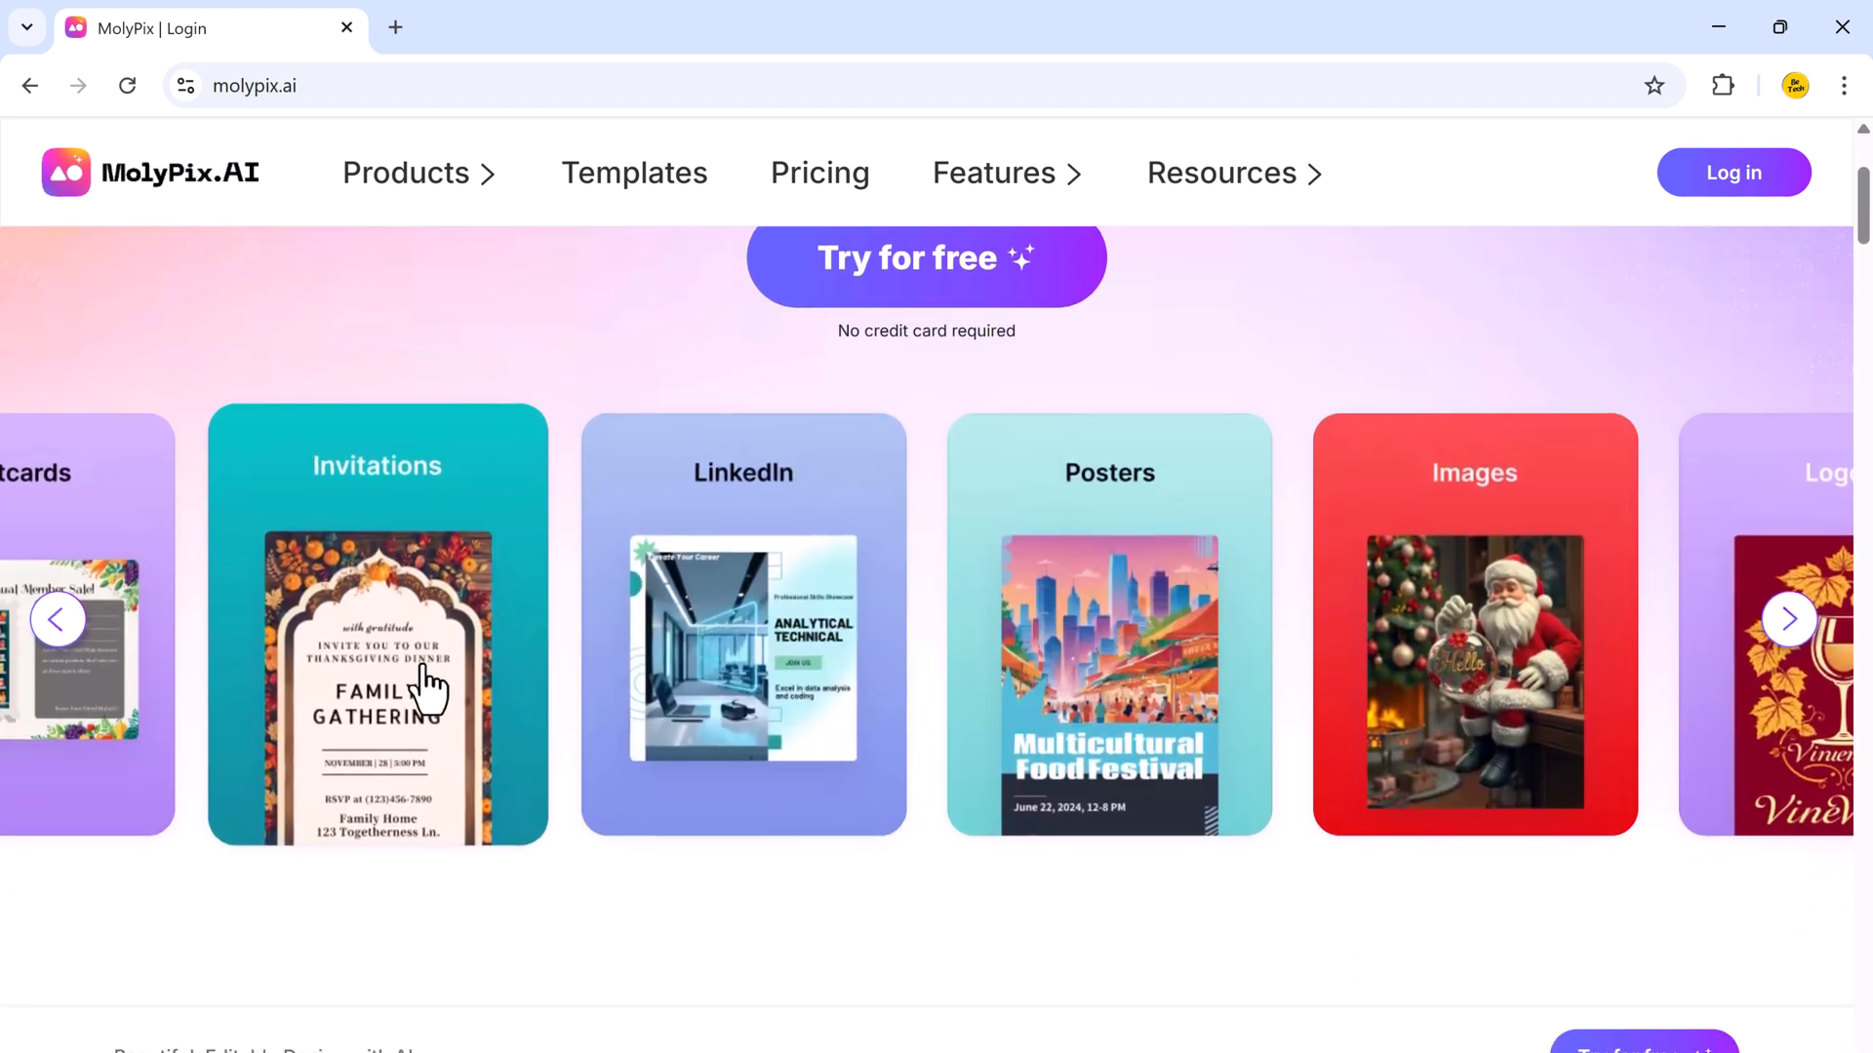
left_click(58, 618)
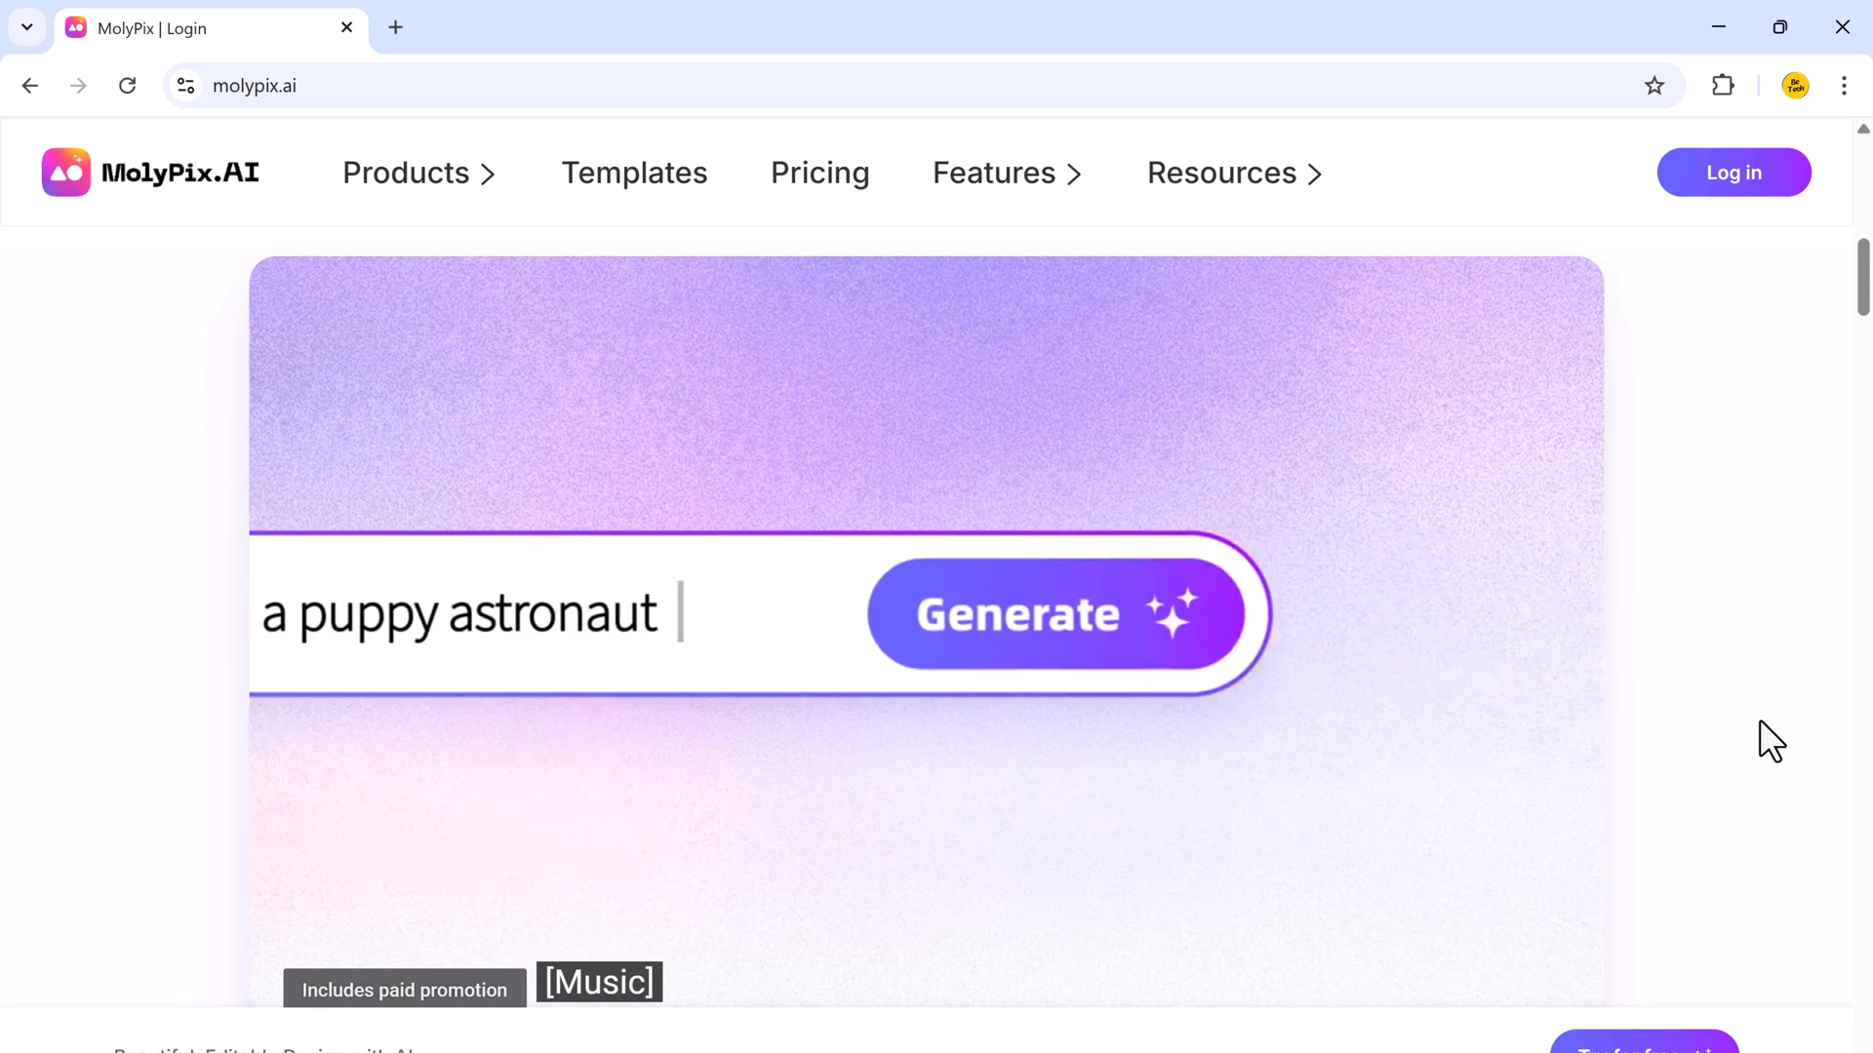
left_click(1060, 615)
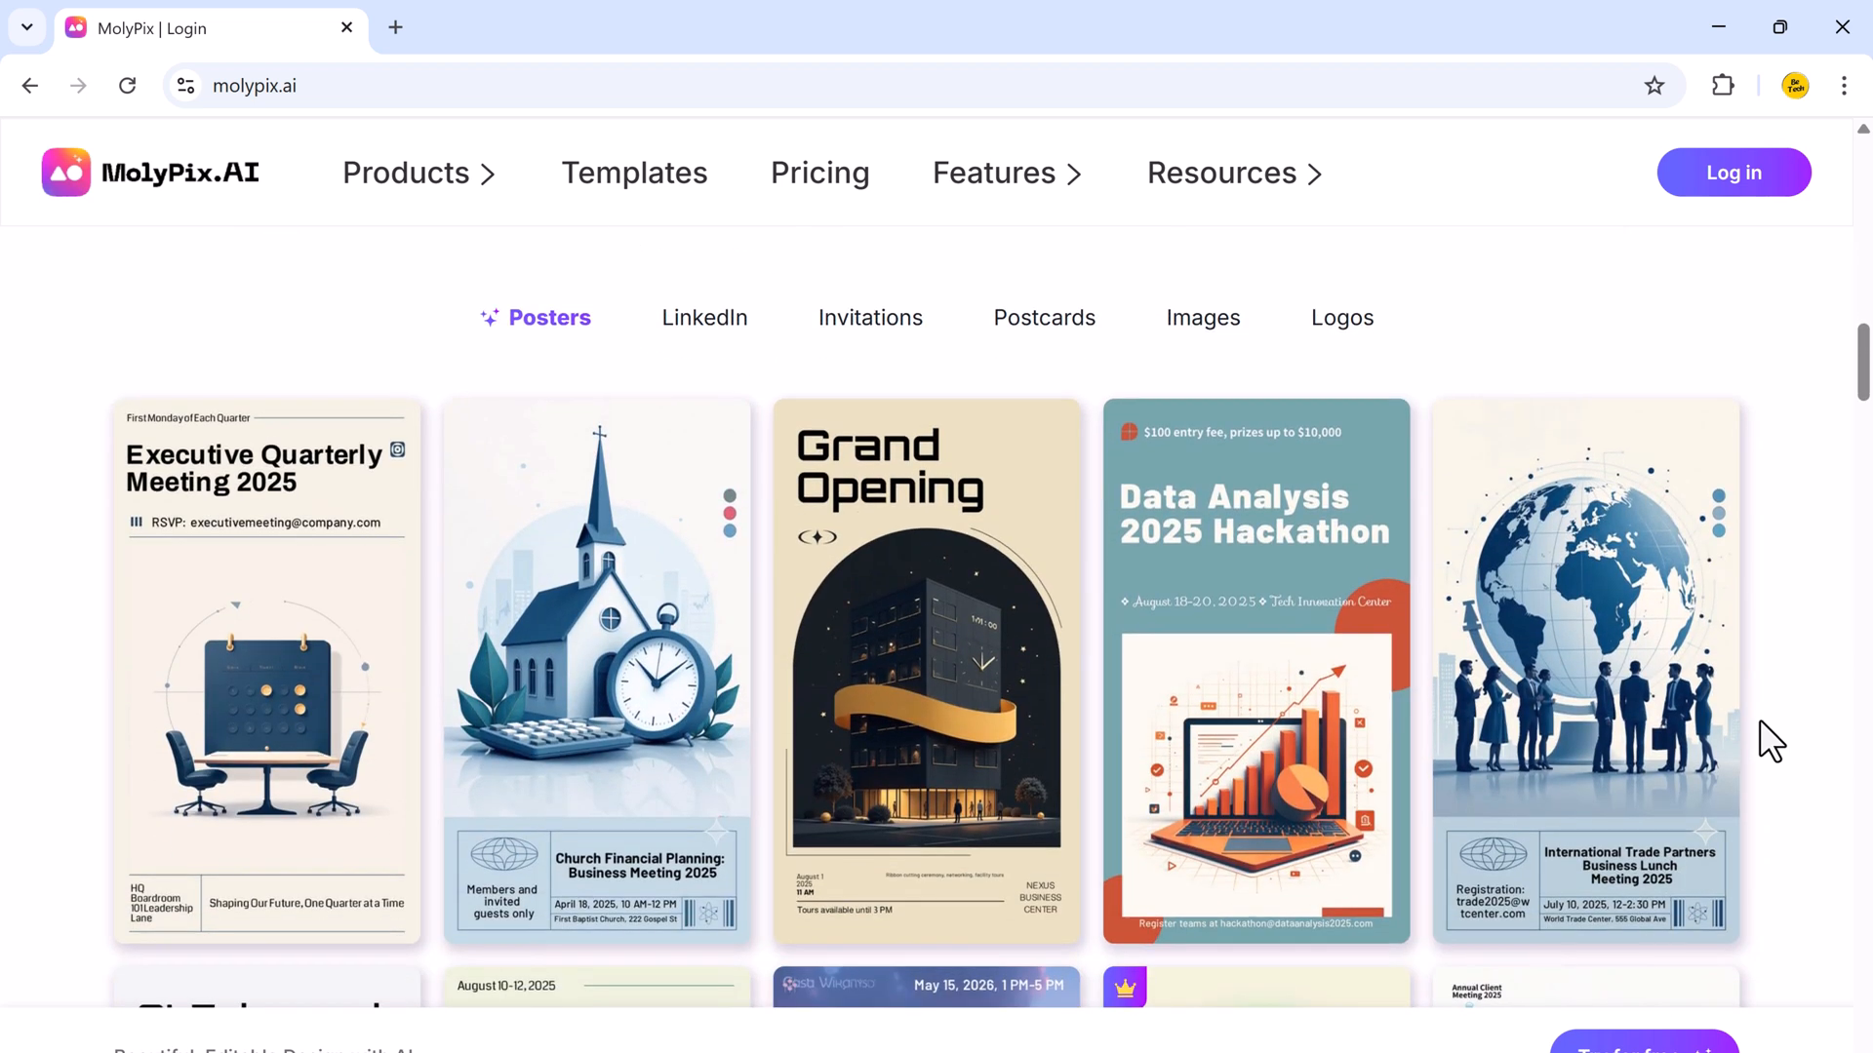
left_click(705, 318)
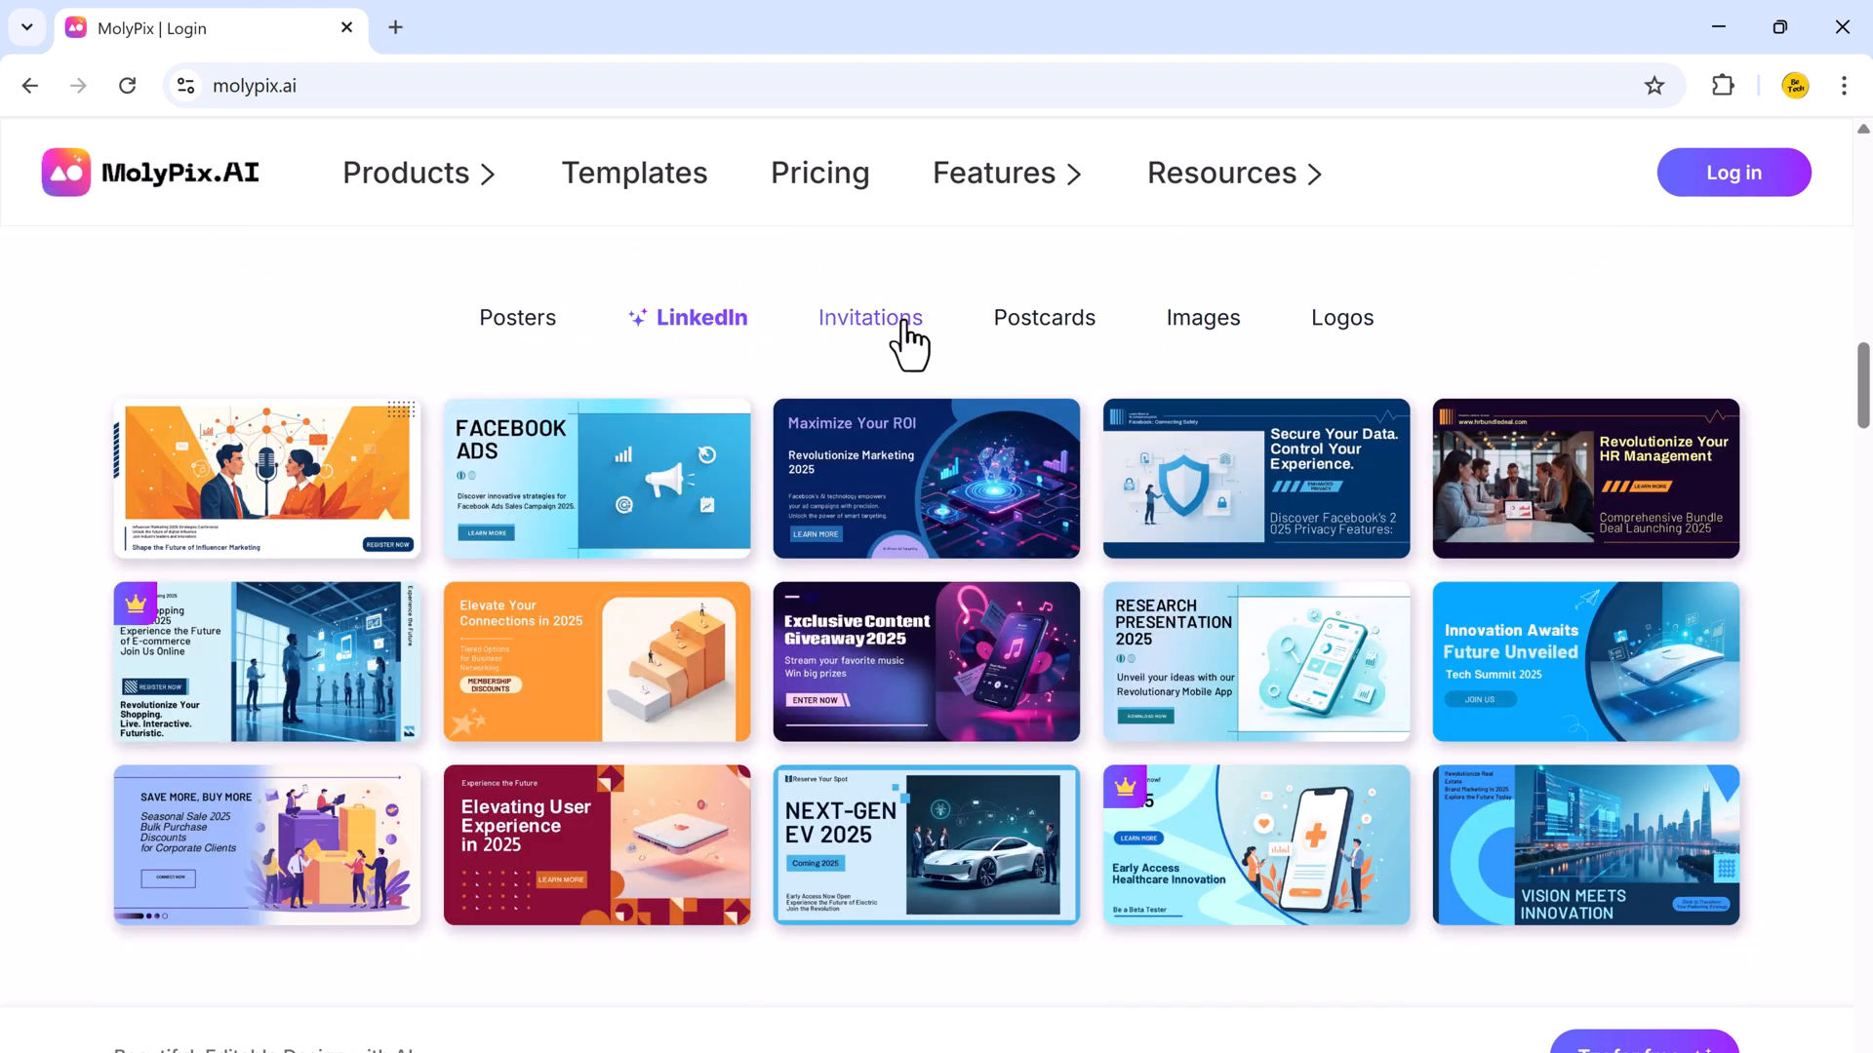
left_click(1043, 318)
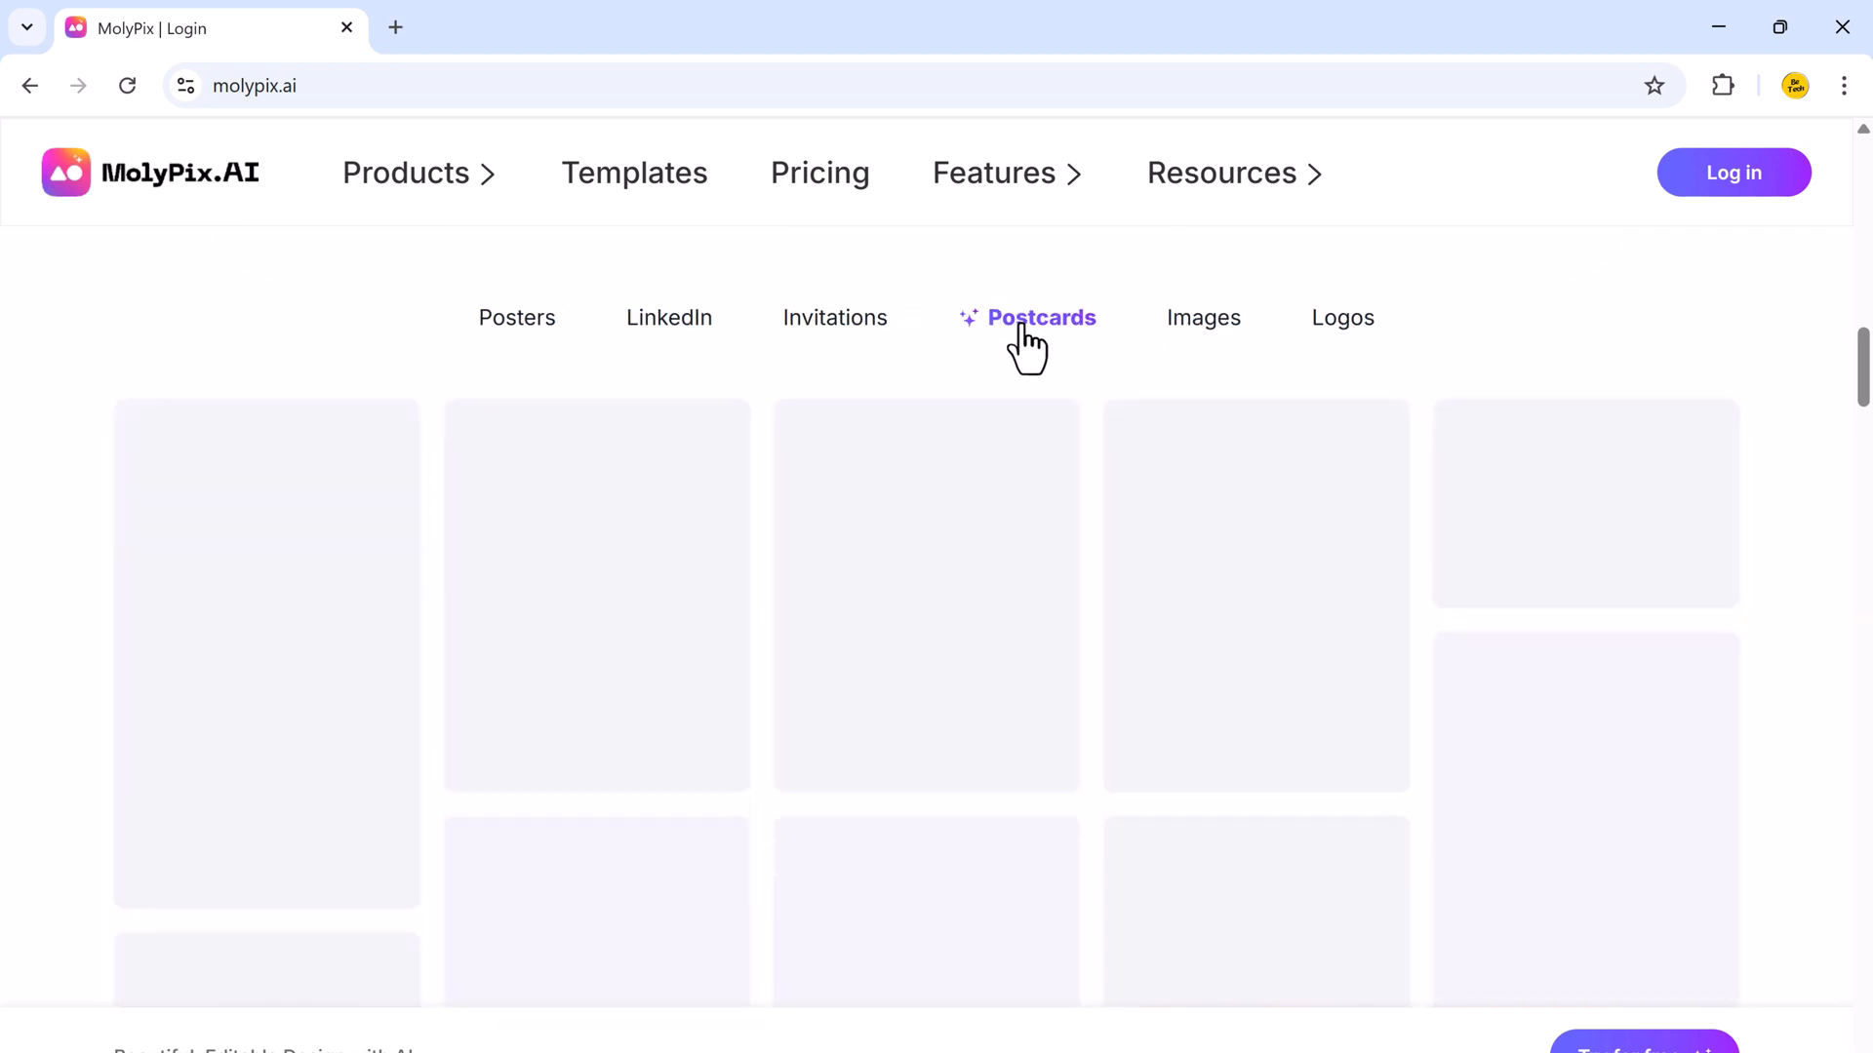
scroll("down", 3)
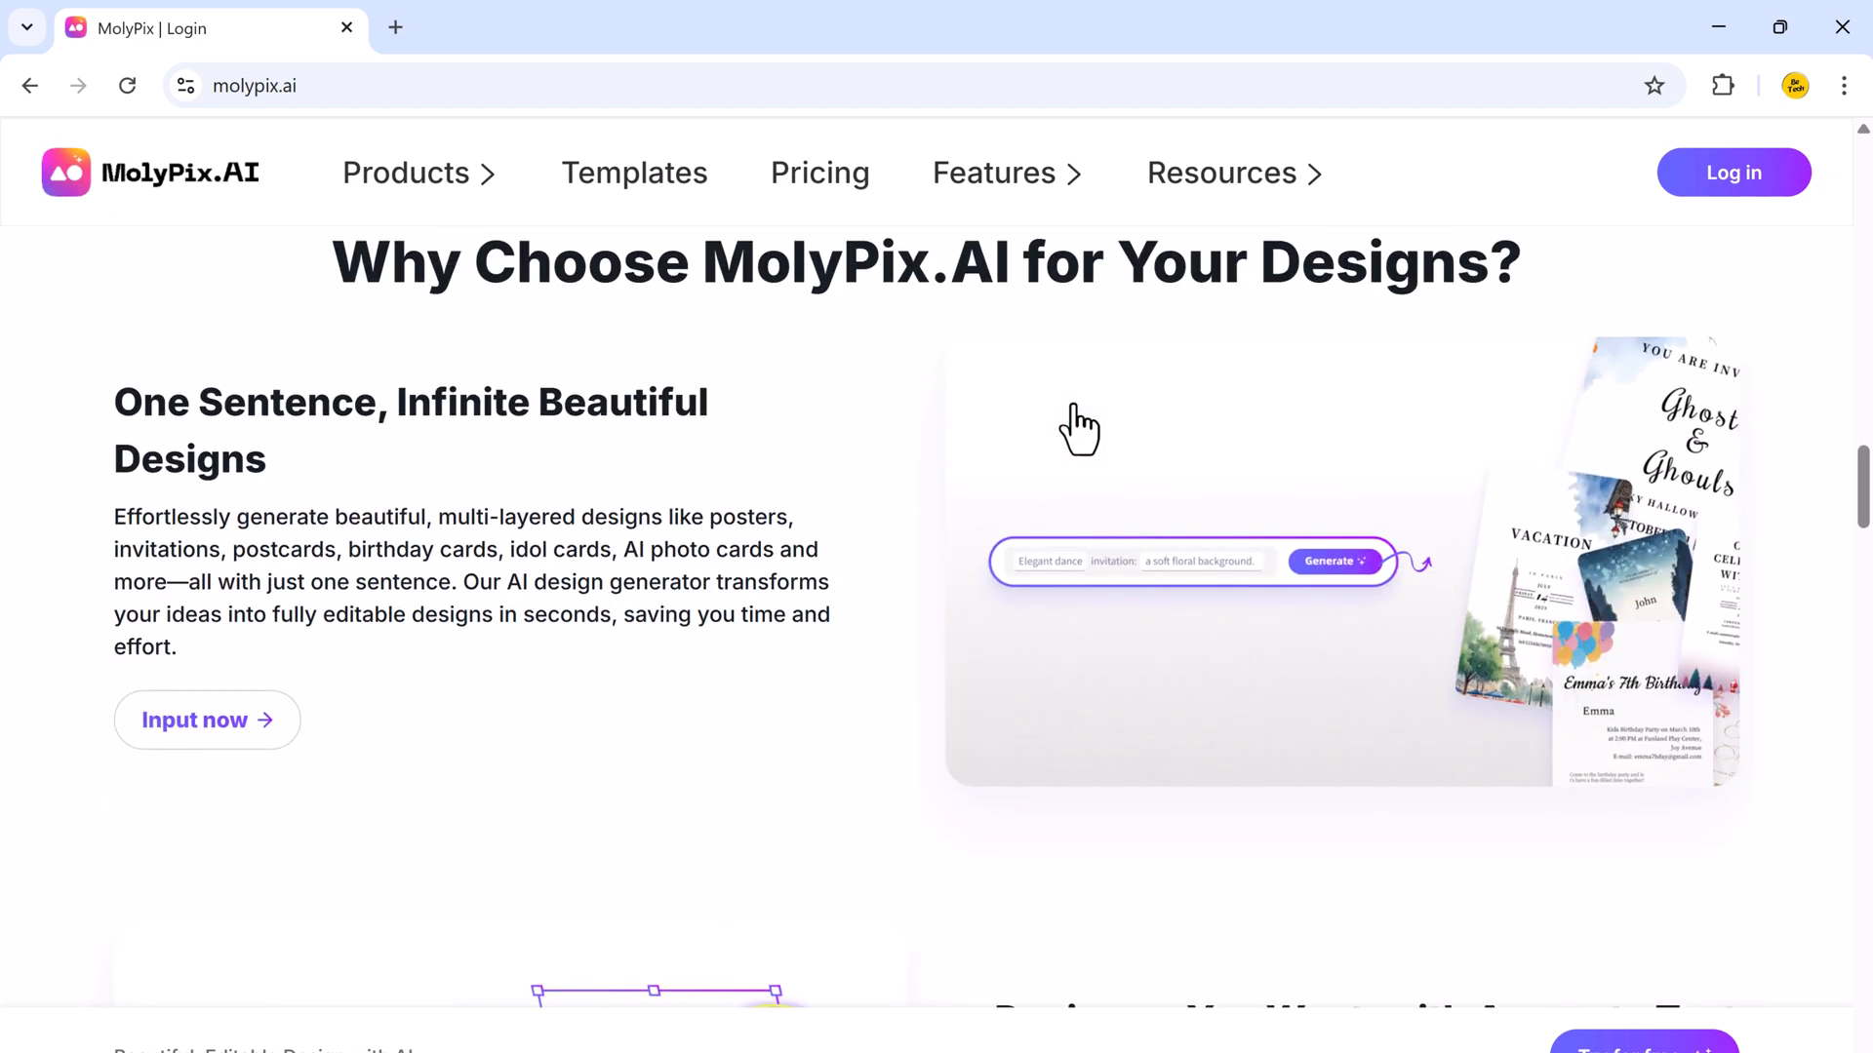
scroll("down", 3)
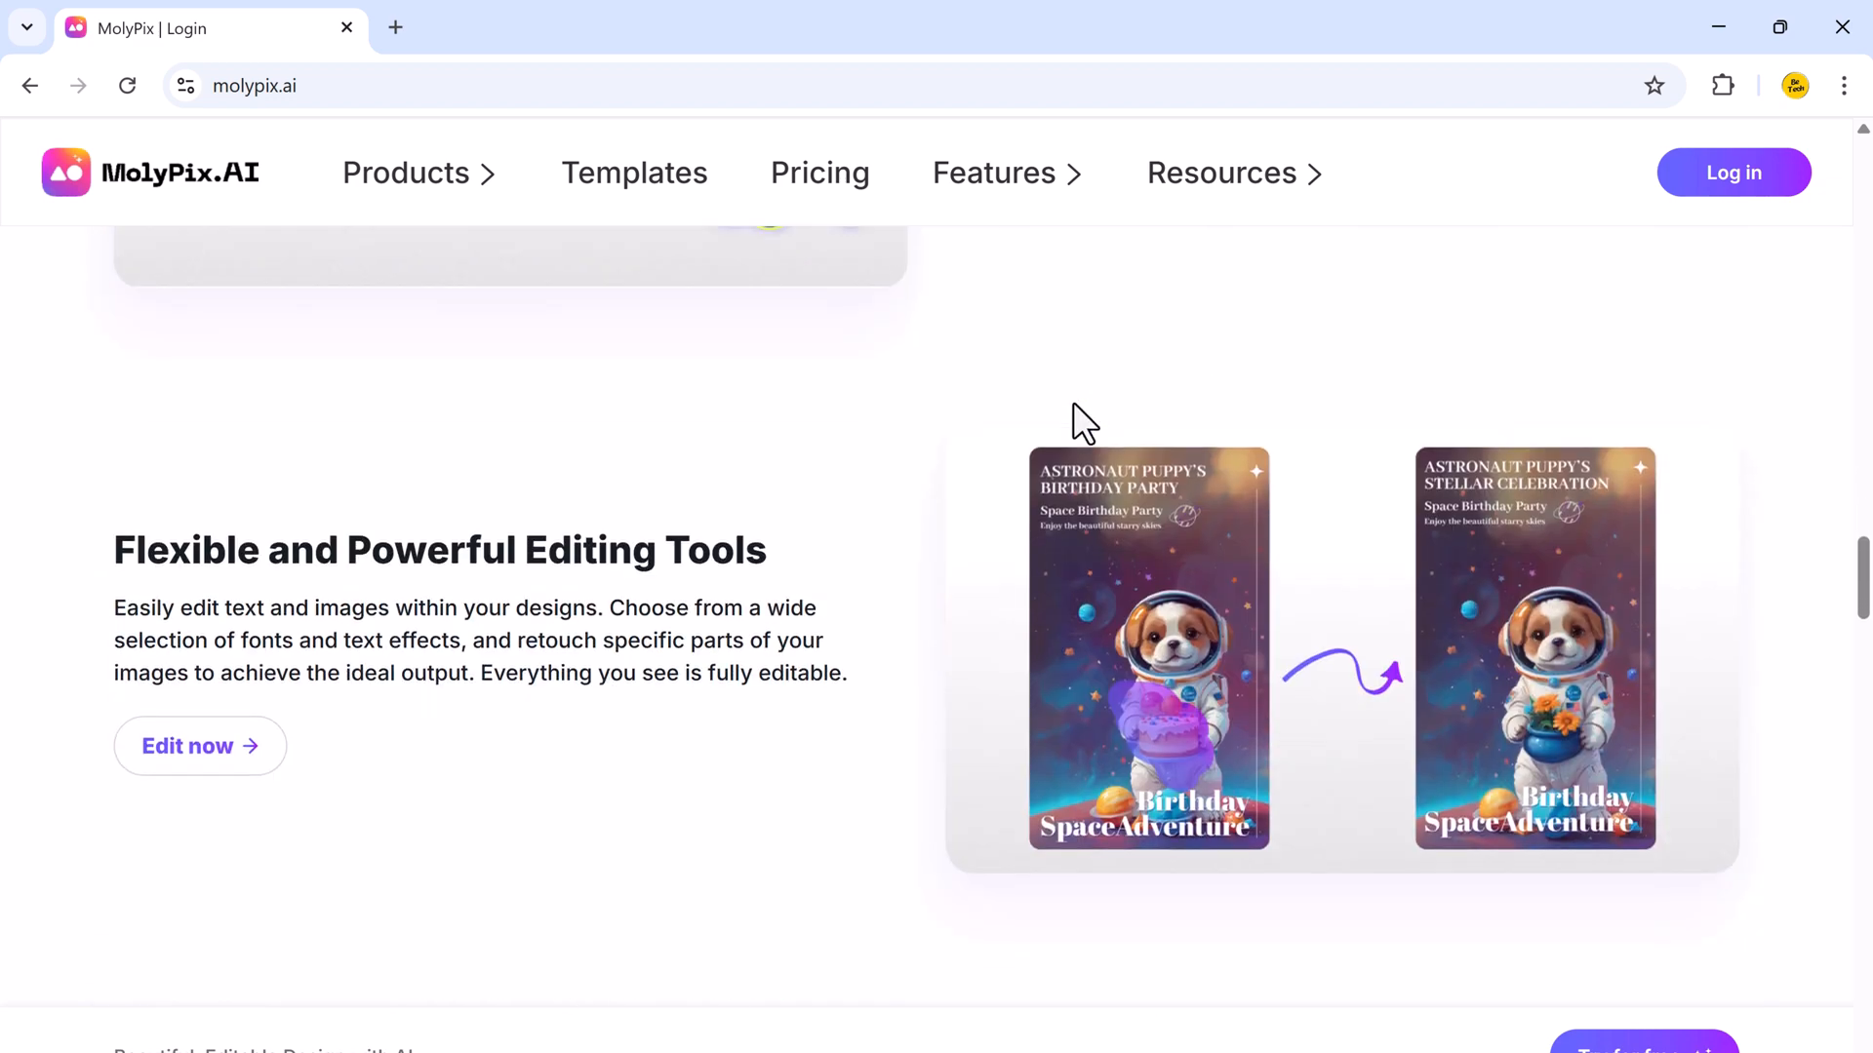
scroll("down", 3)
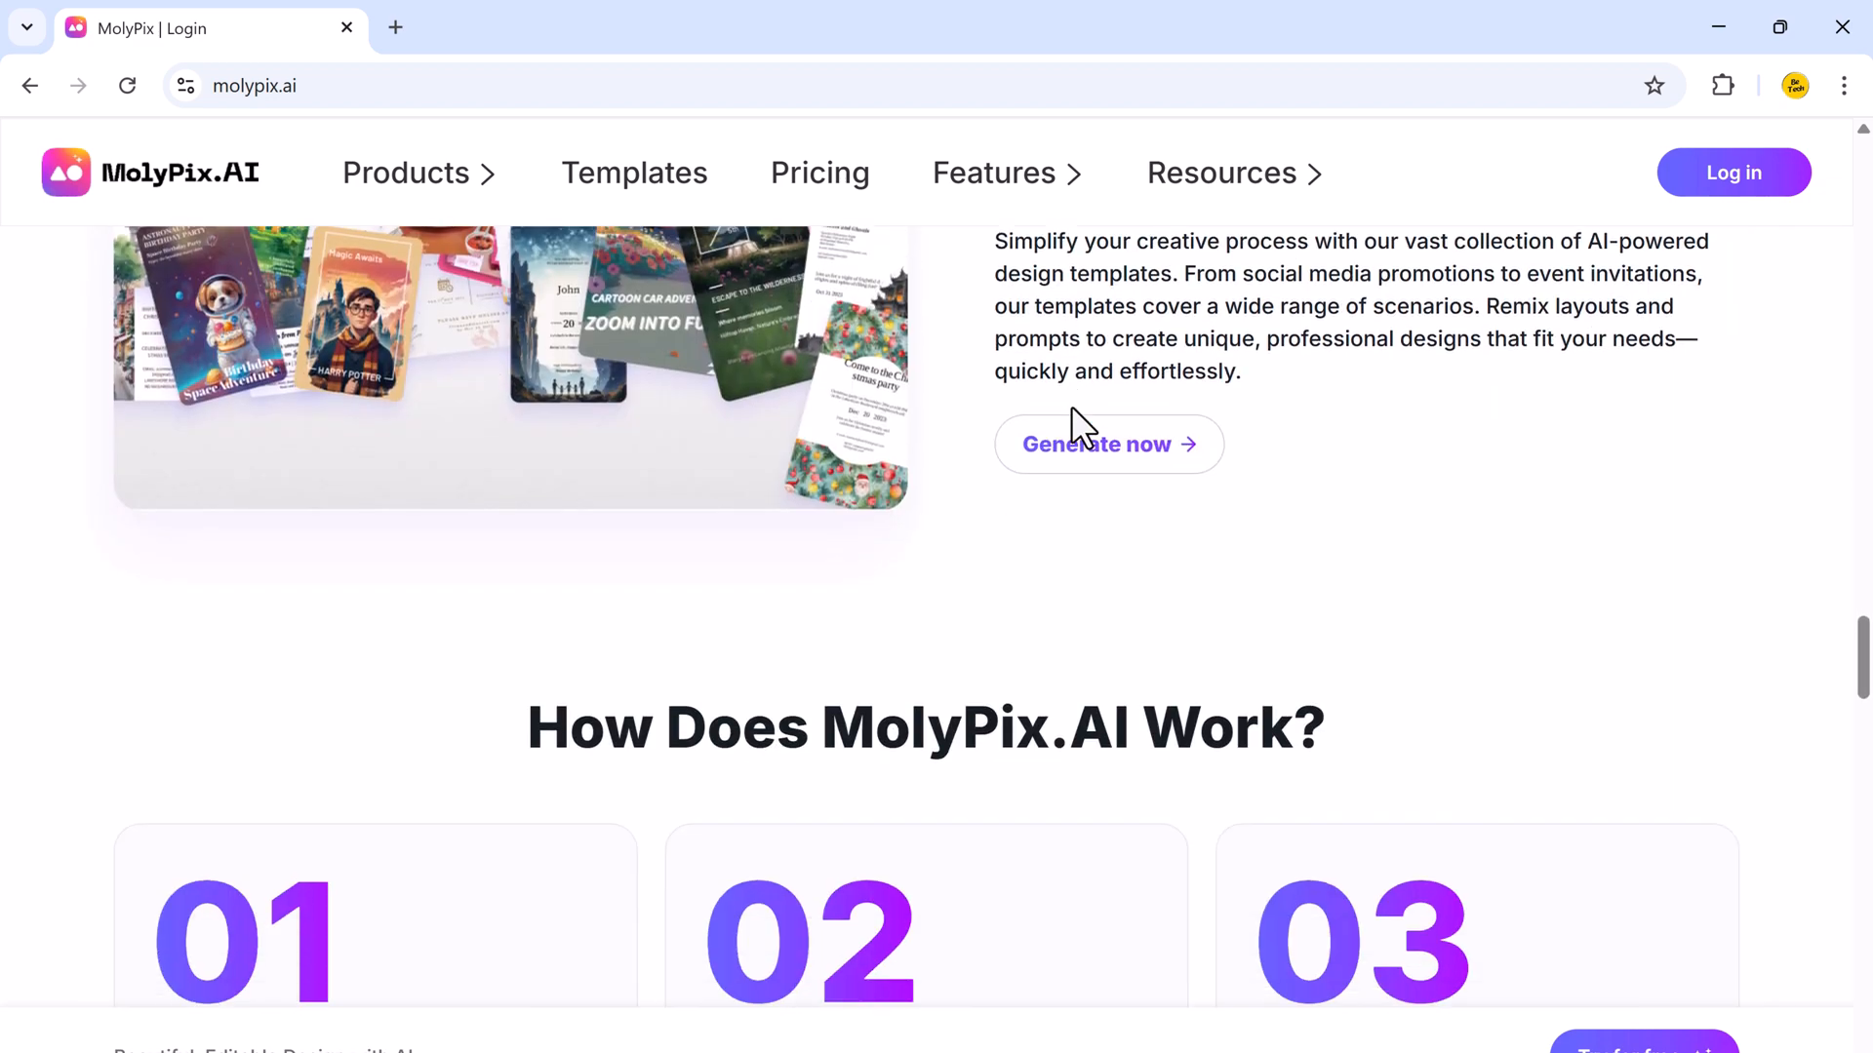
scroll("down", 3)
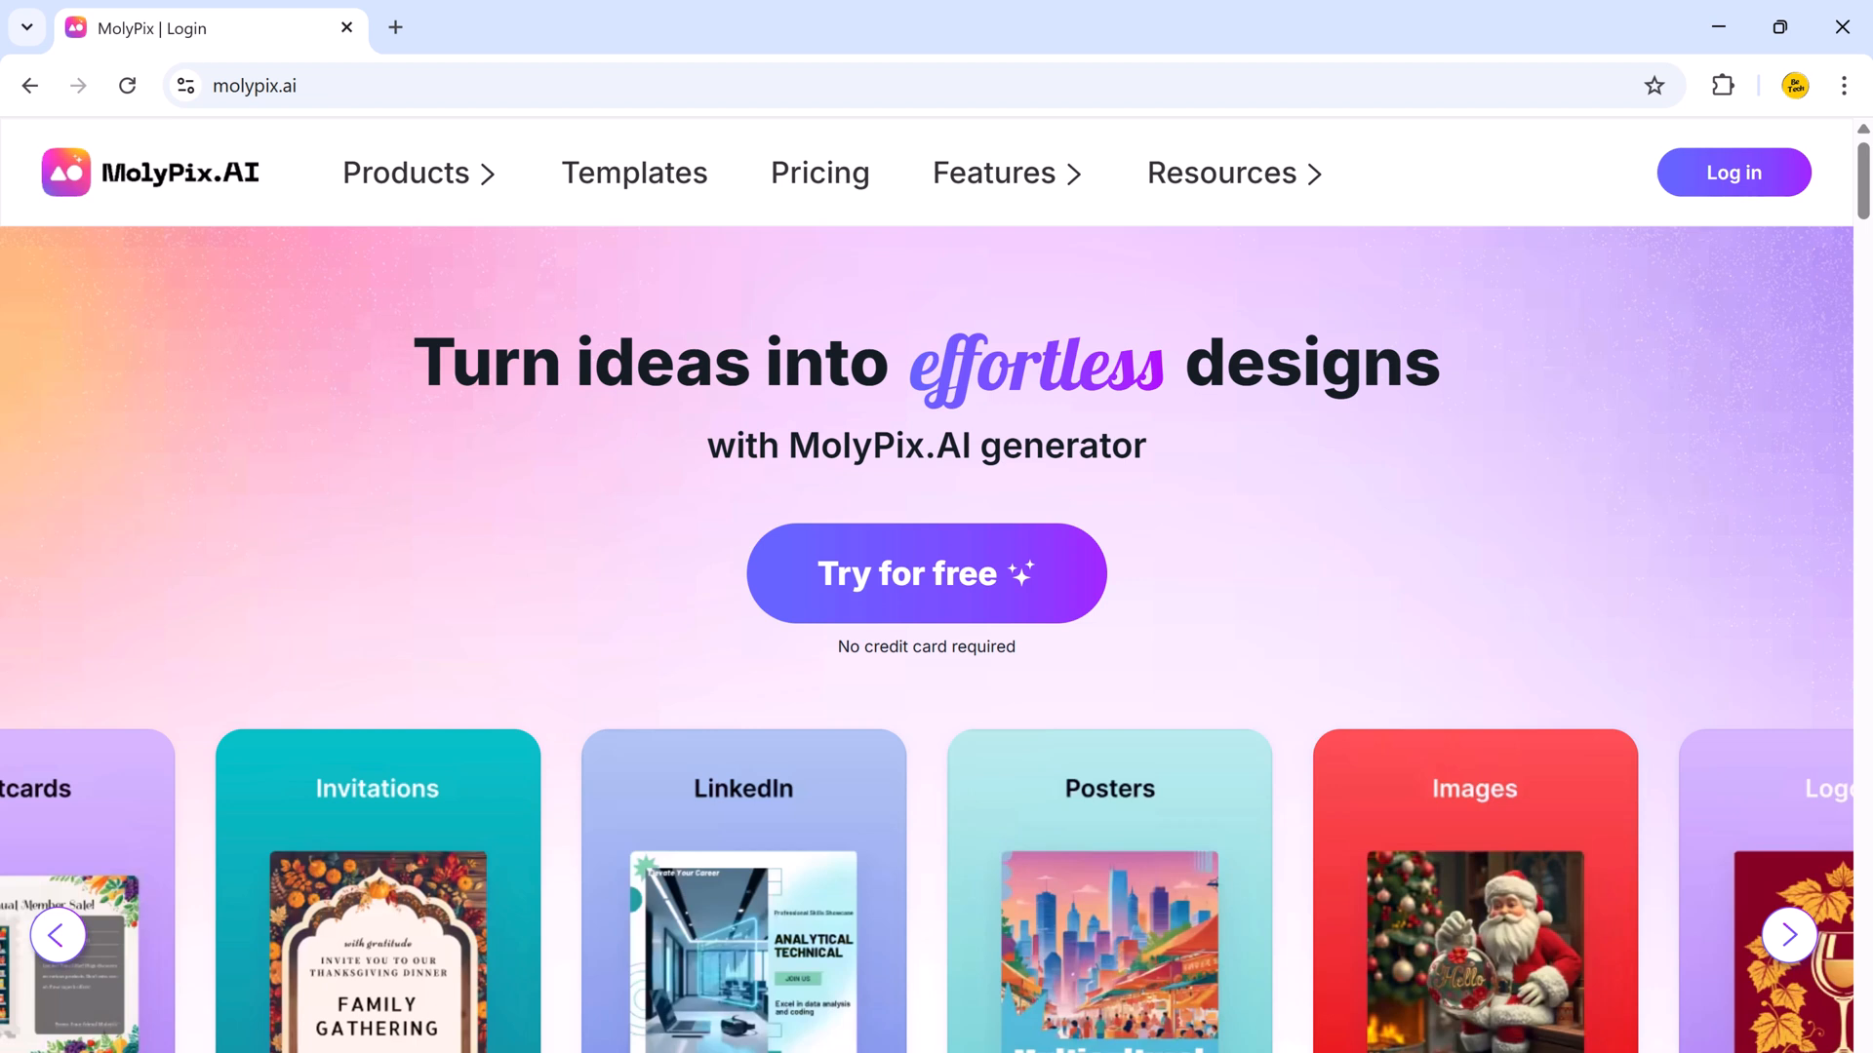
scroll("down", 3)
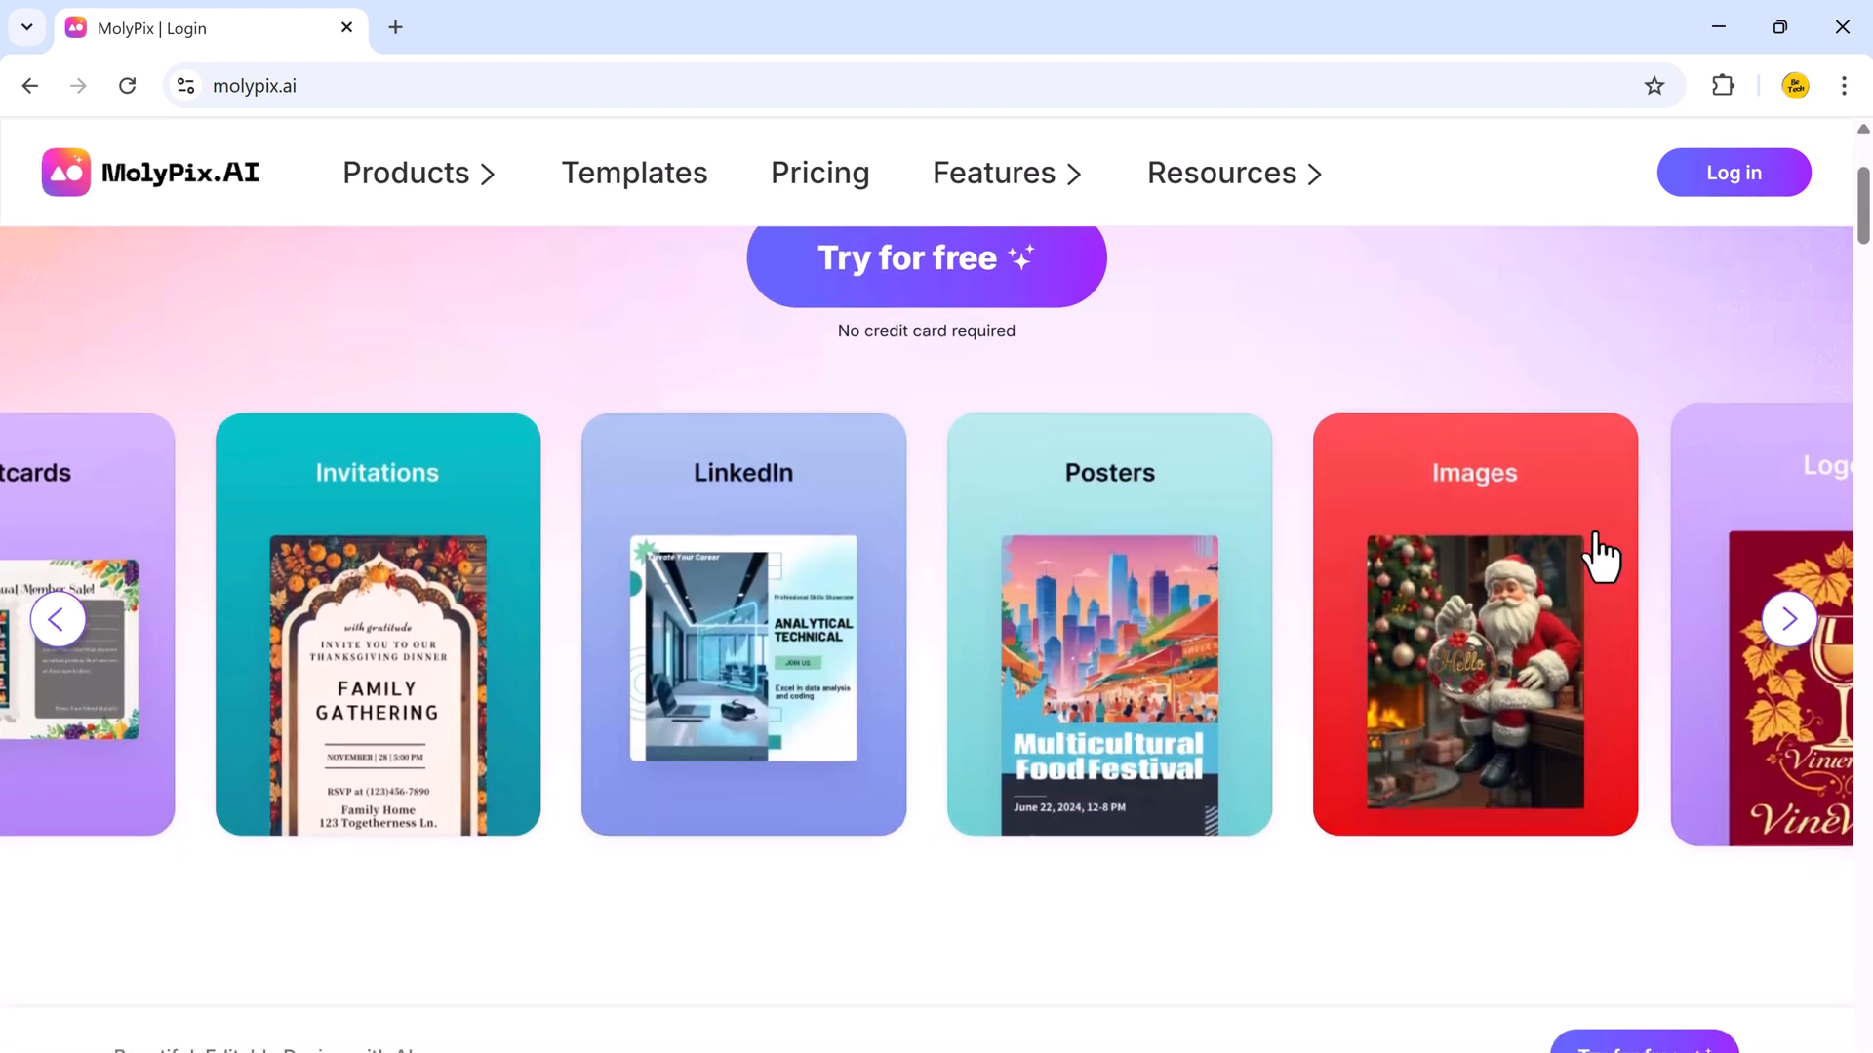
Sign in to MolyPix.AI with a Google account via 'Try for free'.
left_click(56, 619)
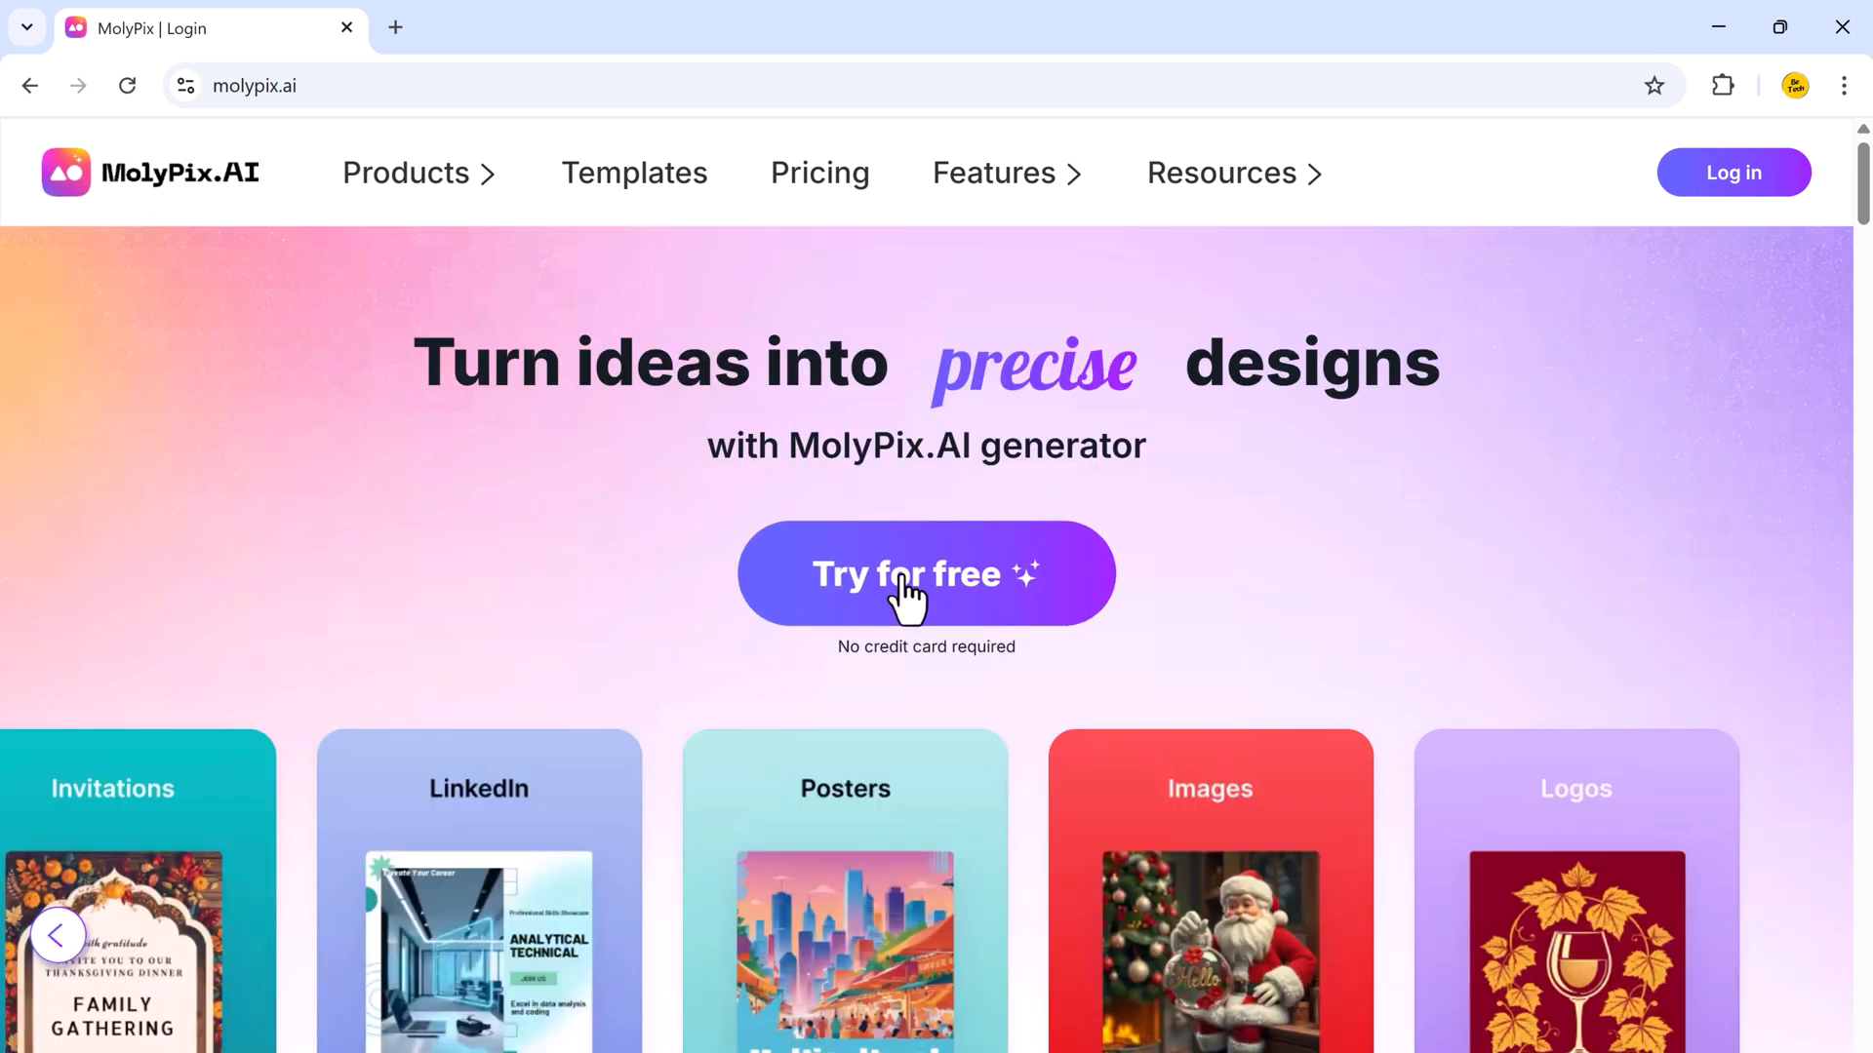
left_click(925, 573)
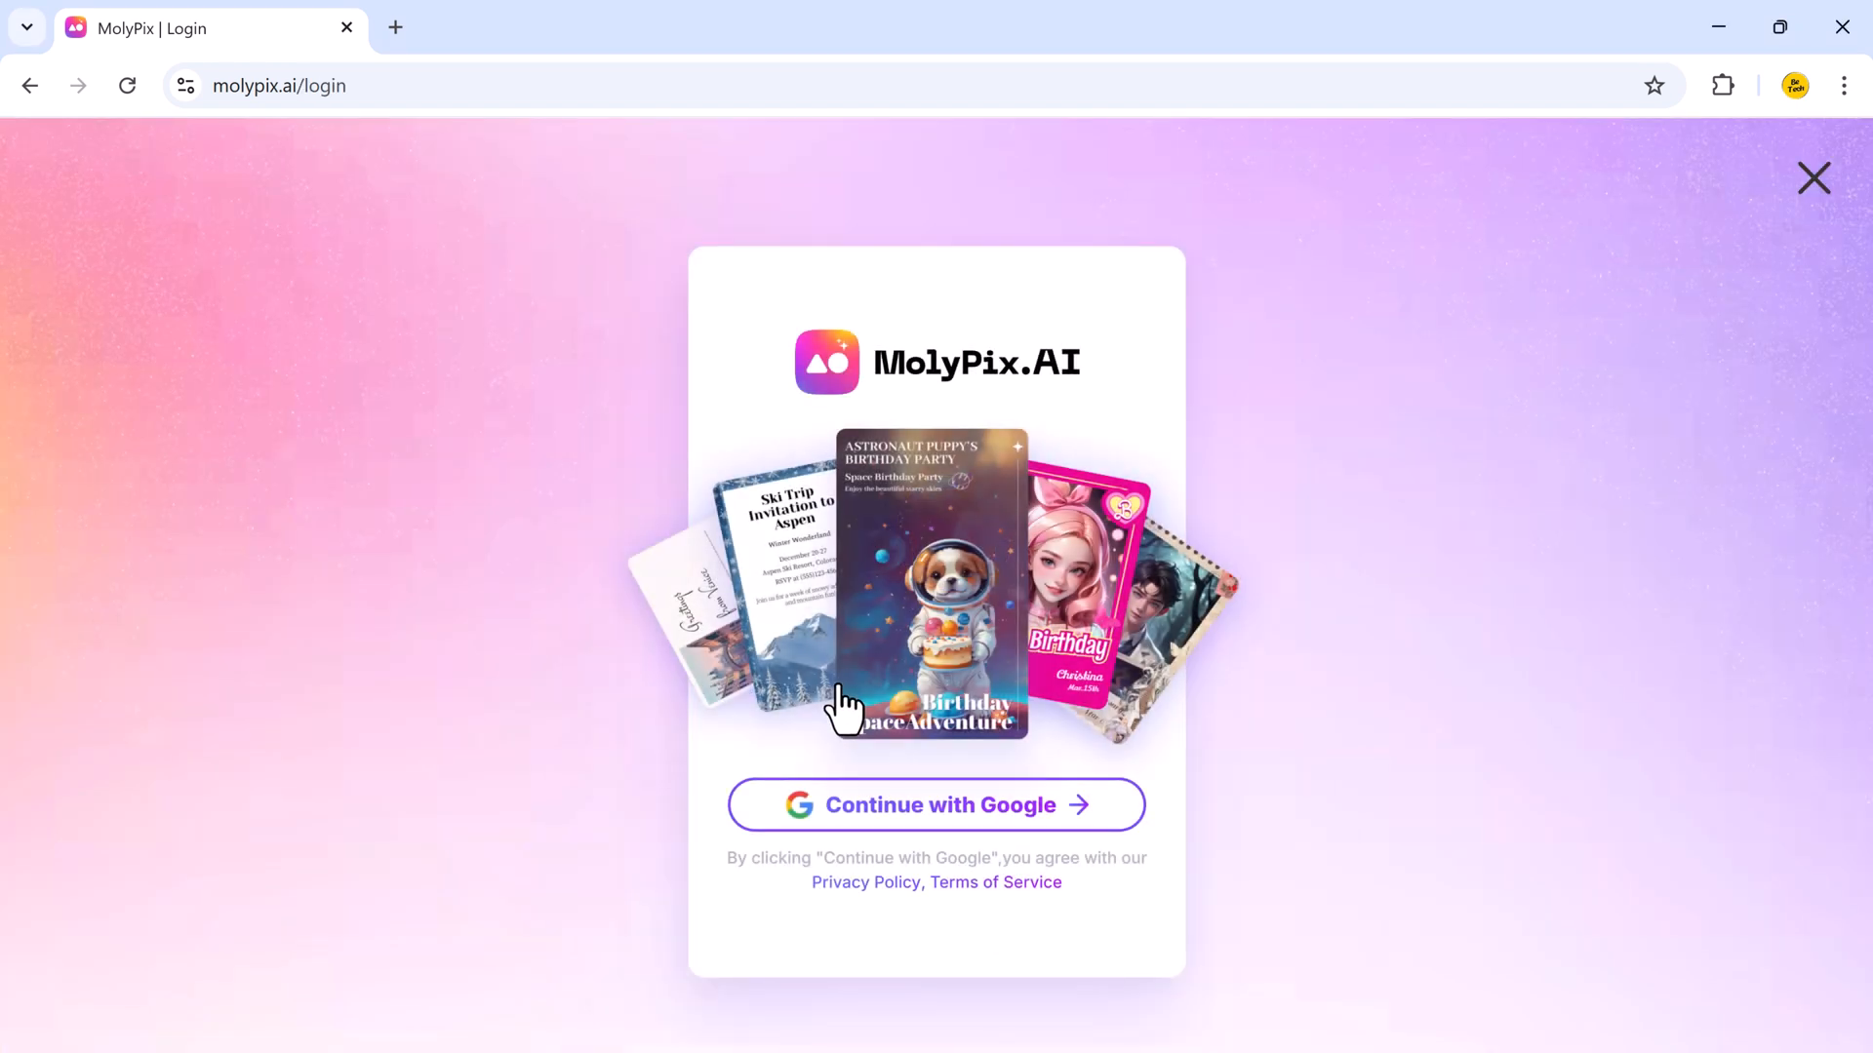
left_click(936, 805)
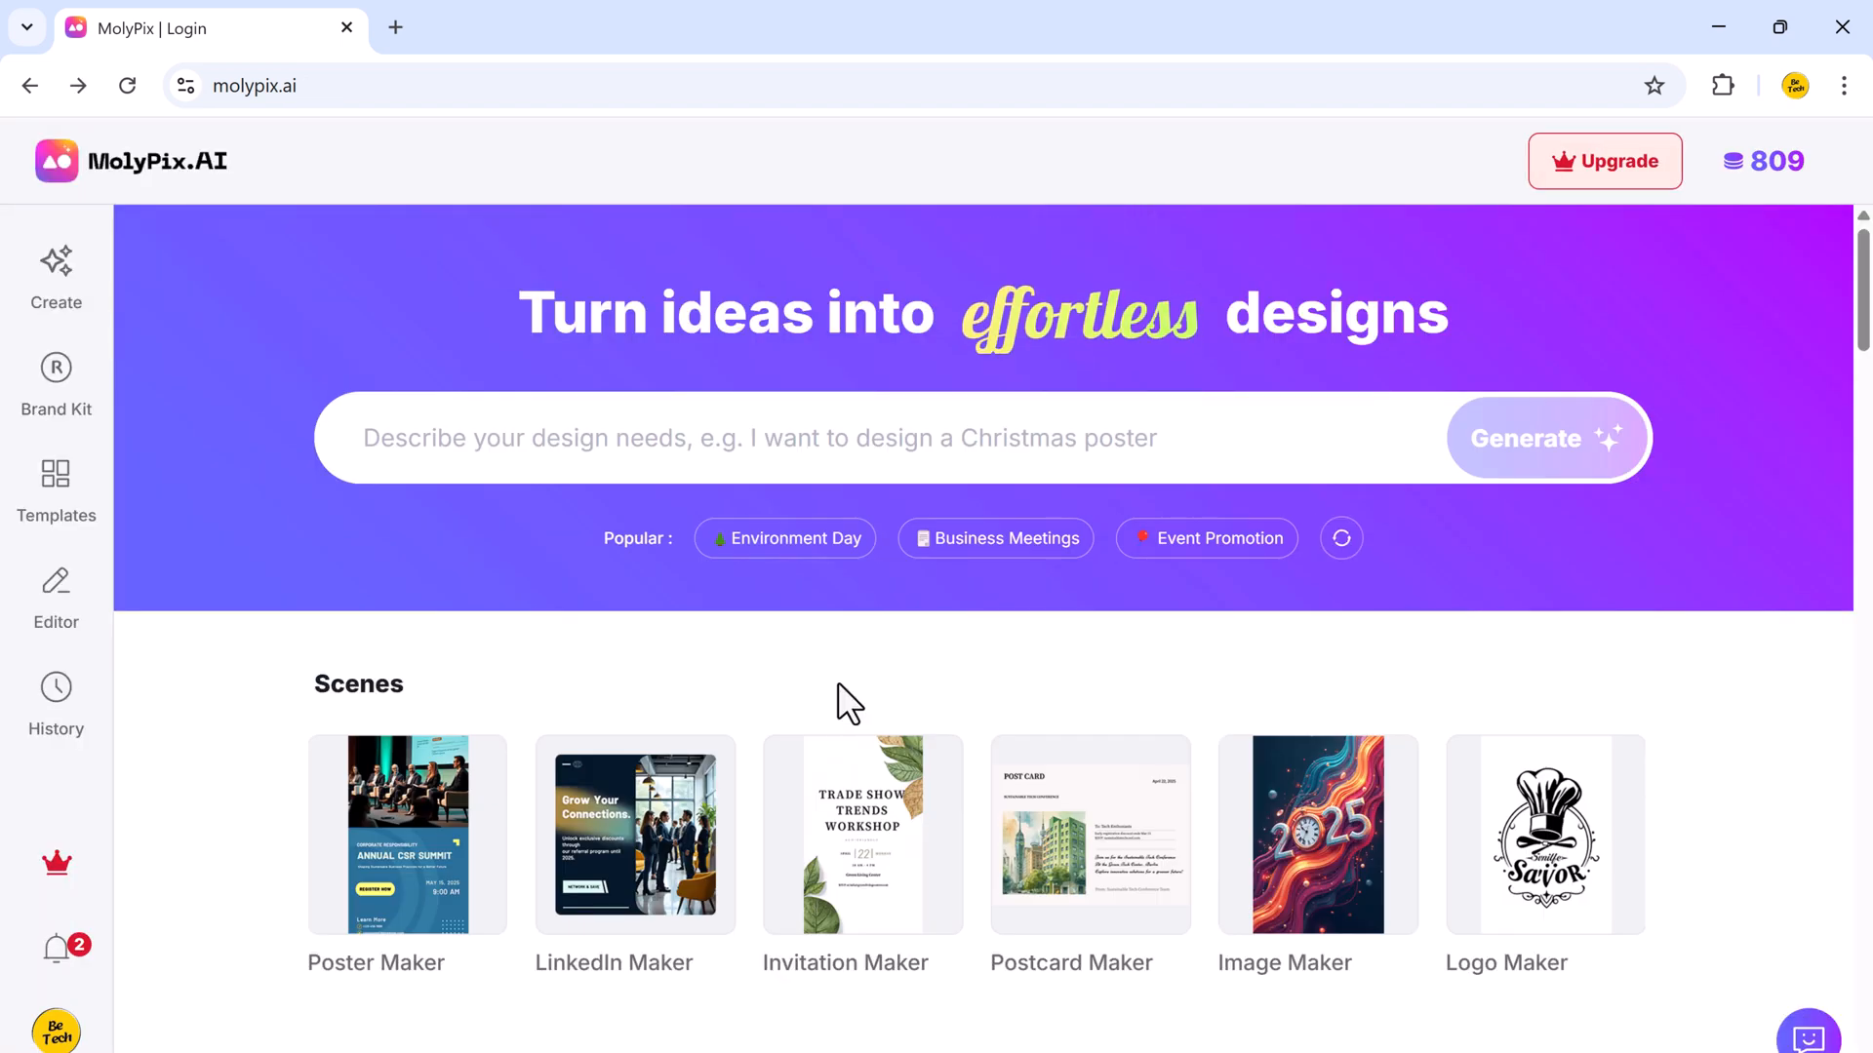
Scroll down through the Browse Templates gallery, then back up toward the top.
scroll("down", 3)
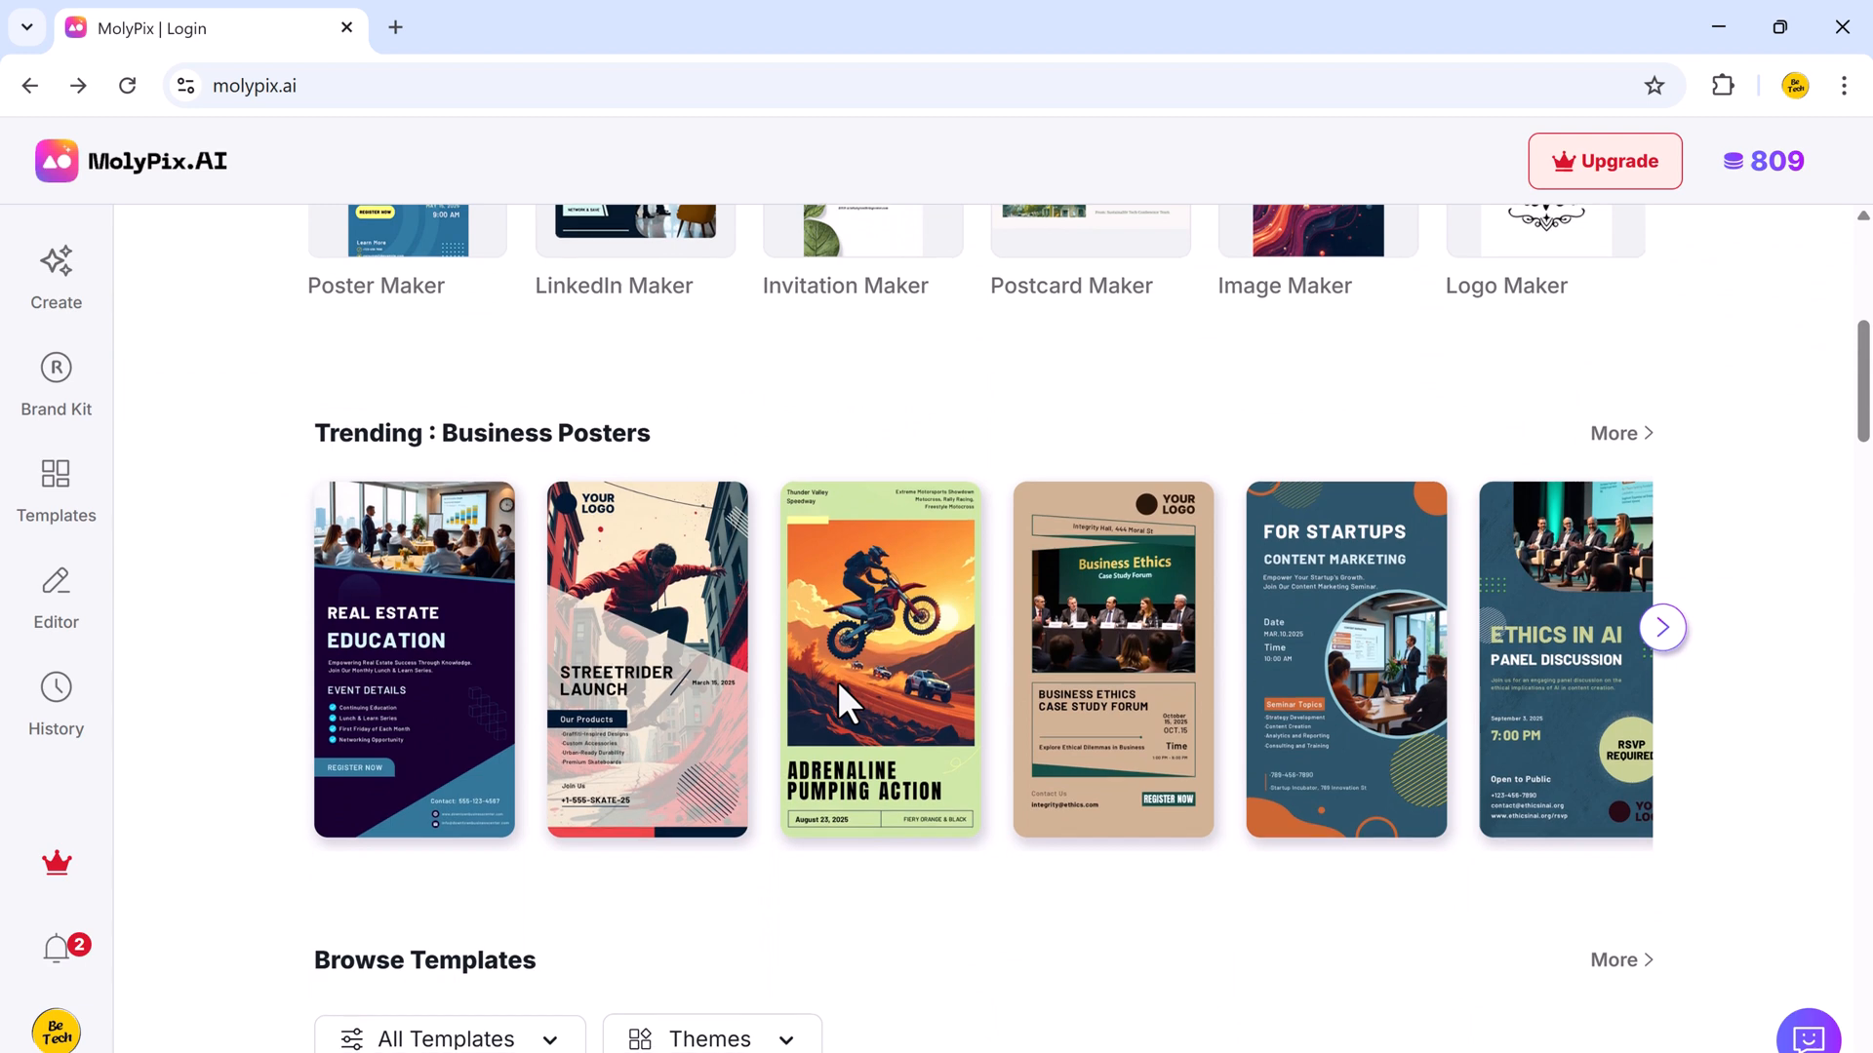
scroll("down", 3)
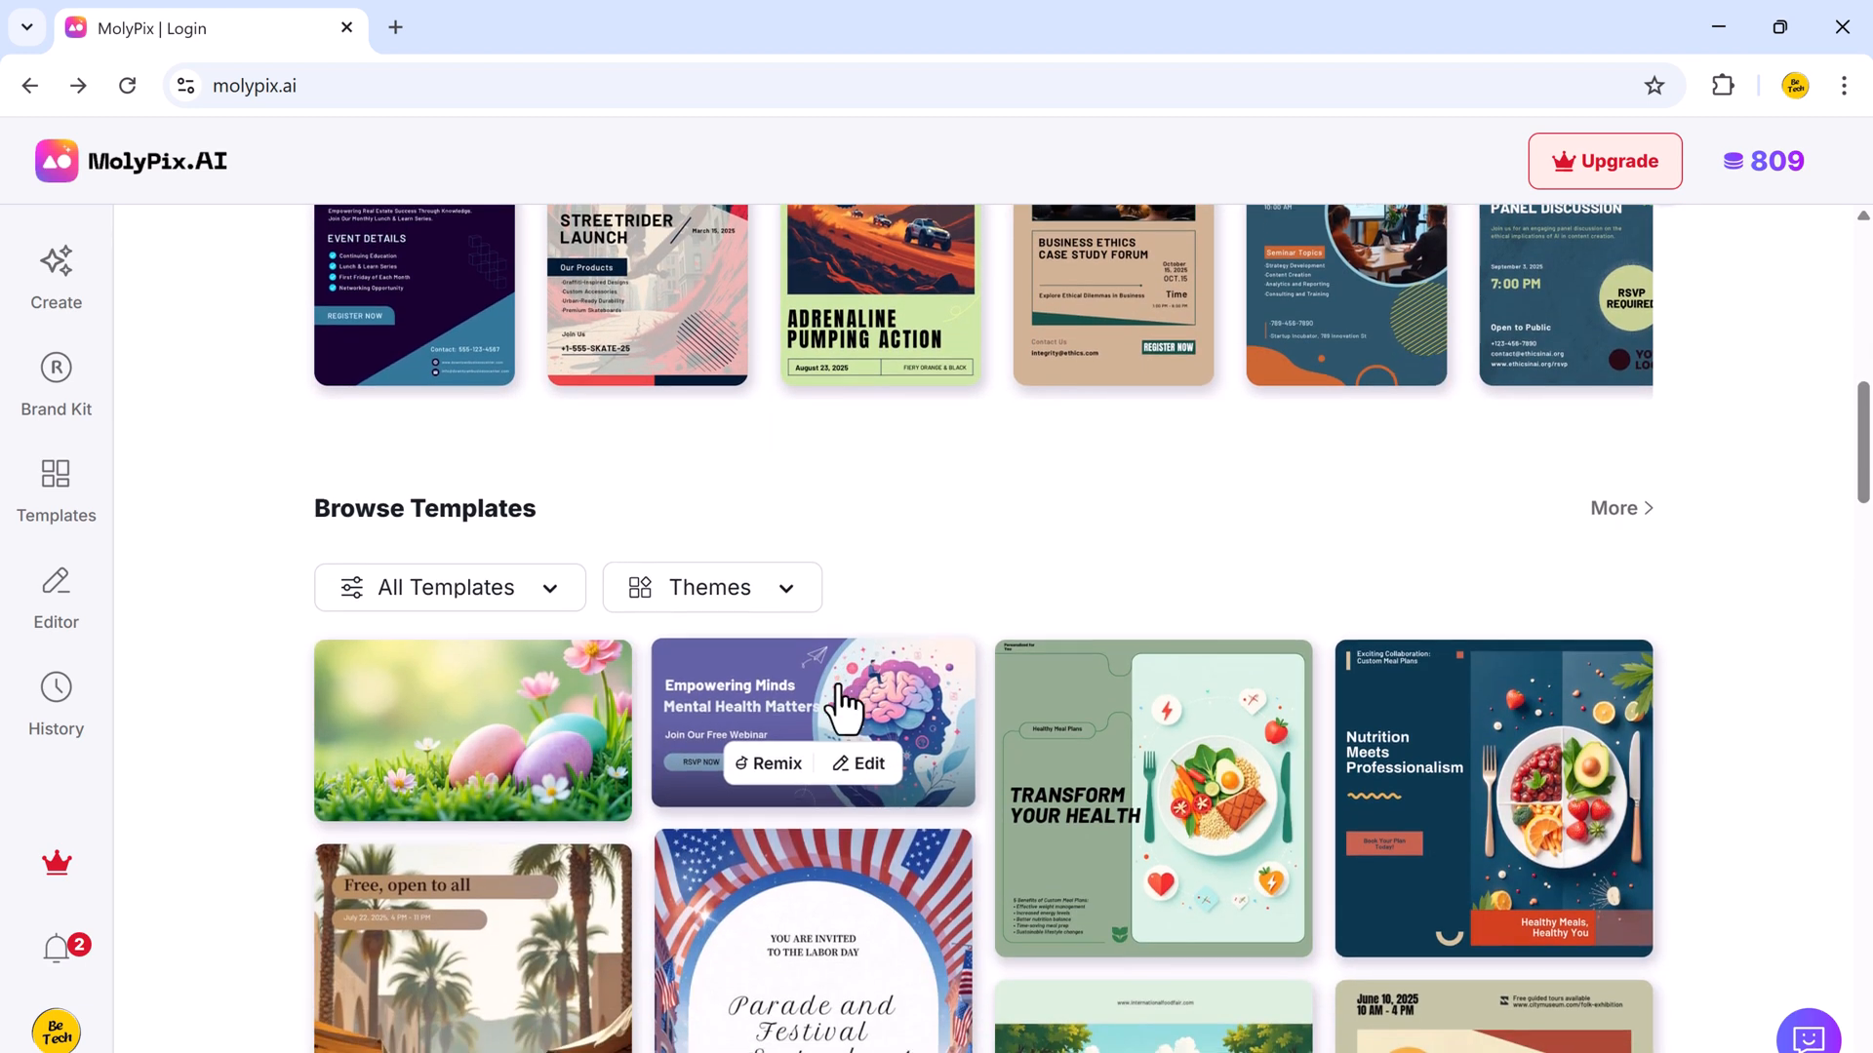
scroll("down", 3)
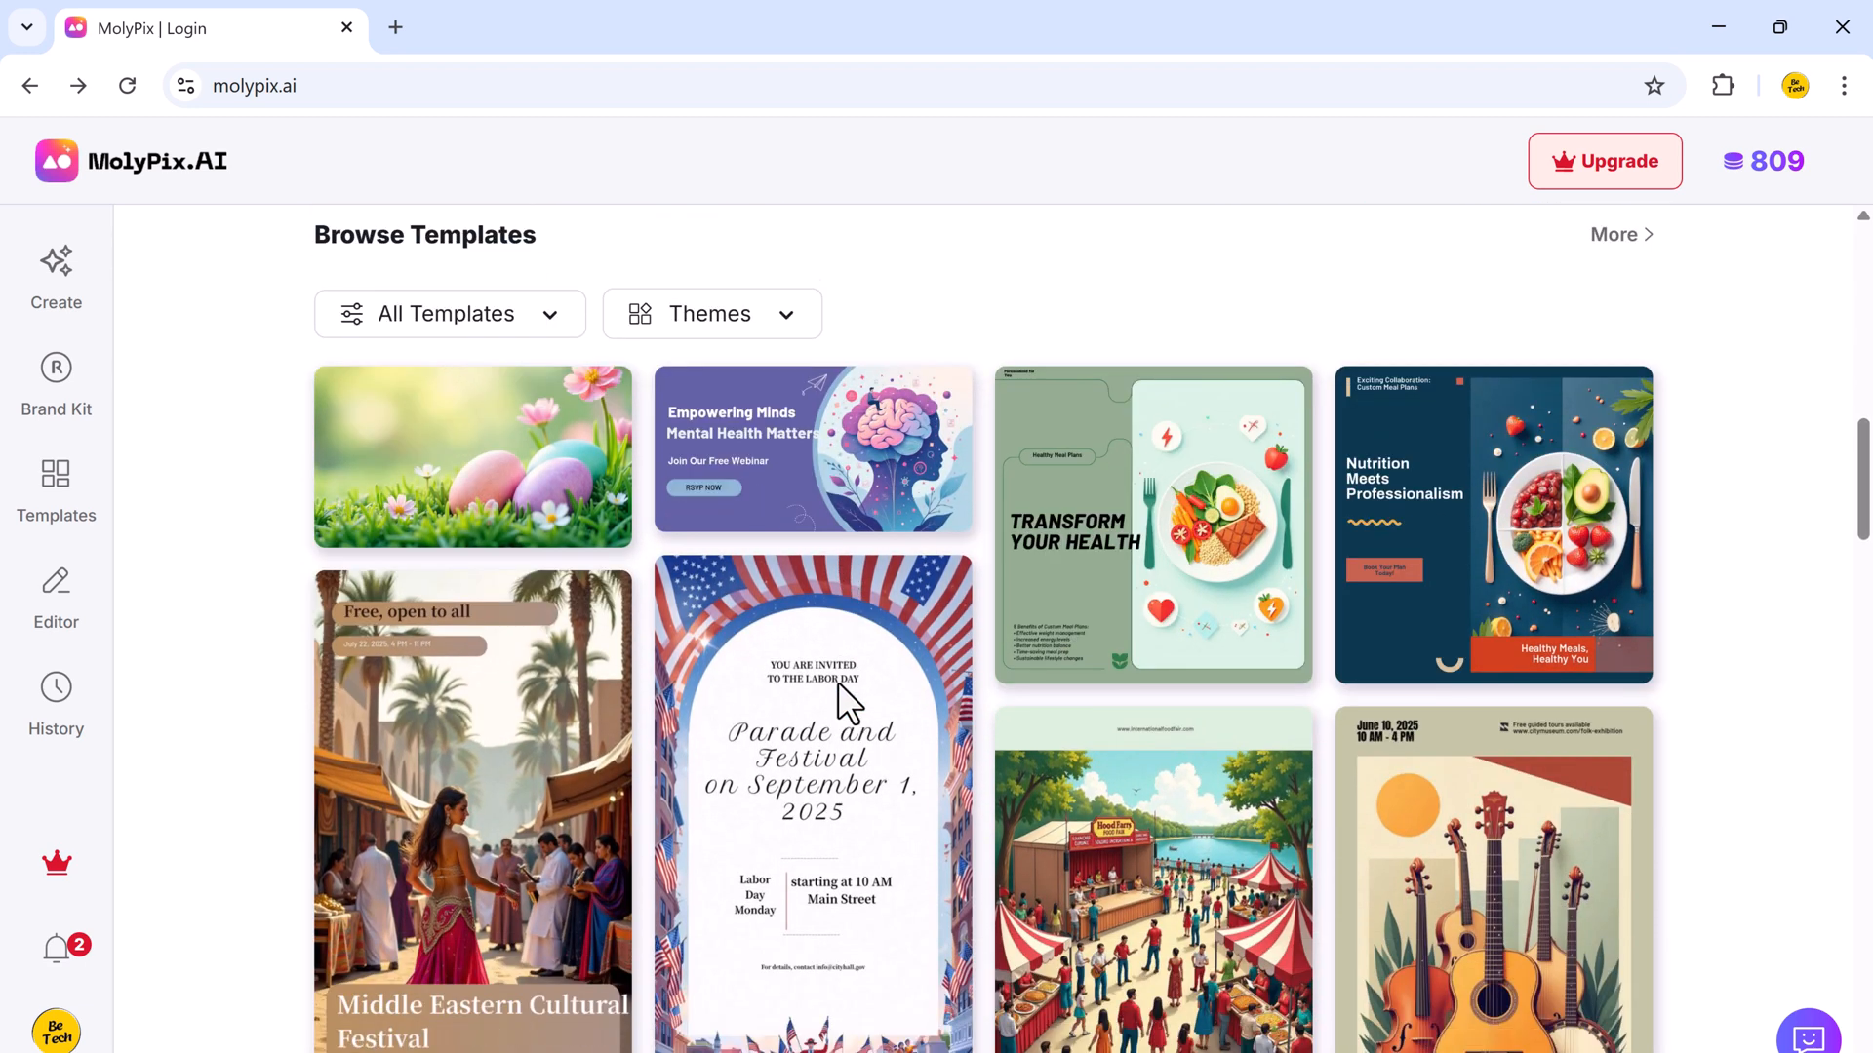
scroll("down", 3)
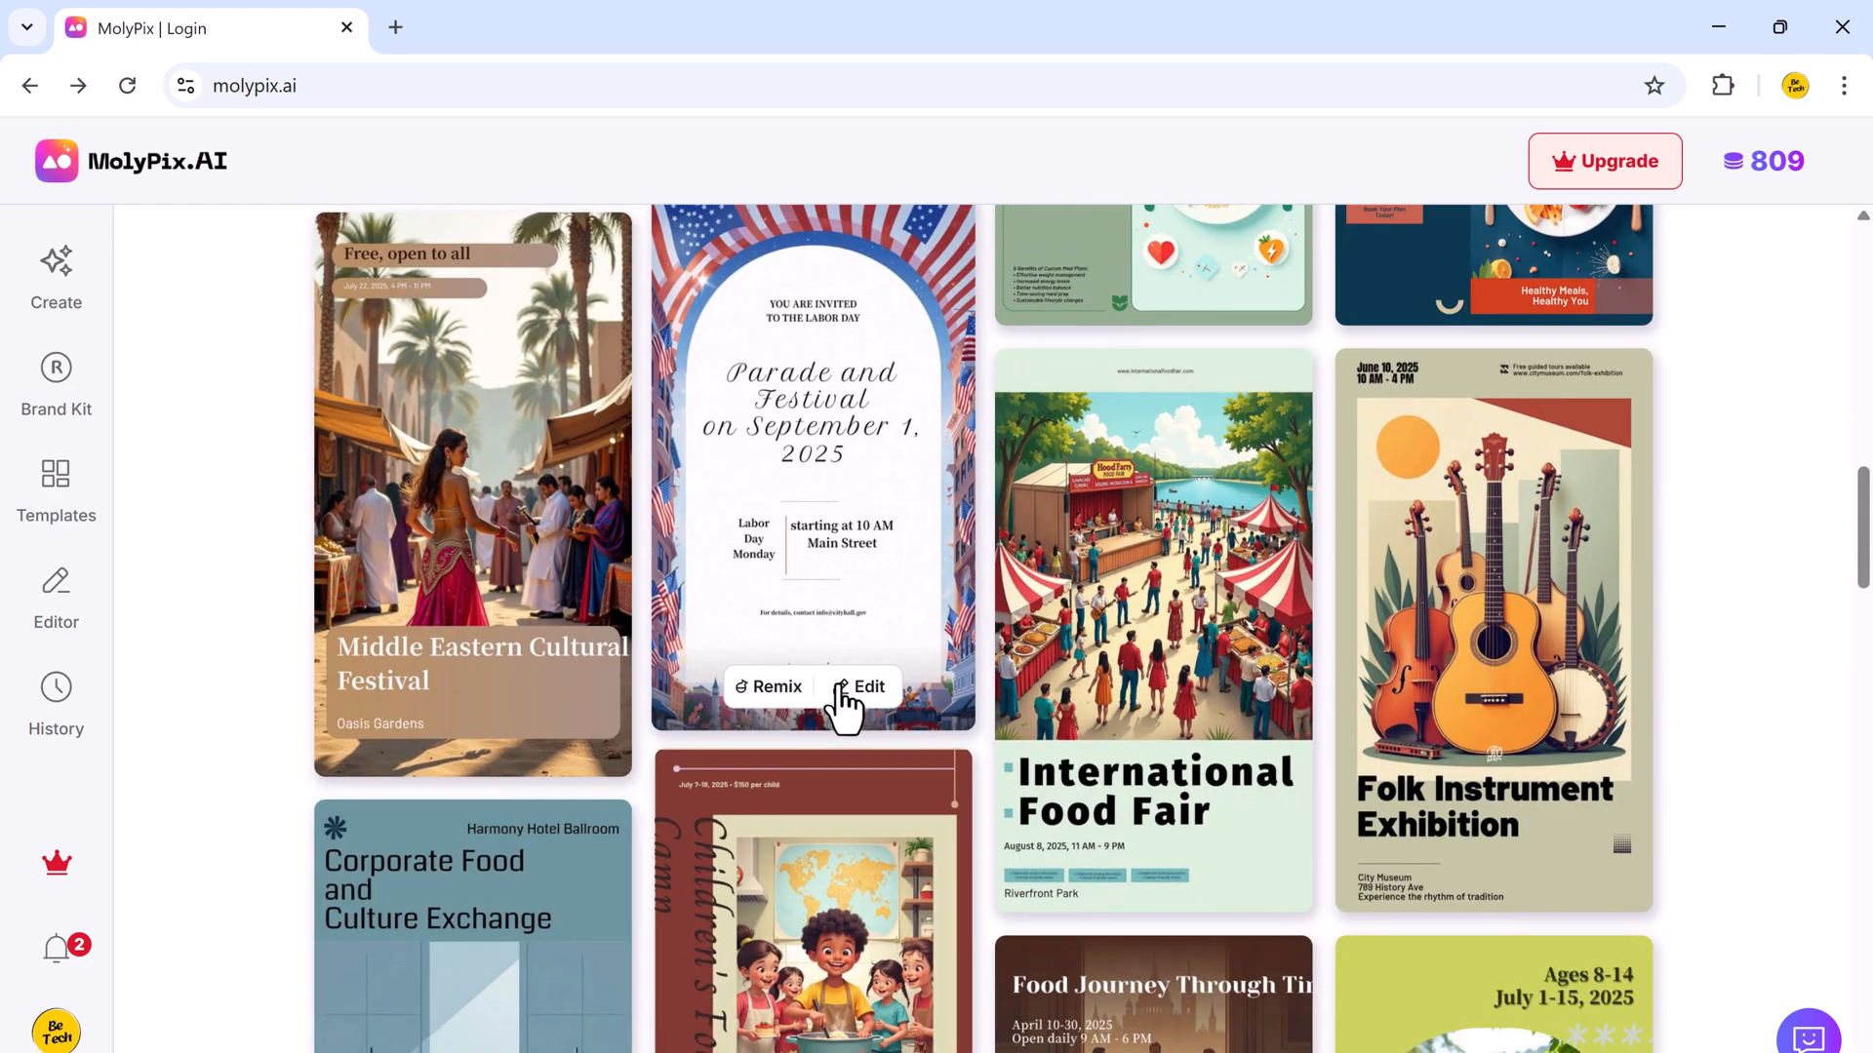
scroll("down", 3)
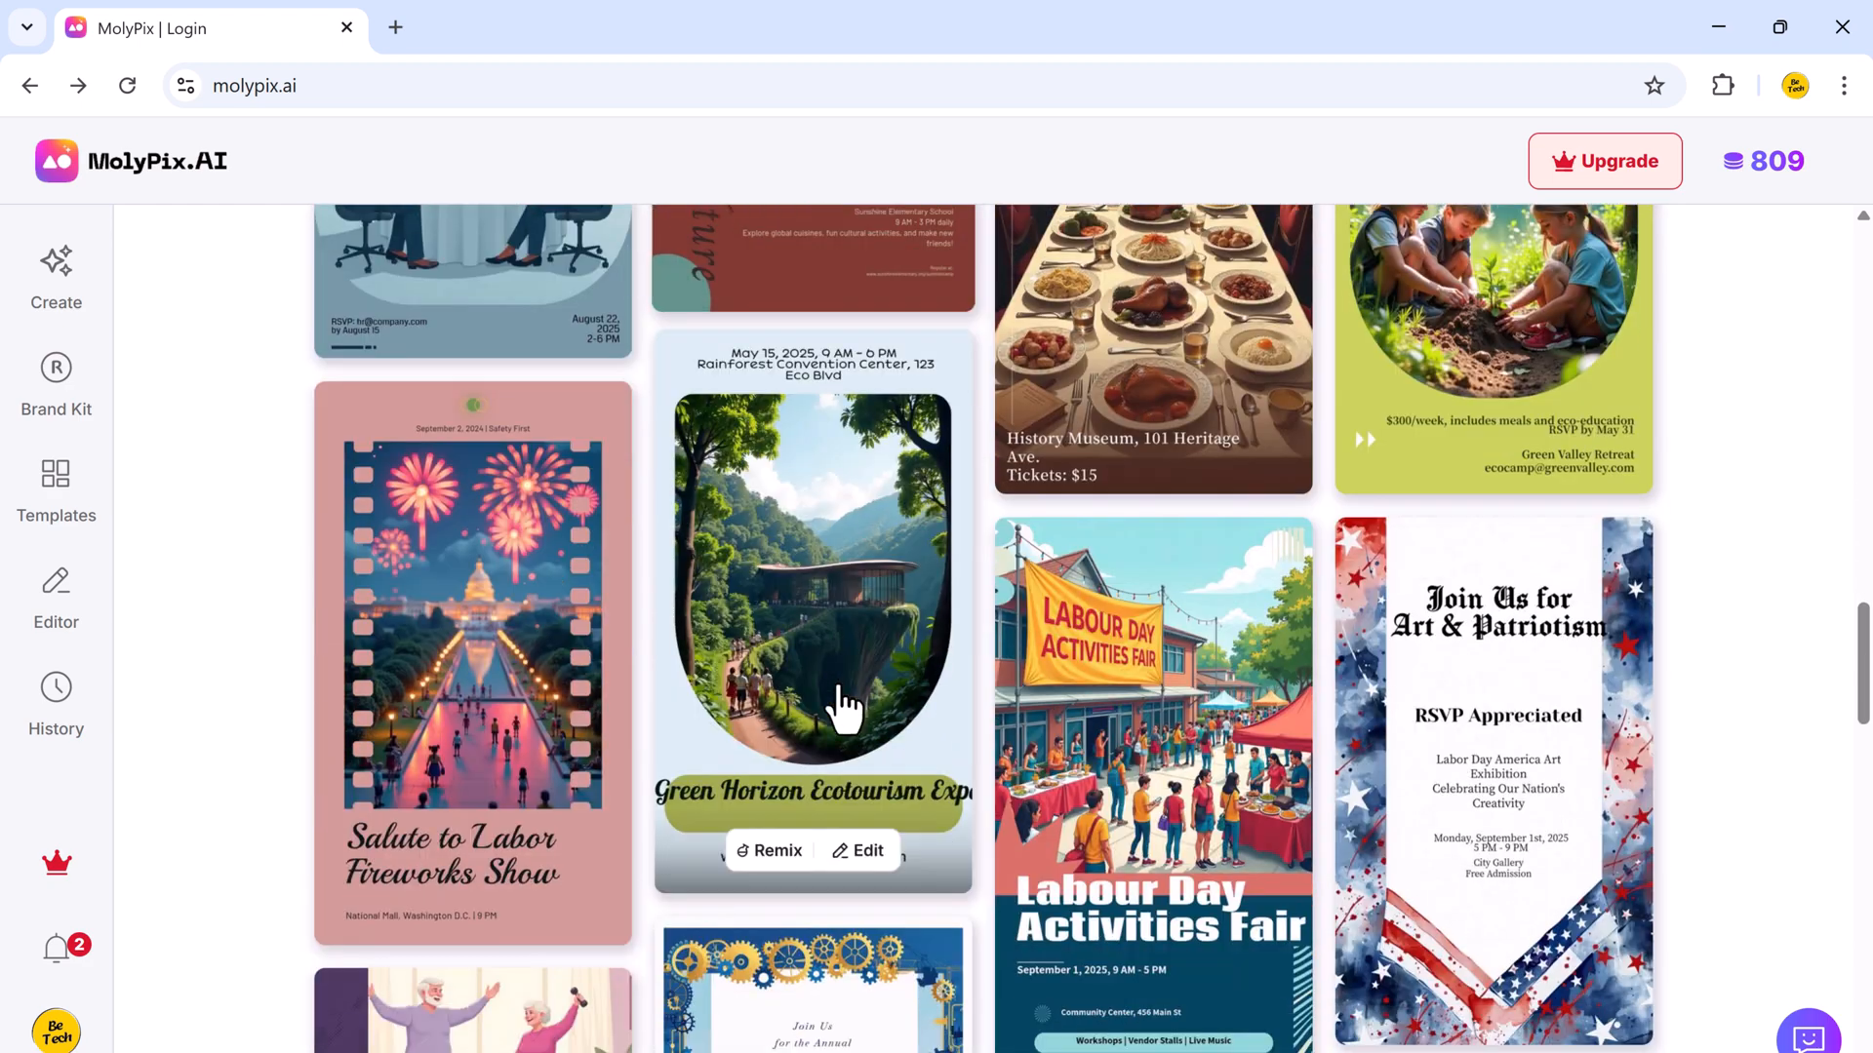
scroll("down", 3)
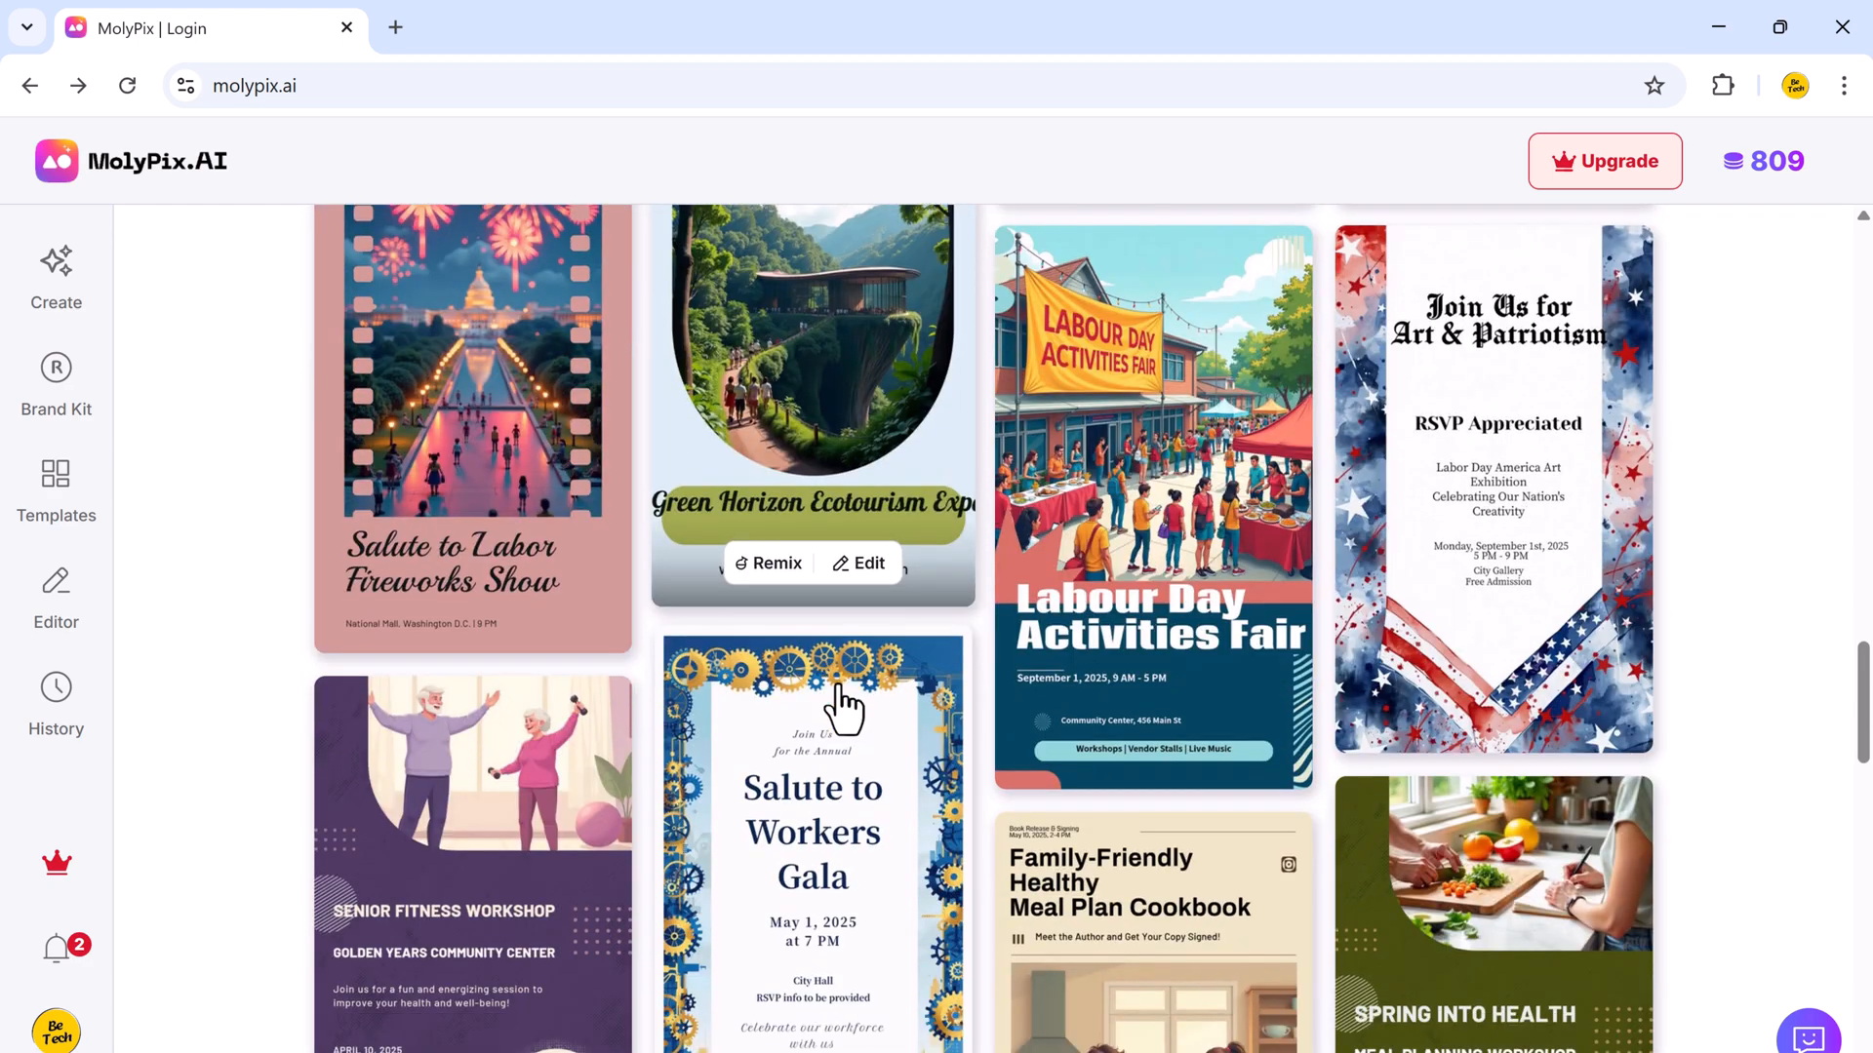
scroll("down", 3)
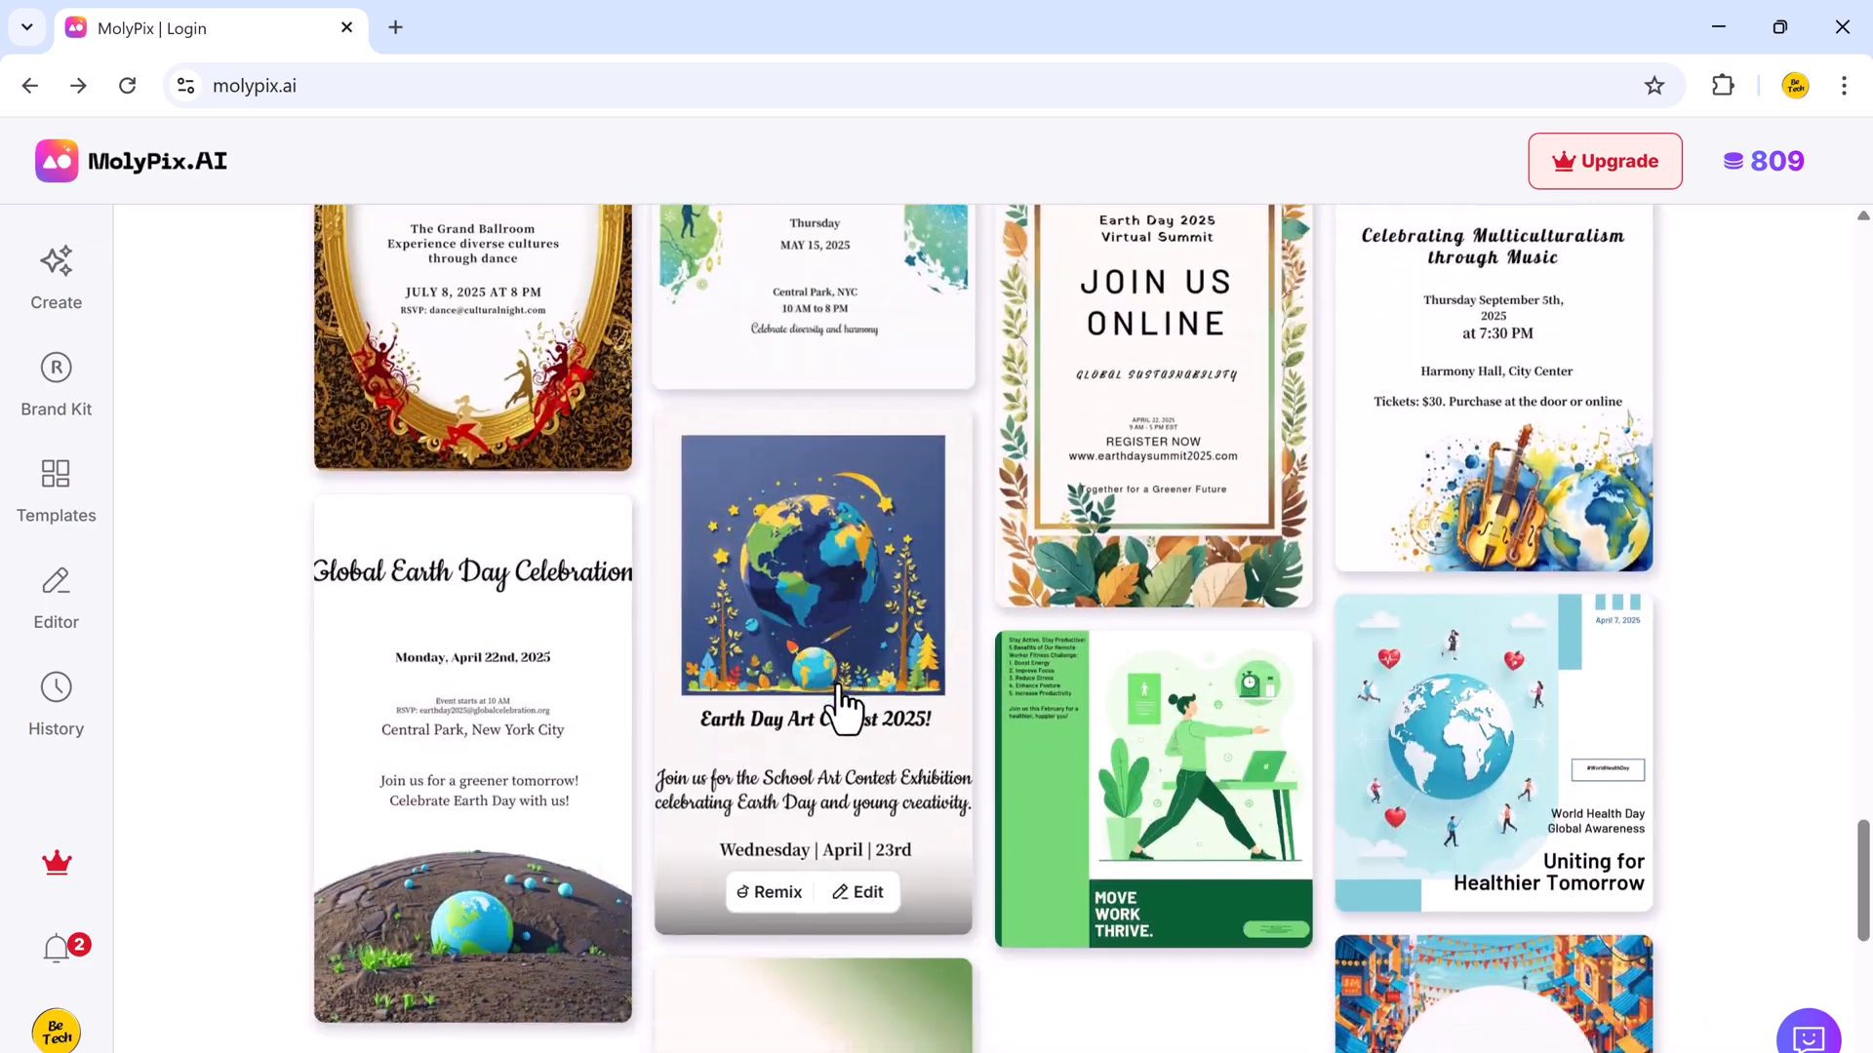
scroll("down", 3)
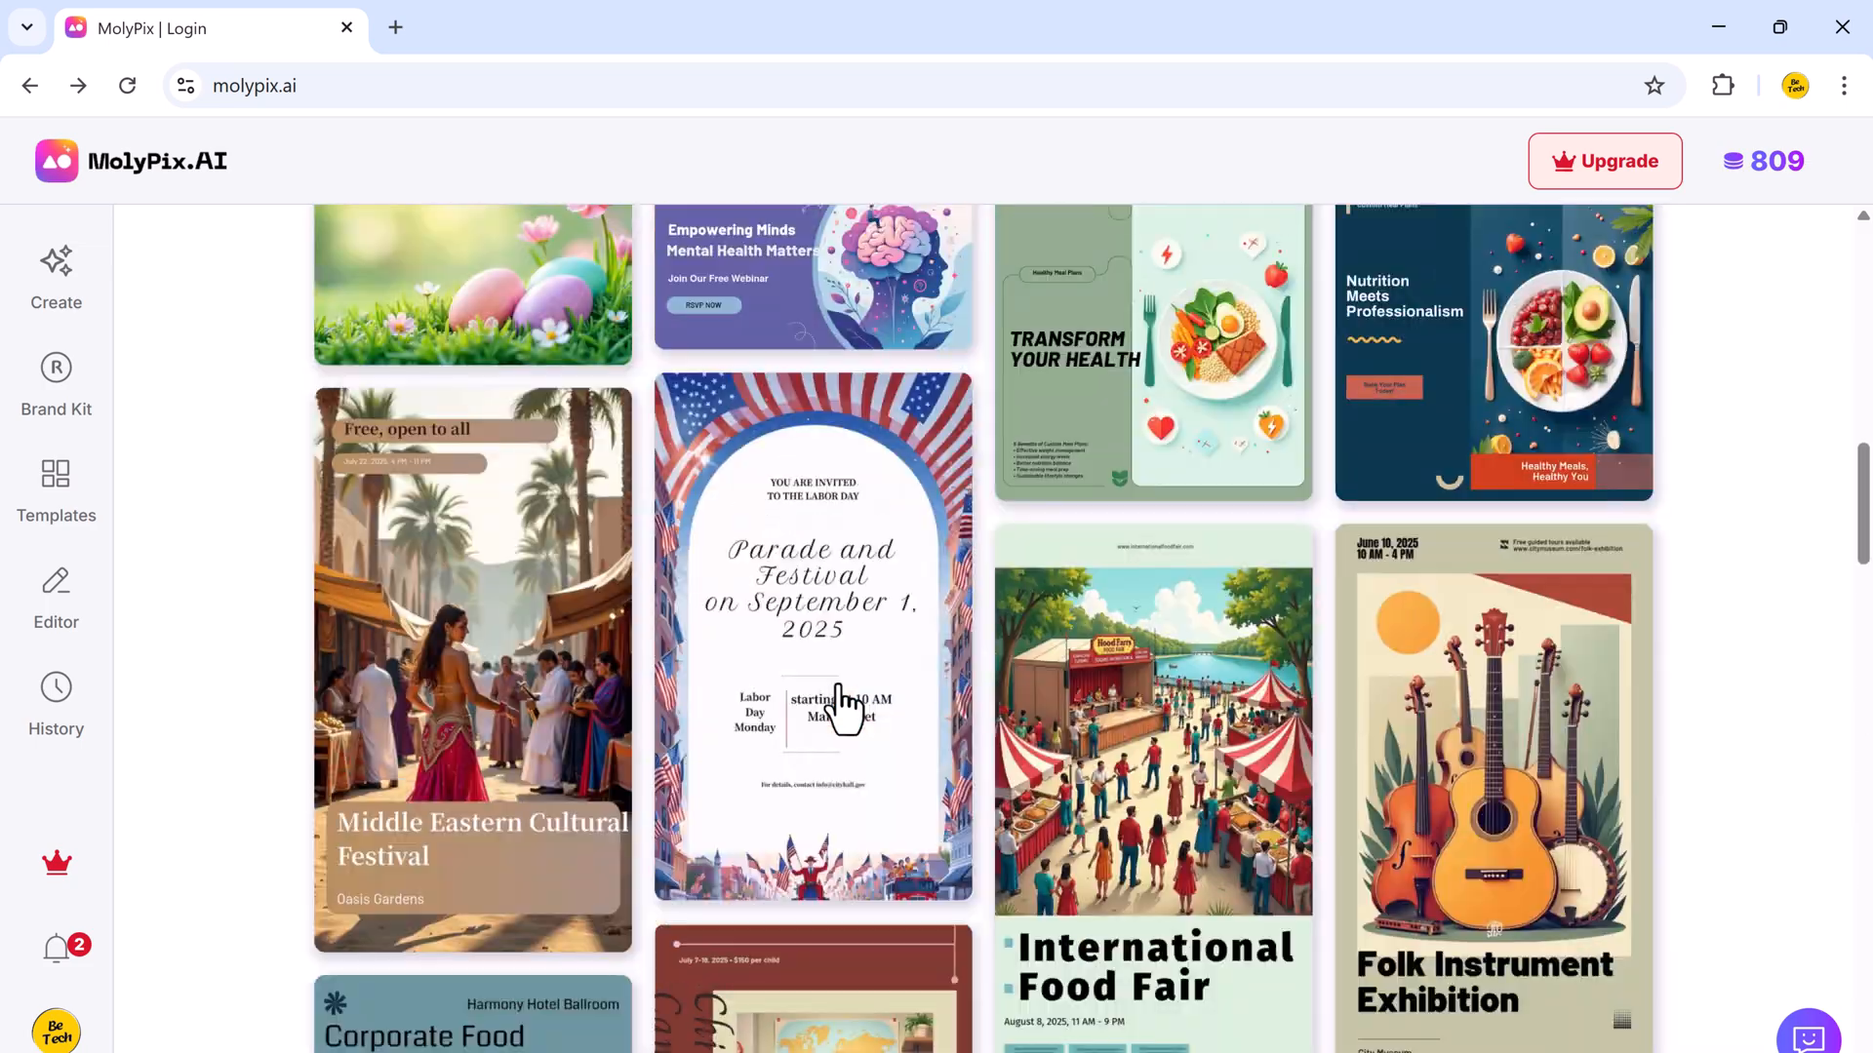
scroll("up", 3)
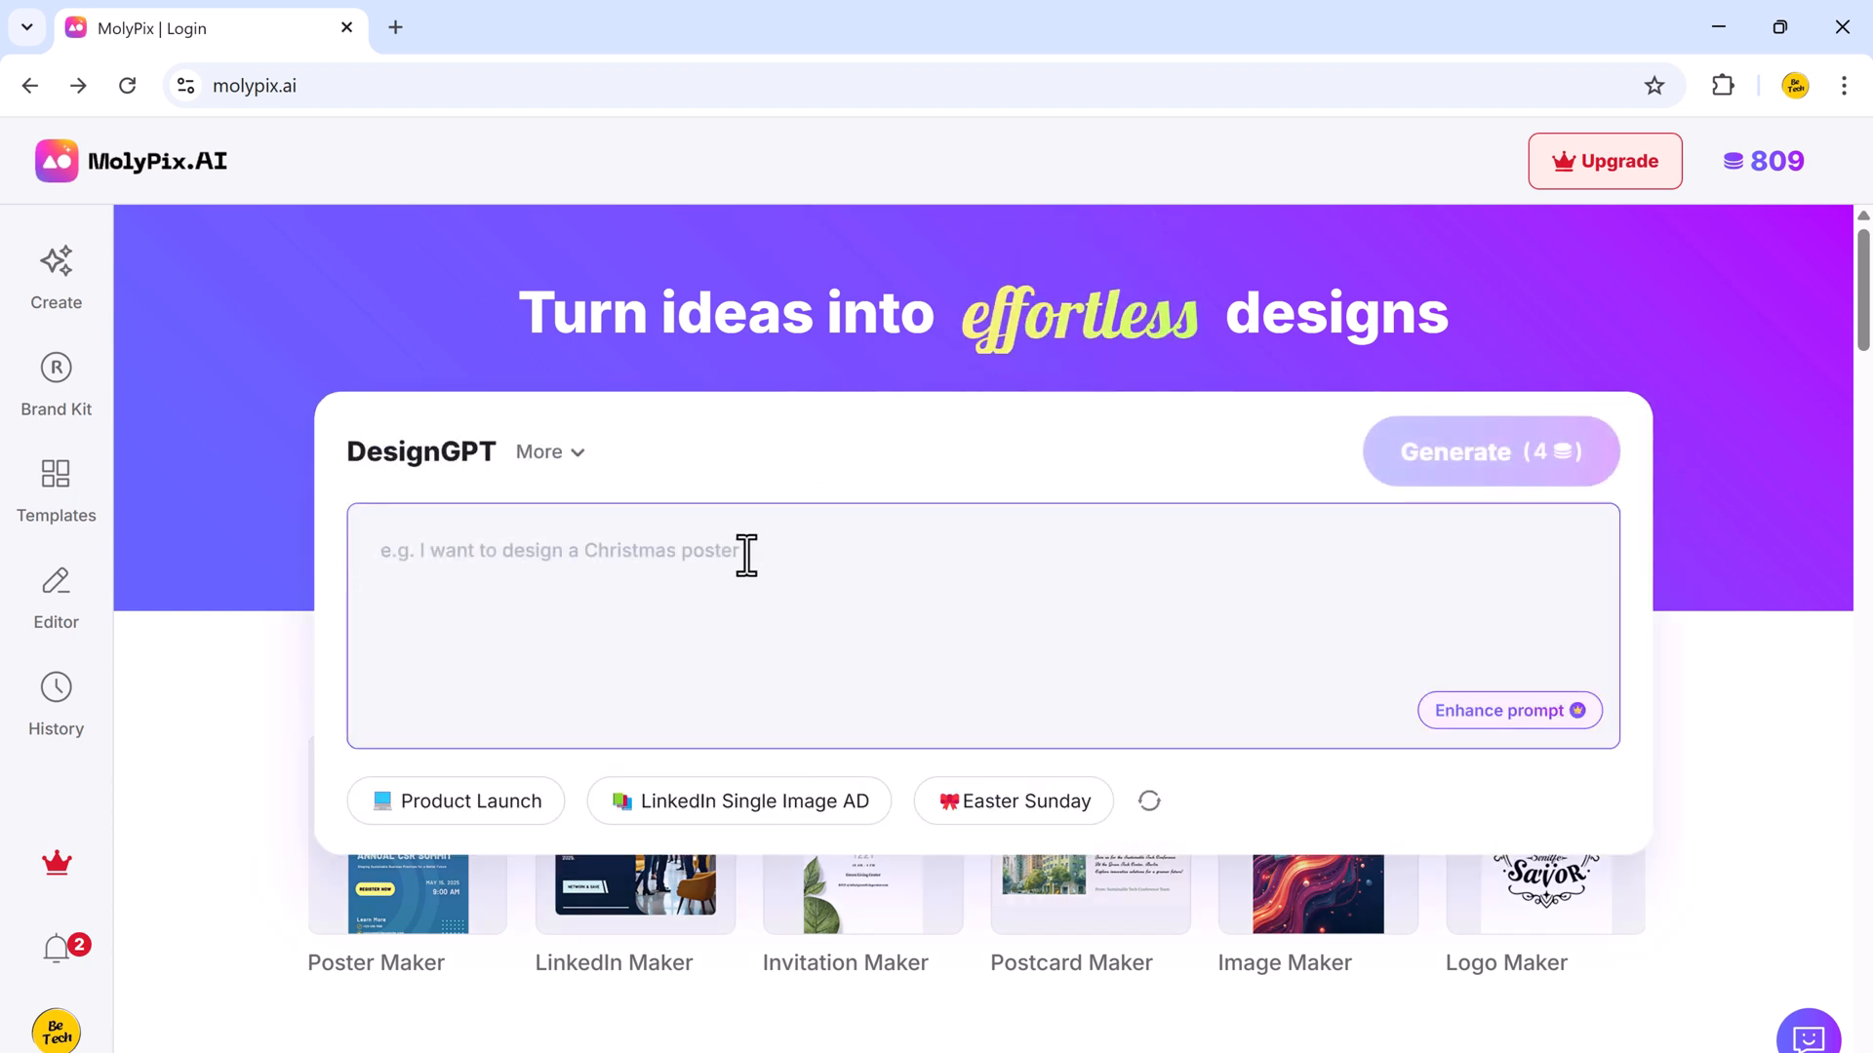
Generate blue-and-white 'We're Hiring!' posters from the enhanced hiring description.
type("A clean and professional design with \"We're Hiring!\" in bold letters, listing job positions, qualifications, and contact details")
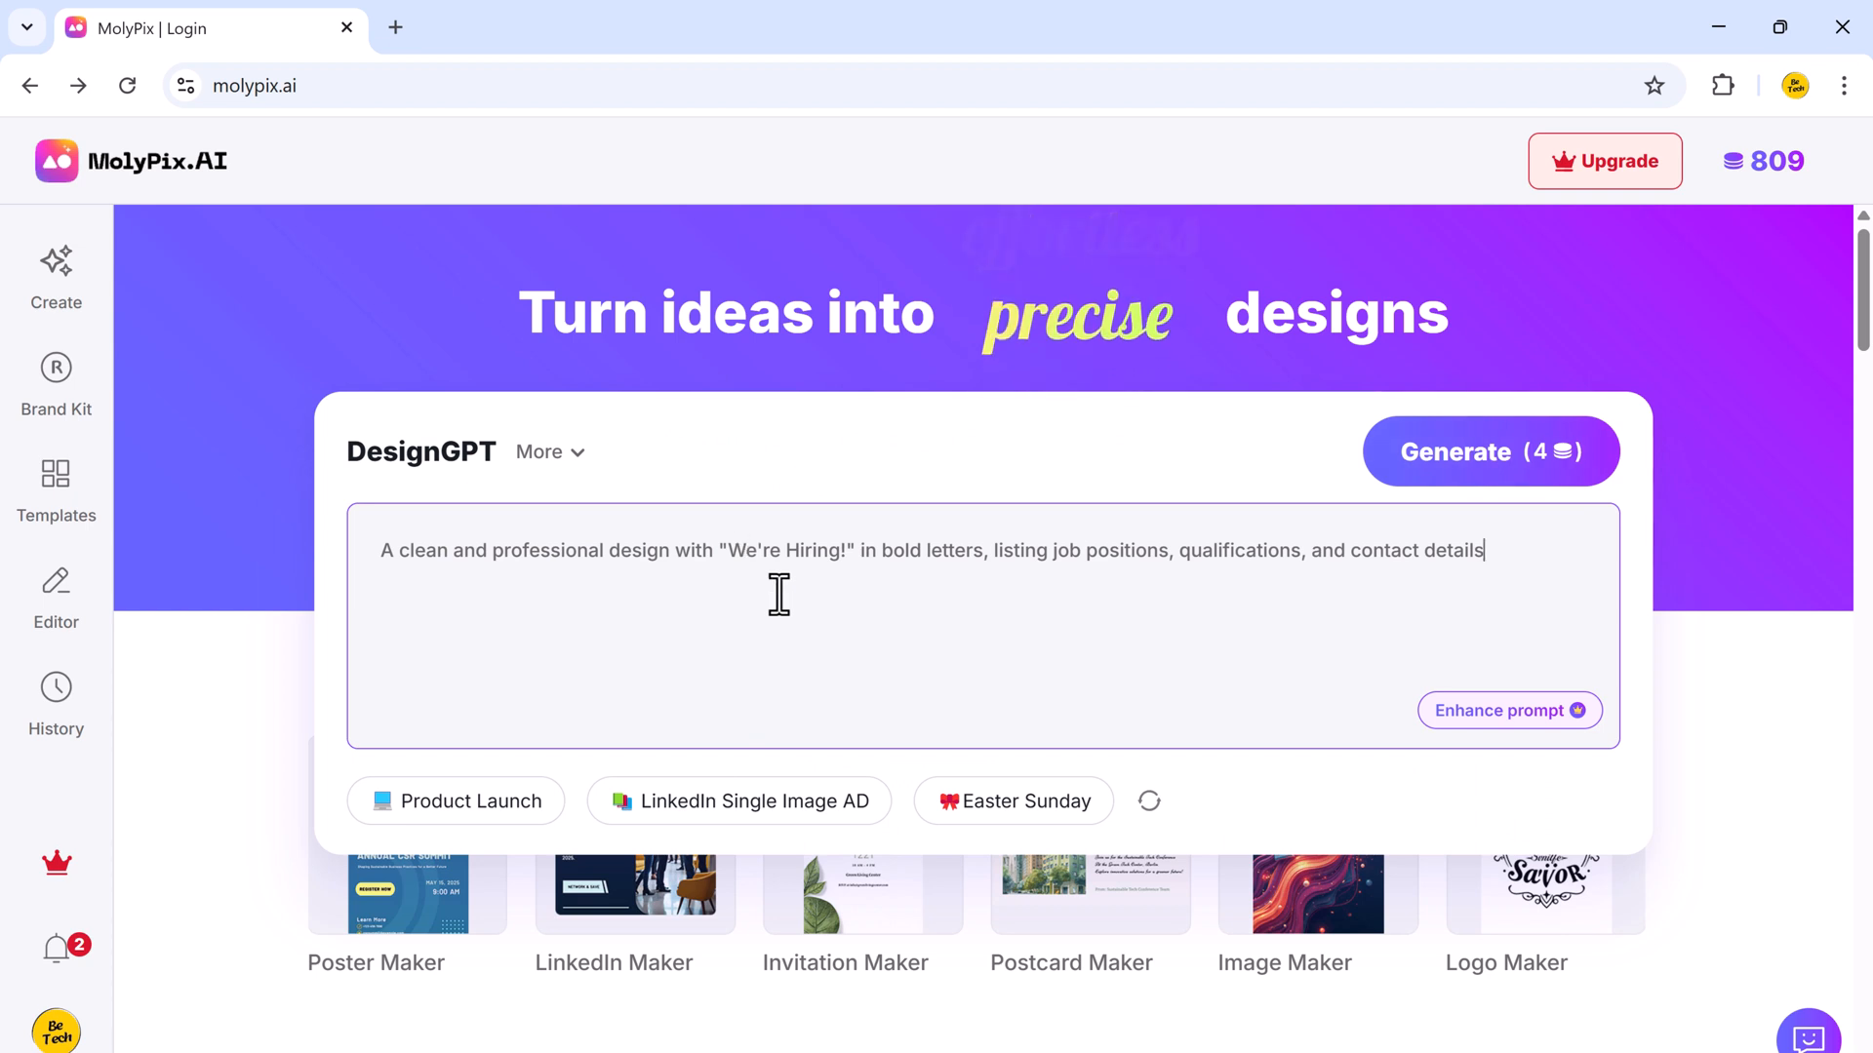
mouse_move(1452, 608)
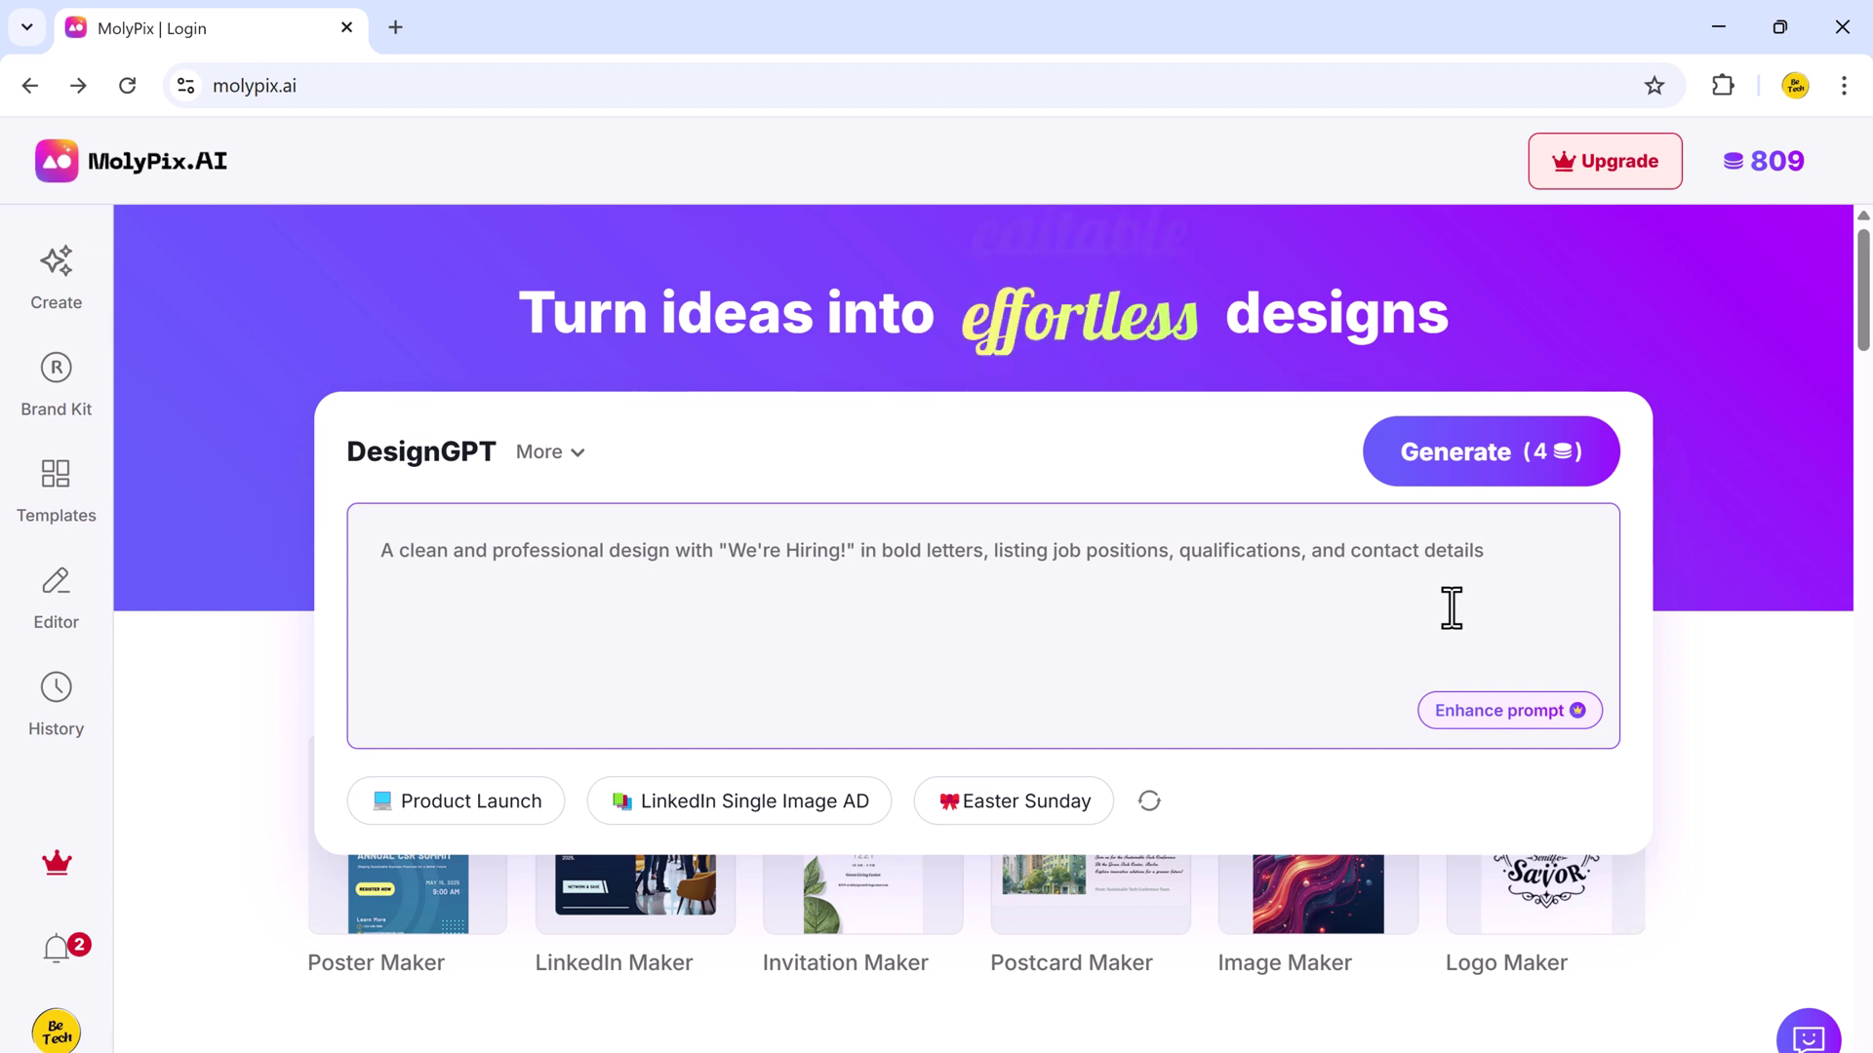
left_click(1510, 711)
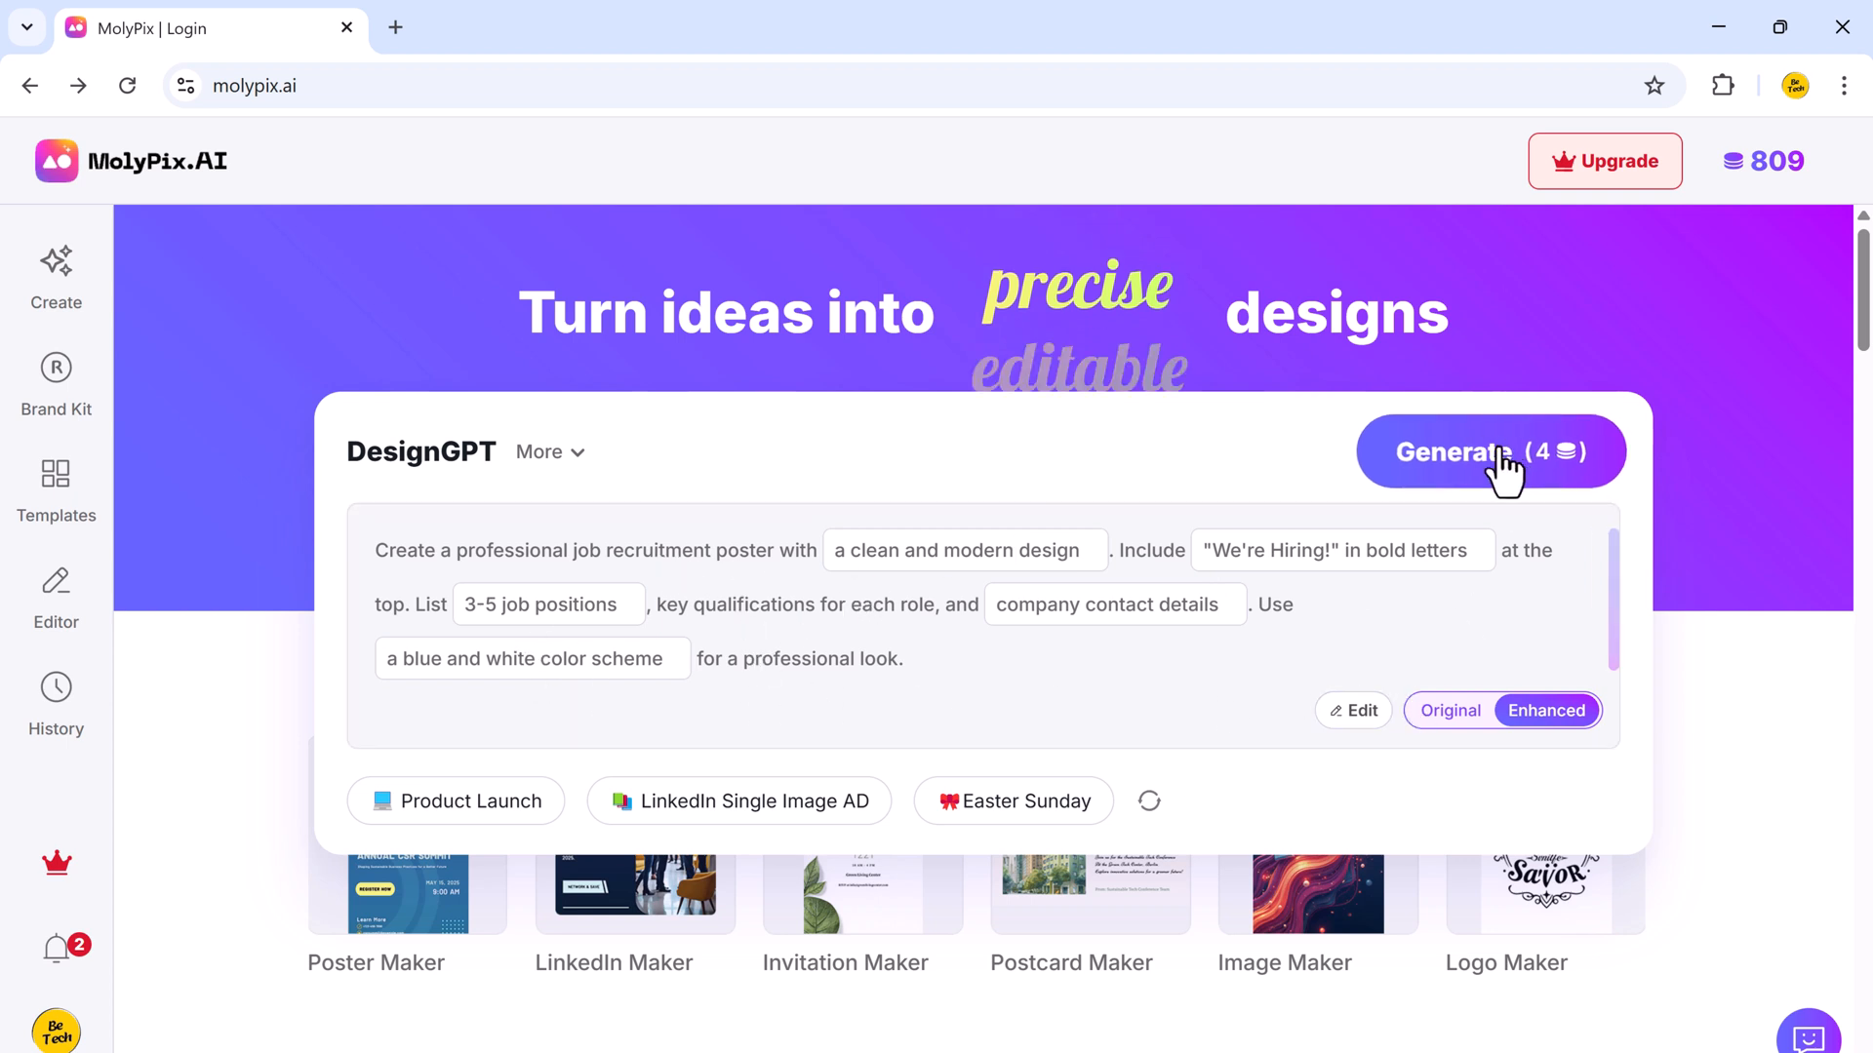
left_click(1492, 451)
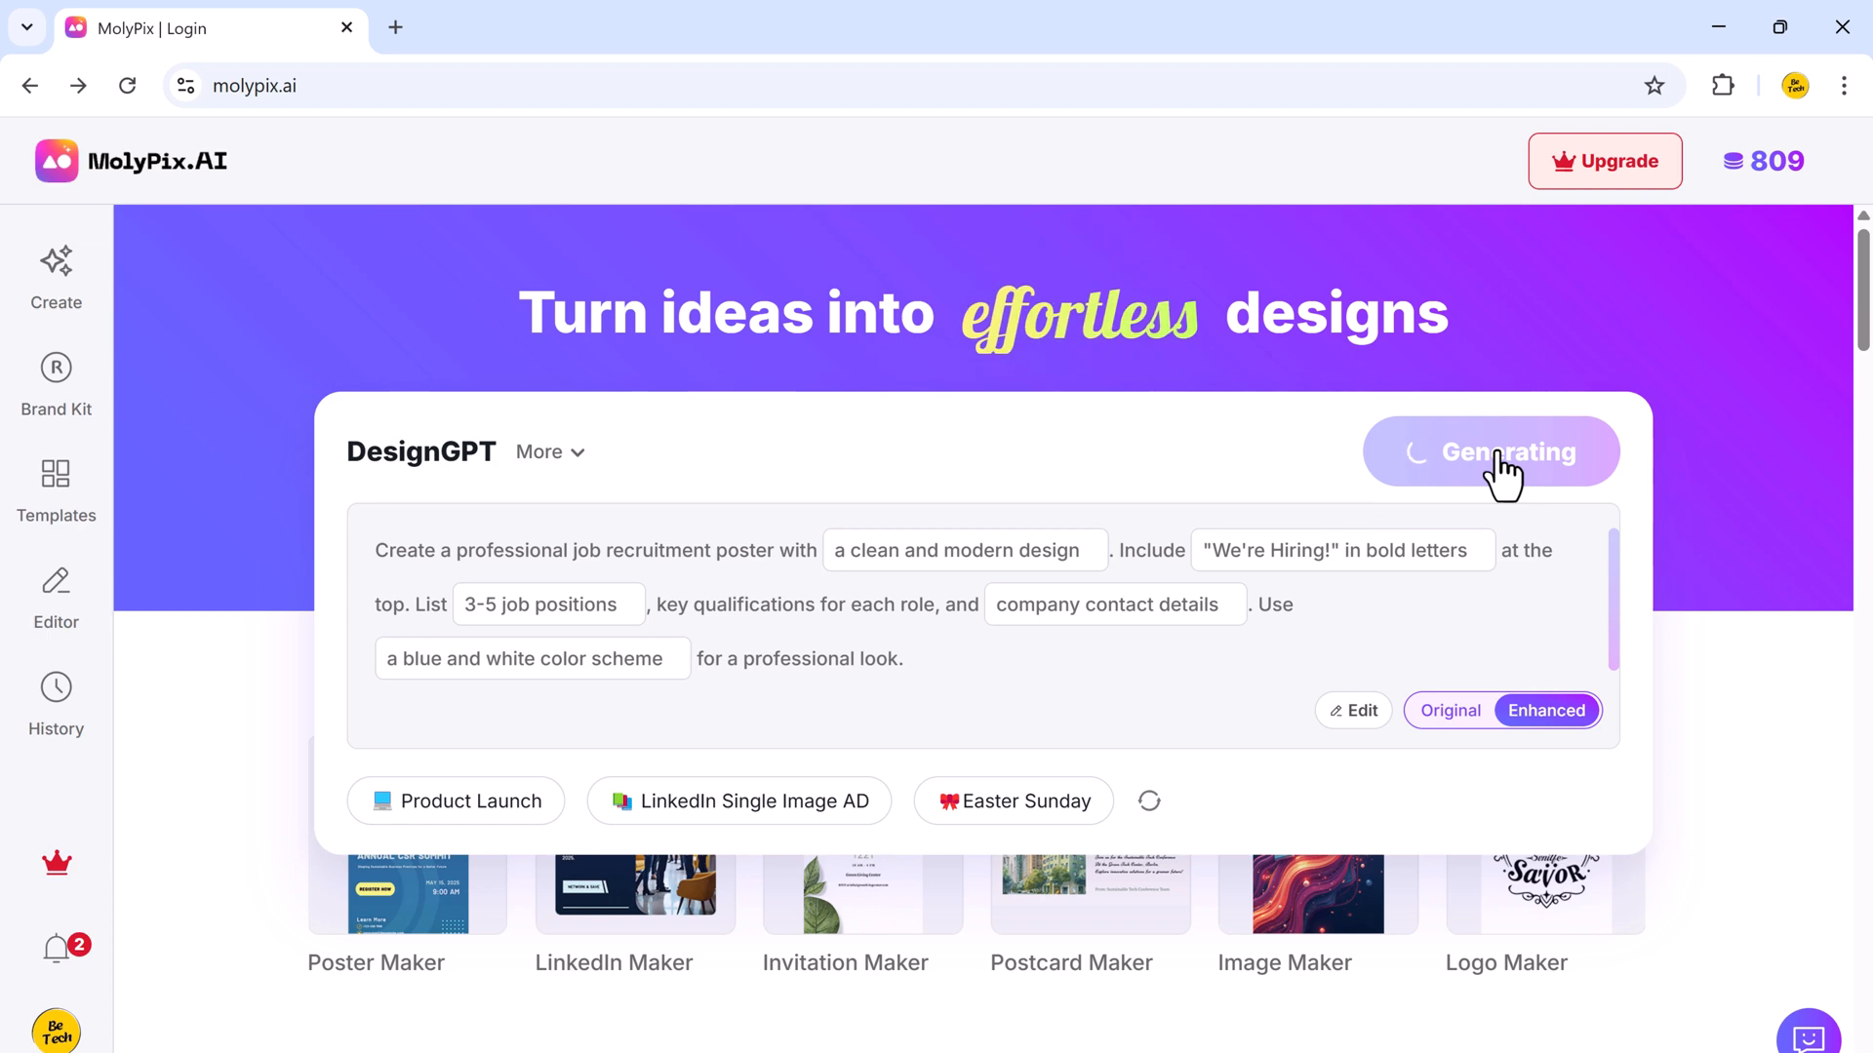
left_click(1490, 451)
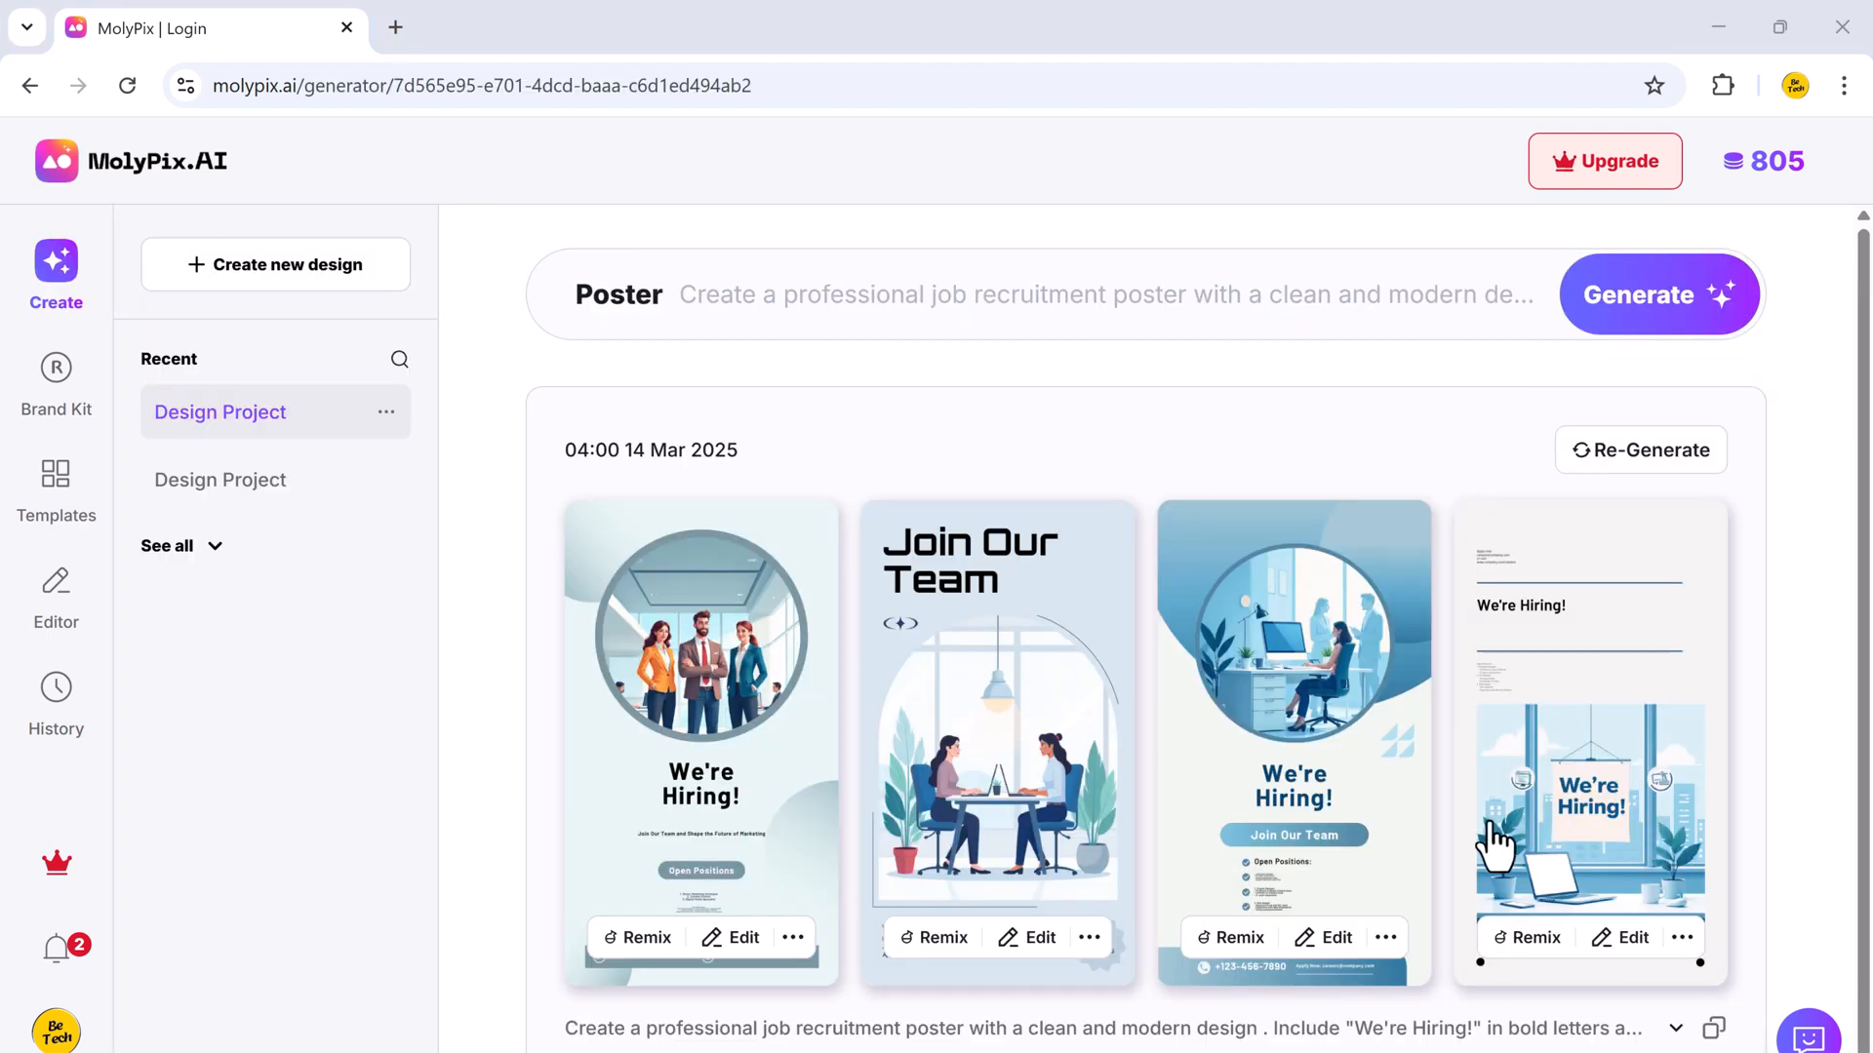
mouse_move(1066, 853)
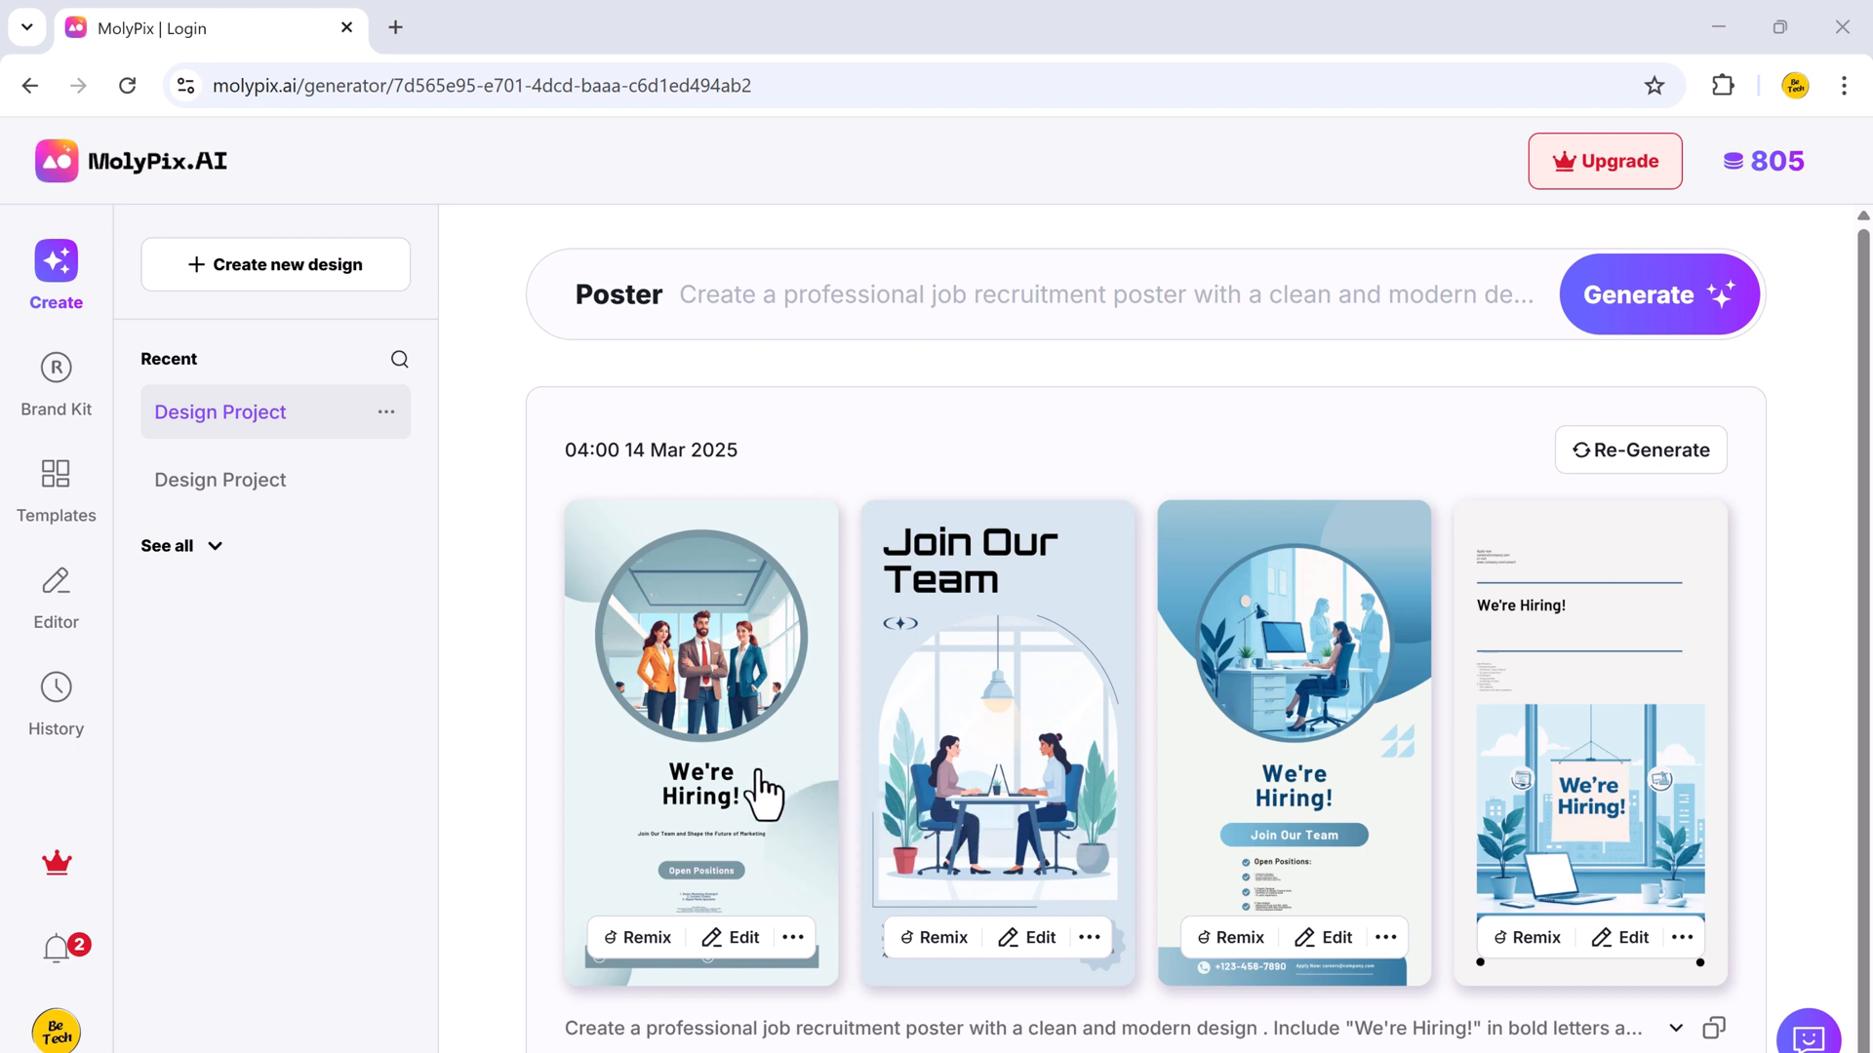
scroll("down", 3)
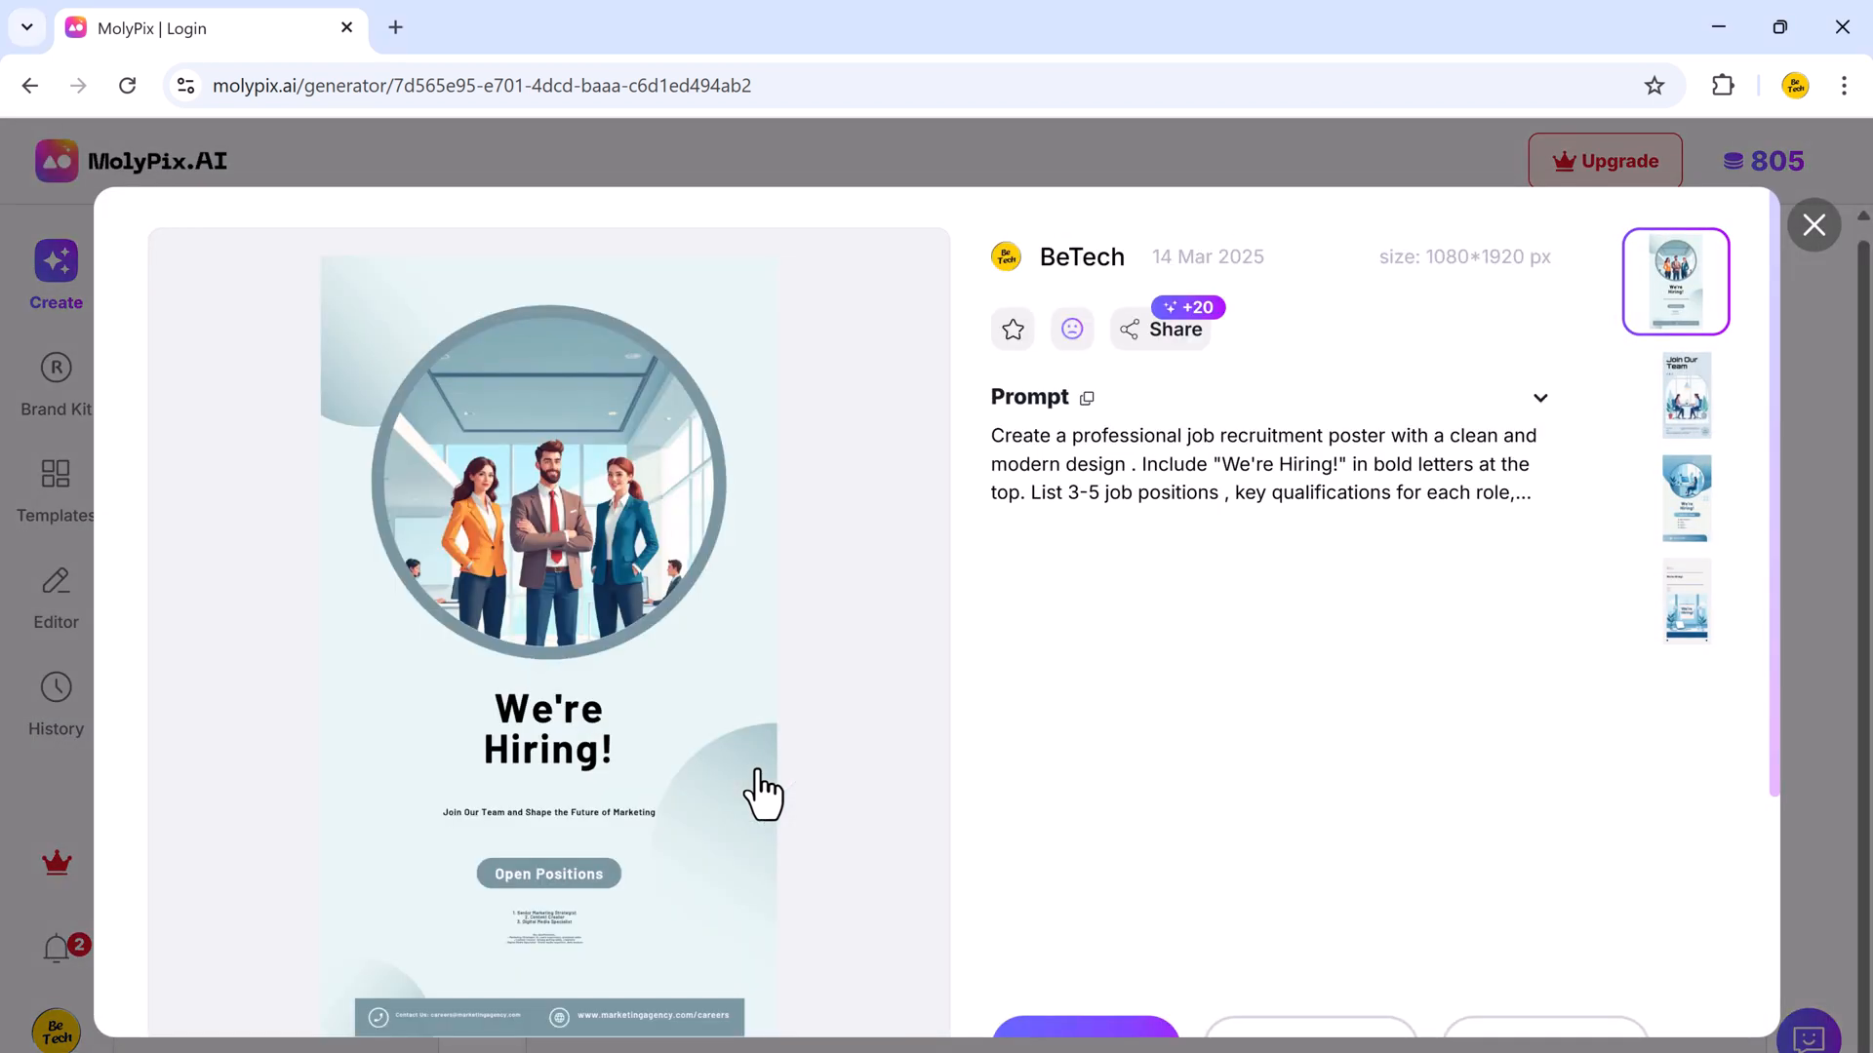
Open the first 'We're Hiring!' poster in the design editor.
scroll("down", 3)
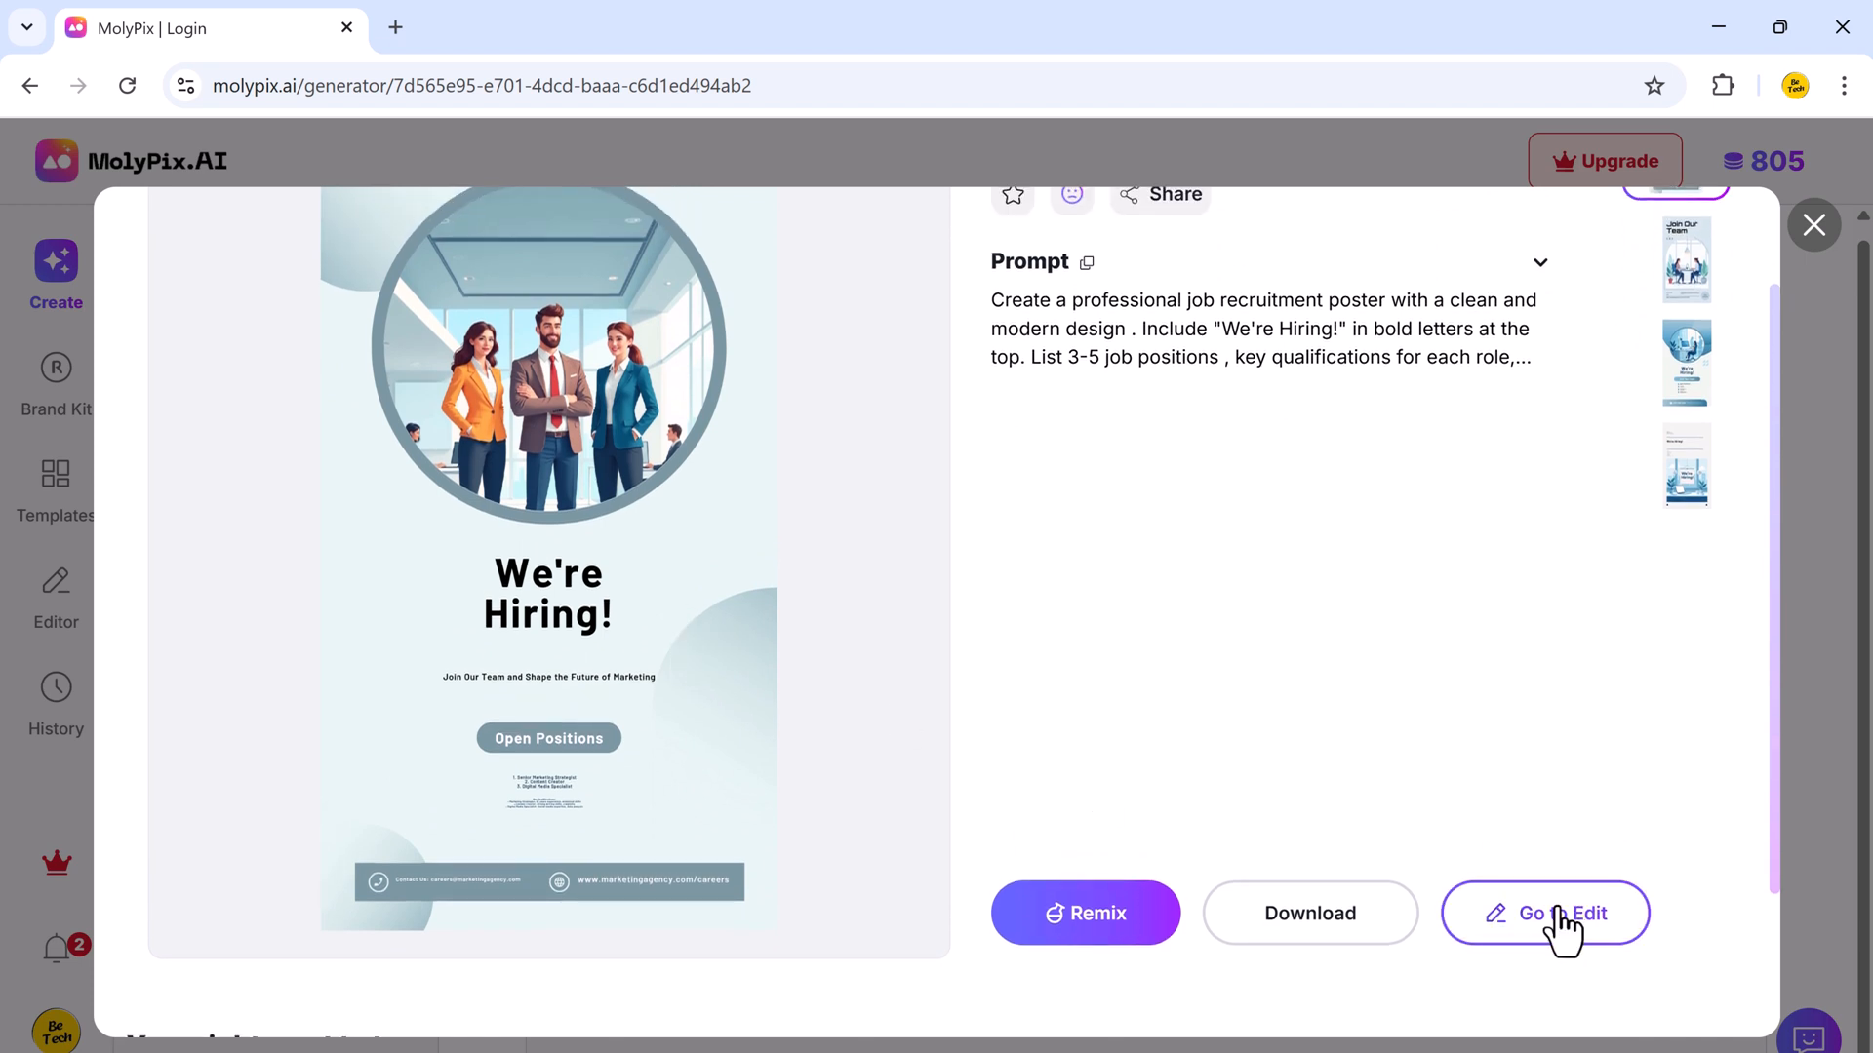
left_click(1544, 913)
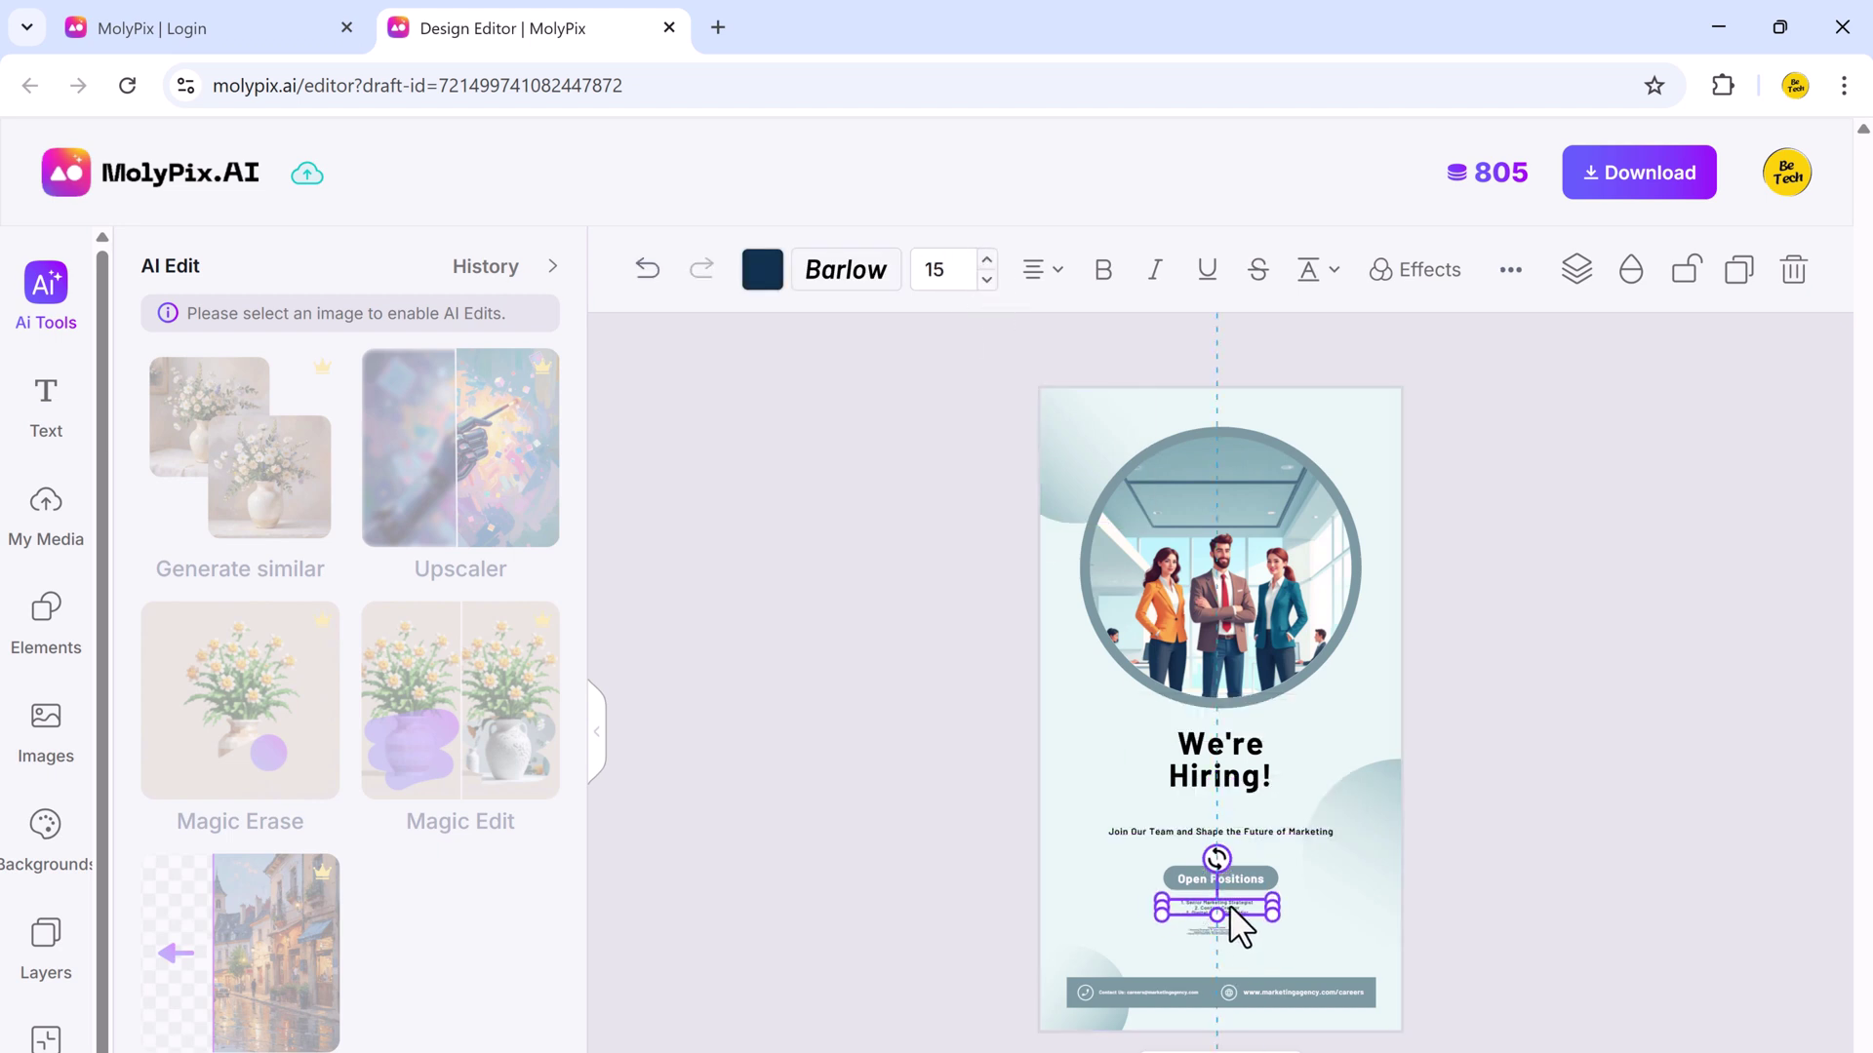
Recolour 'Open Positions' yellow and remove the grey ring around the team photo.
left_click(762, 271)
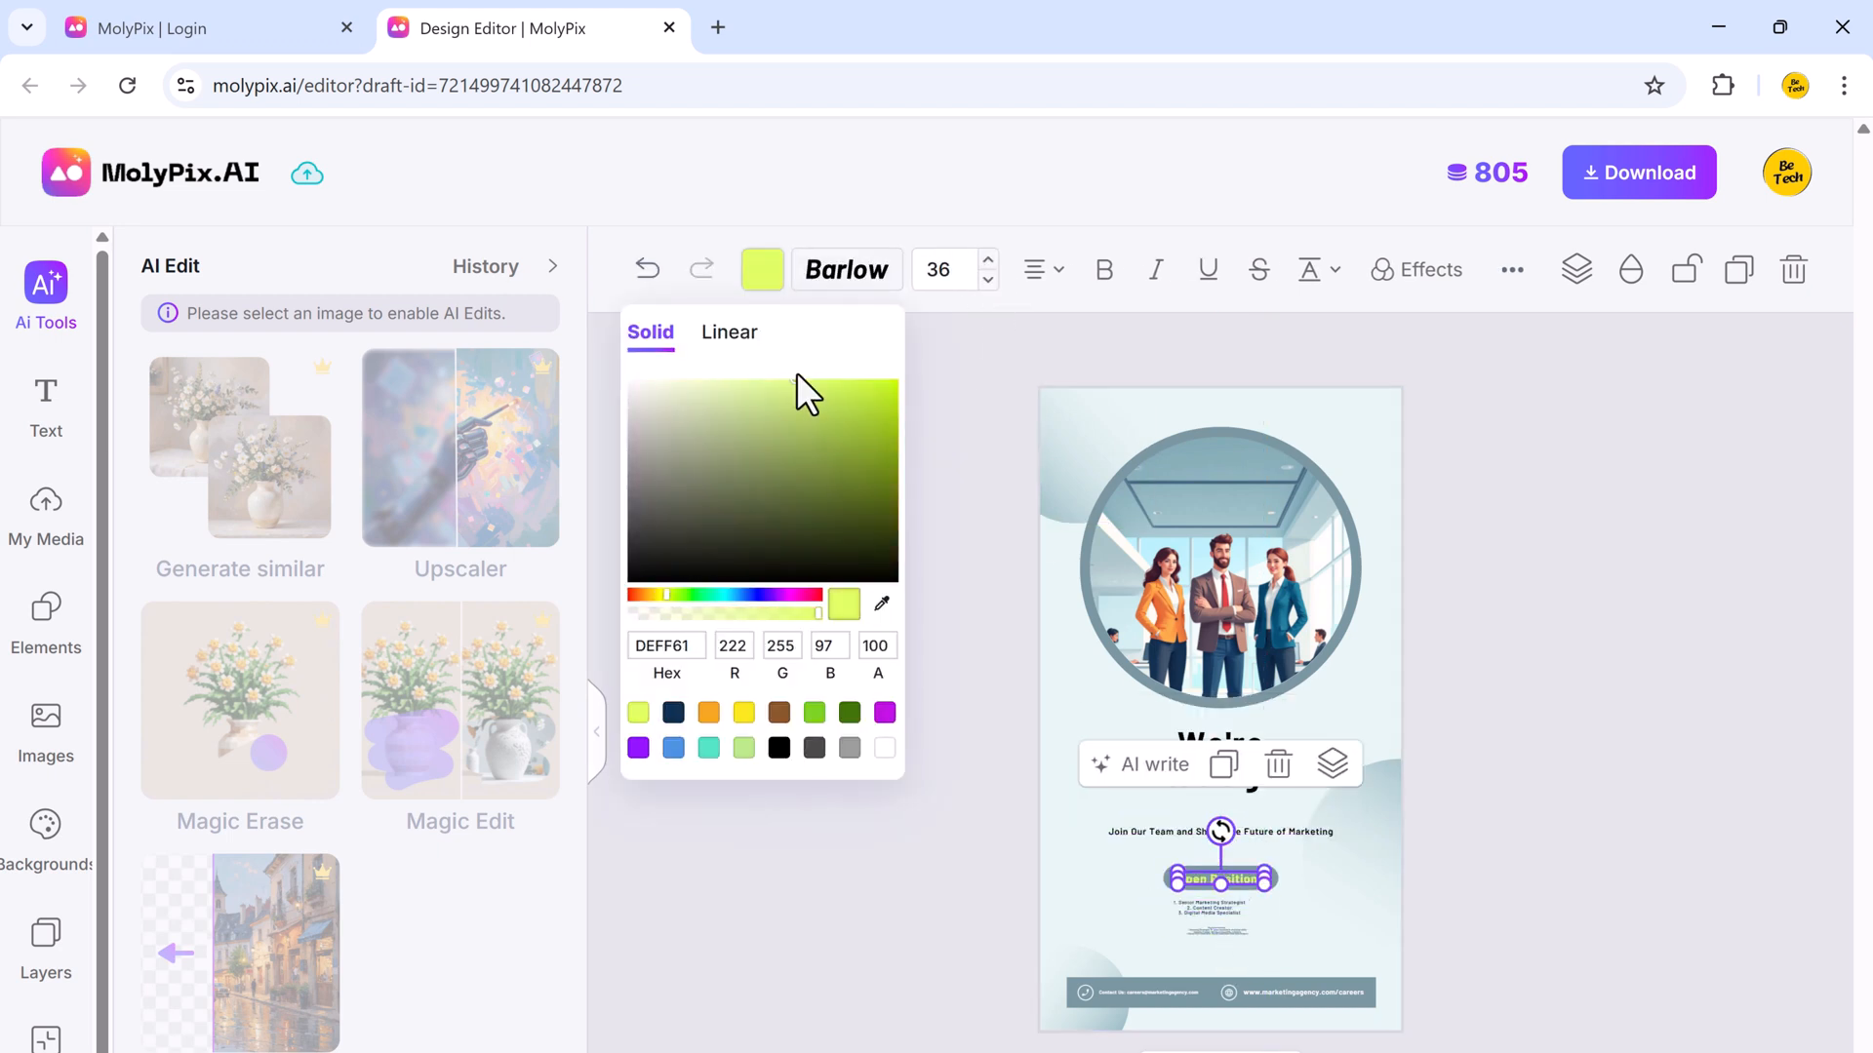
left_click(1220, 567)
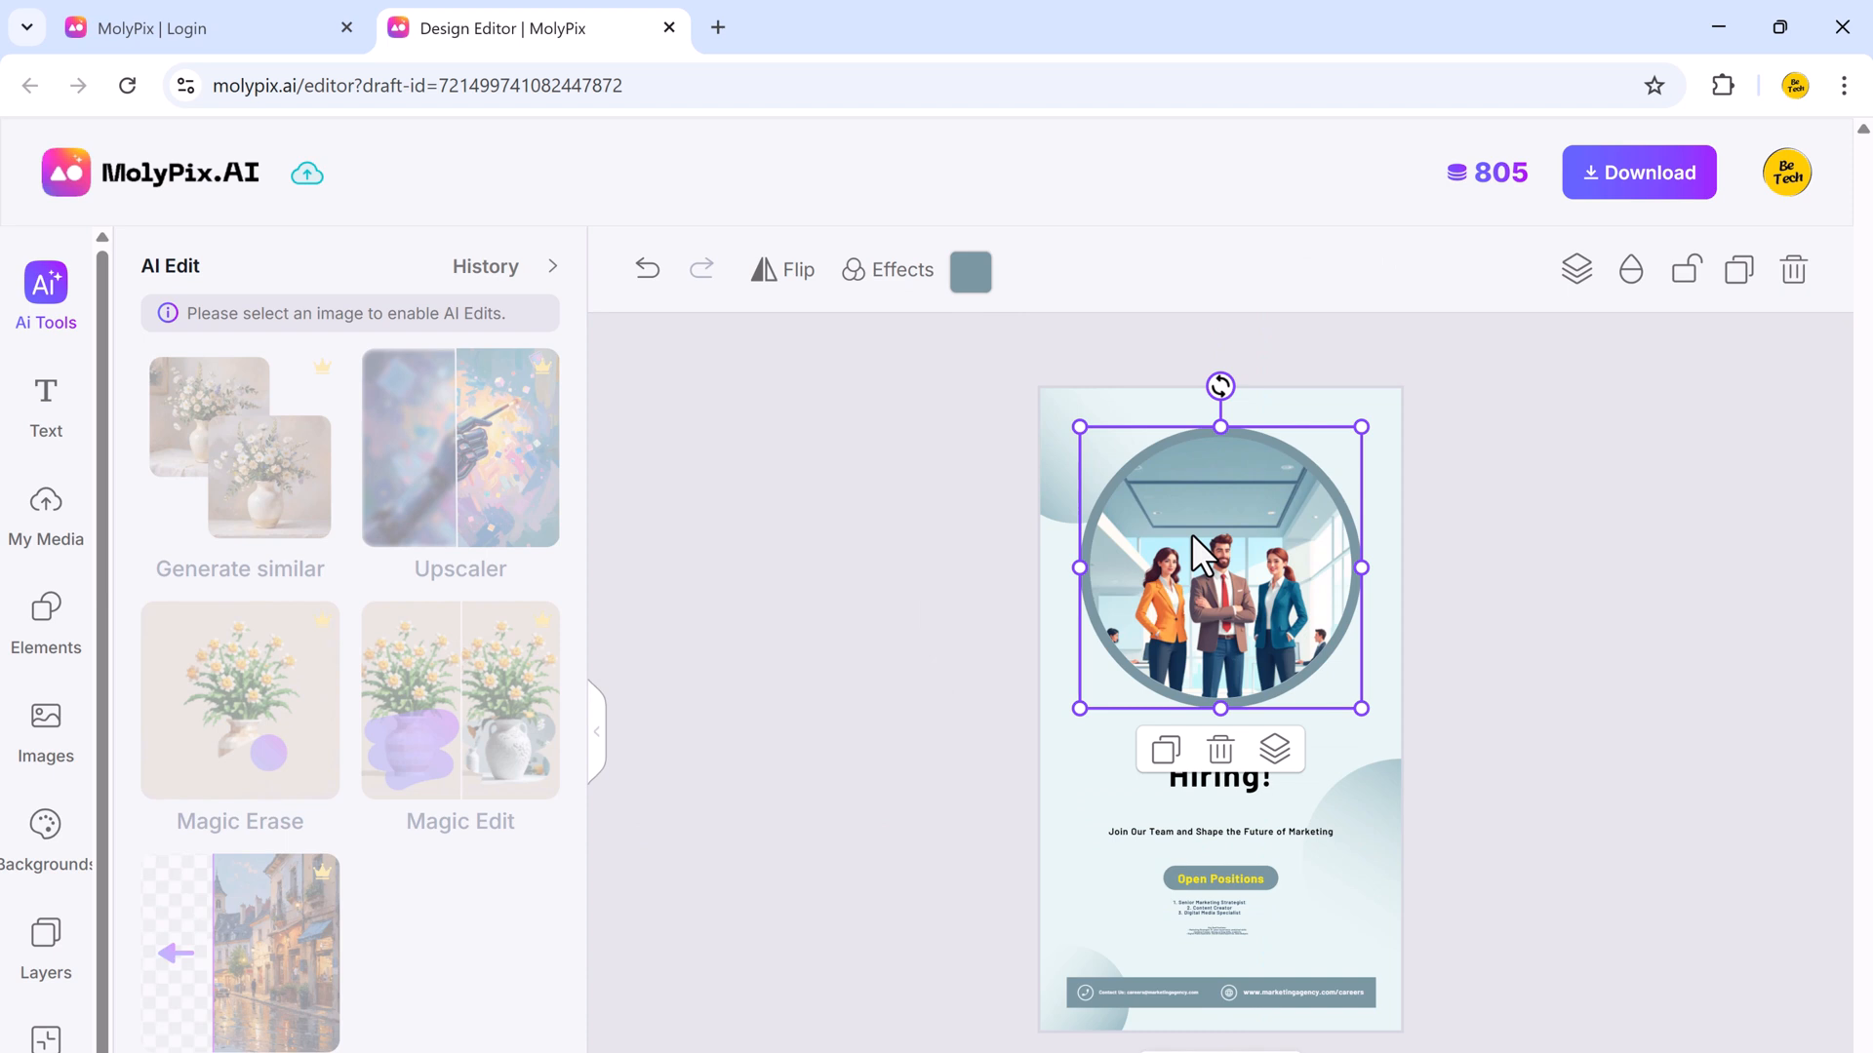
mouse_move(1290, 572)
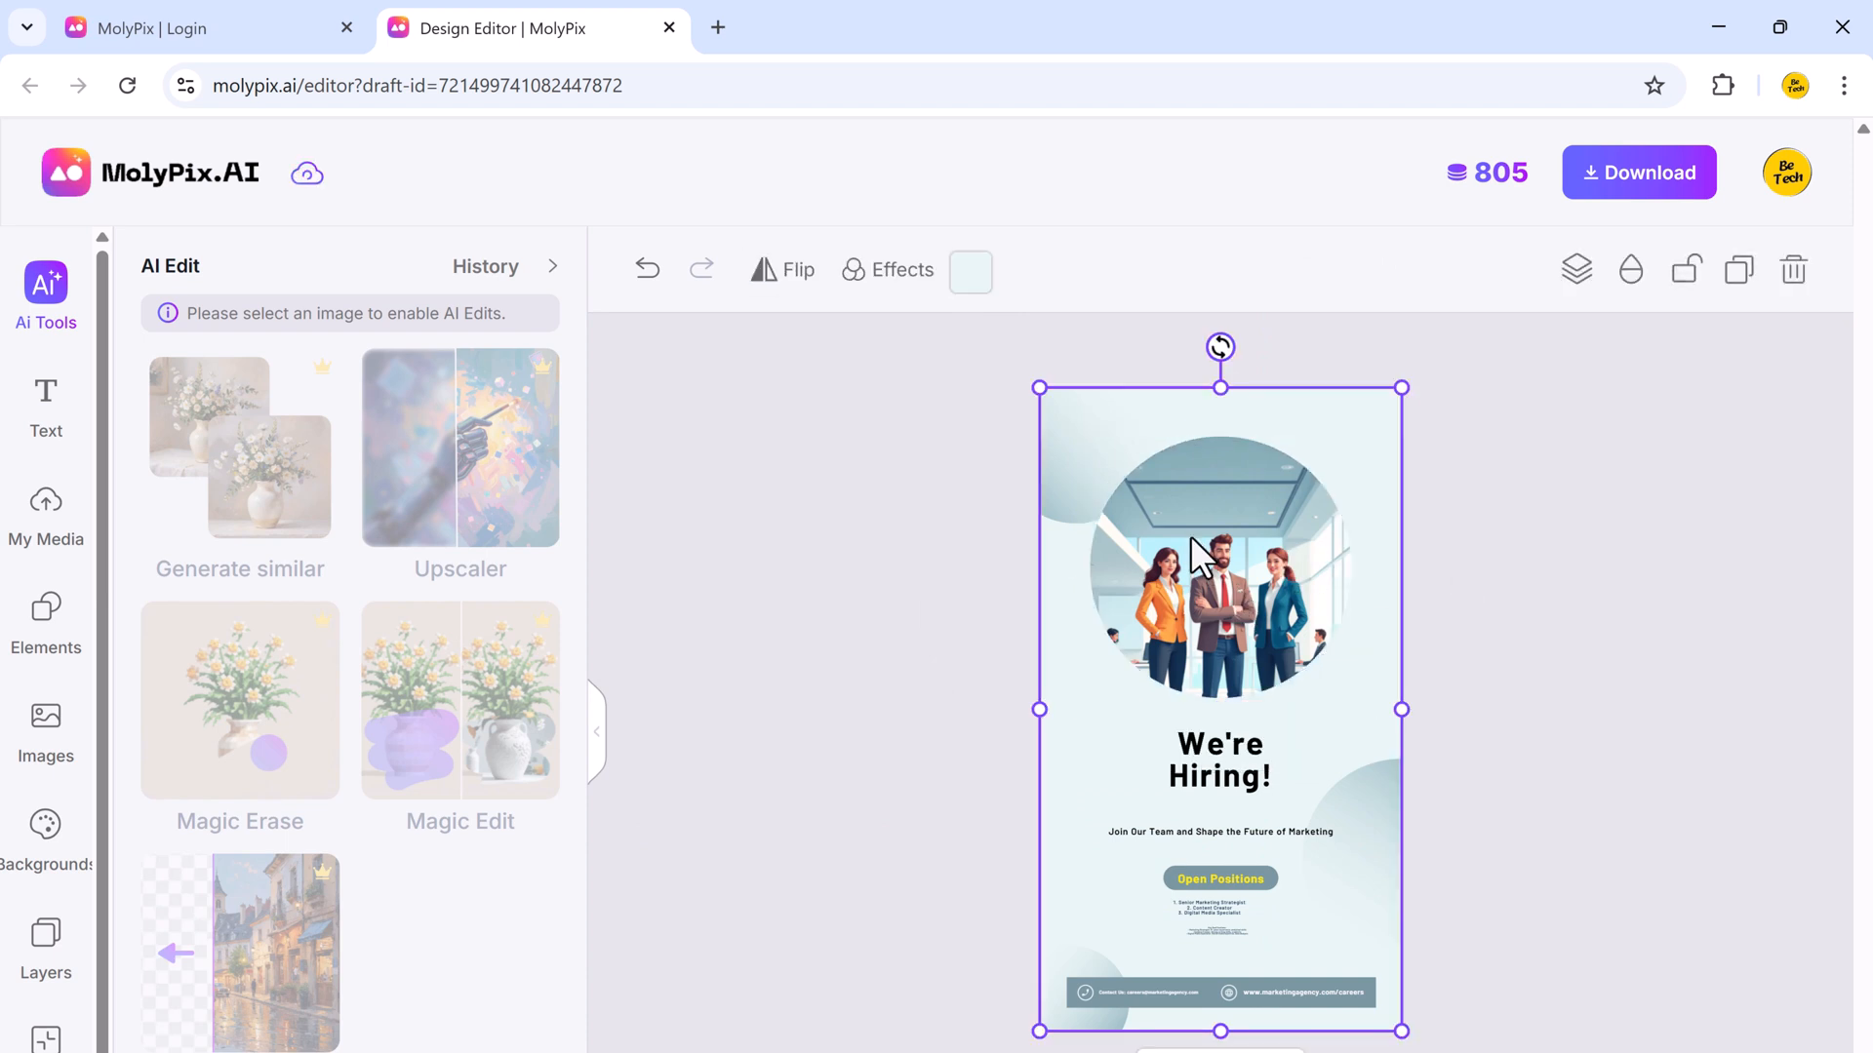
left_click_drag(1220, 553, 917, 585)
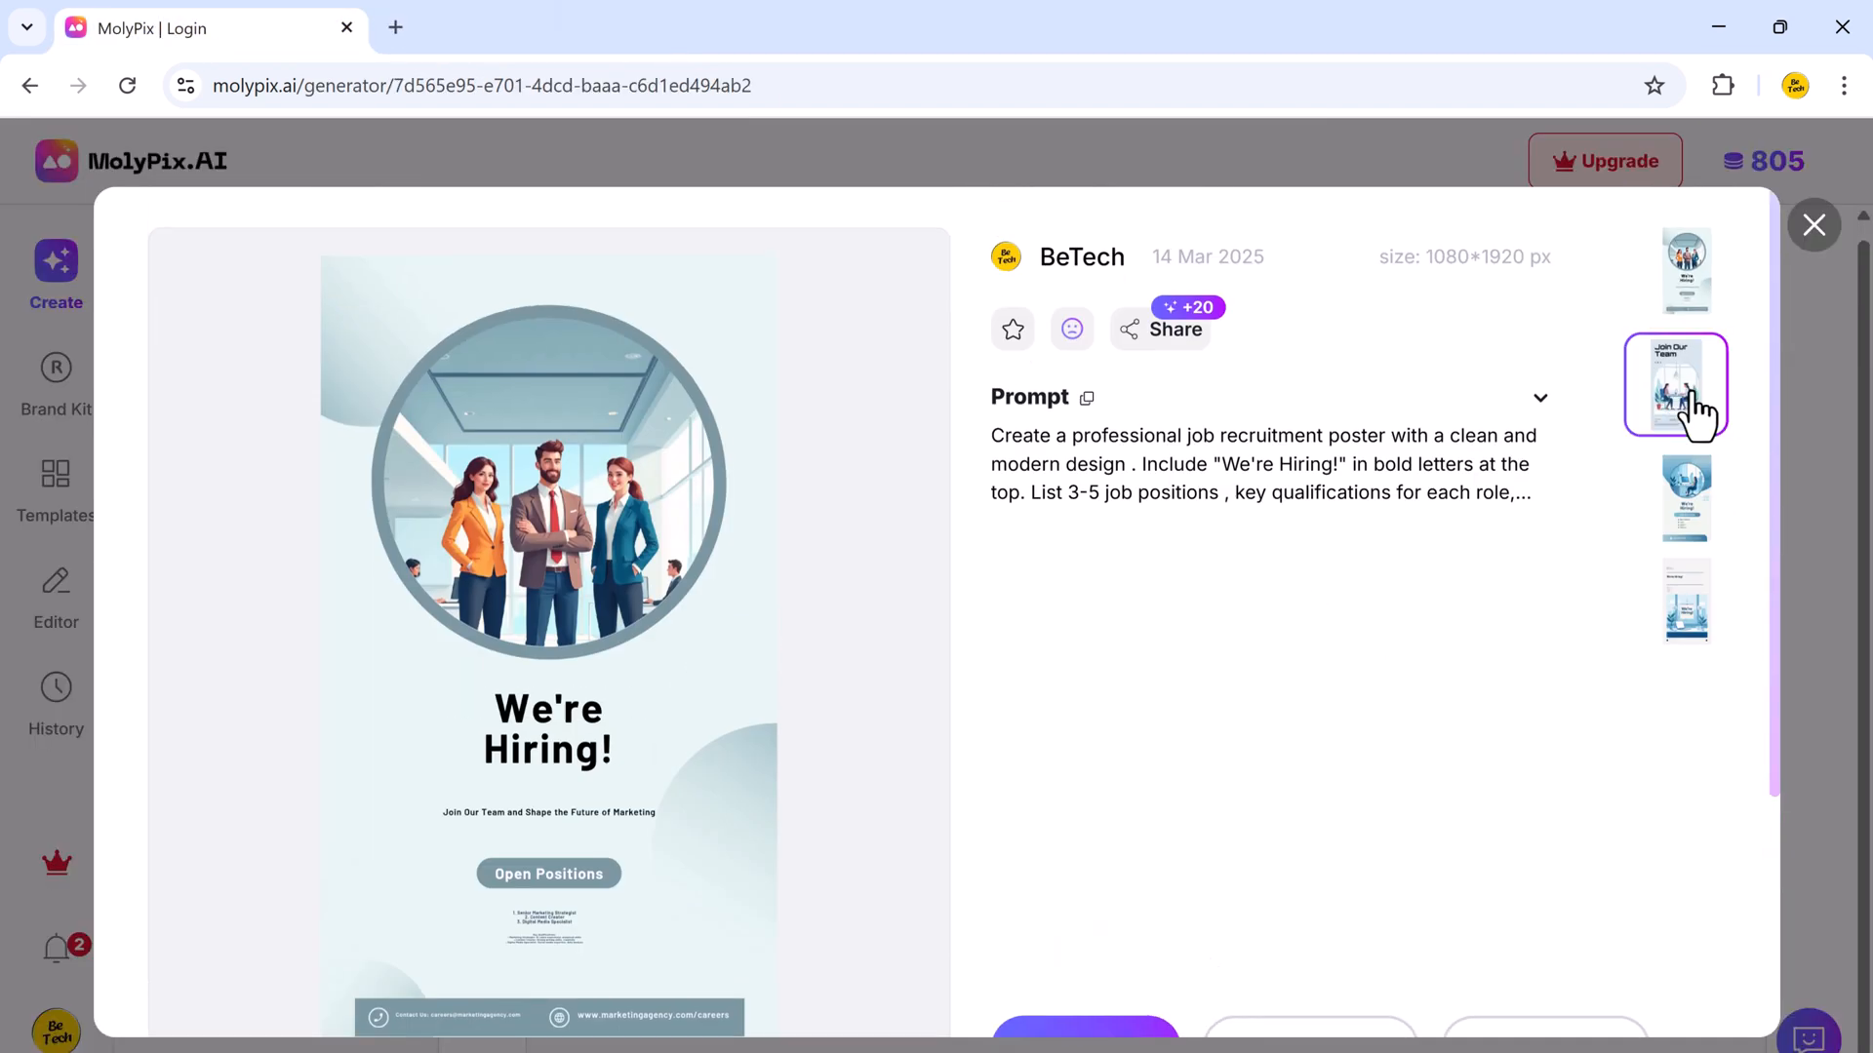
Switch to the 'Join Our Team' poster variant to edit it.
left_click(1676, 386)
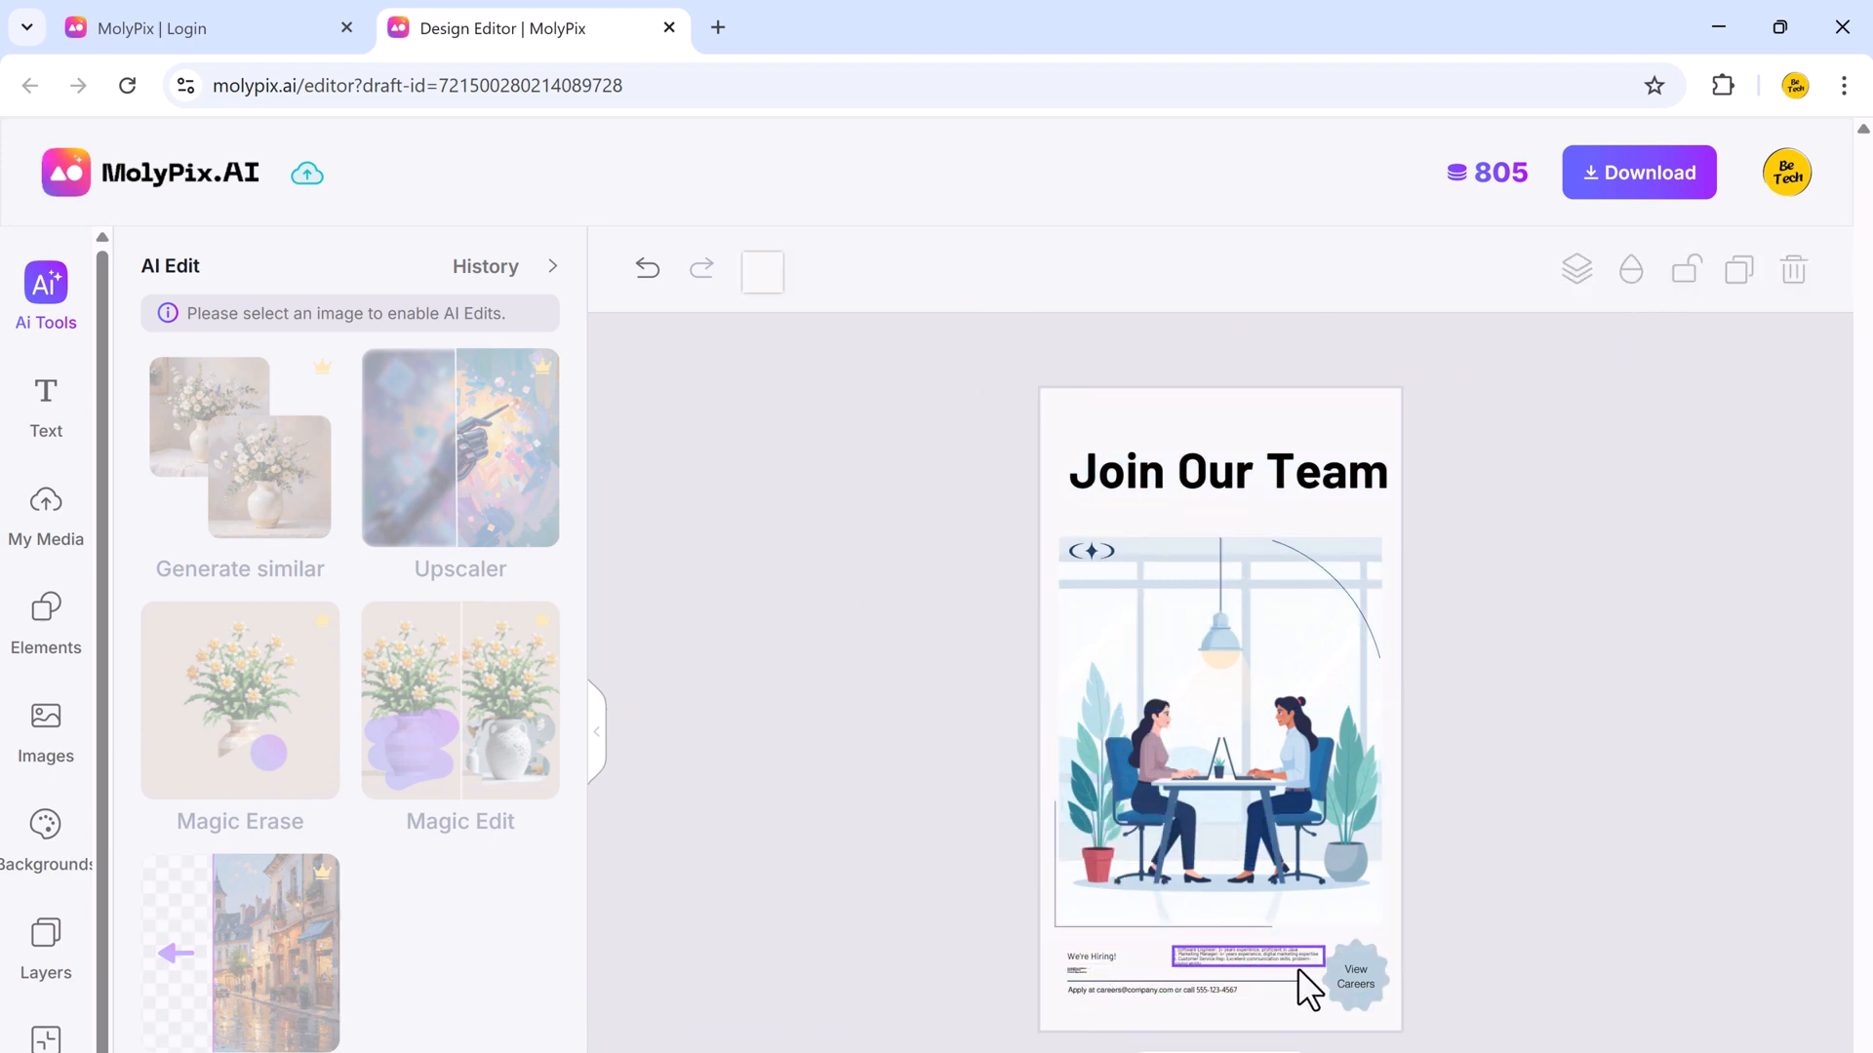
left_click(1227, 730)
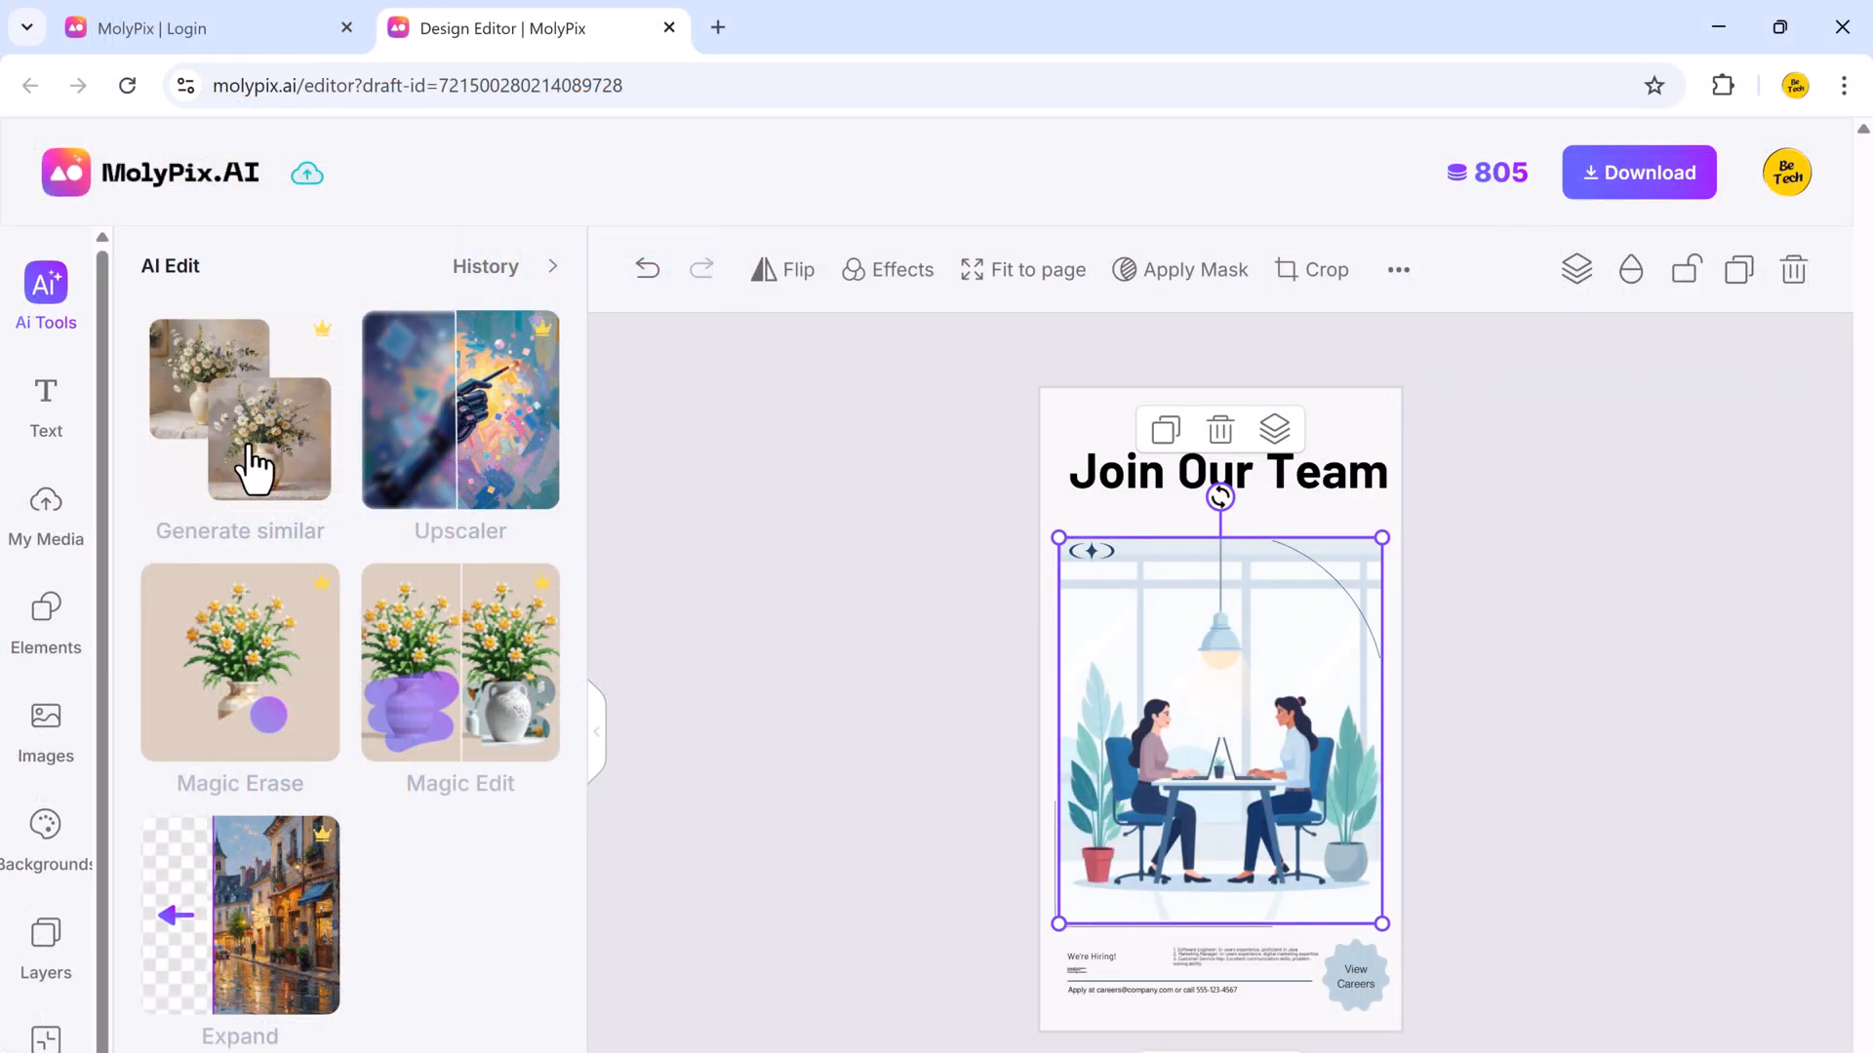
Generate a similar photographic variant of the two-colleagues office illustration.
left_click(240, 418)
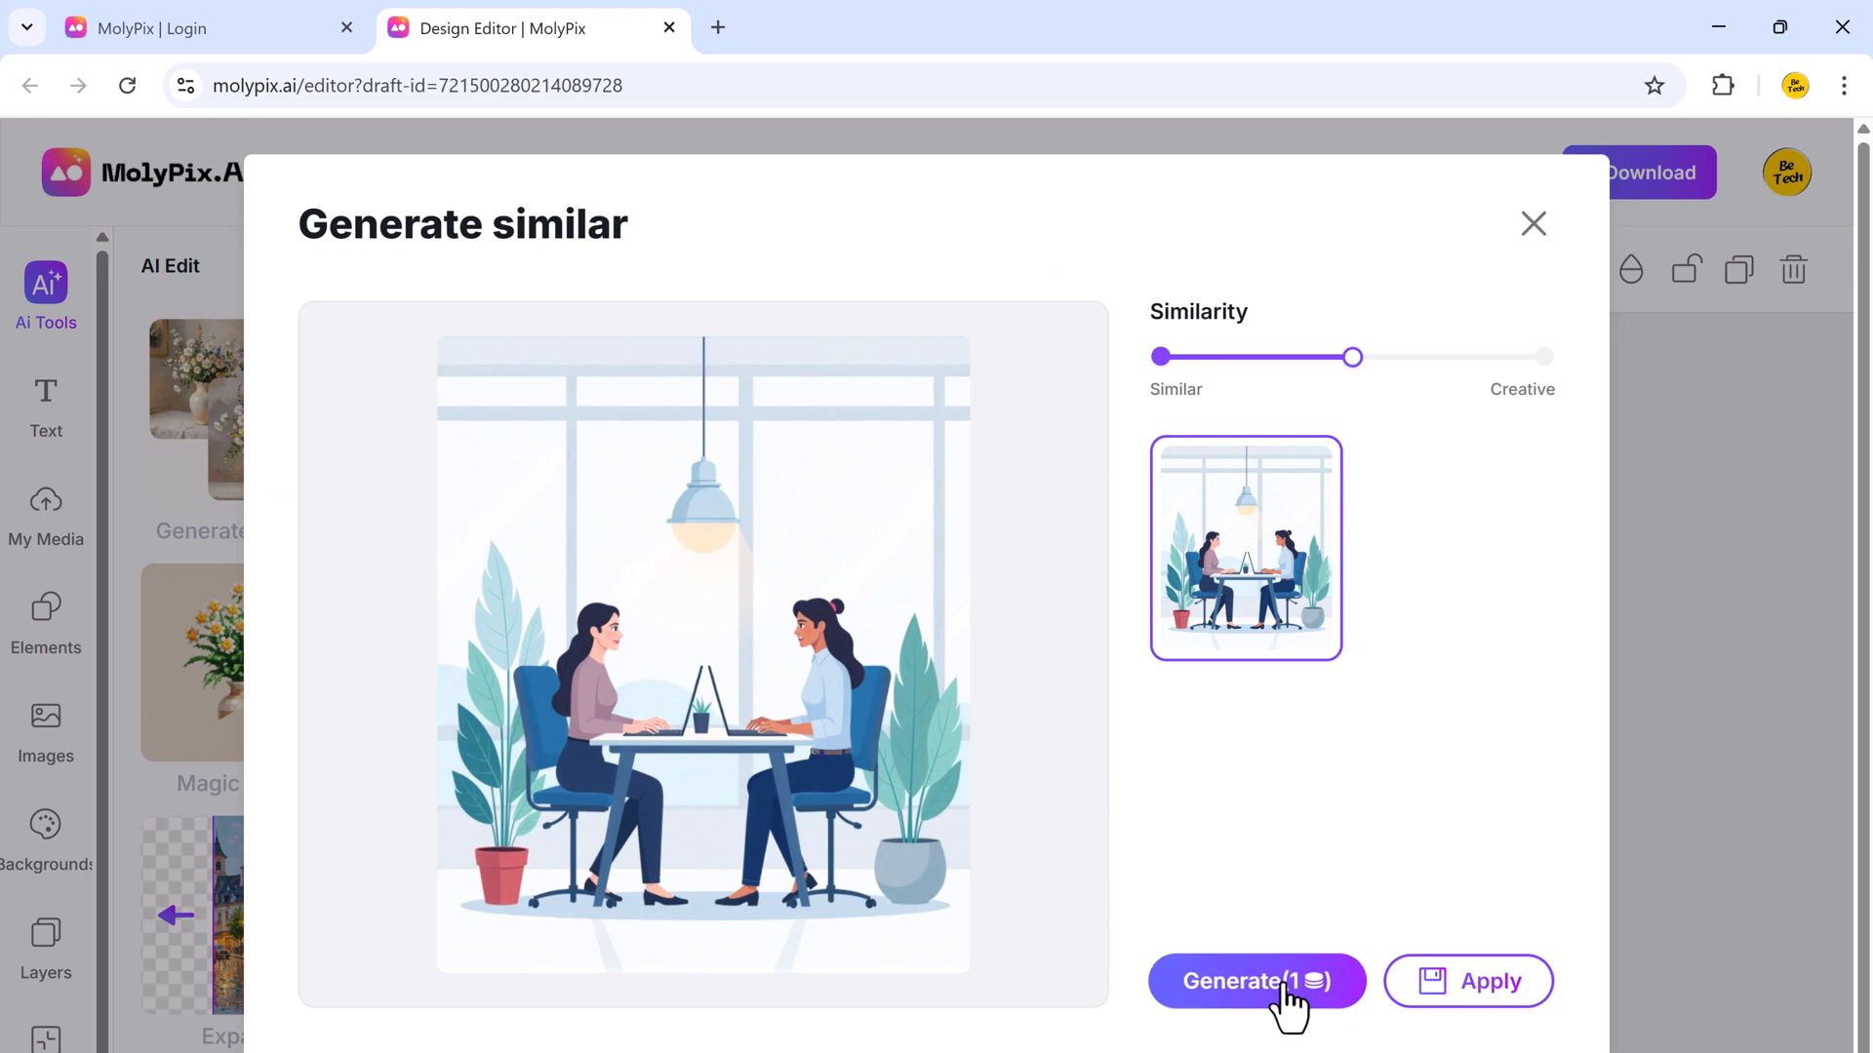
left_click(1257, 982)
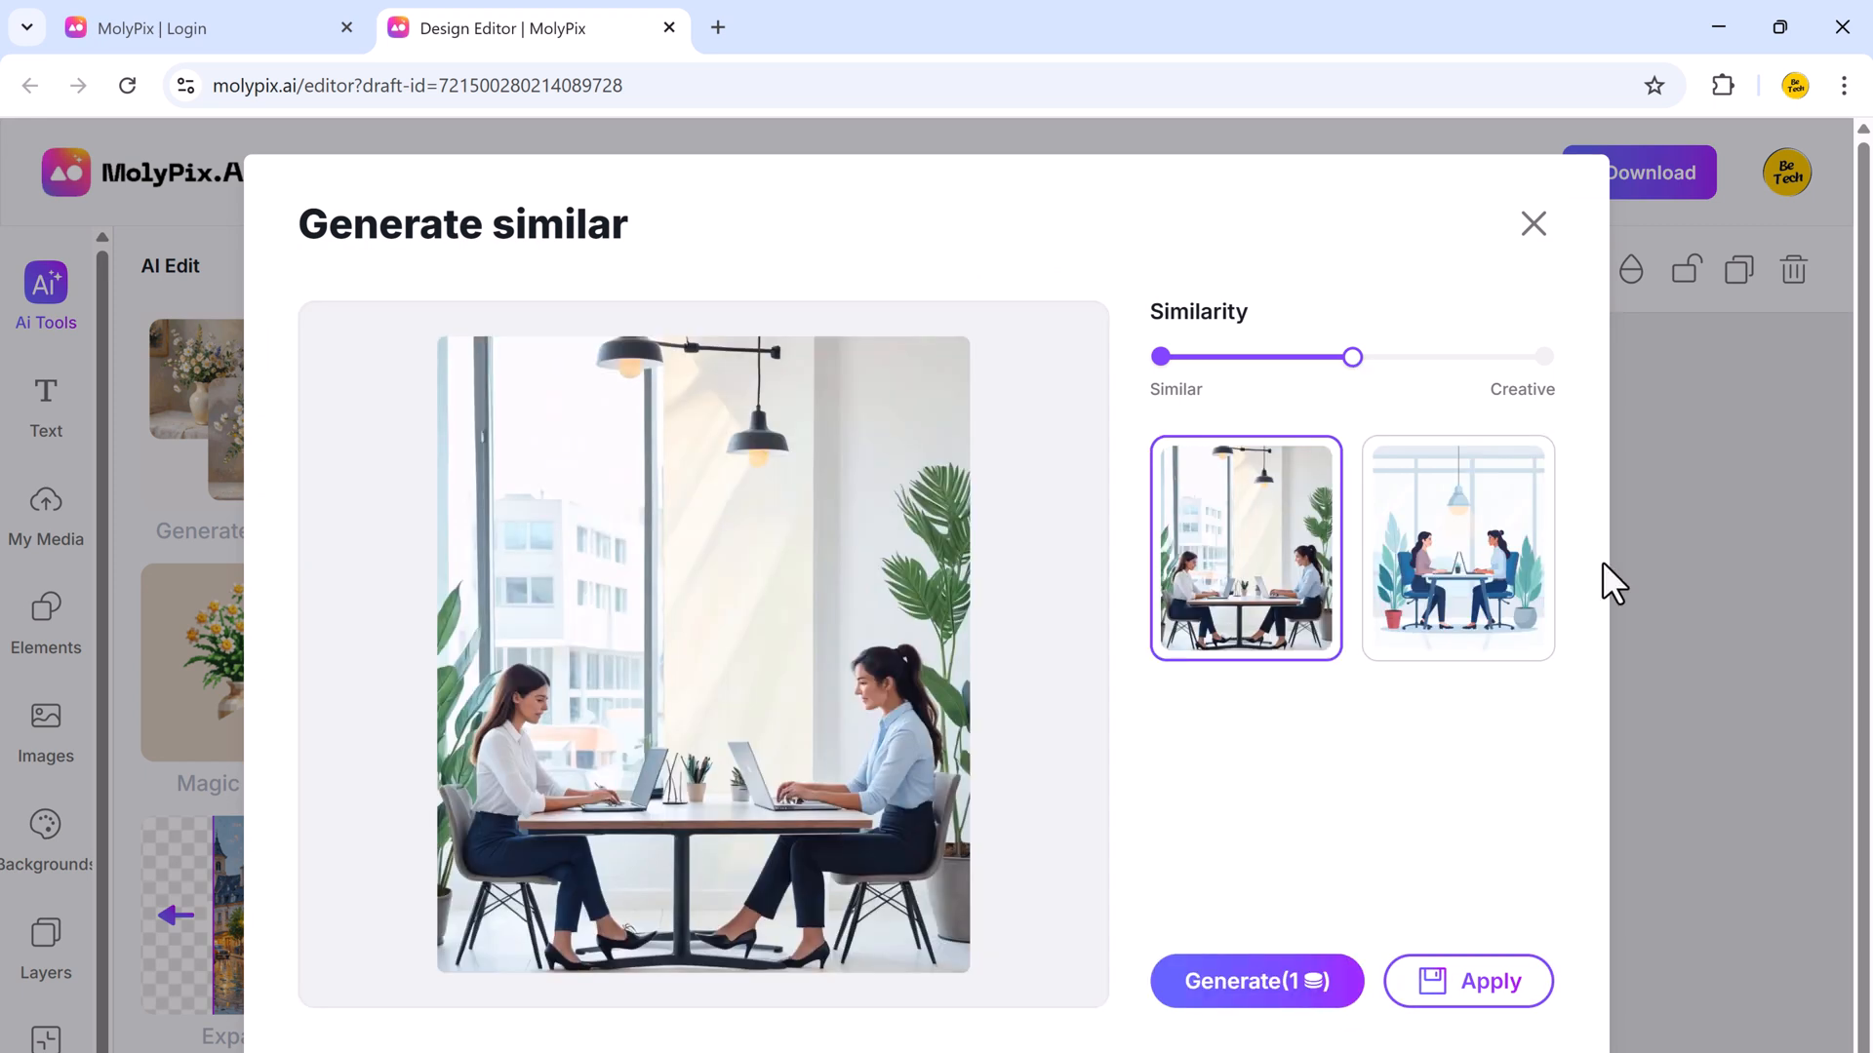
mouse_move(1221, 573)
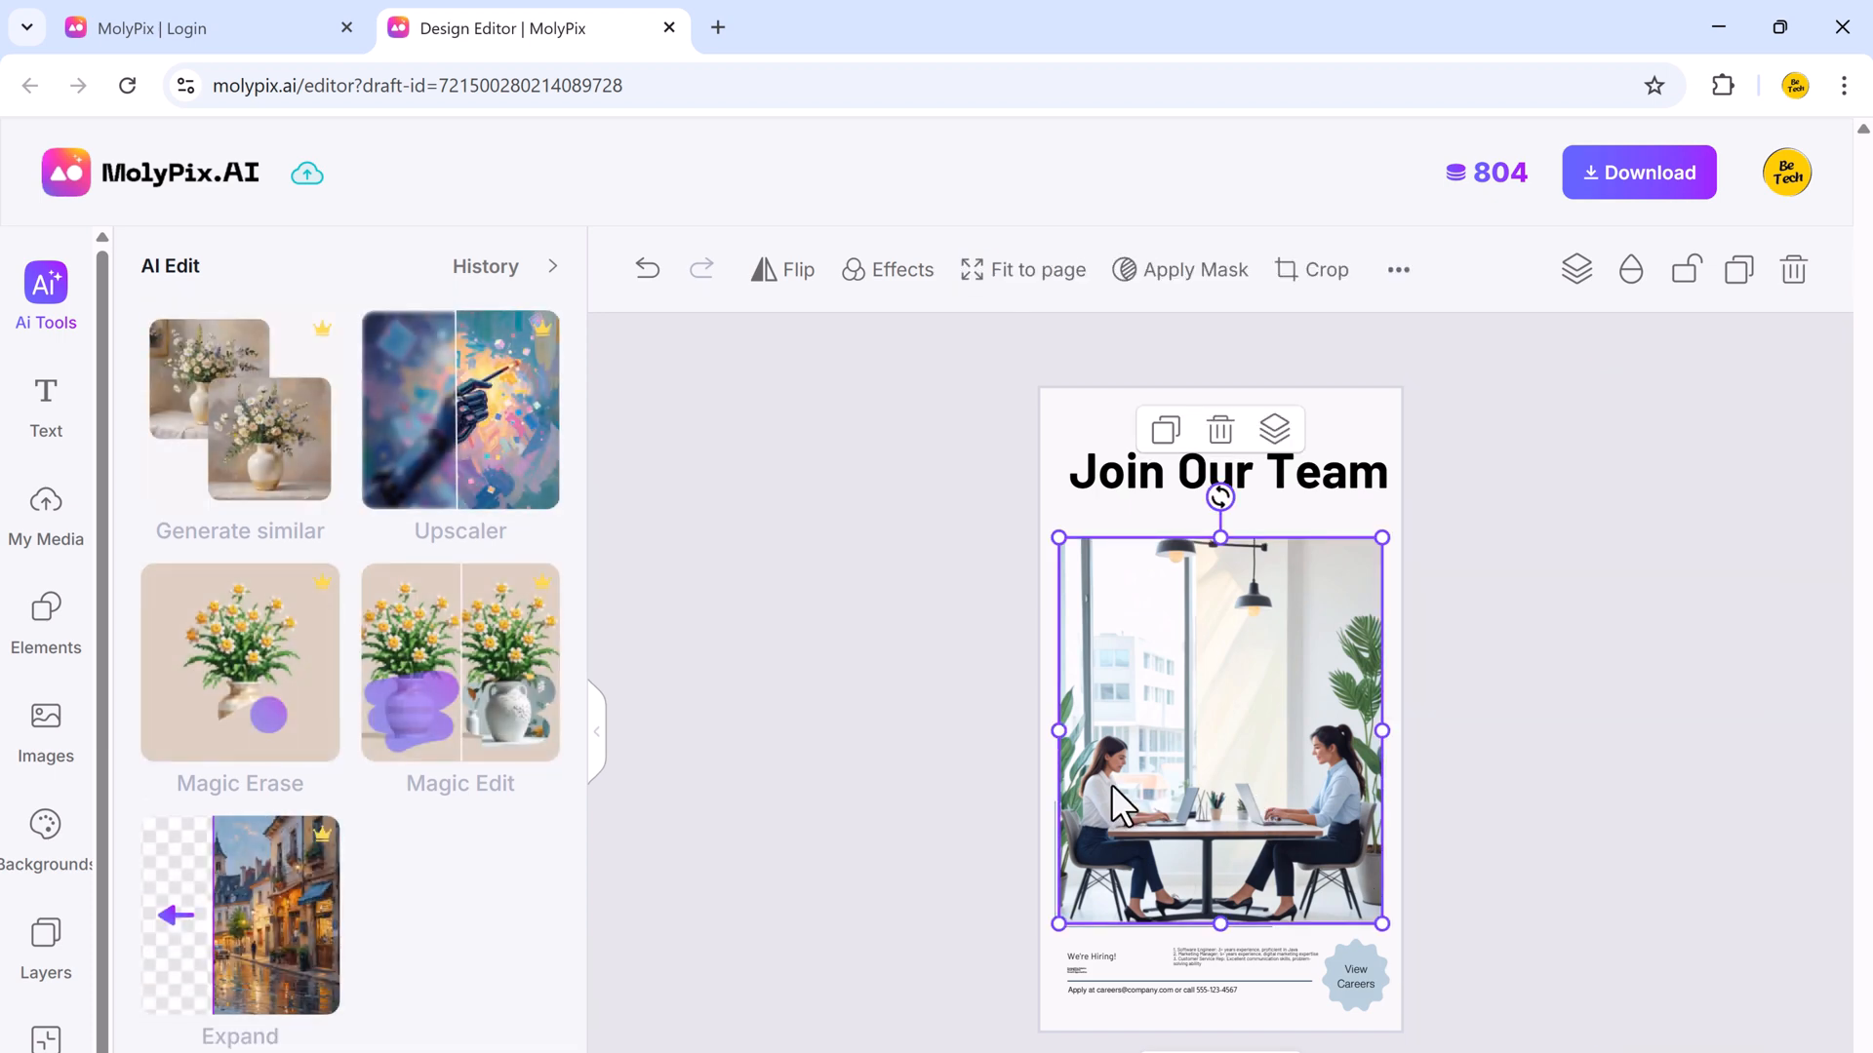
mouse_move(429, 460)
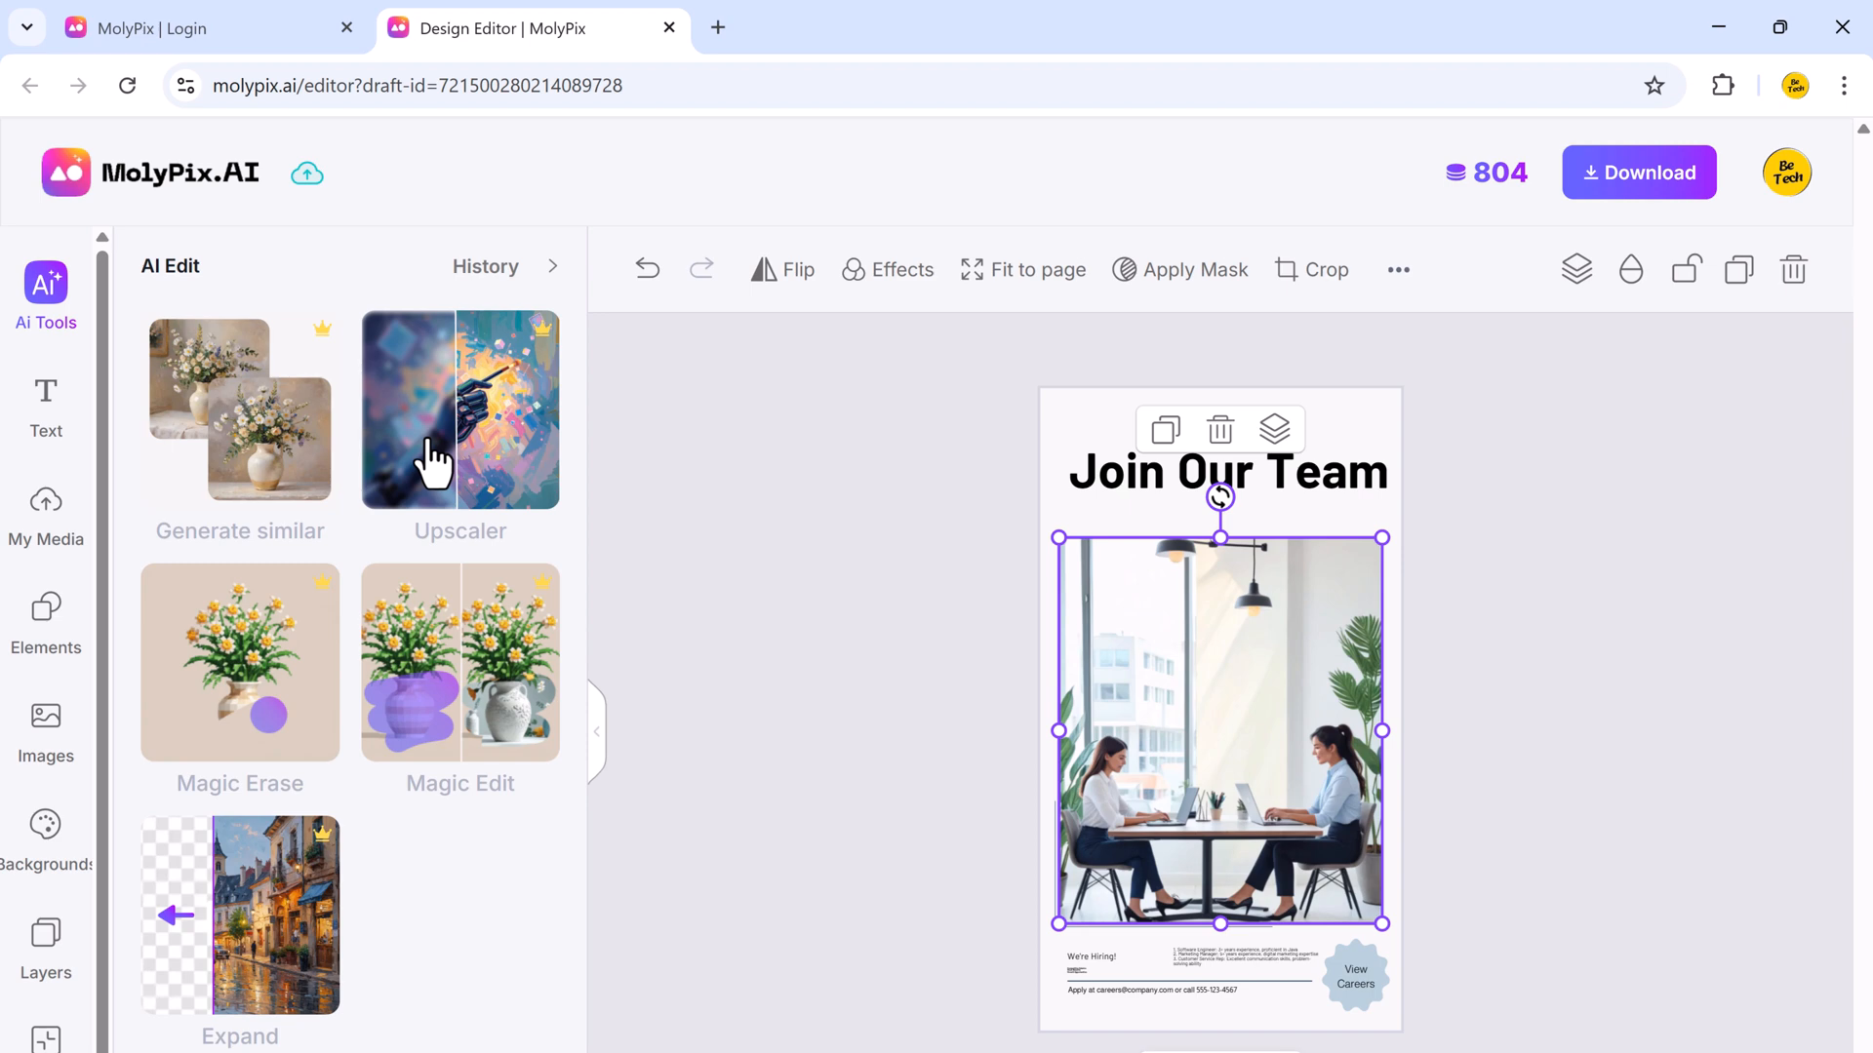
mouse_move(237, 735)
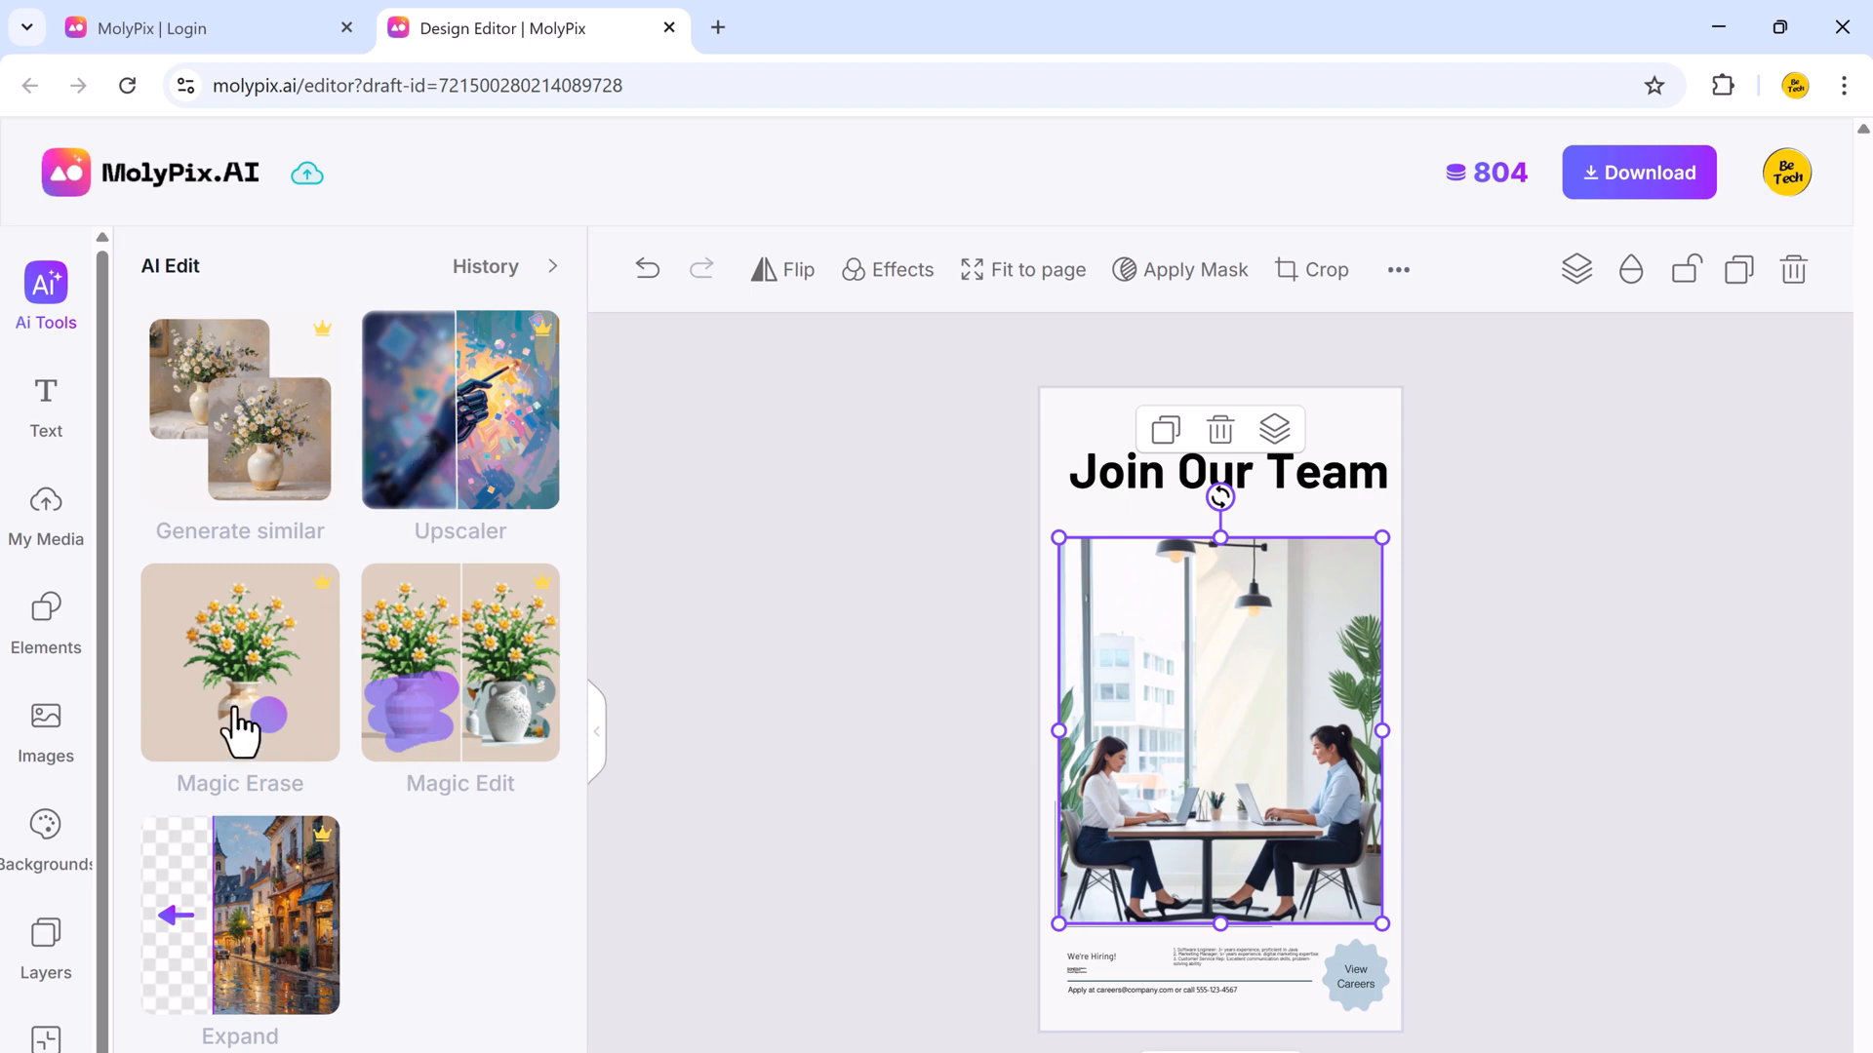
Erase the hanging lamps from the office photo with Magic Erase and apply it.
left_click(239, 663)
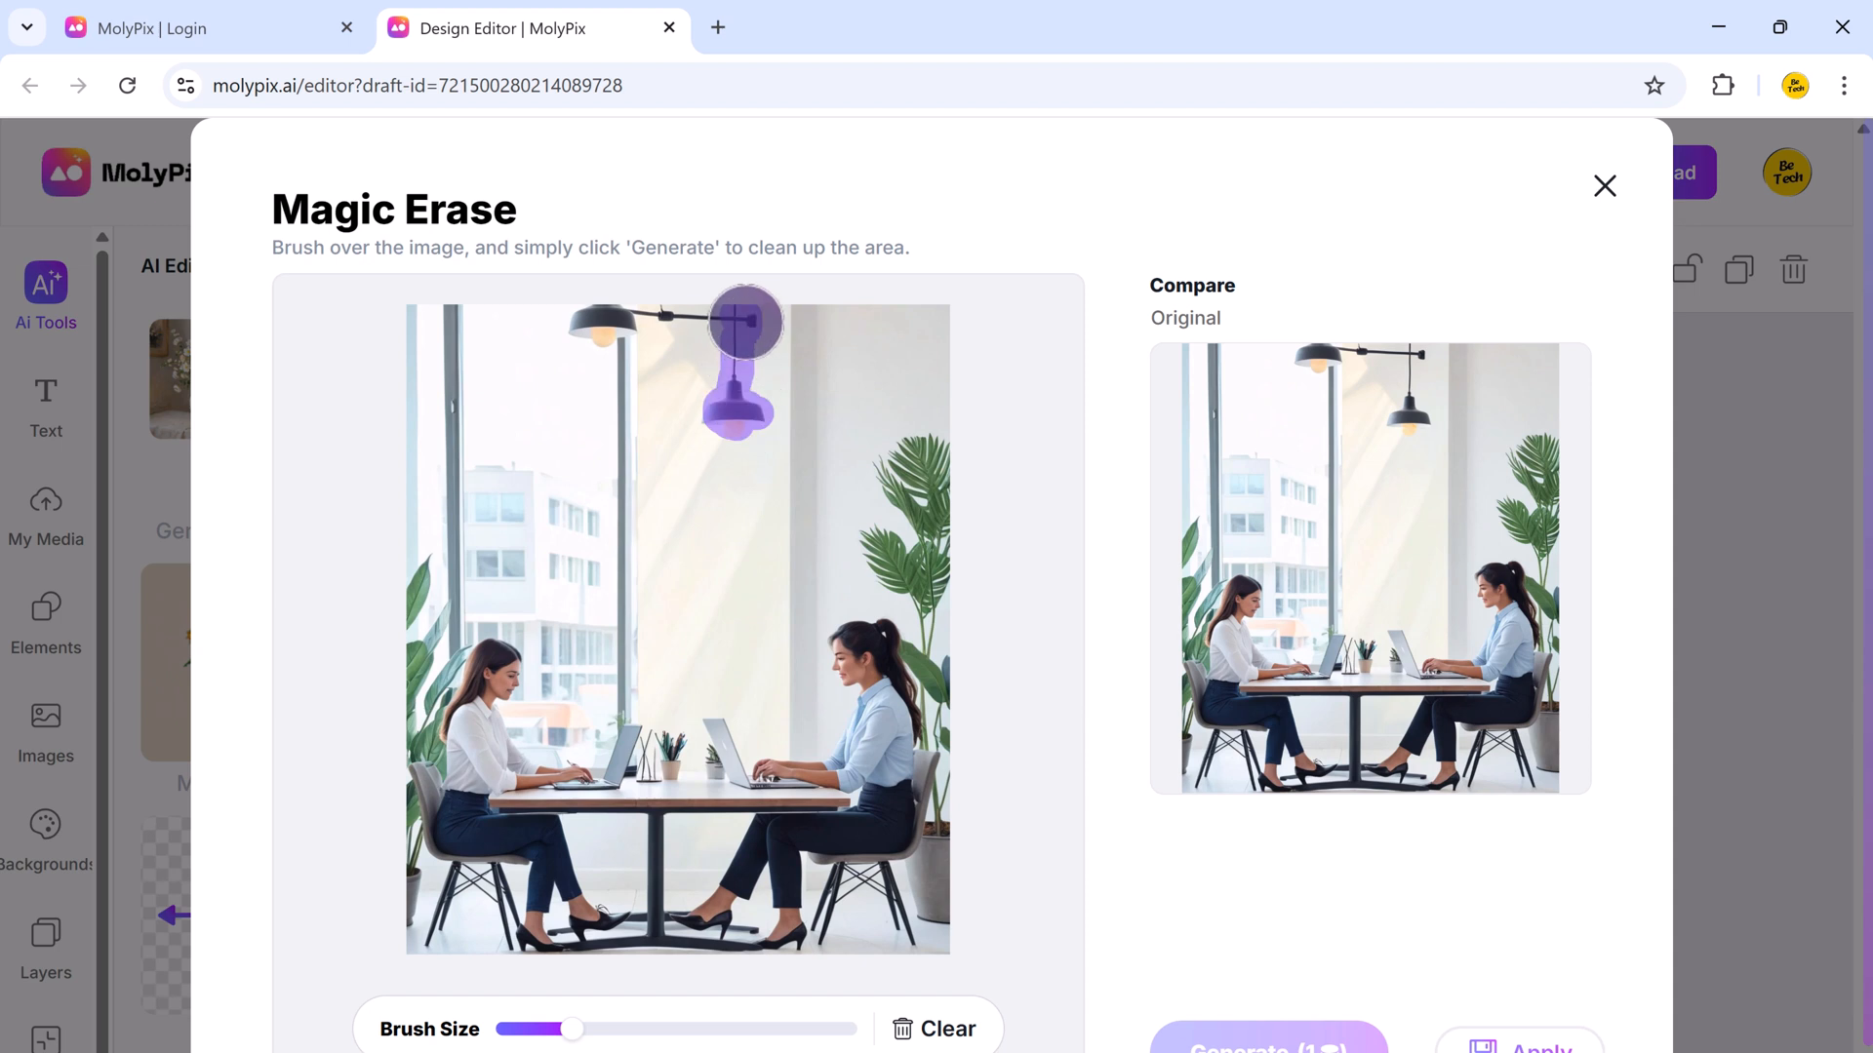
left_click_drag(740, 323, 621, 328)
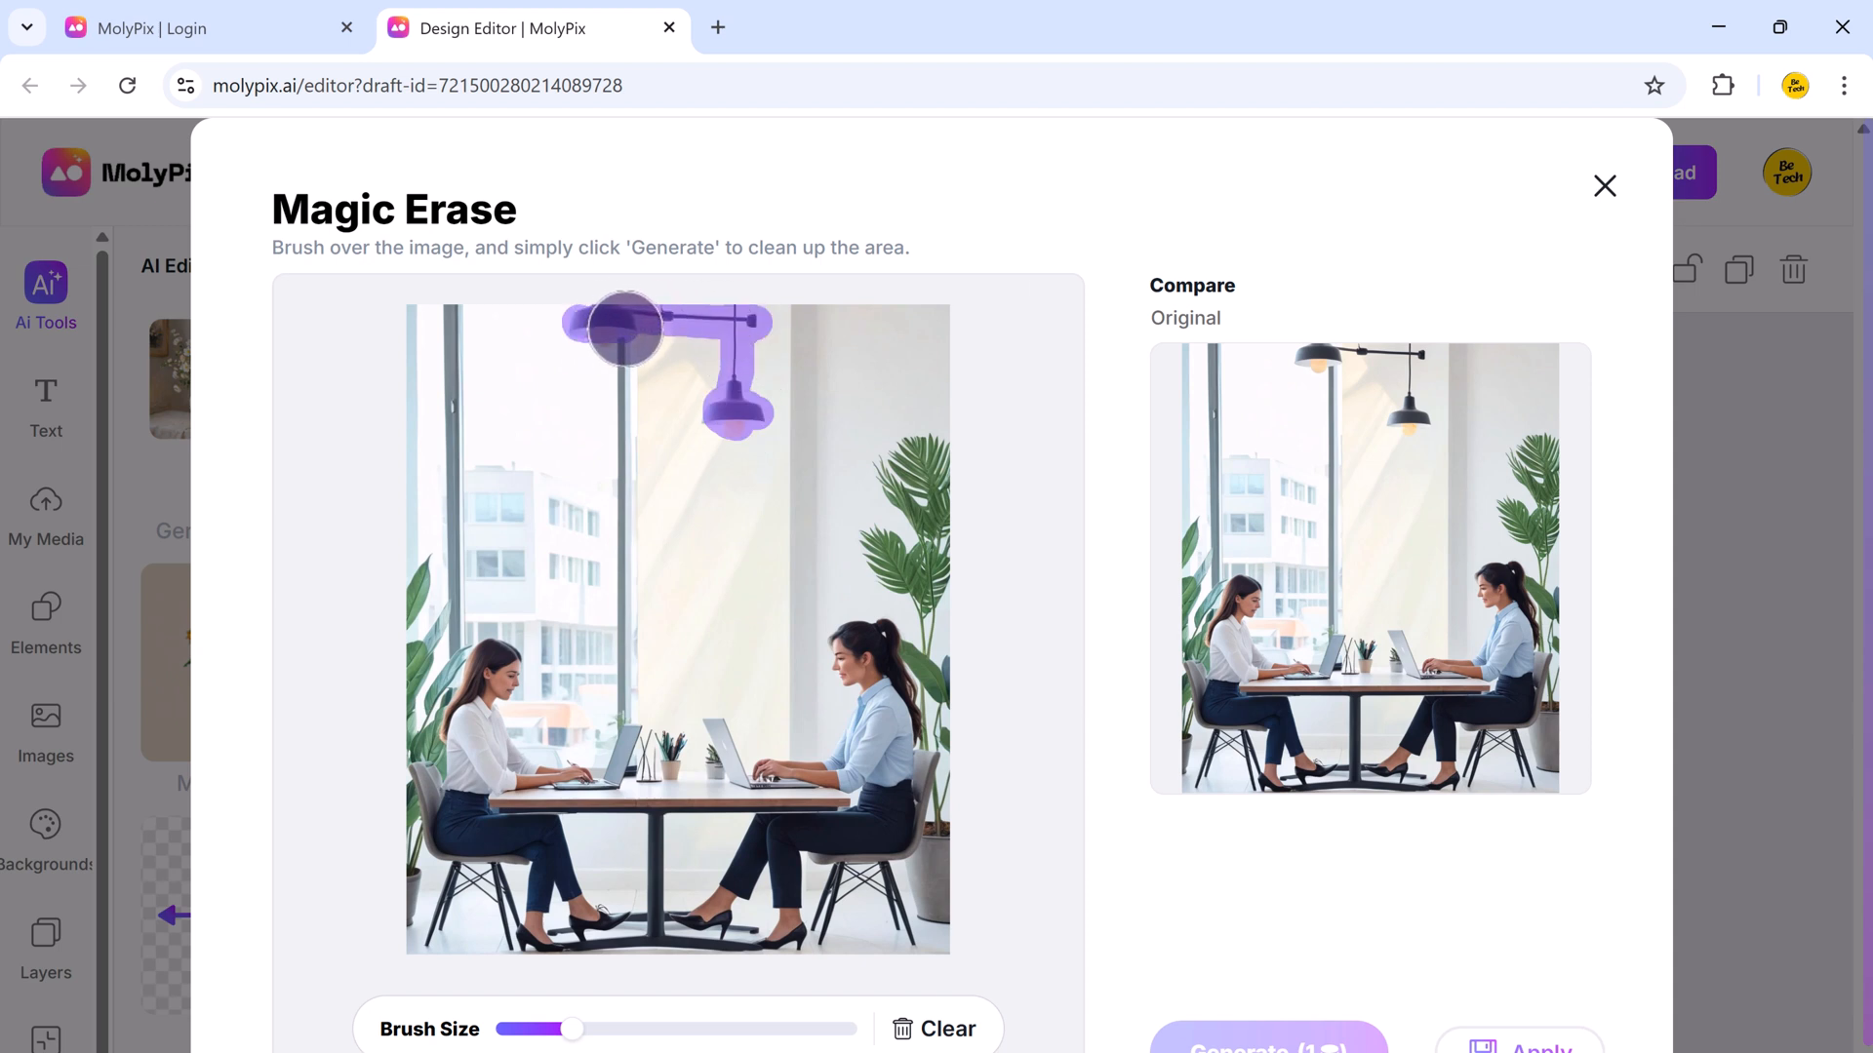
left_click(1269, 1048)
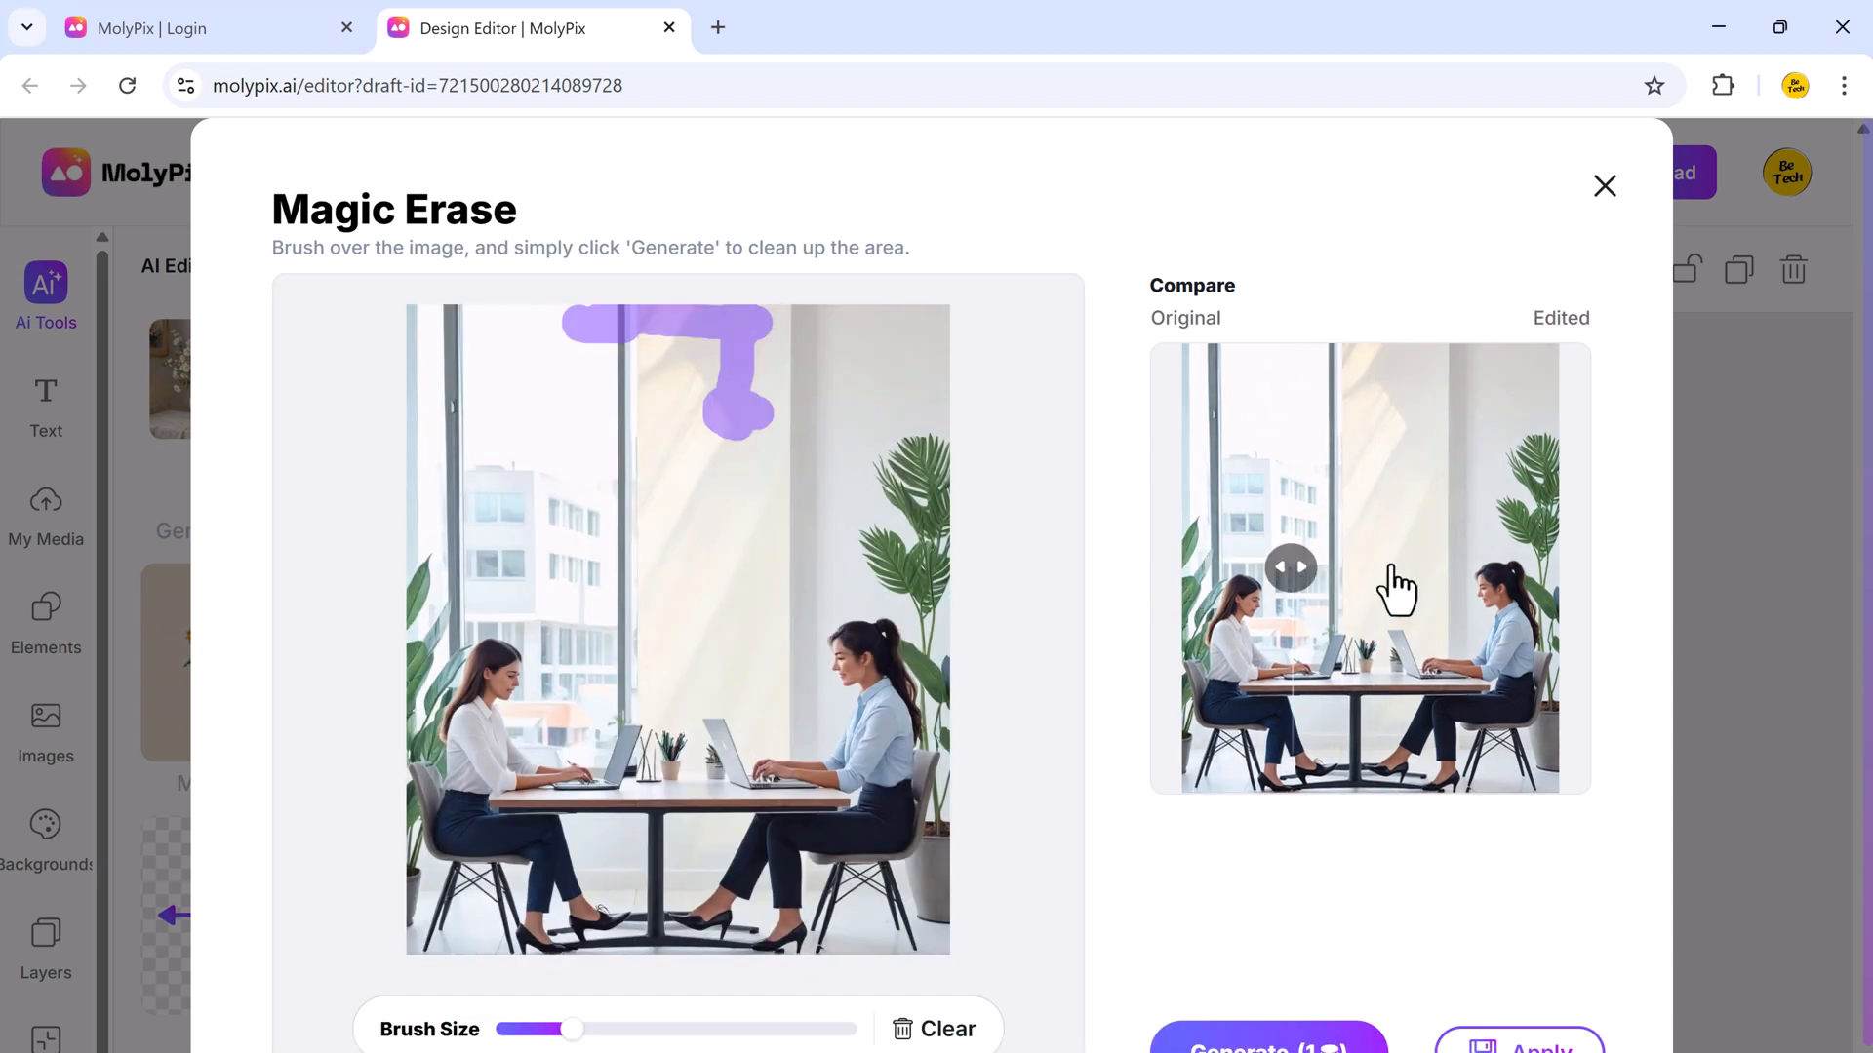
left_click_drag(1287, 568, 1180, 568)
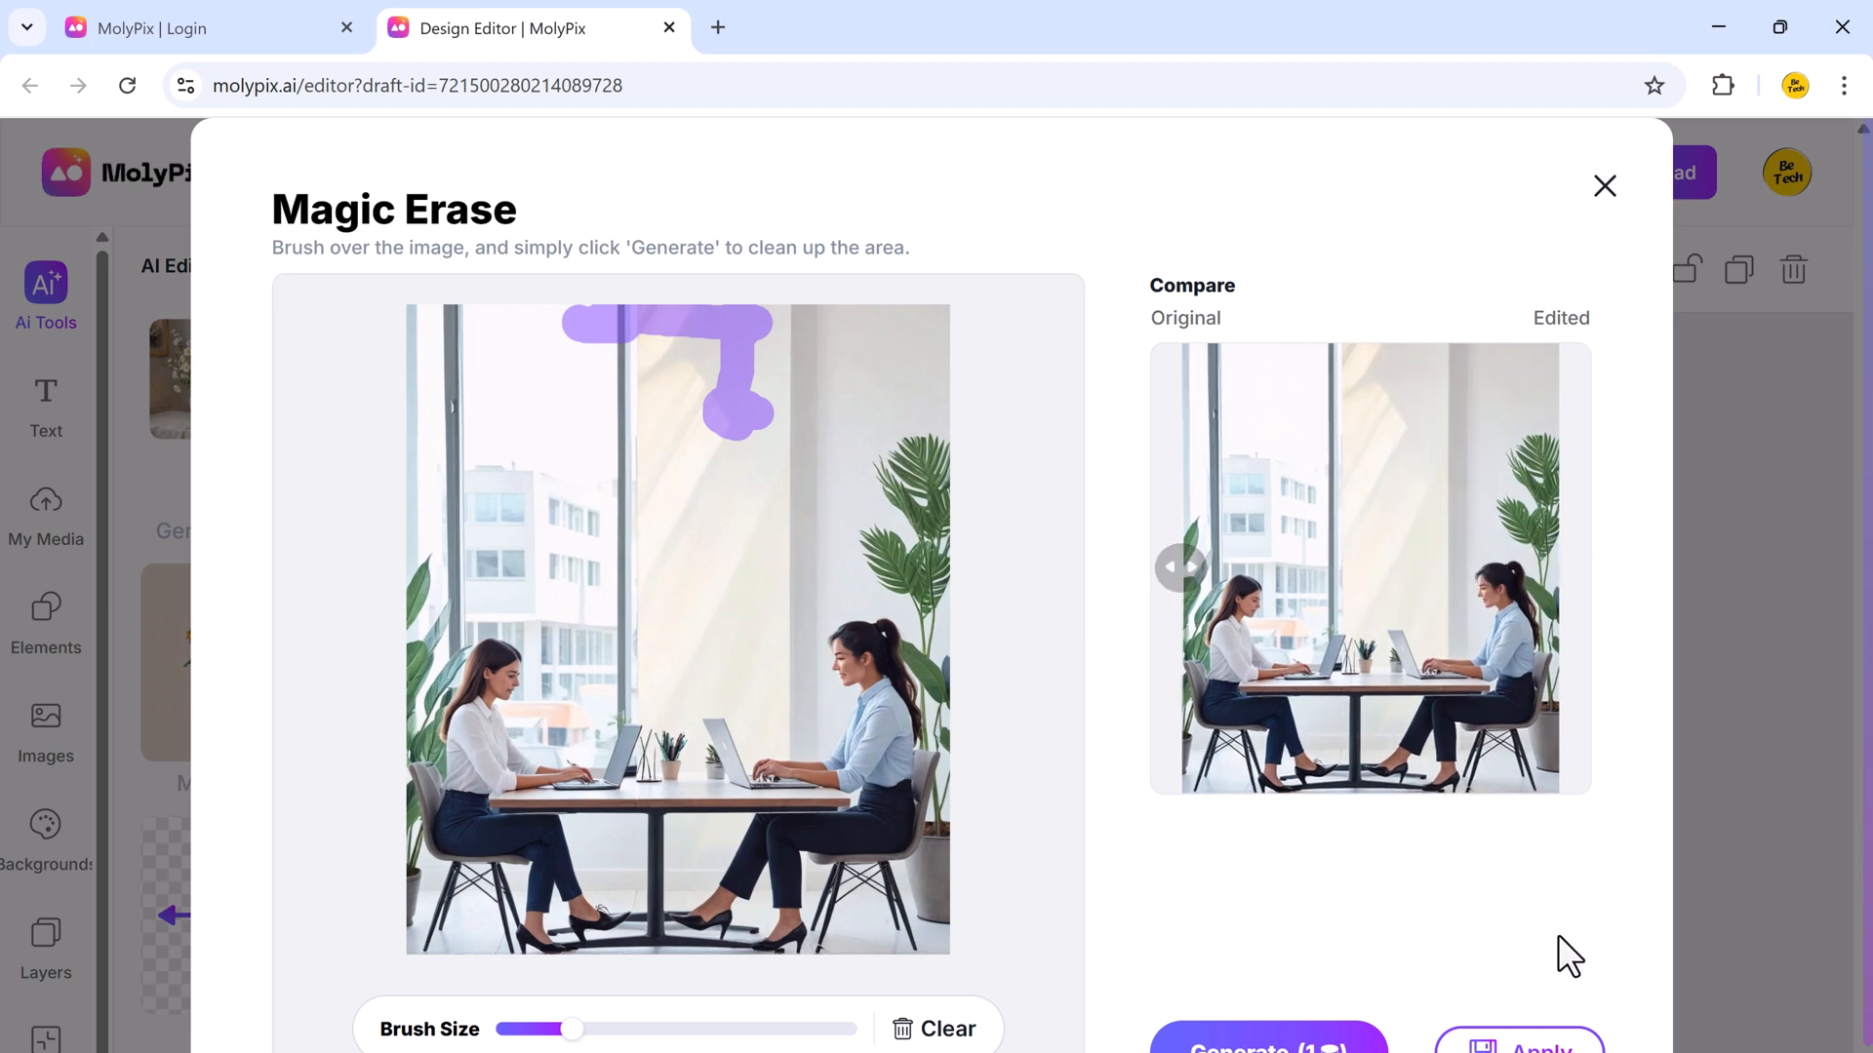
left_click(1604, 186)
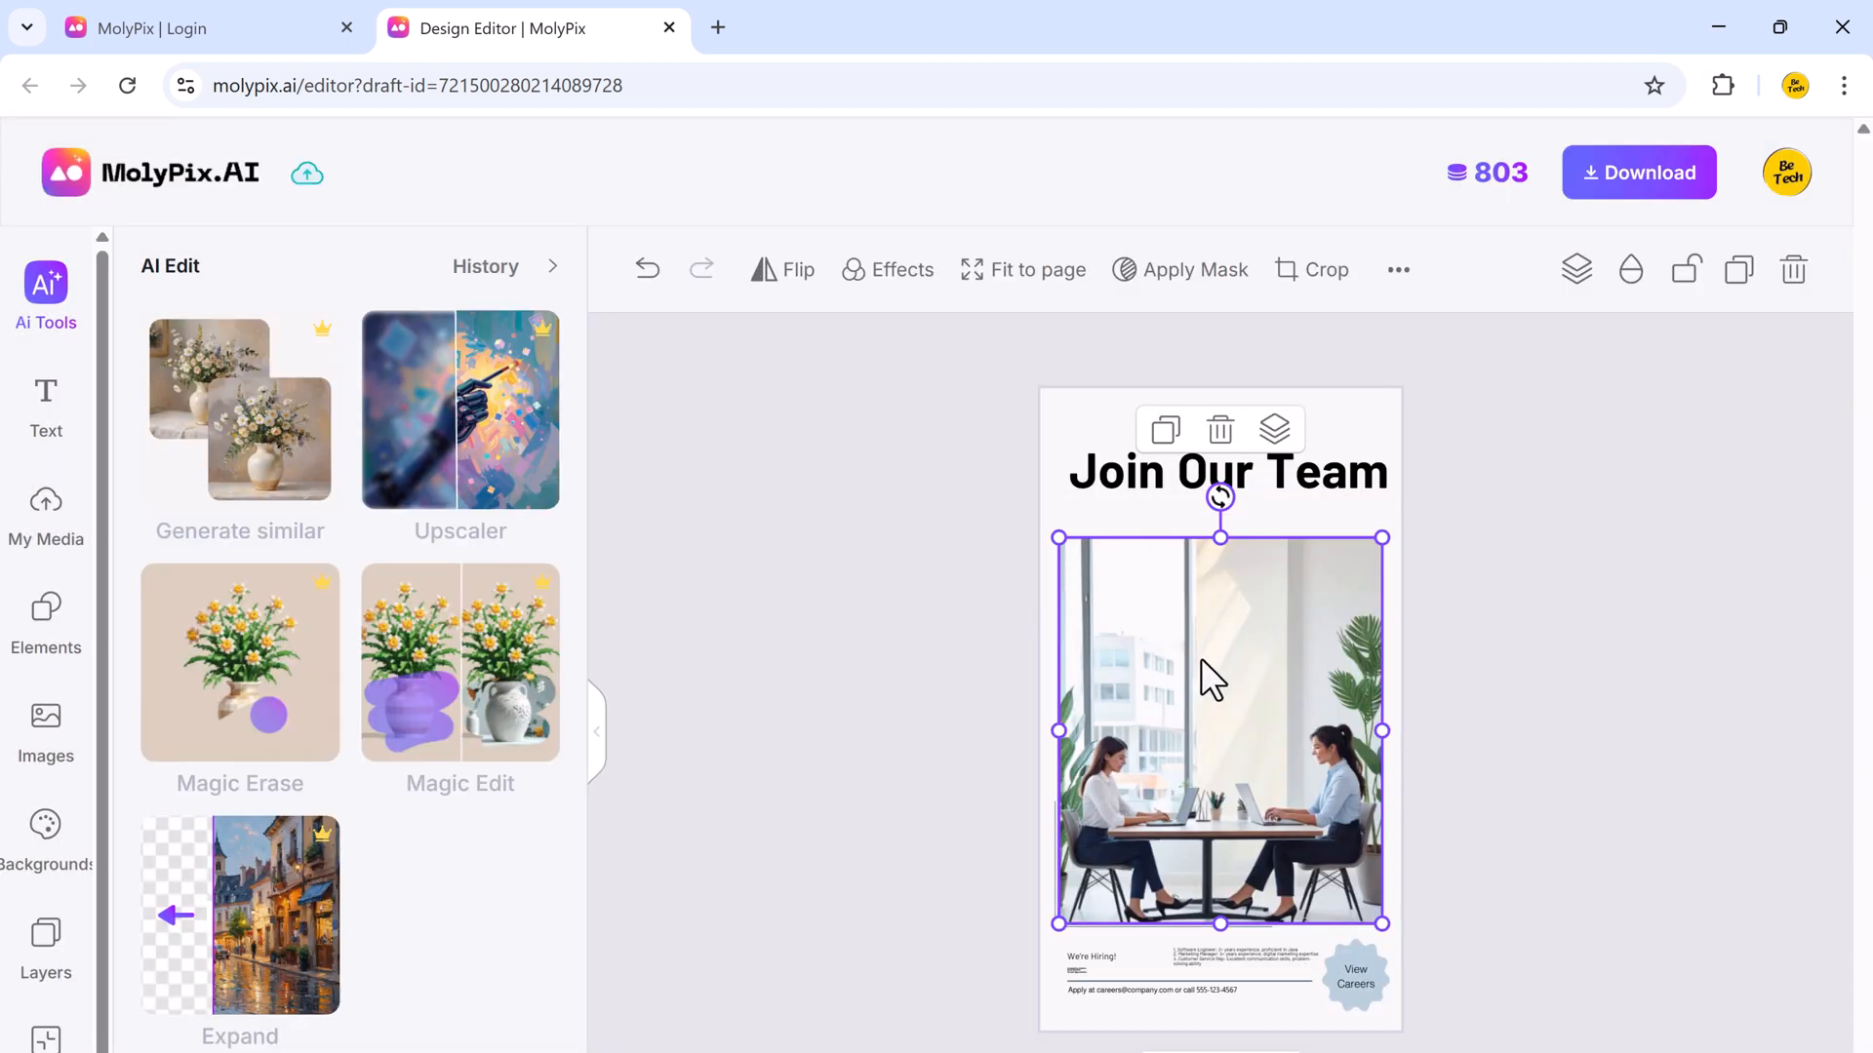
mouse_move(228, 940)
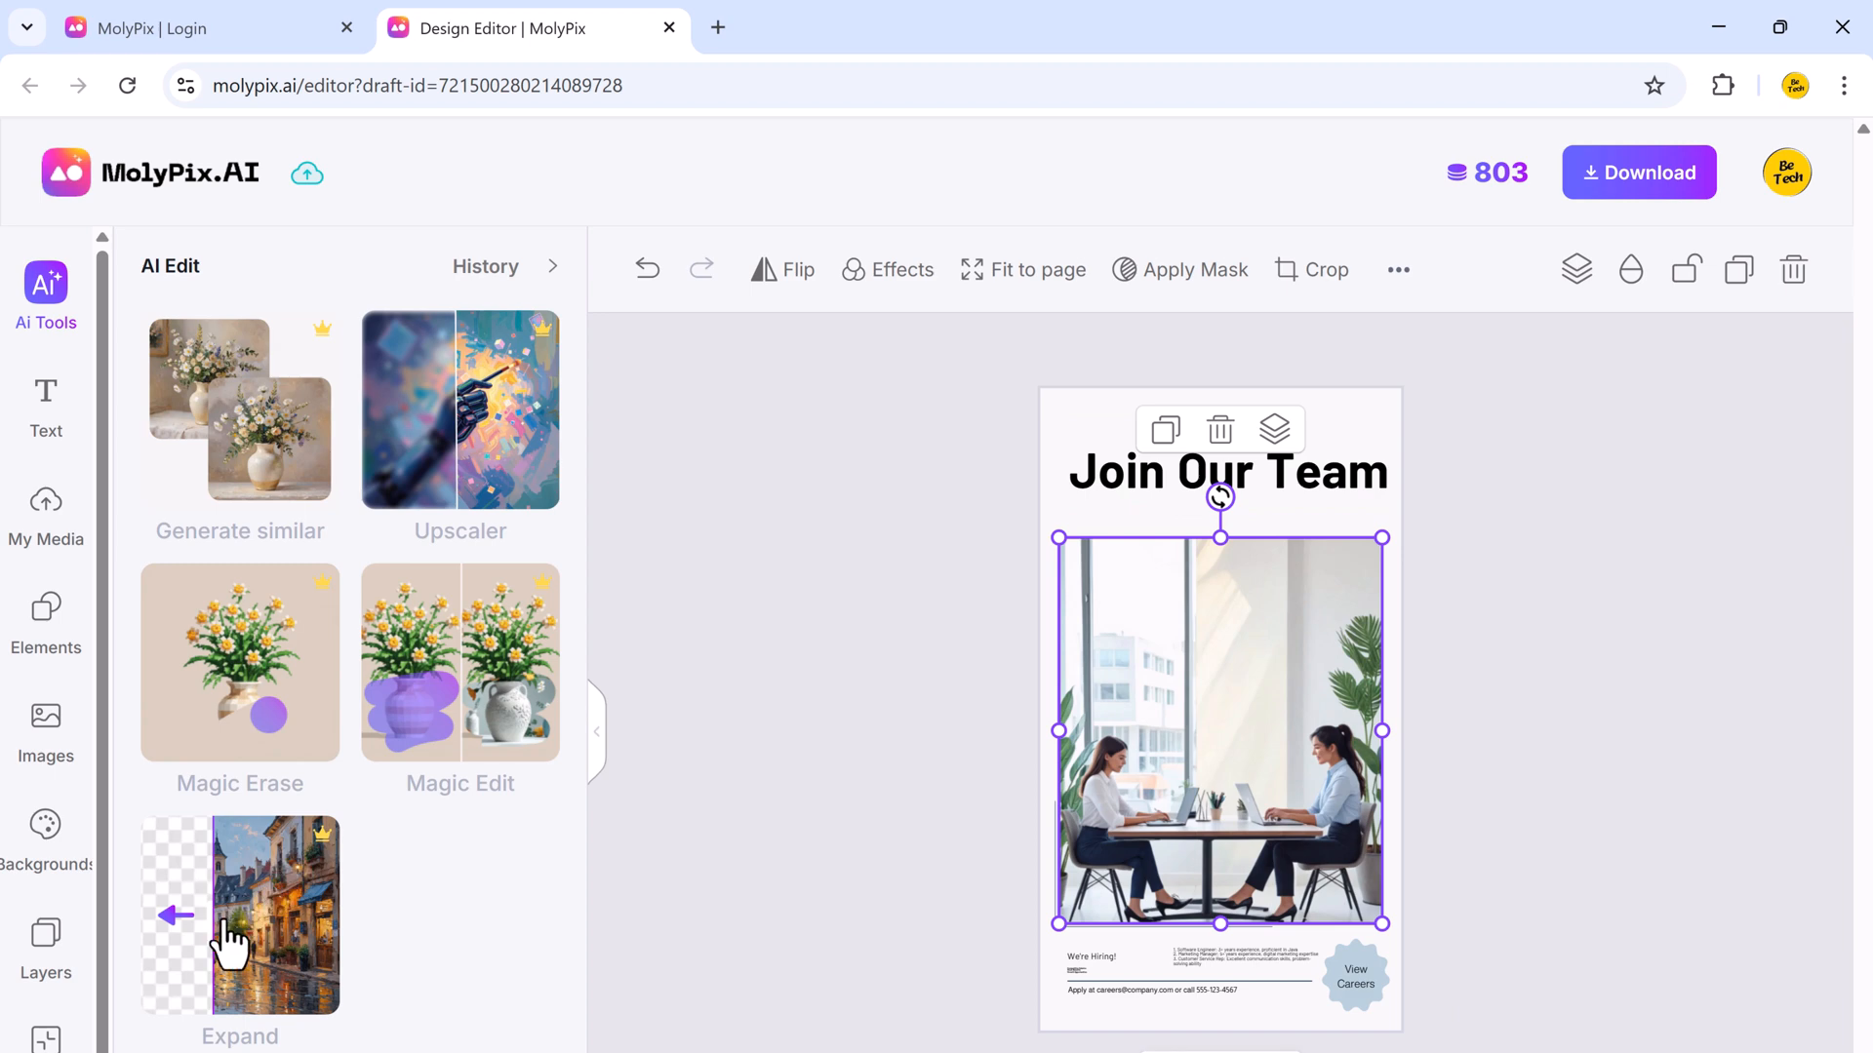
Run Expand on the office photo at a 3:2 aspect ratio.
left_click(237, 918)
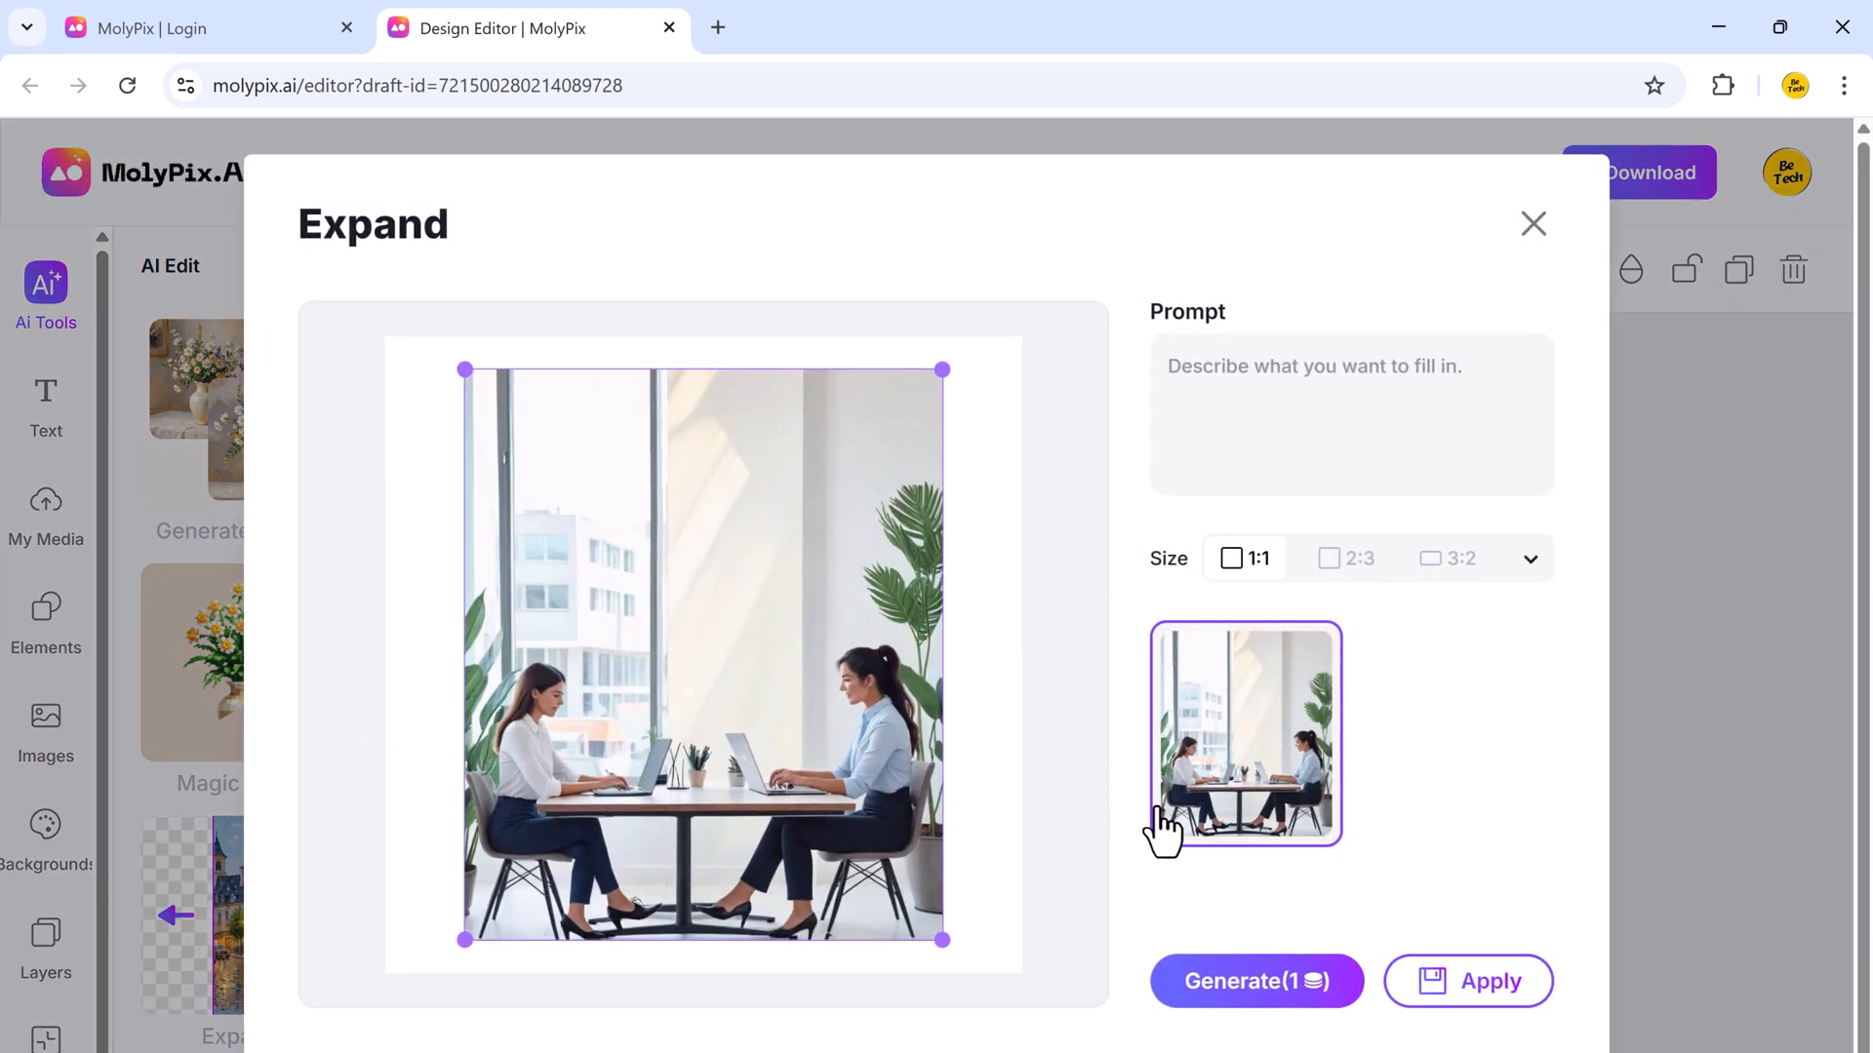
mouse_move(1284, 846)
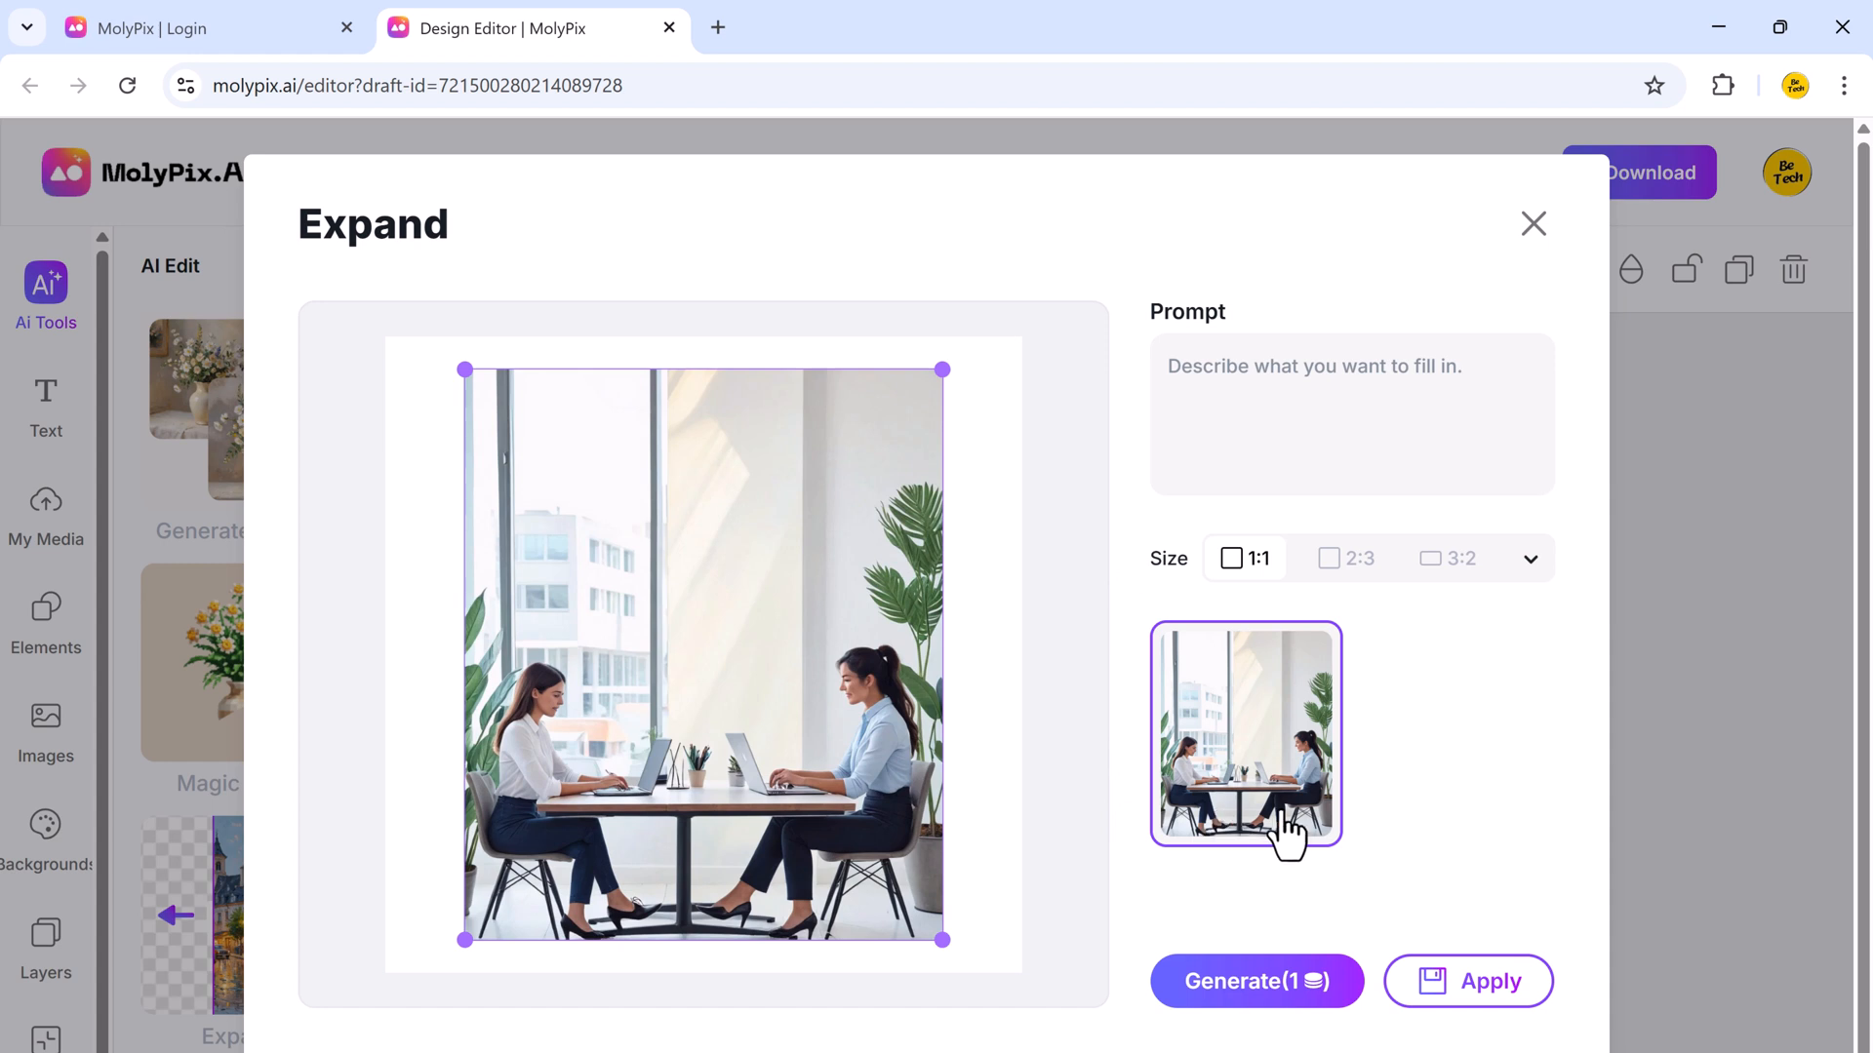
left_click(1345, 558)
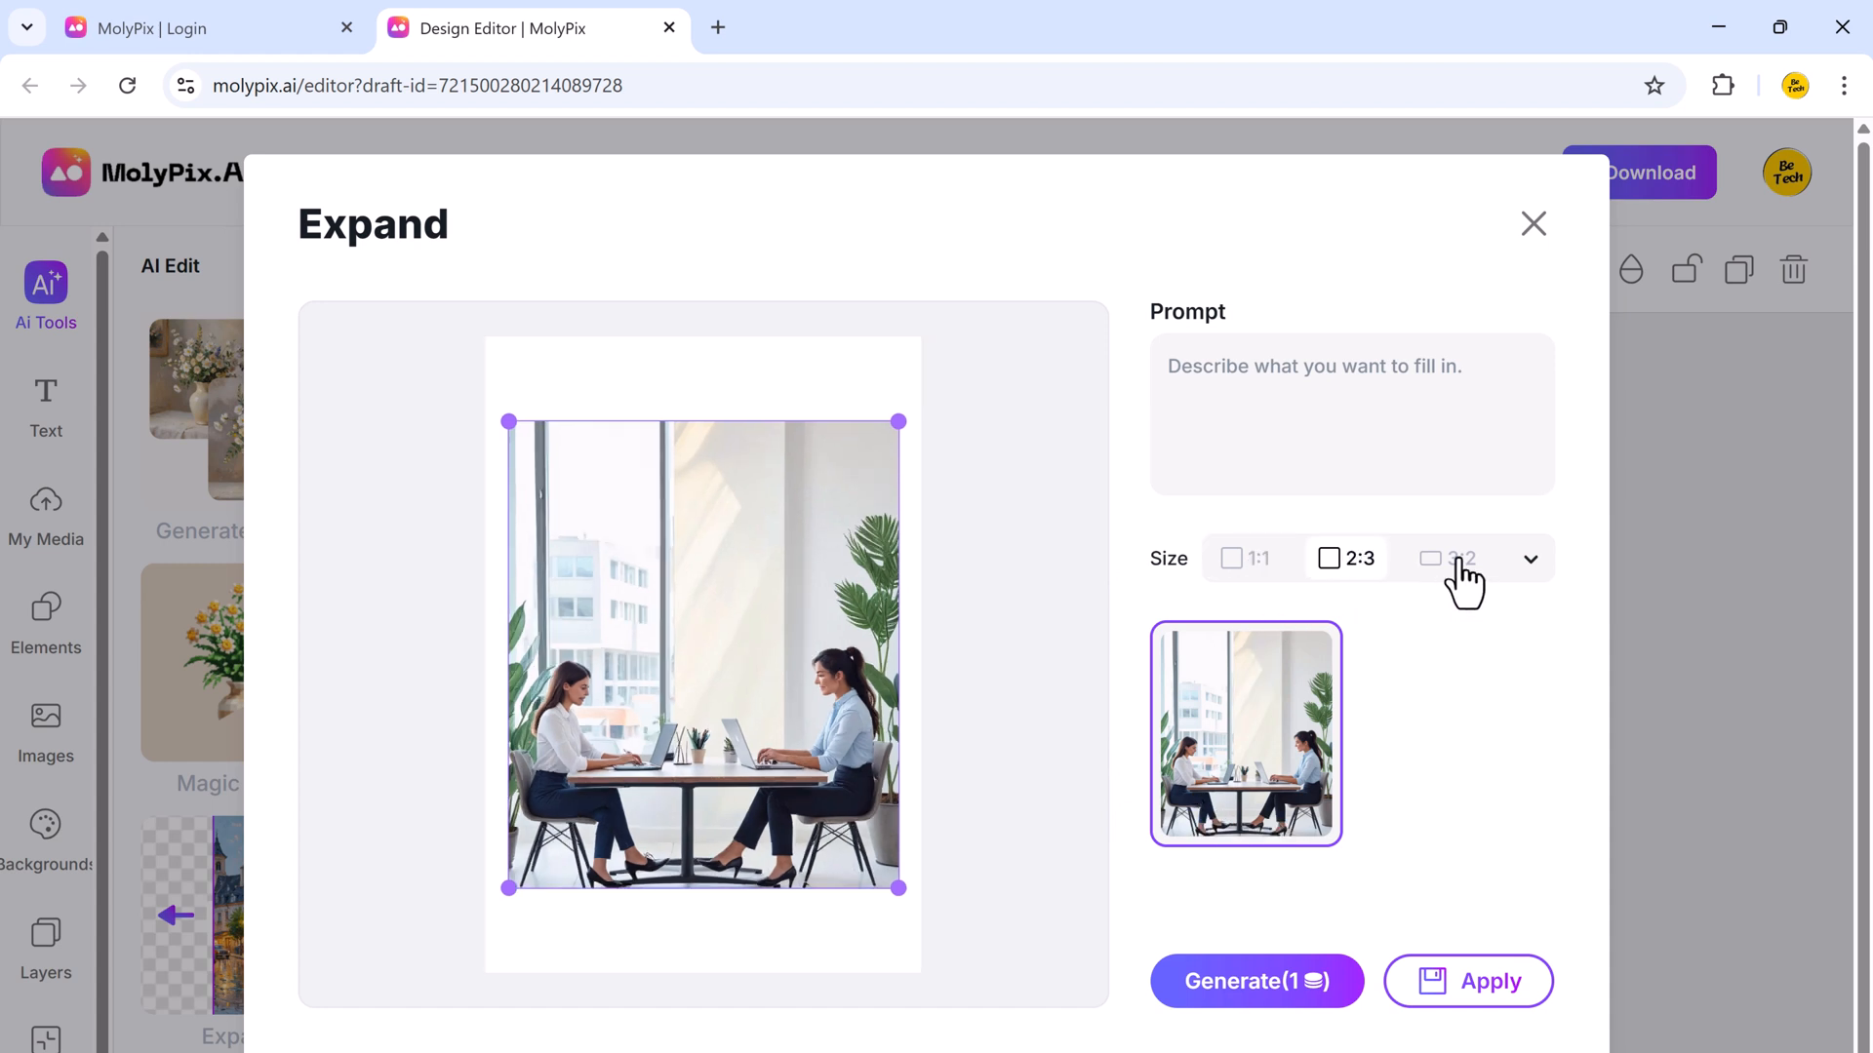
left_click(1448, 558)
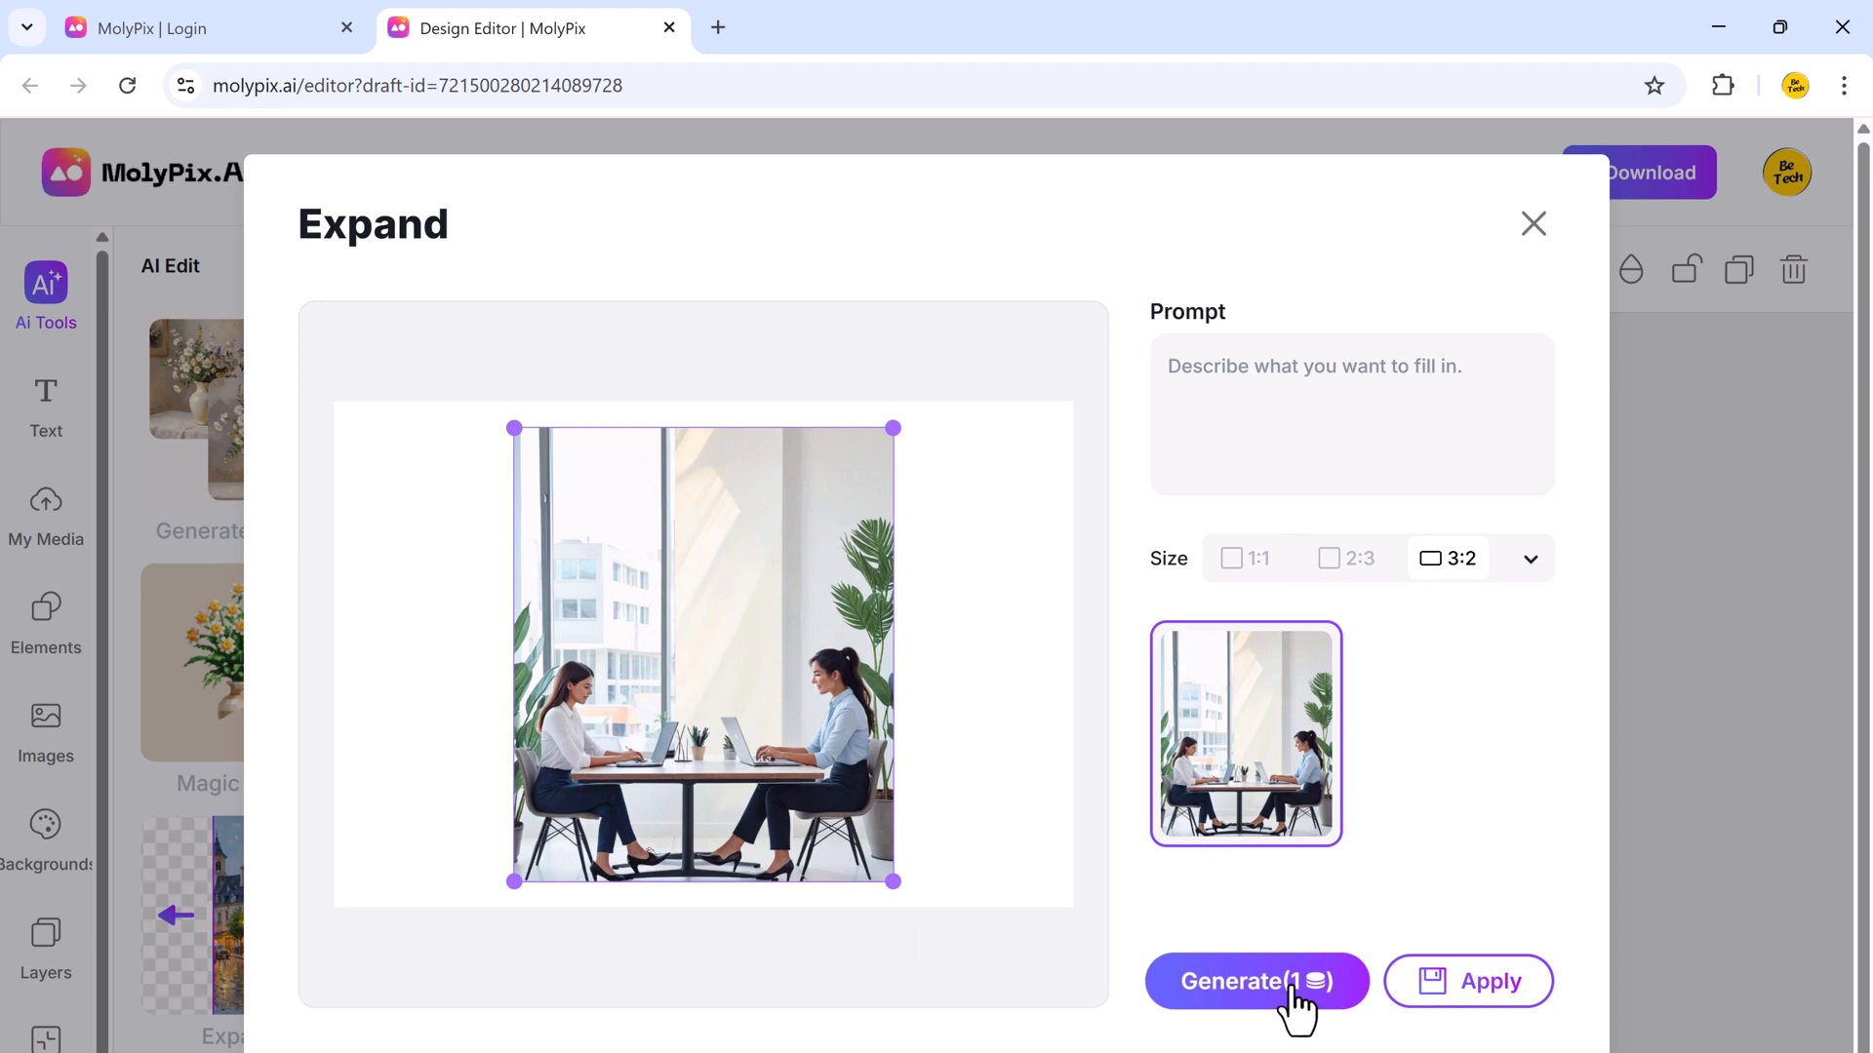
left_click(1258, 981)
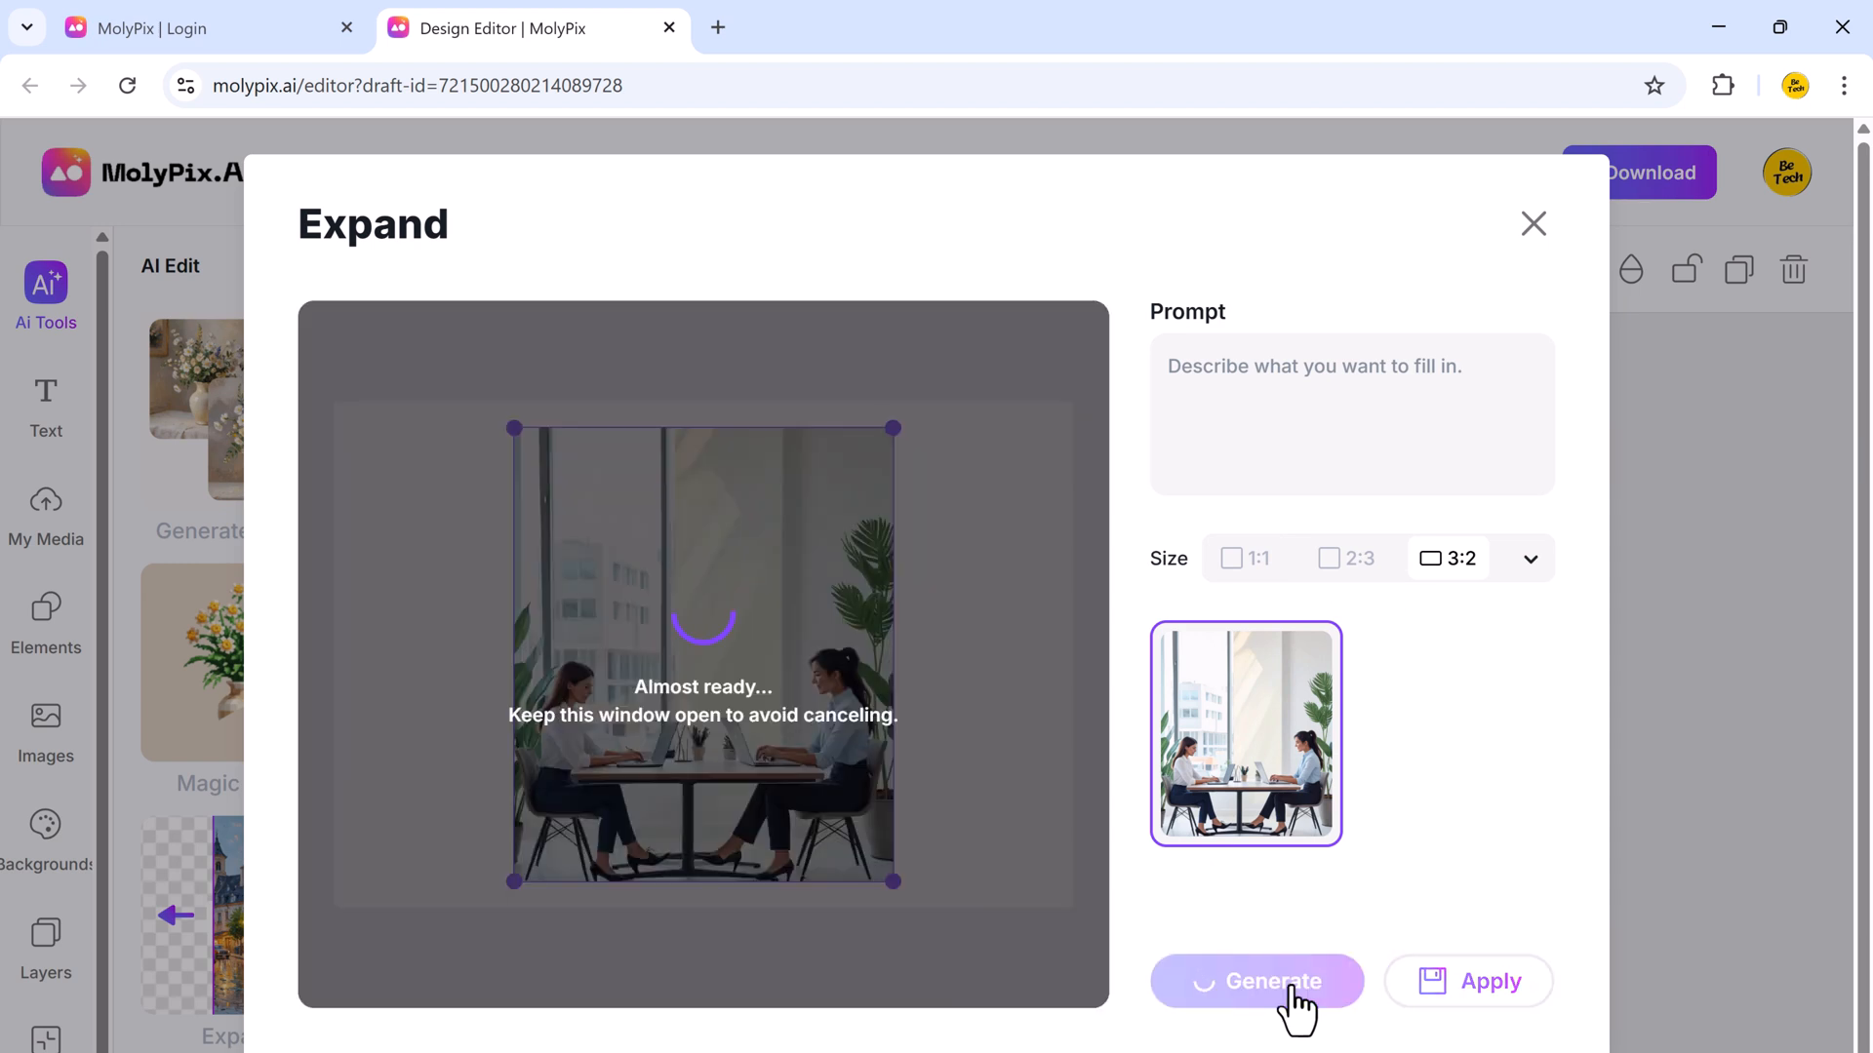
left_click(1257, 982)
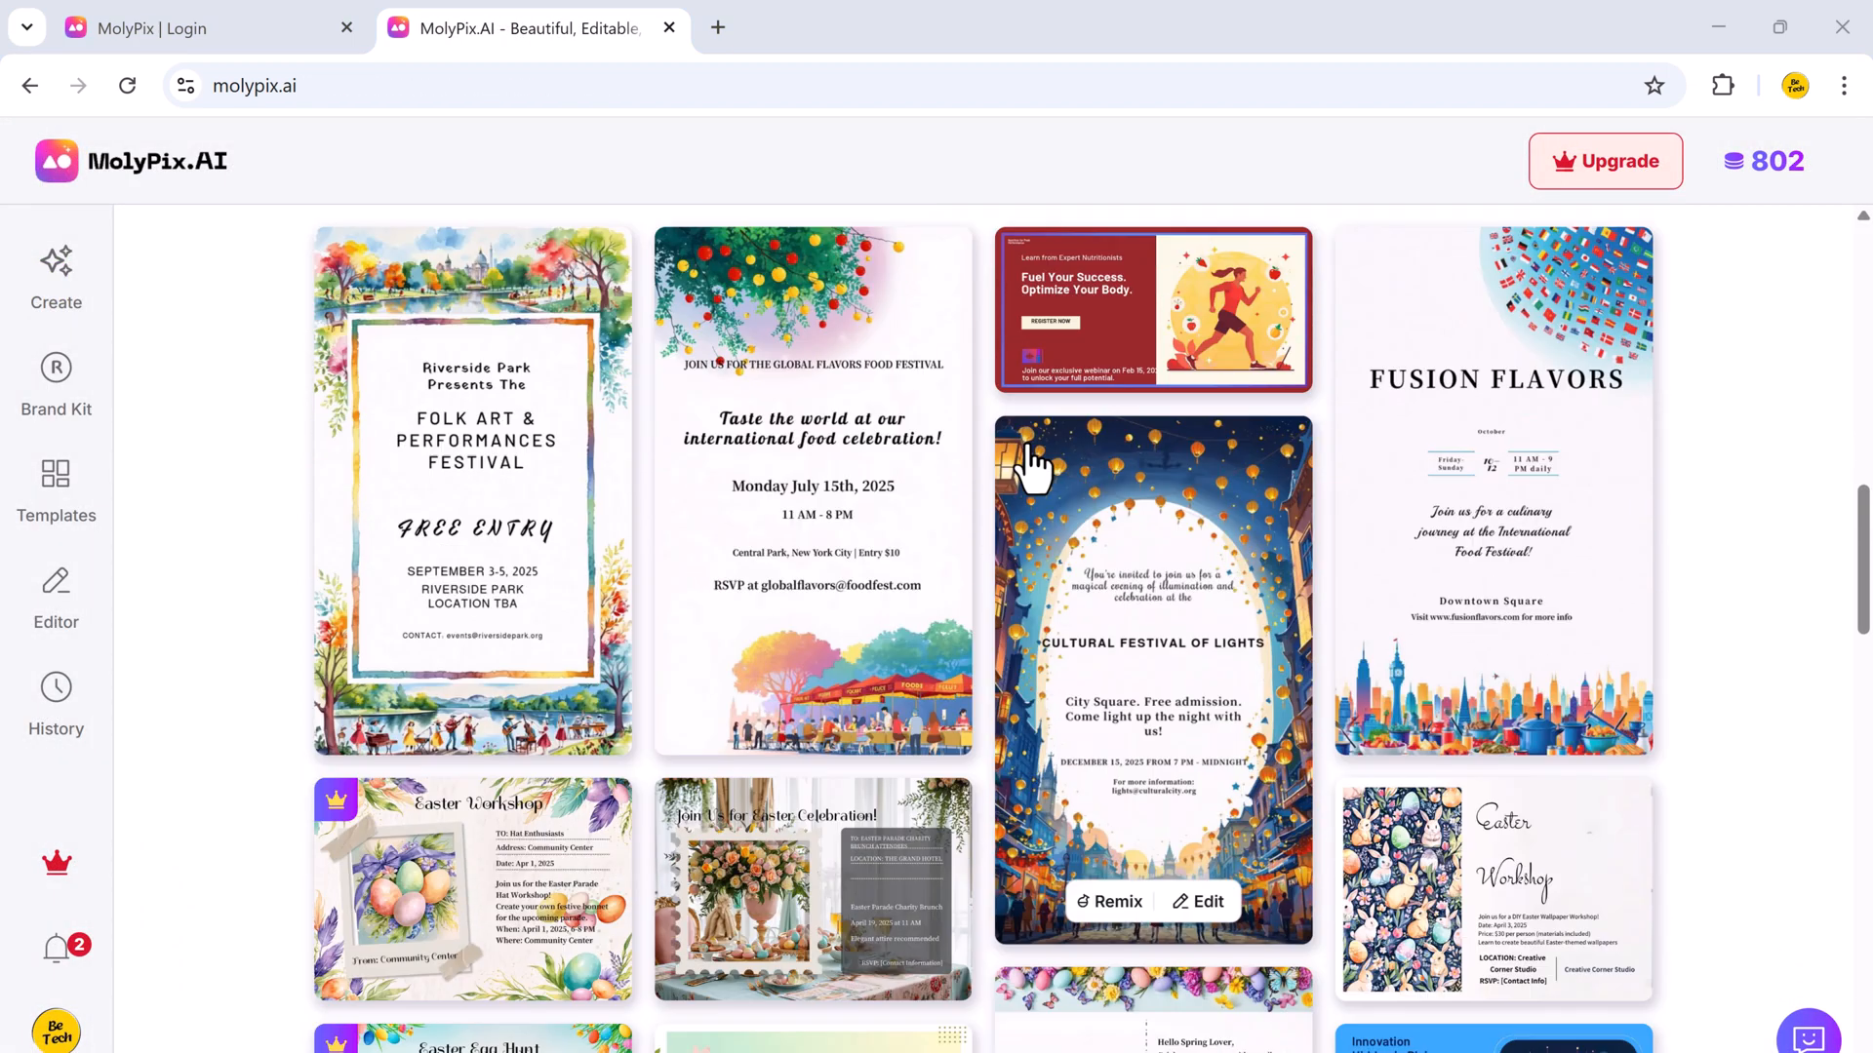
Page through Trending: Business Posters and open the AI Social Media Workshop template.
scroll("down", 3)
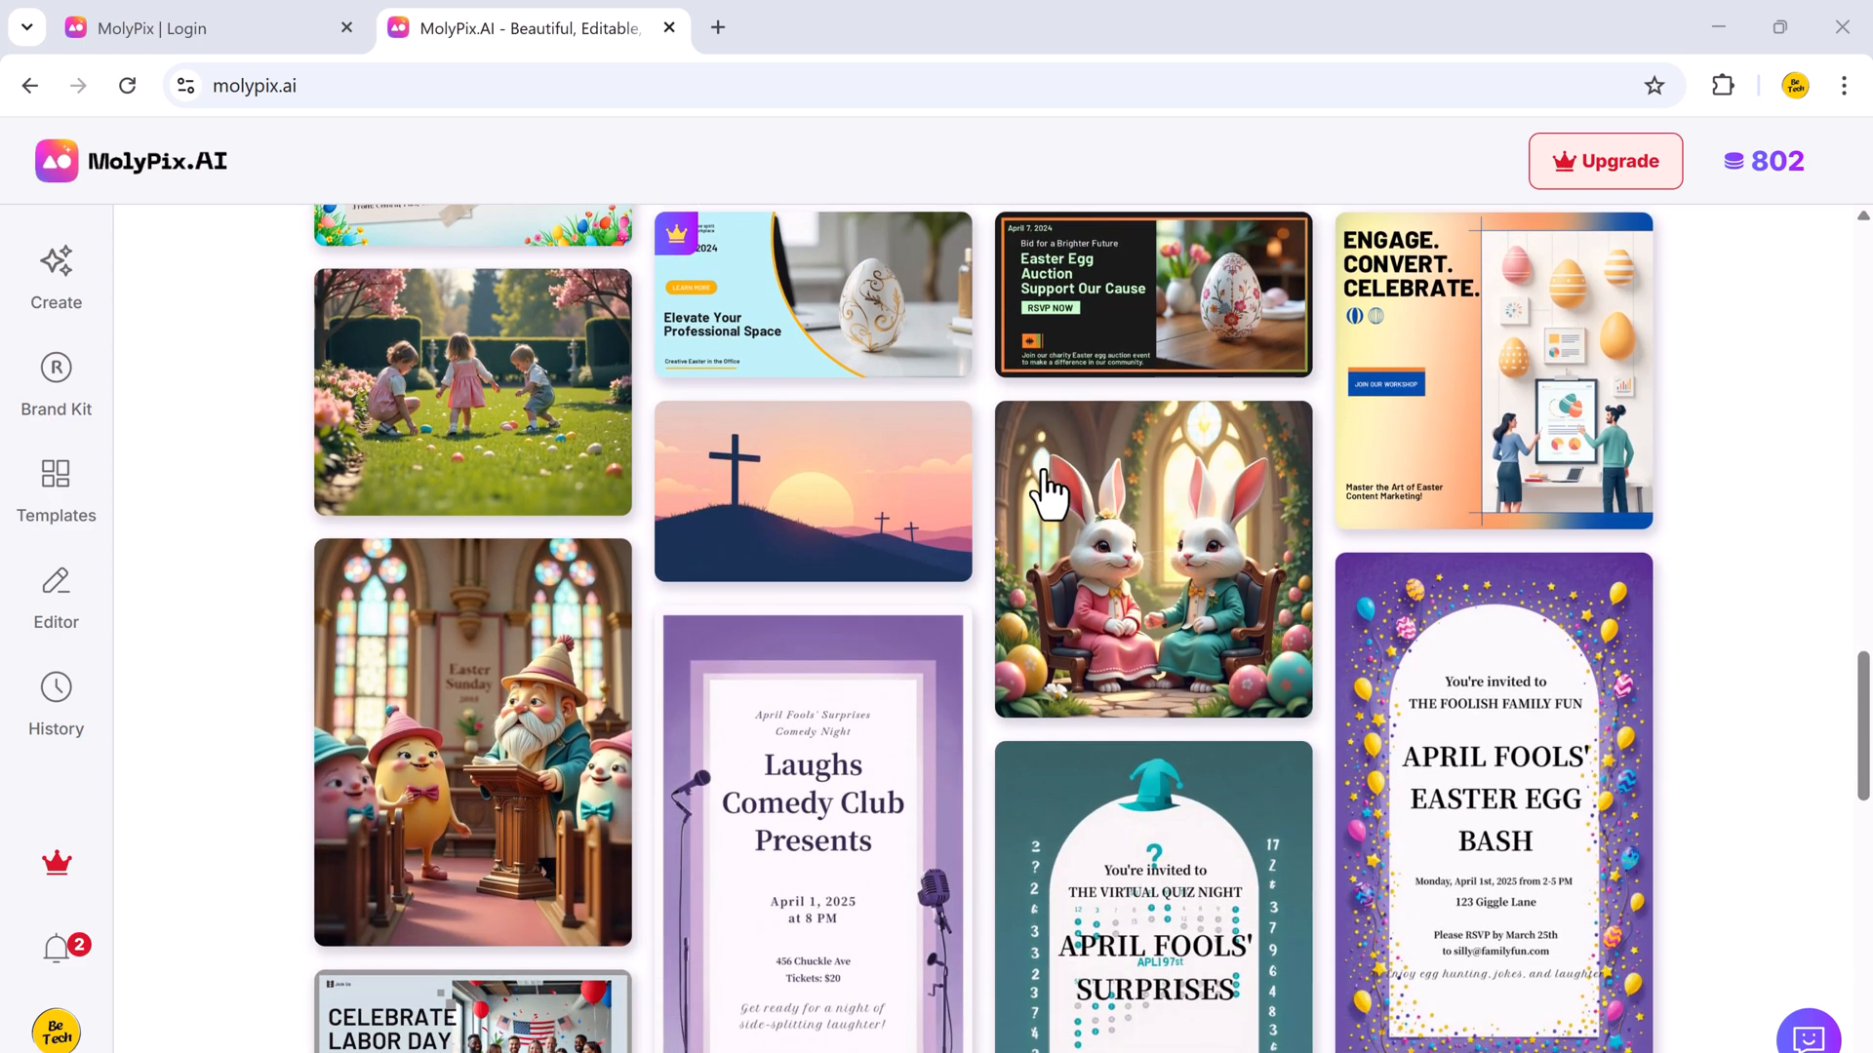
scroll("down", 3)
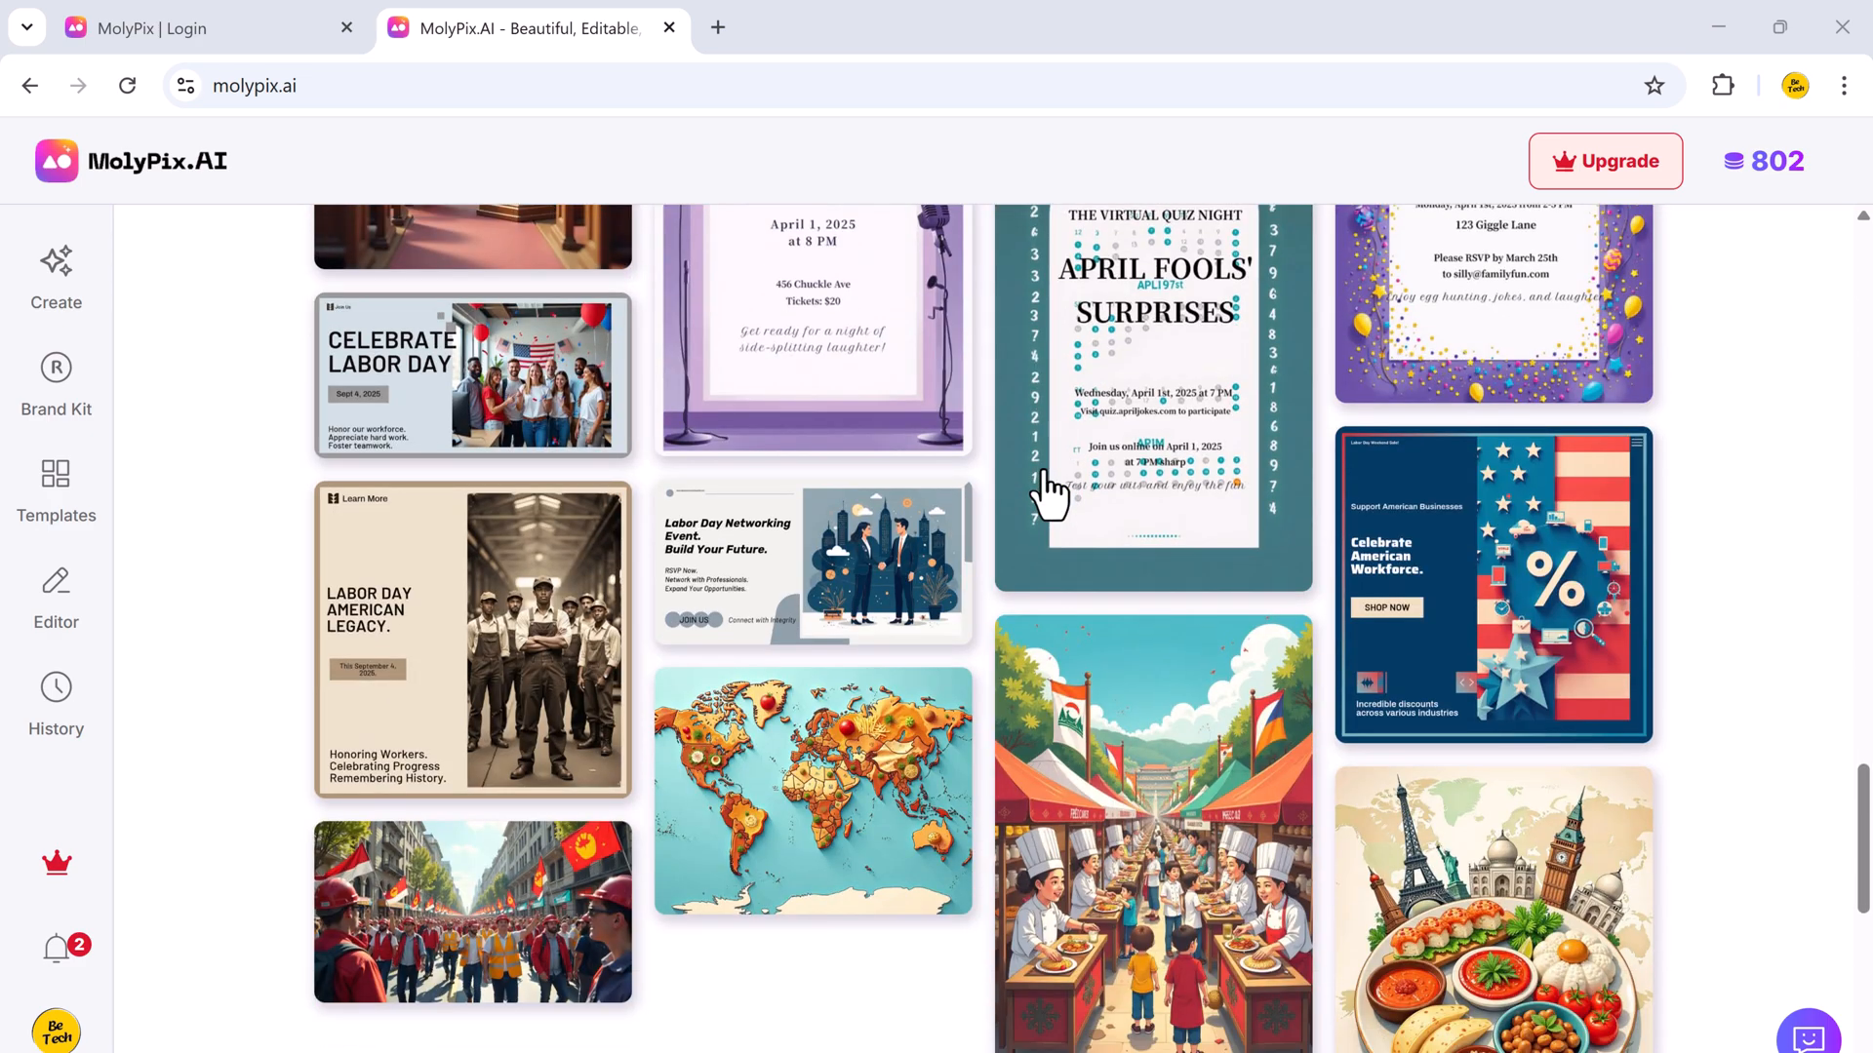
scroll("down", 3)
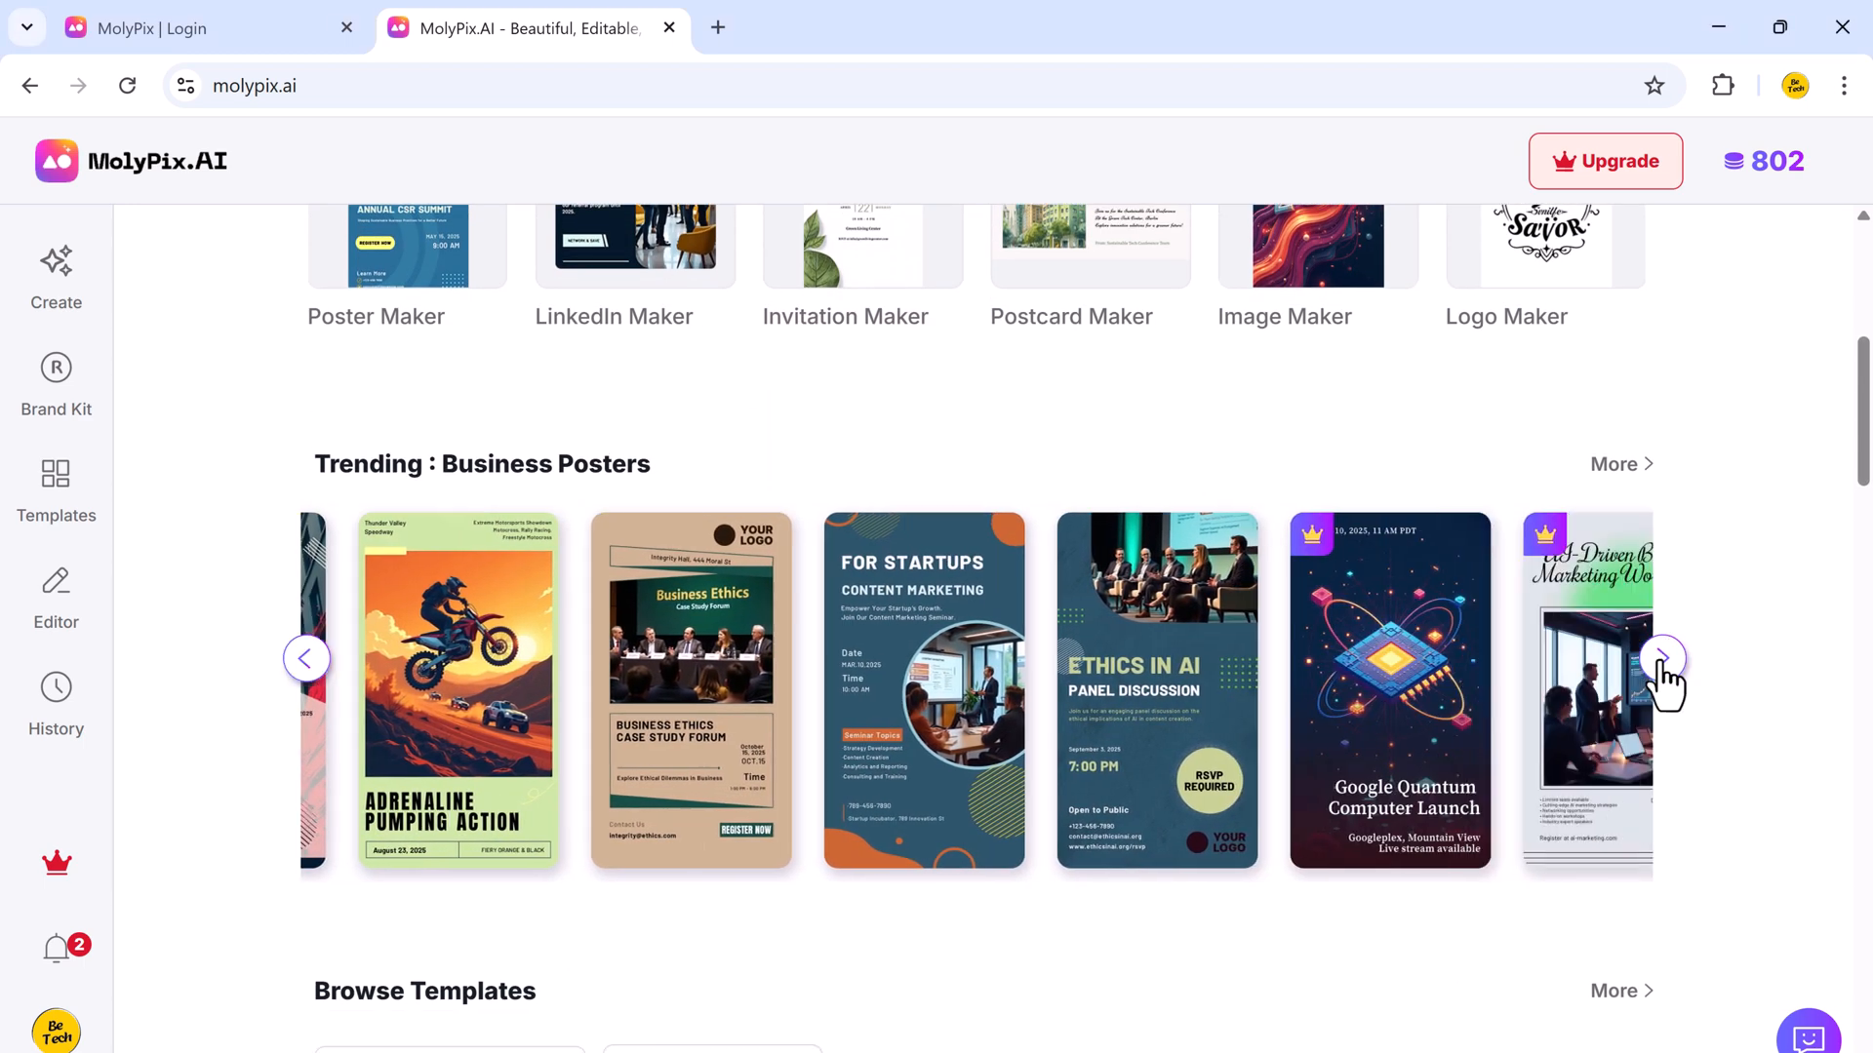
left_click(1663, 659)
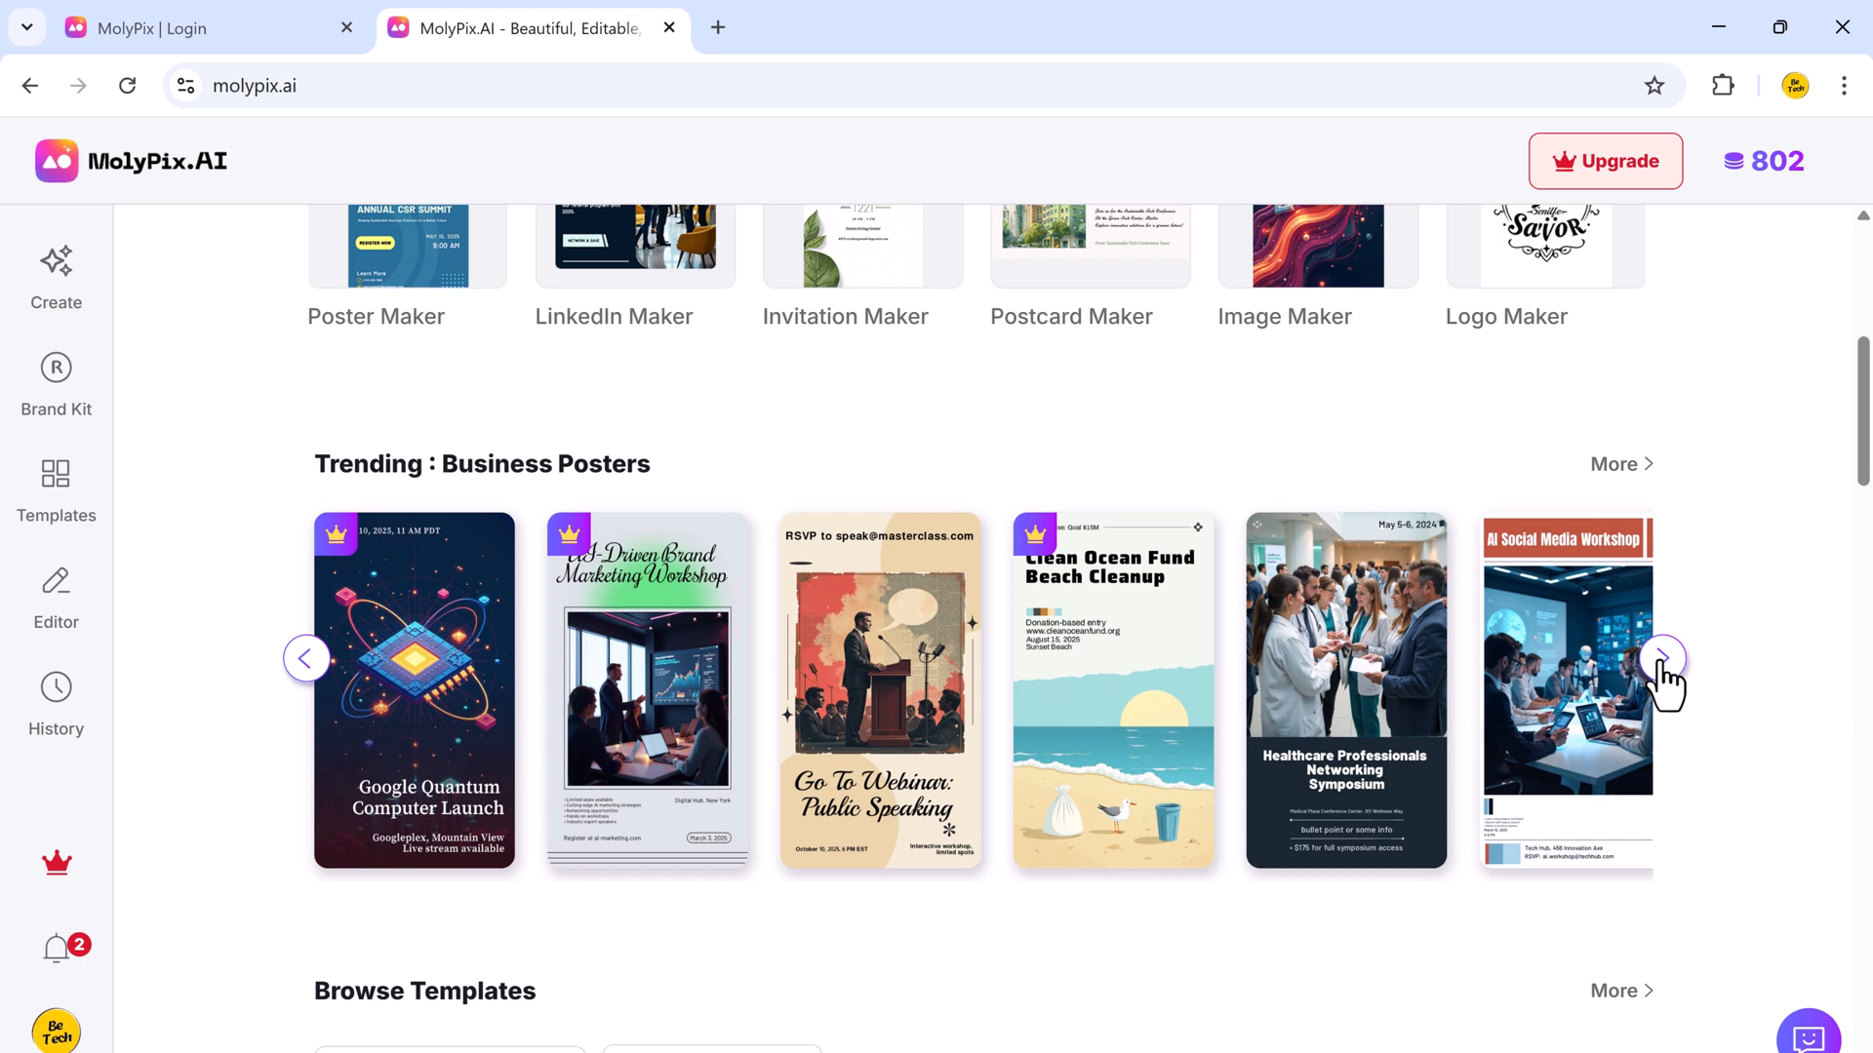
left_click(1664, 659)
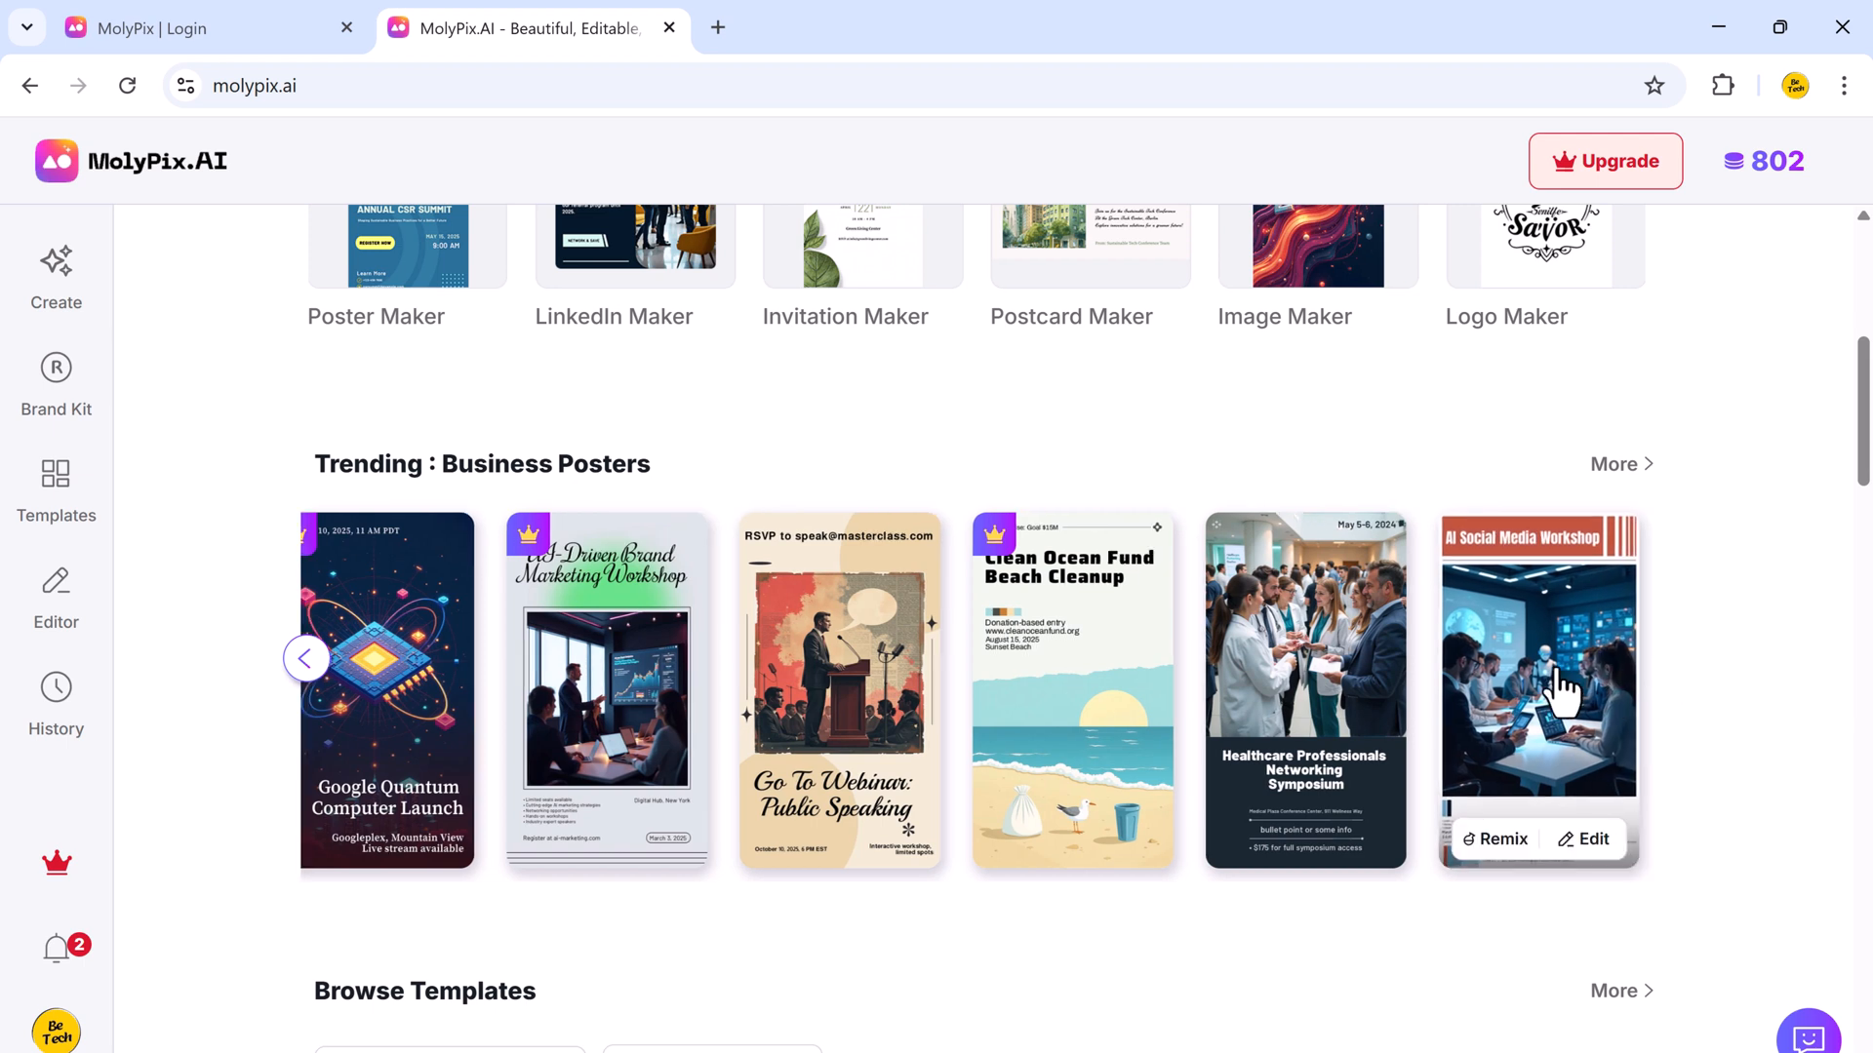
left_click(838, 690)
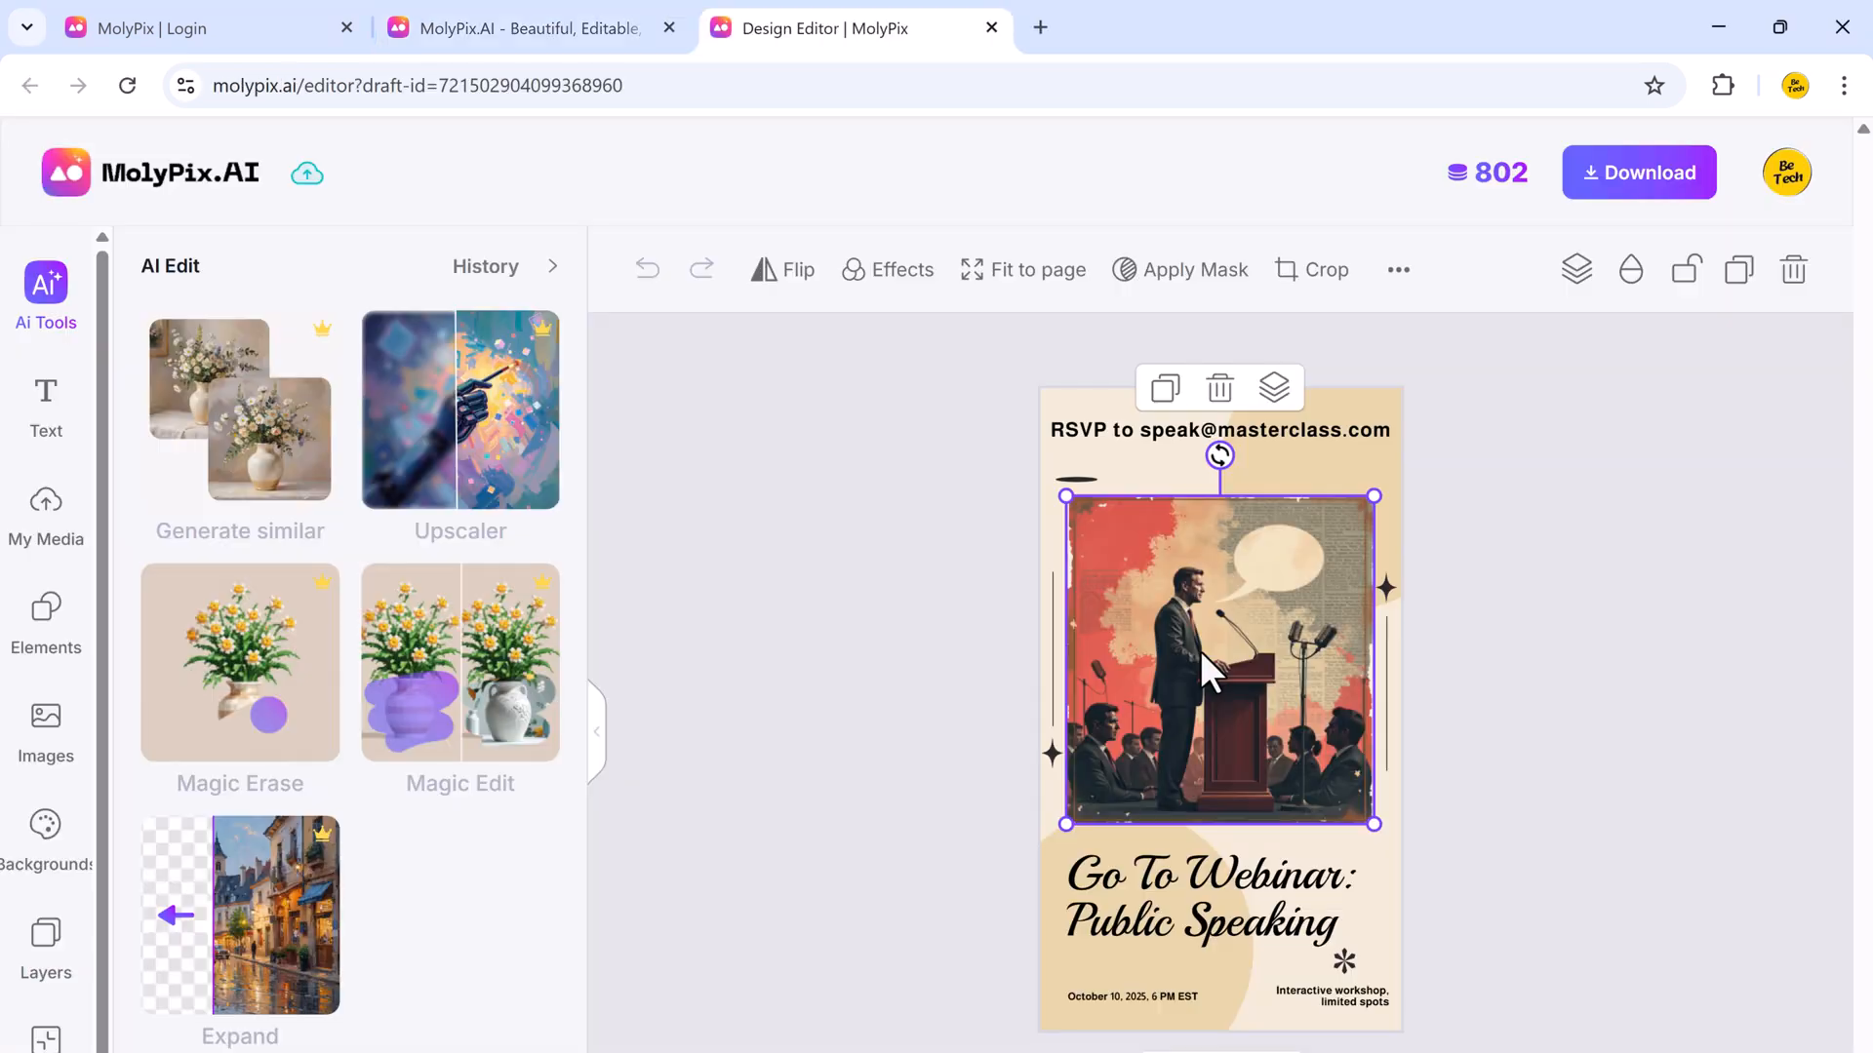
mouse_move(166, 519)
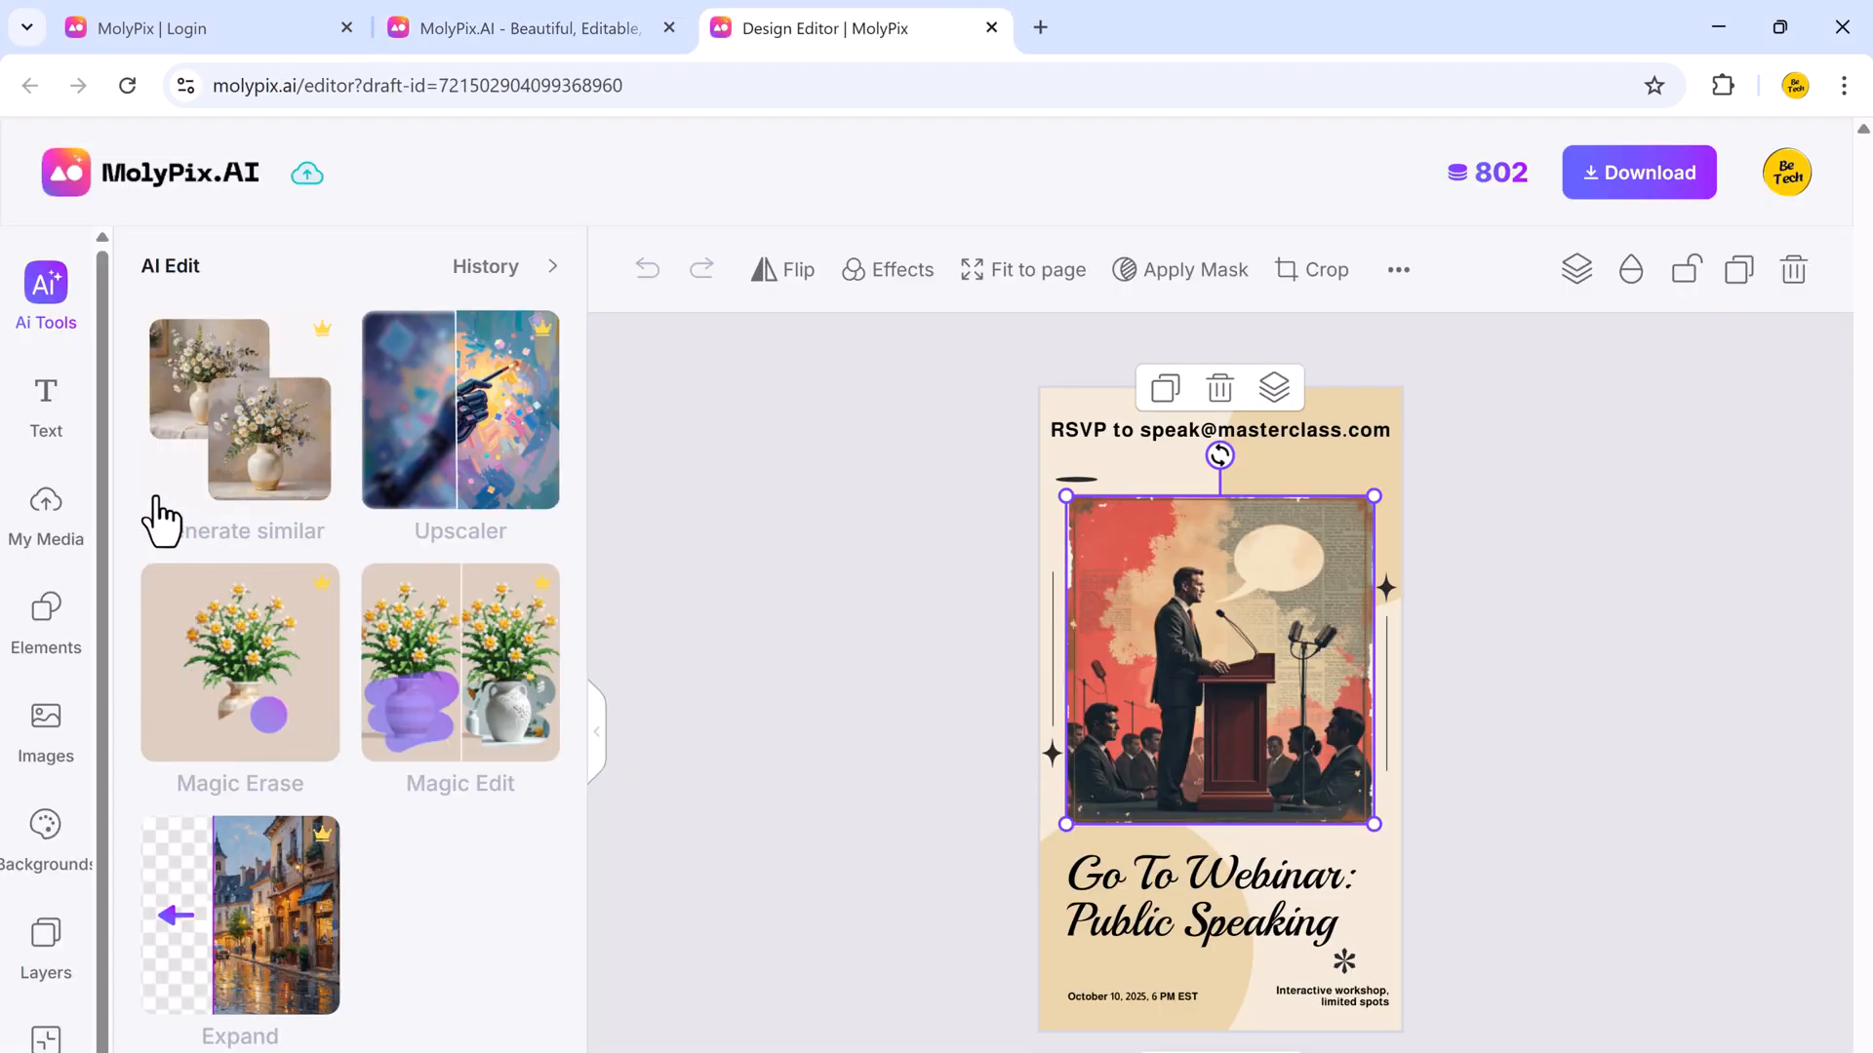
Swap the poster's speaker illustration for the uploaded portrait of a man in a suit.
left_click(46, 401)
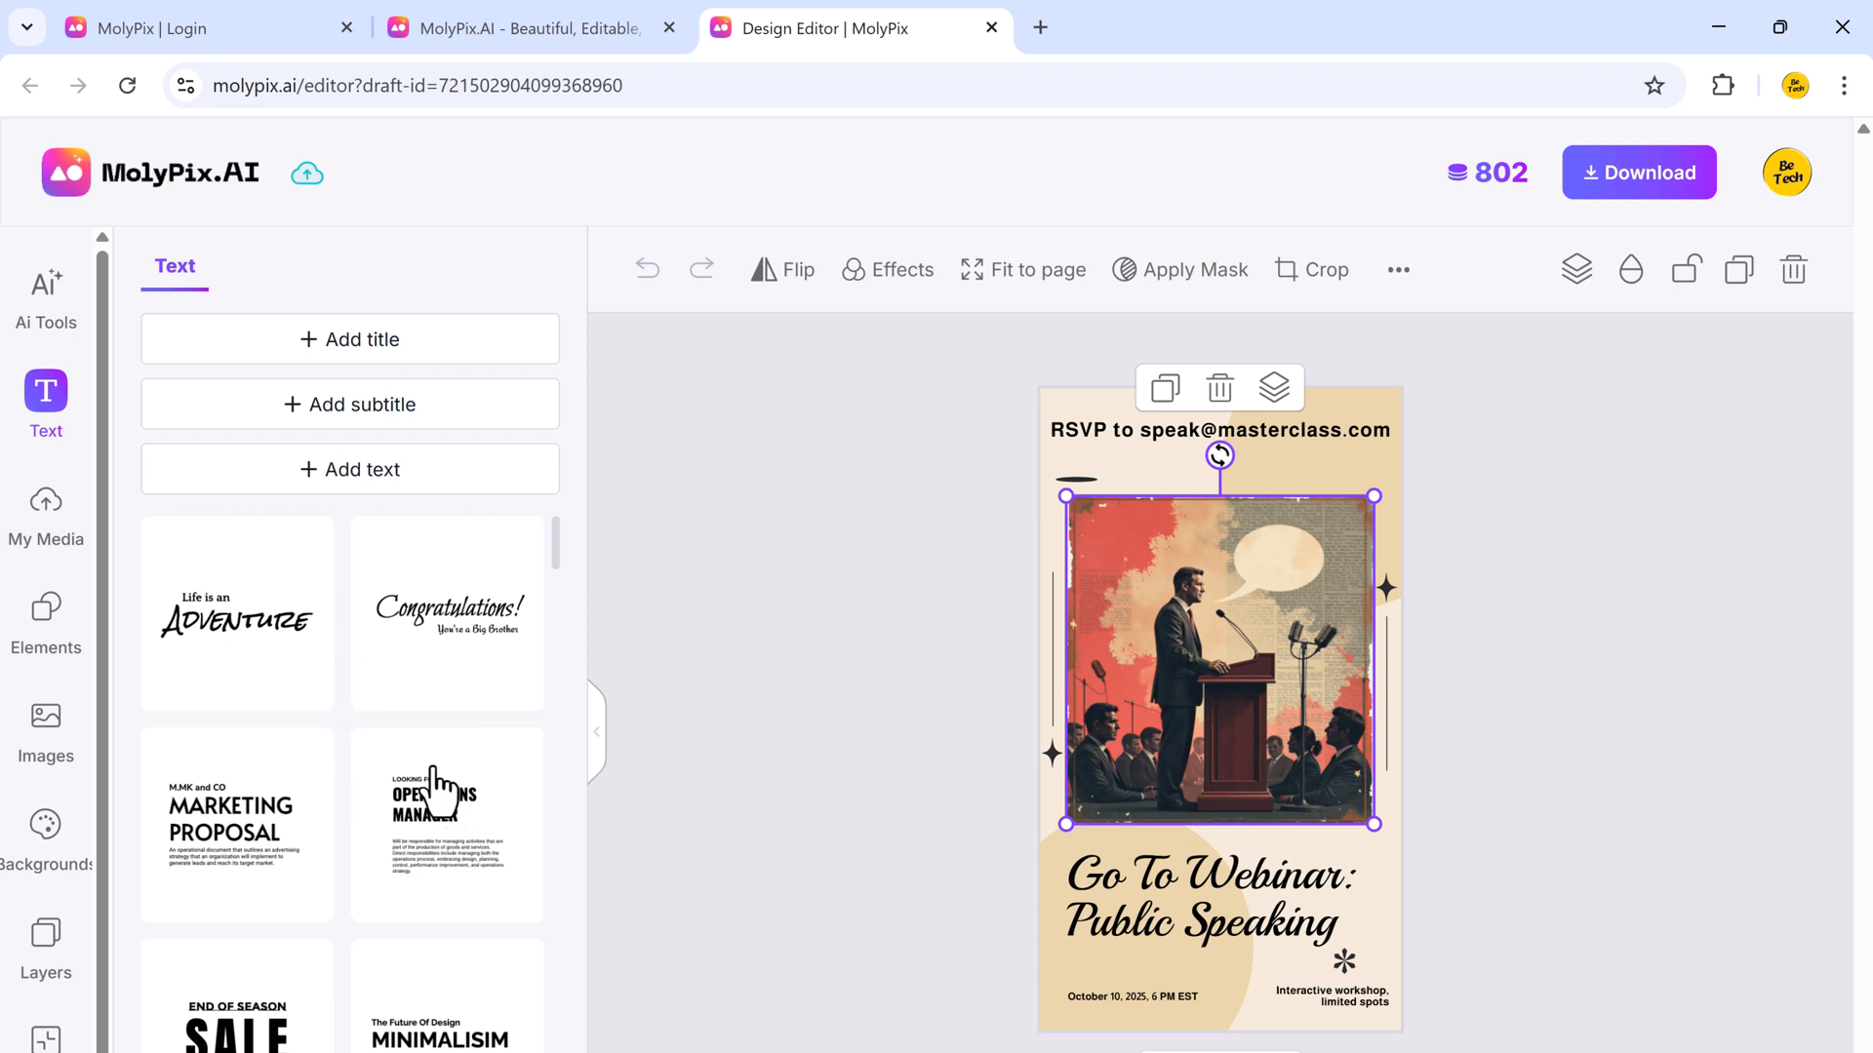
left_click(46, 513)
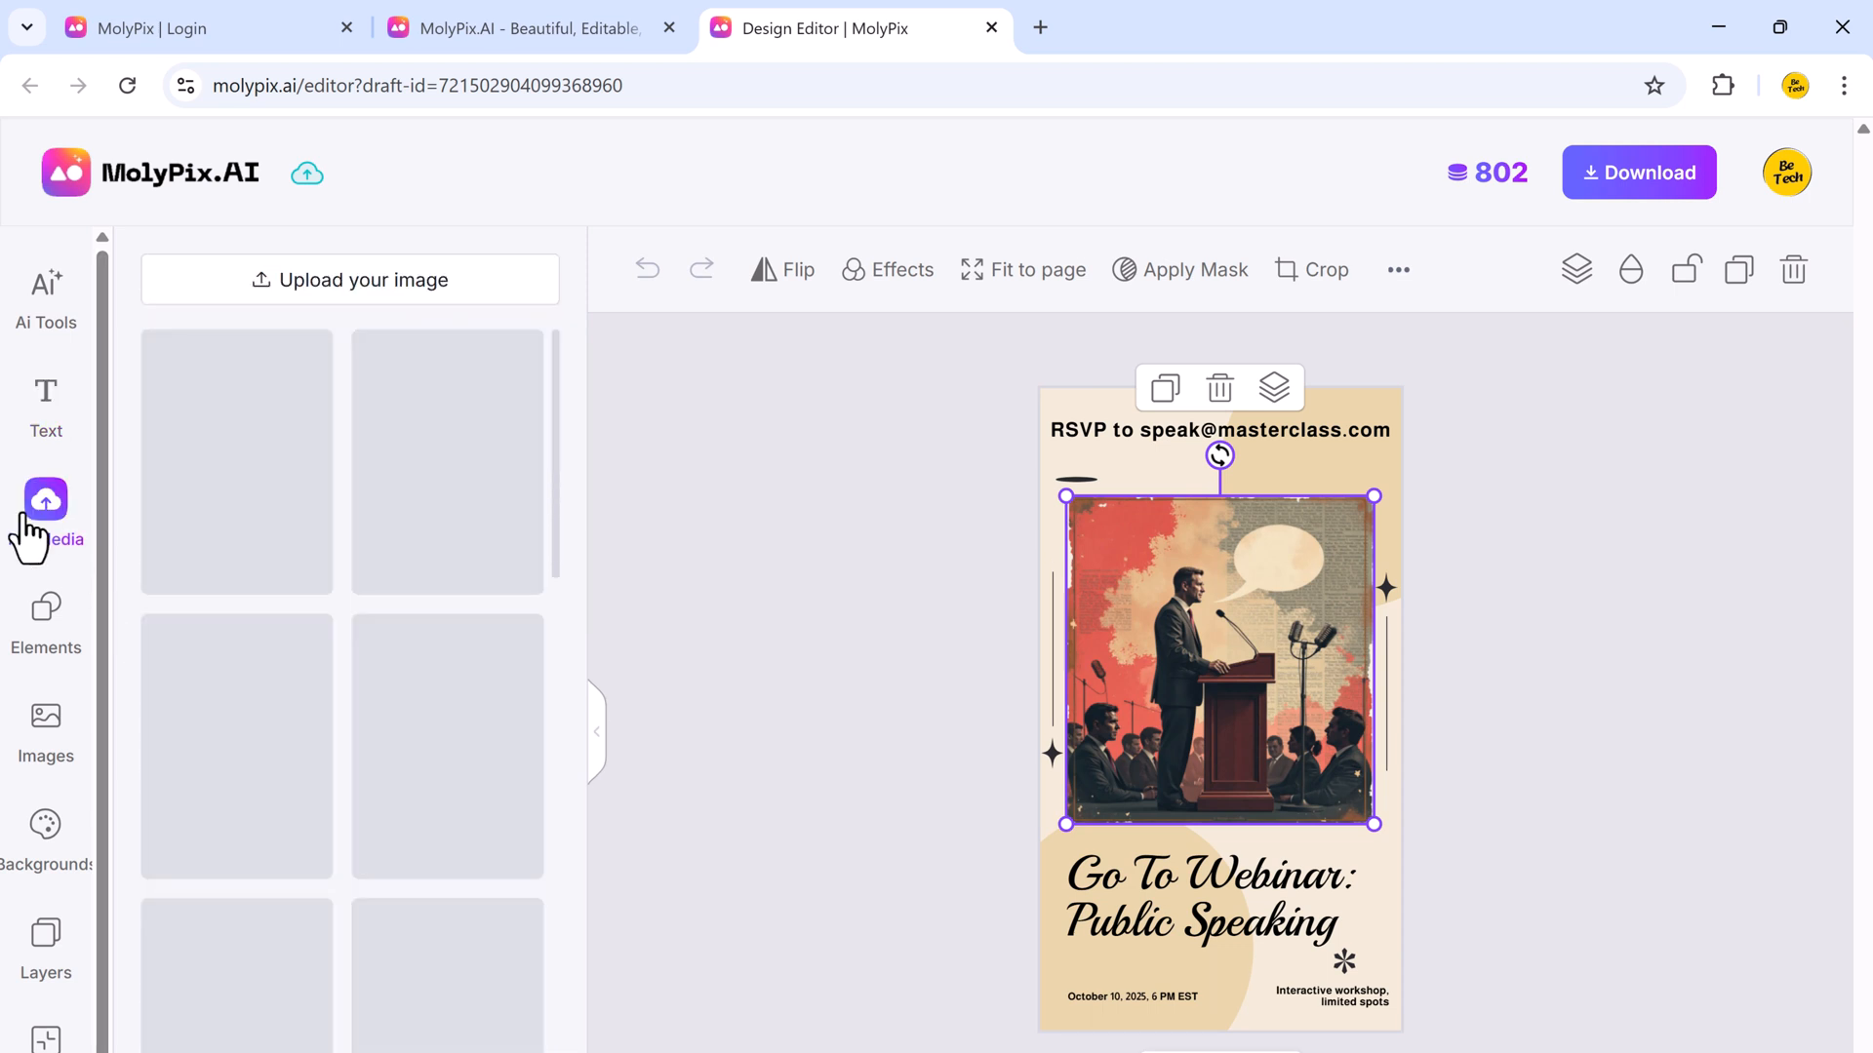
left_click(349, 280)
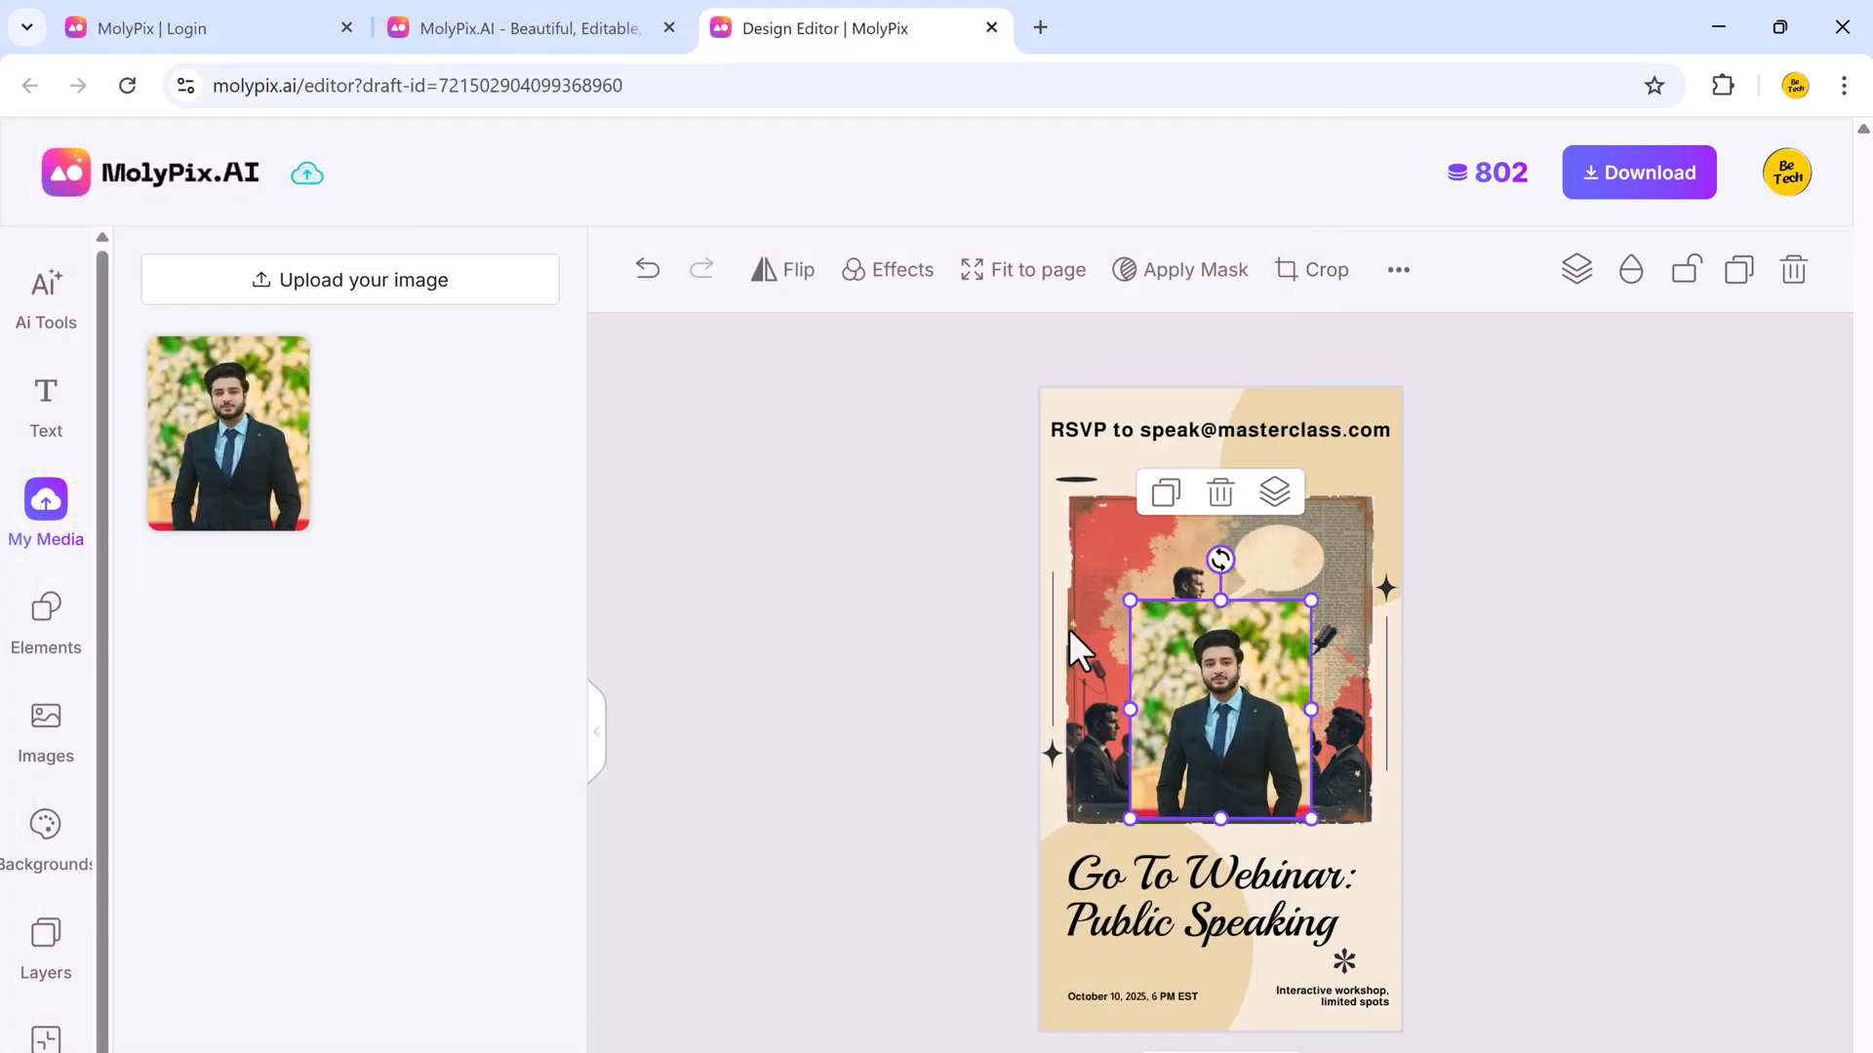
left_click(46, 609)
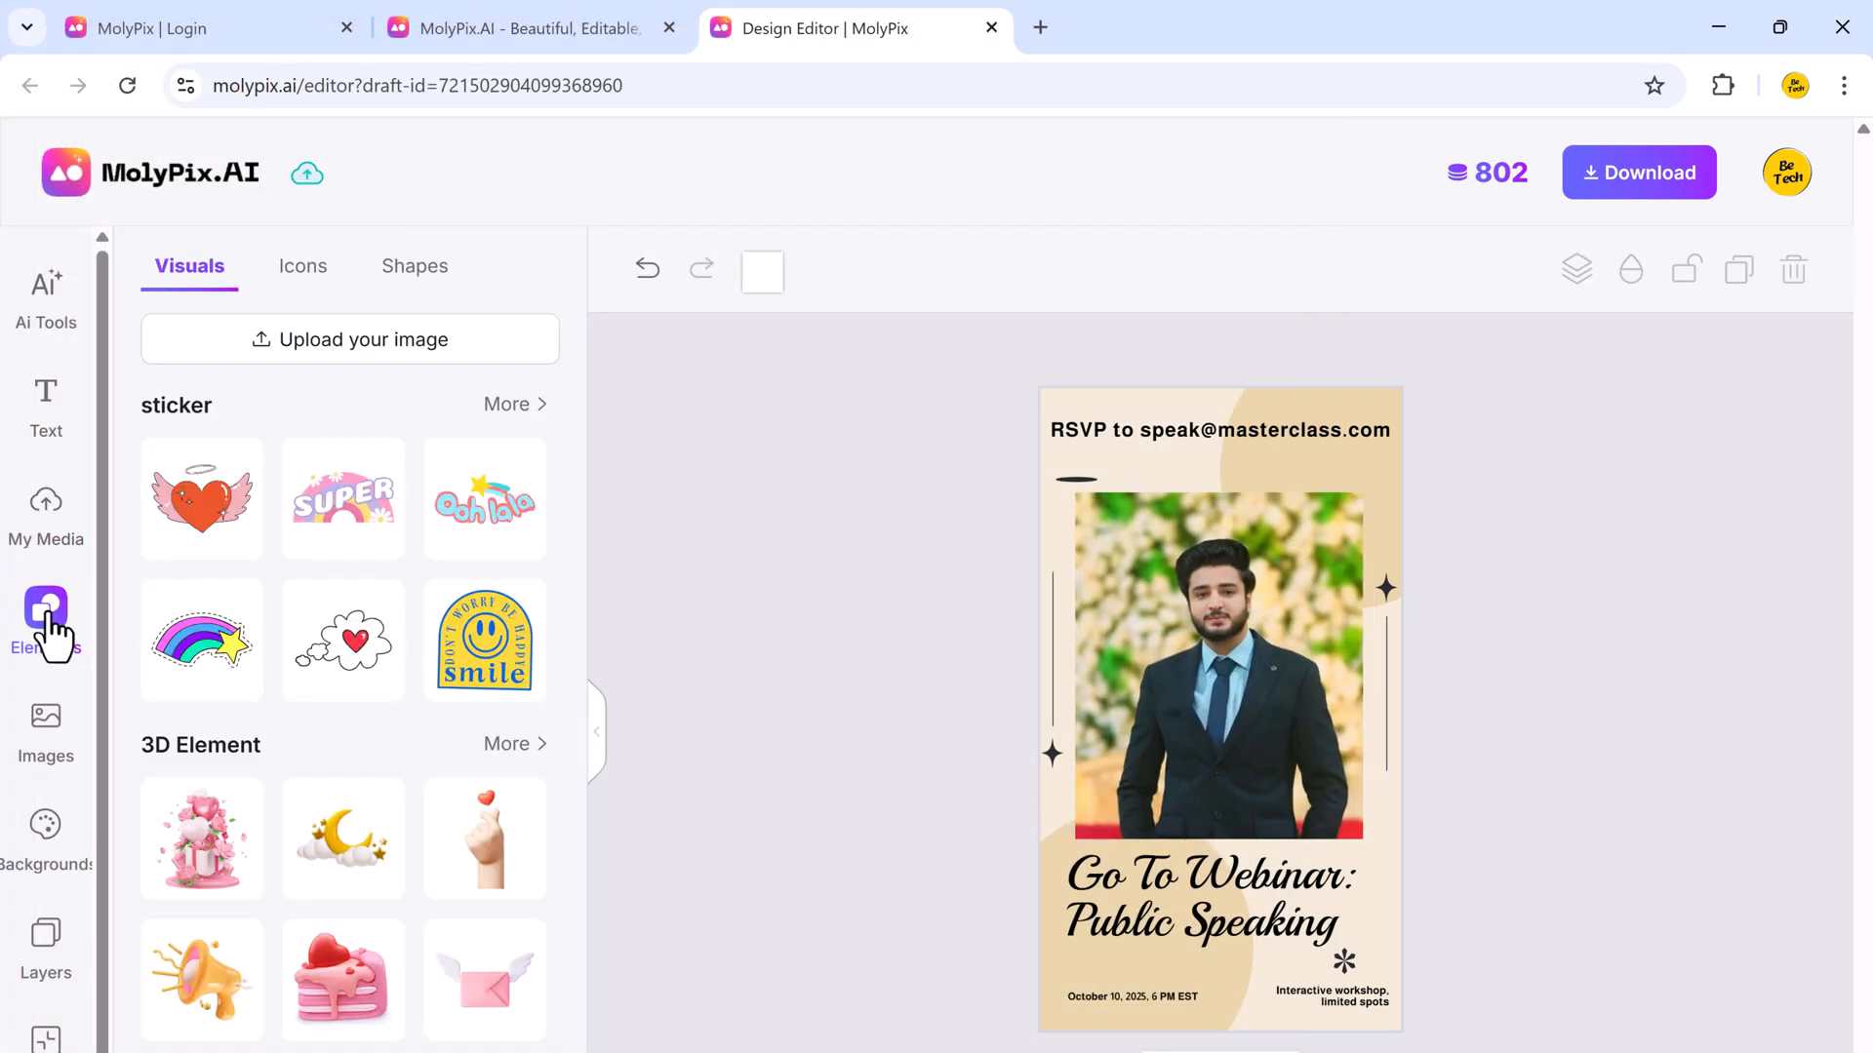
Place the orange 3D megaphone sticker at the speaker photo's lower right corner.
scroll("down", 3)
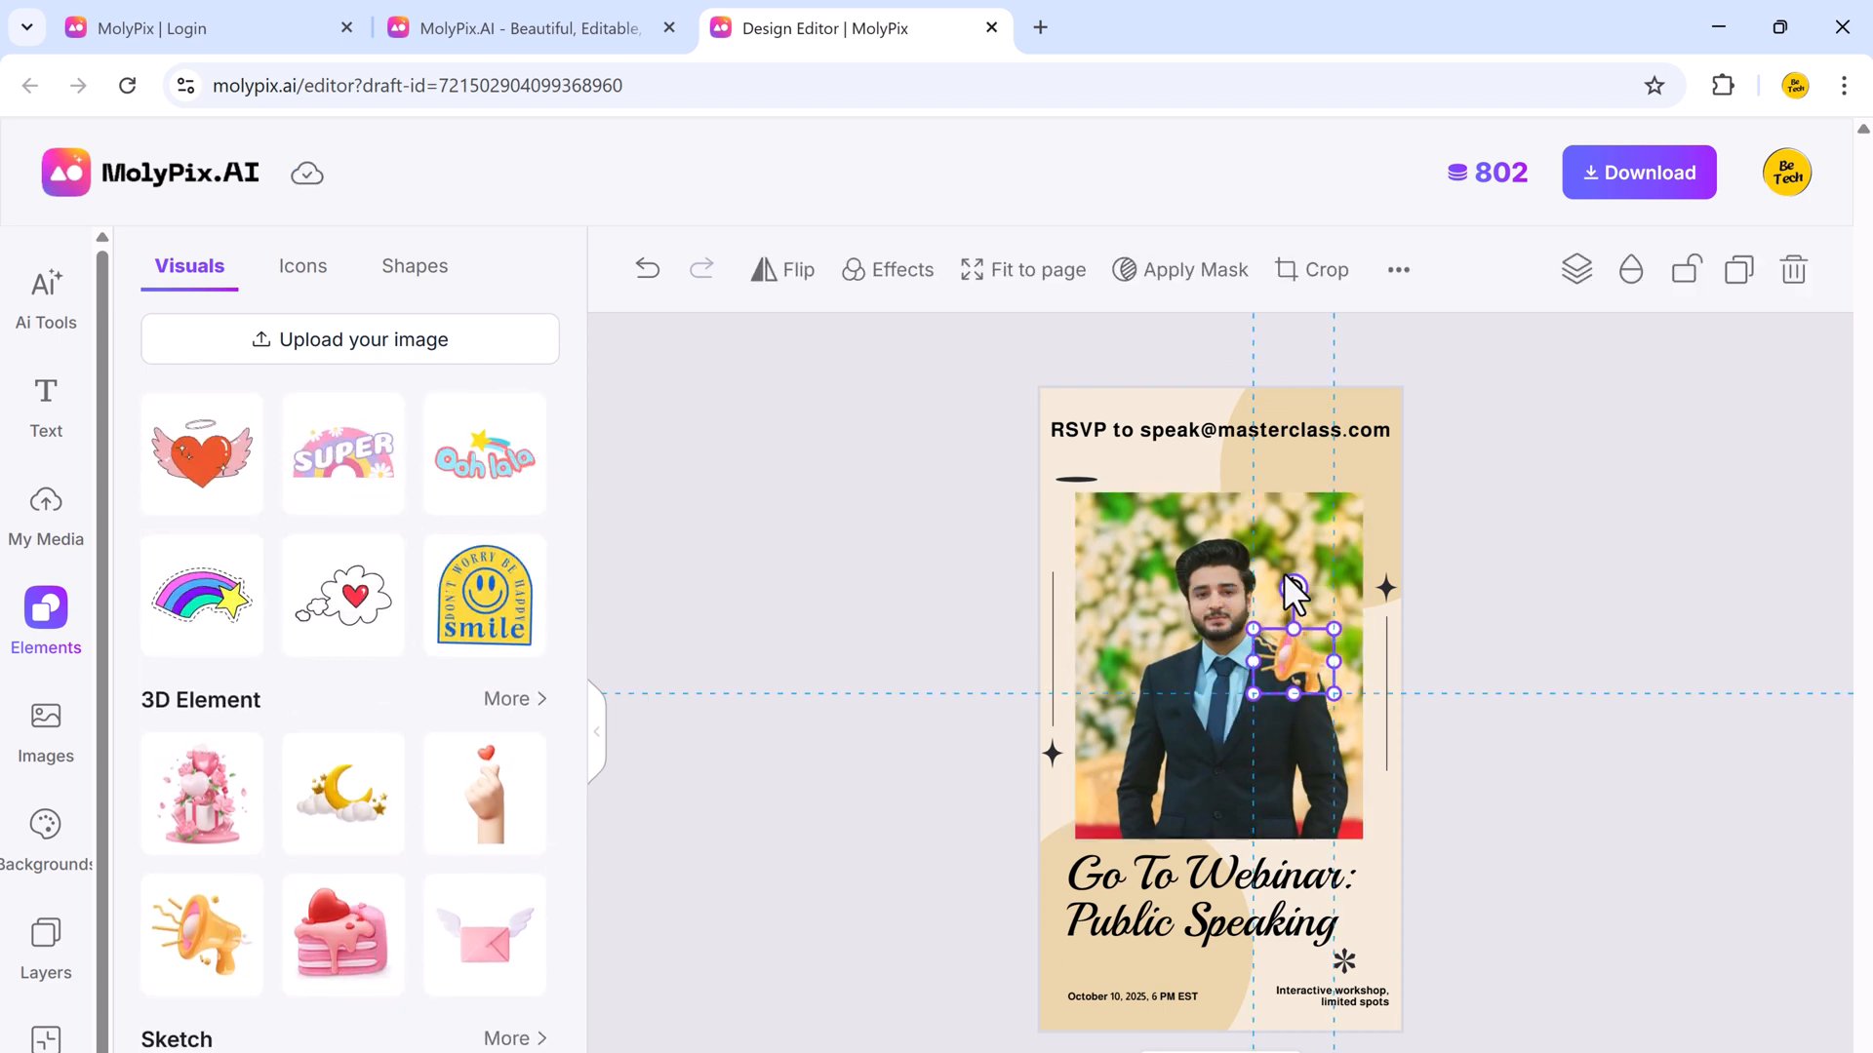
left_click_drag(1293, 662, 1105, 794)
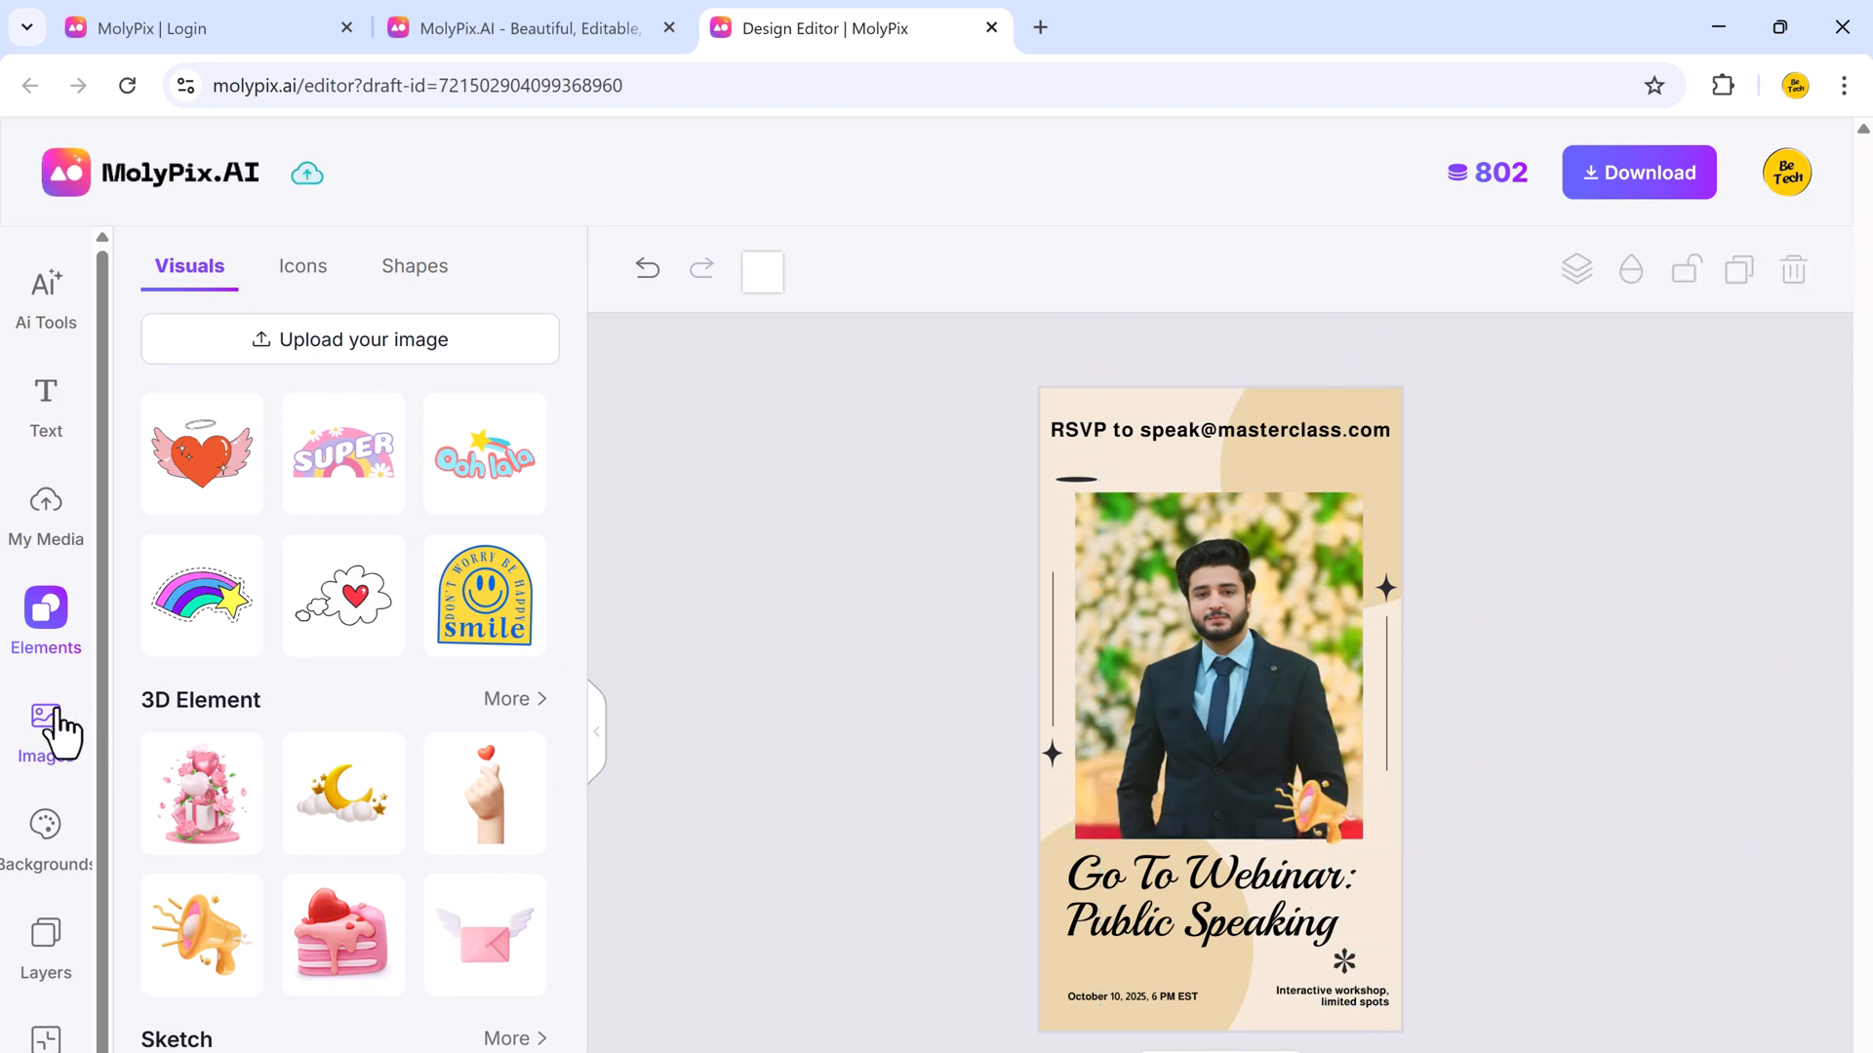
left_click(46, 718)
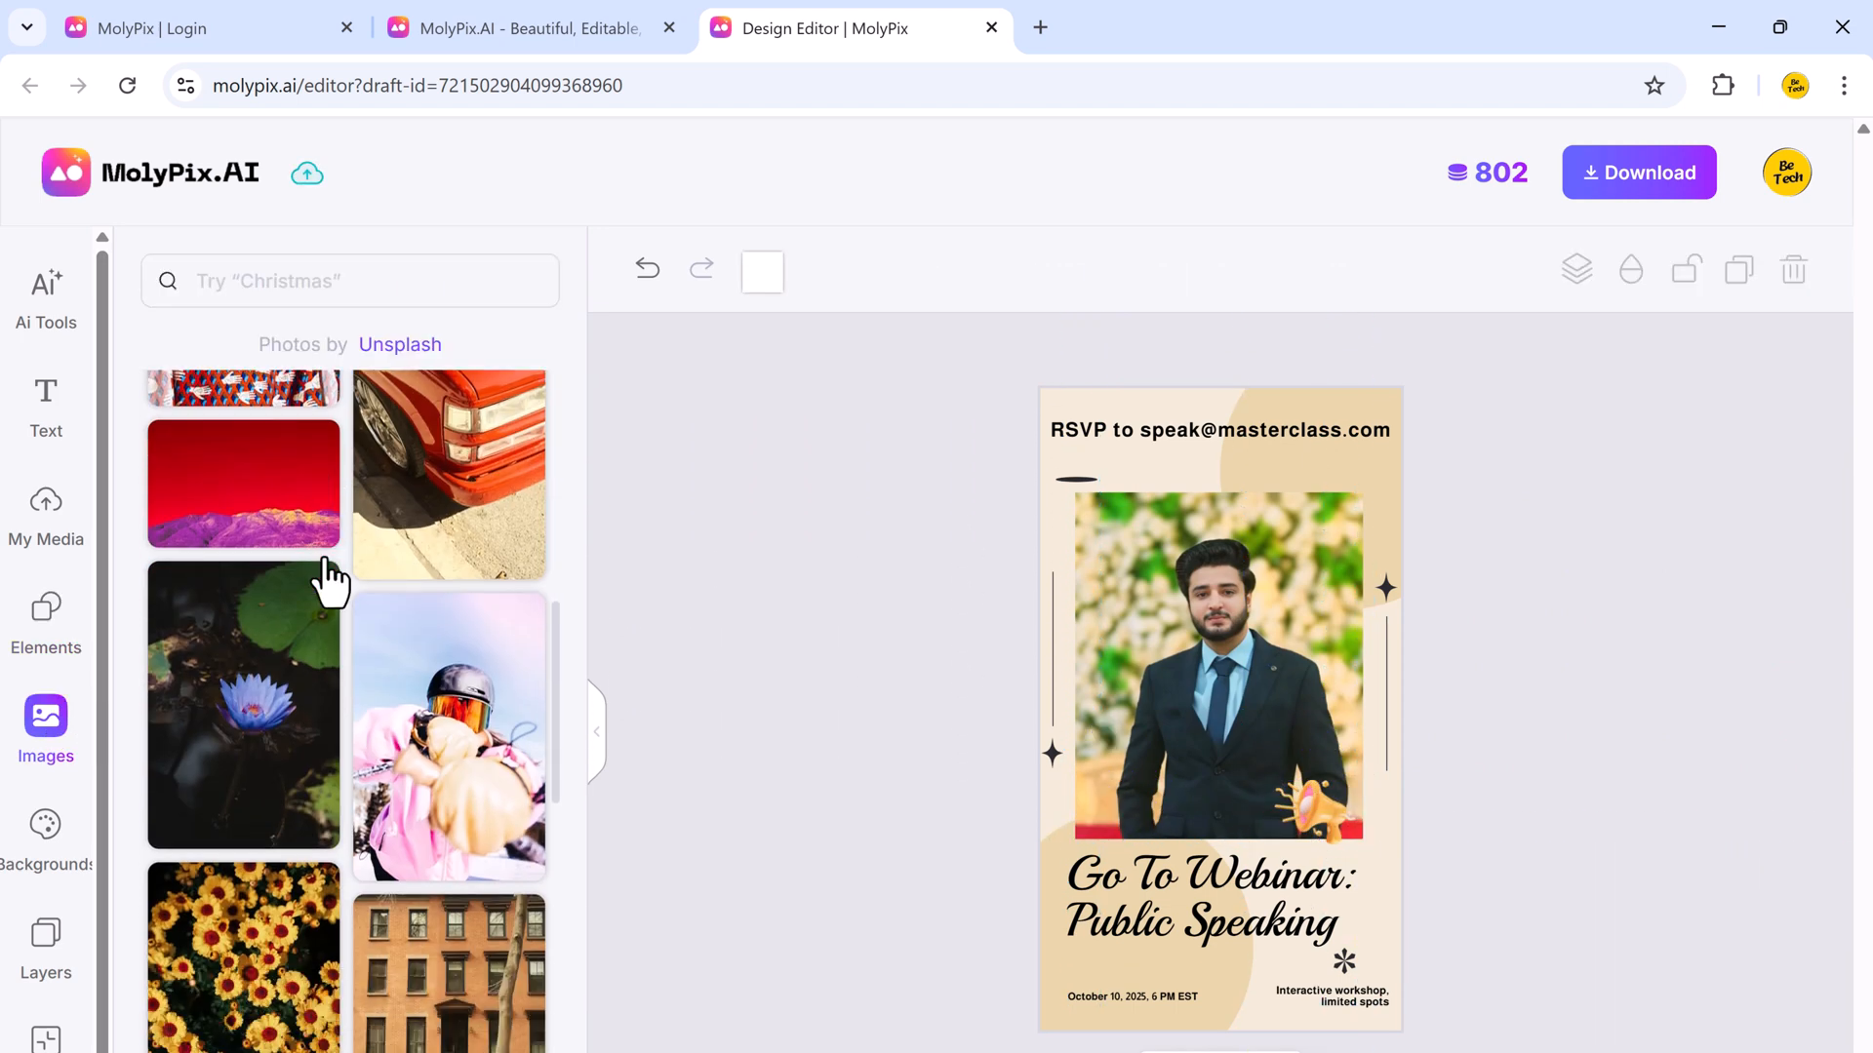
Browse the Images and Backgrounds options in the Elements panel.
left_click(45, 836)
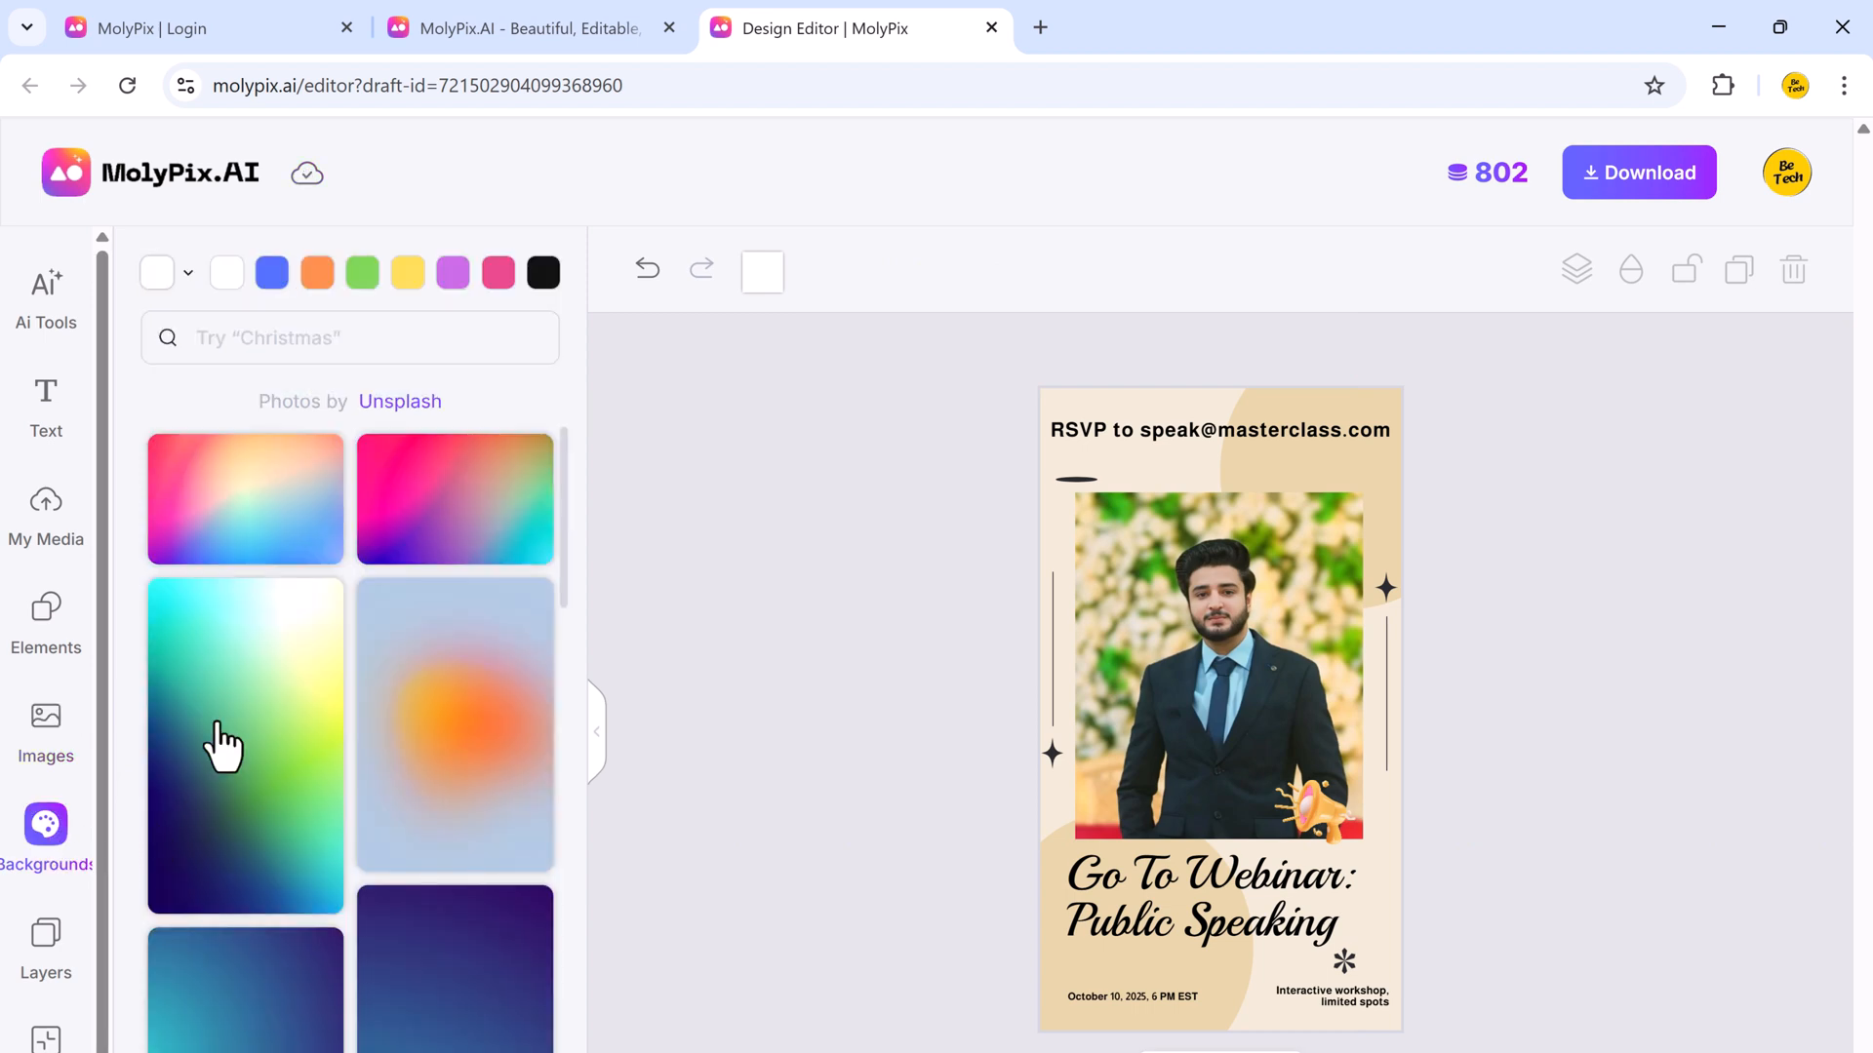
scroll("down", 3)
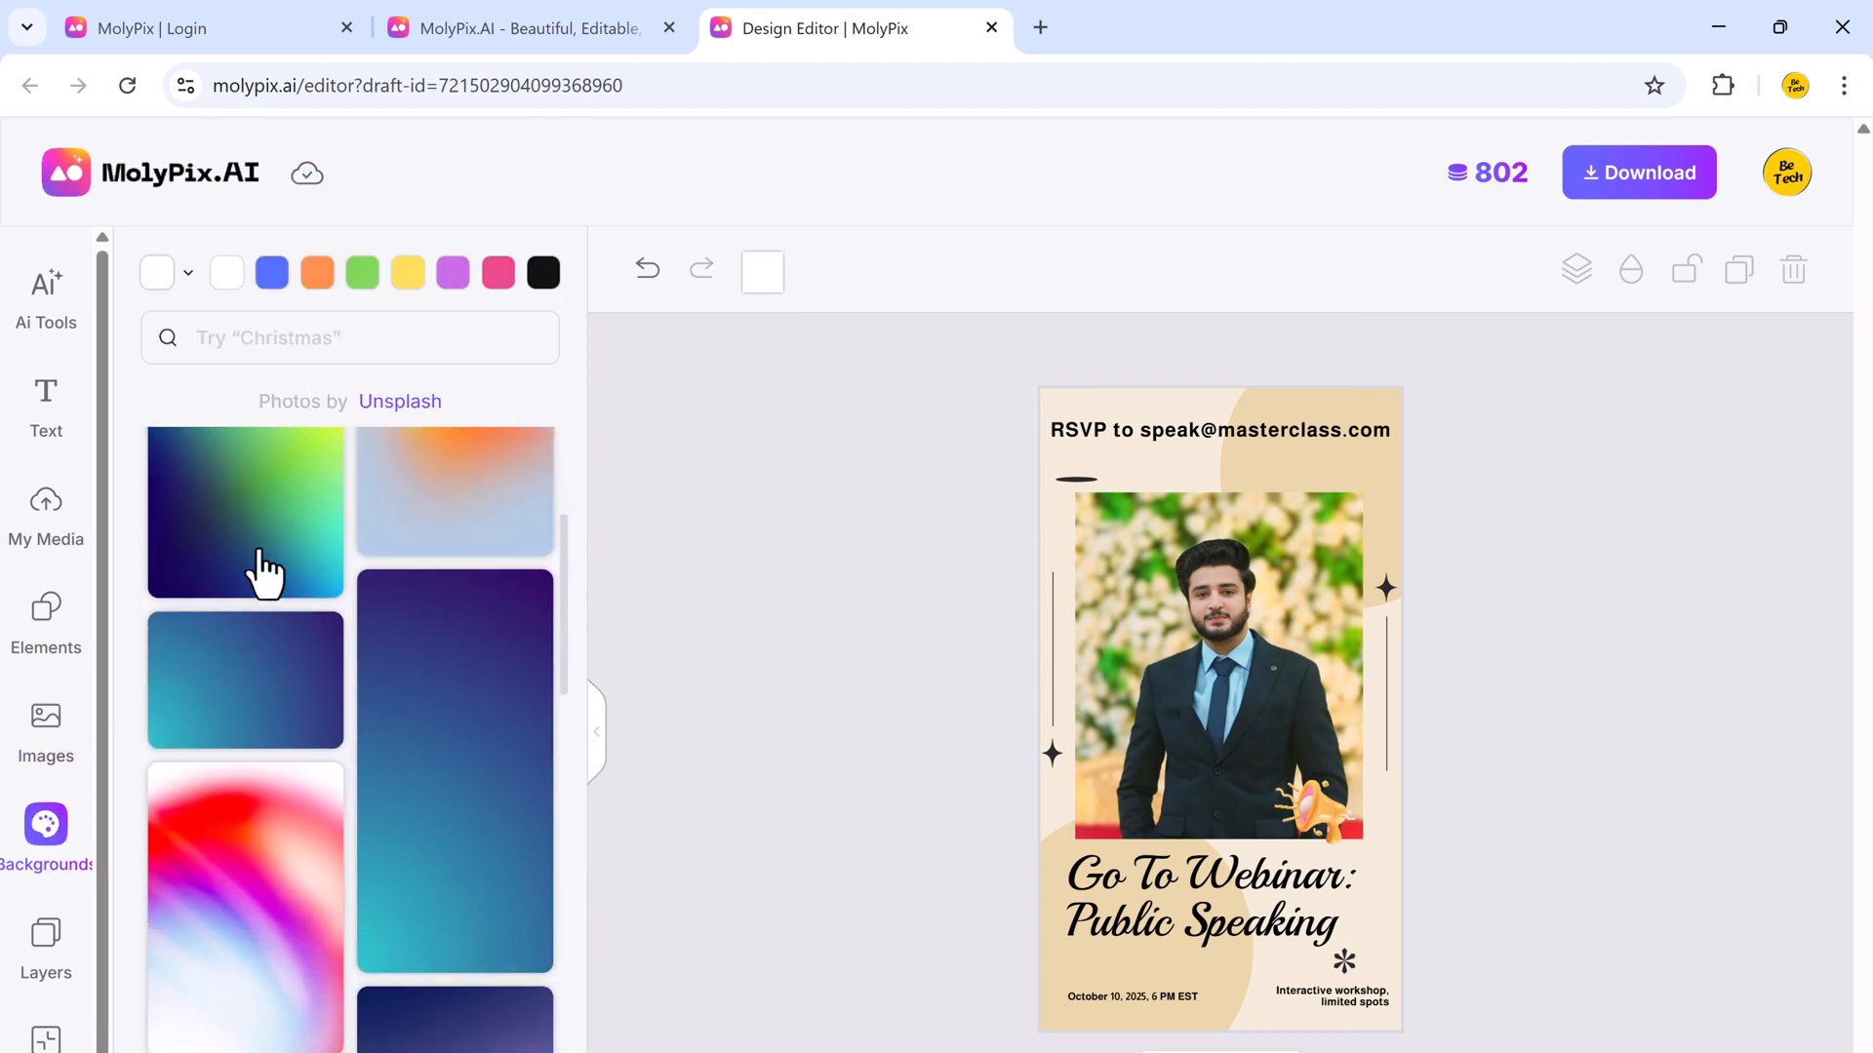
scroll("down", 3)
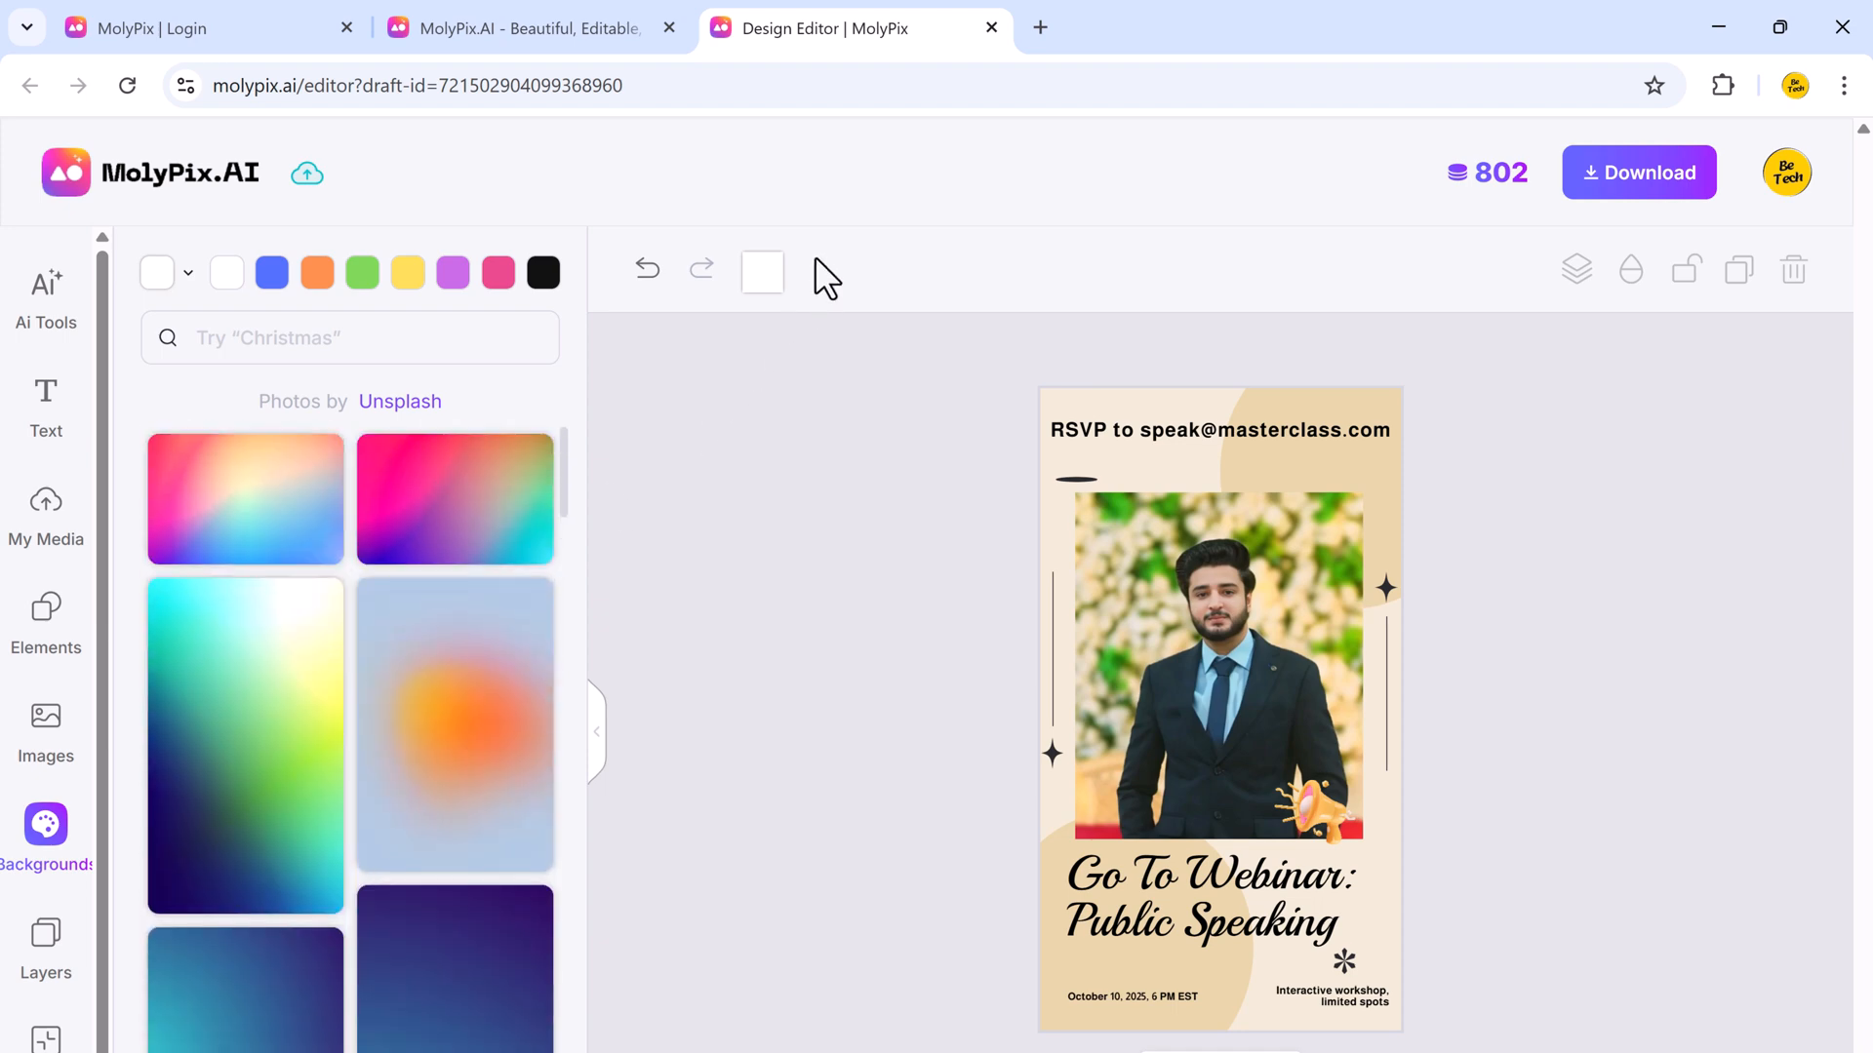
left_click(1218, 663)
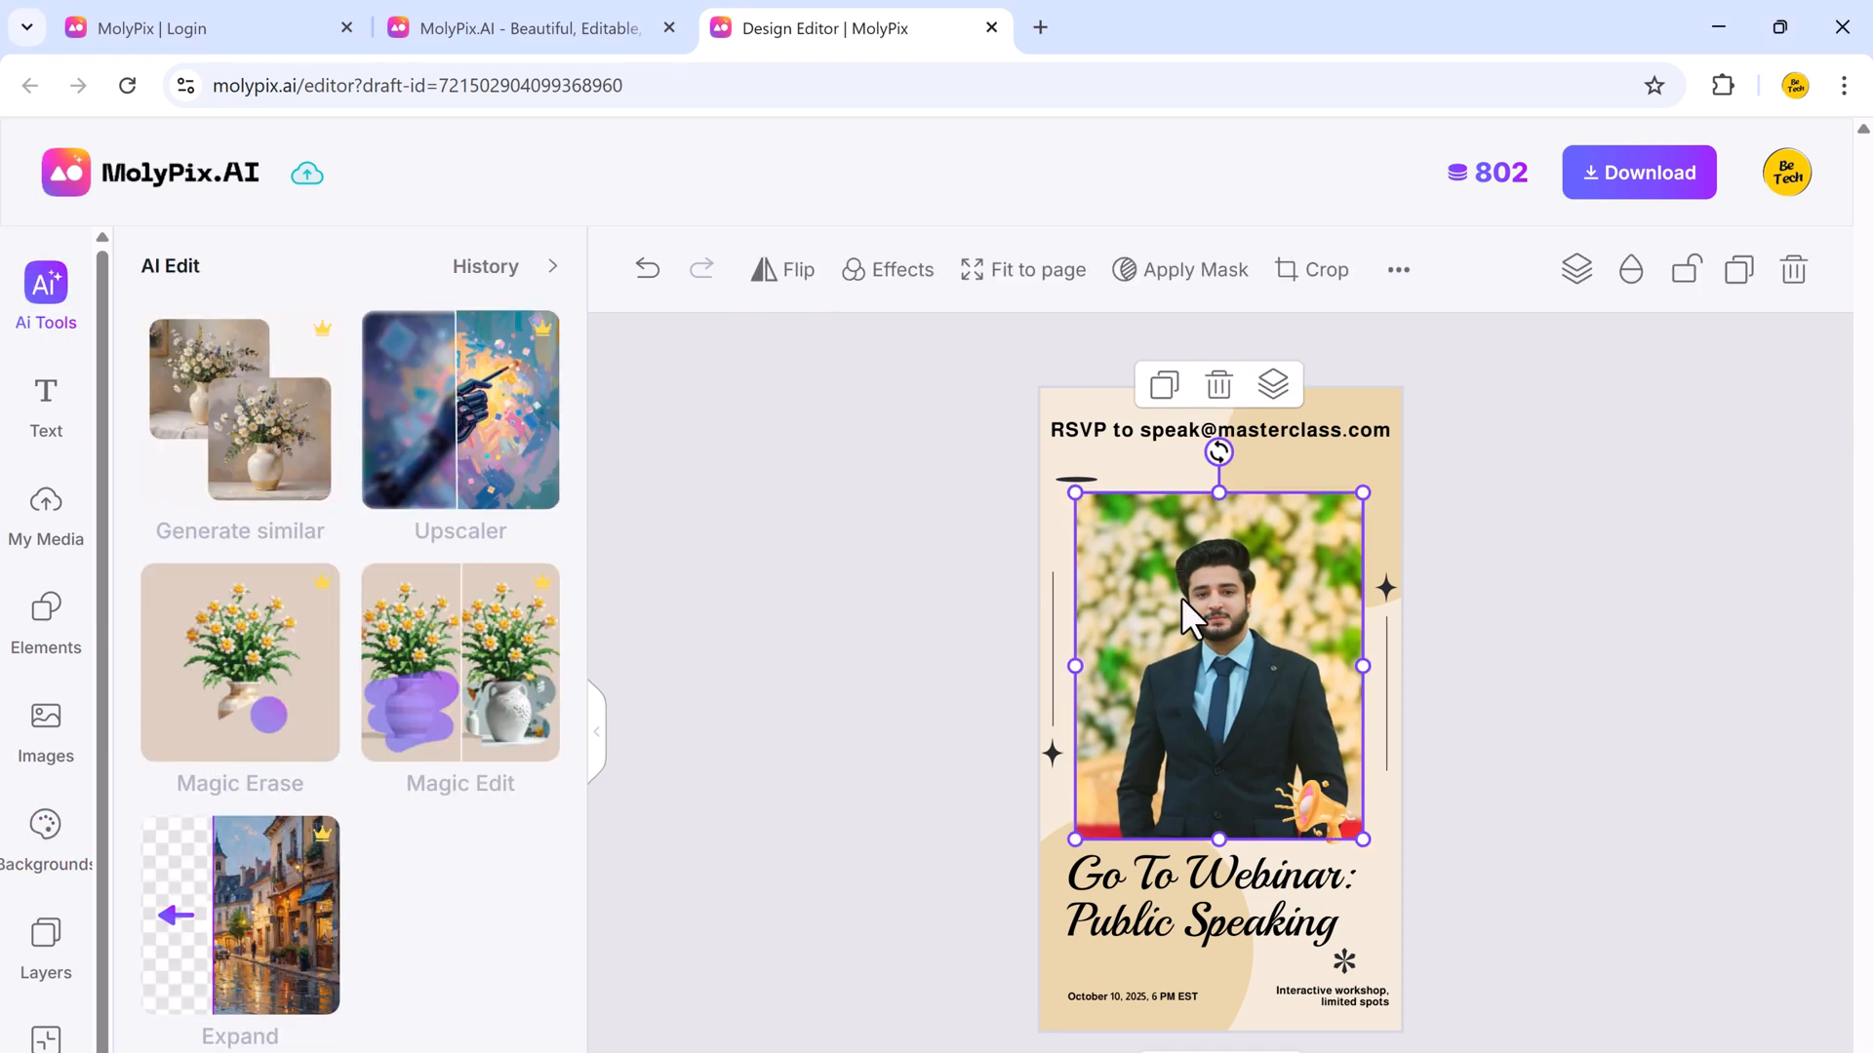
Generate an HD 2x upscale of the speaker photo, compare versions, and apply it.
left_click(460, 410)
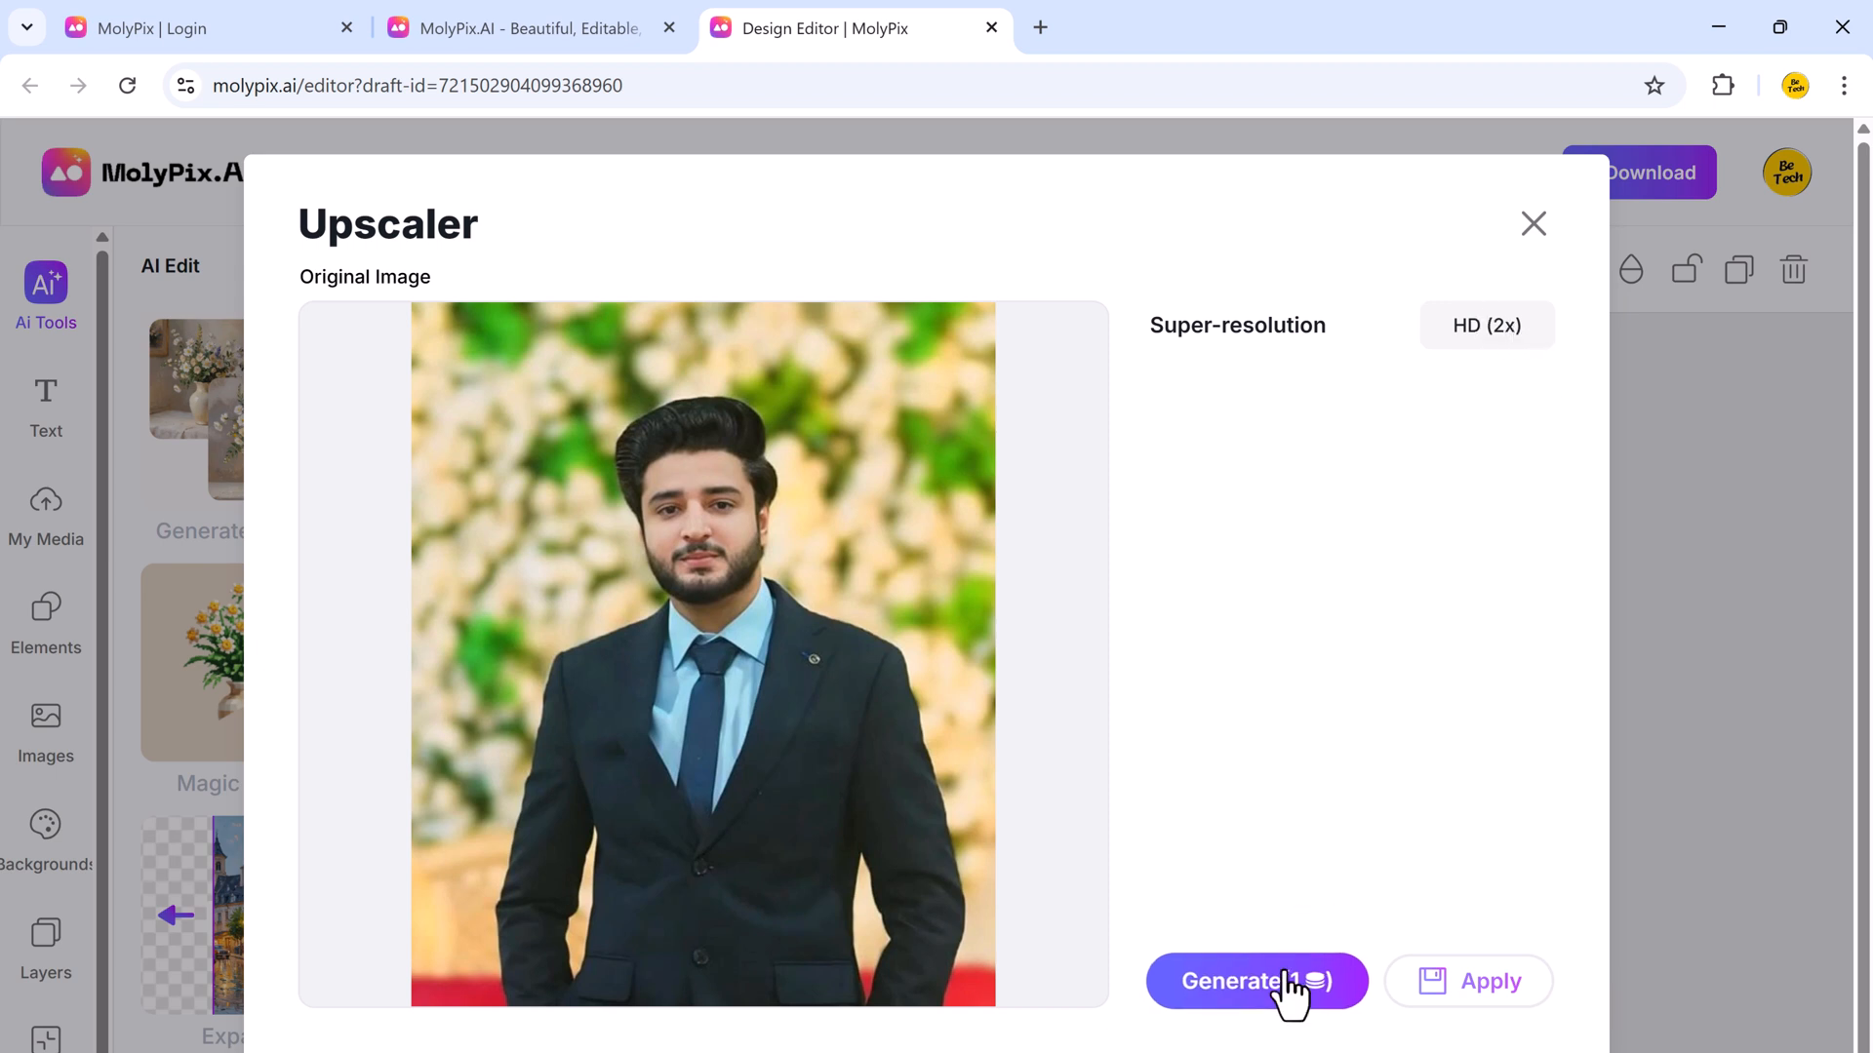
left_click(1258, 981)
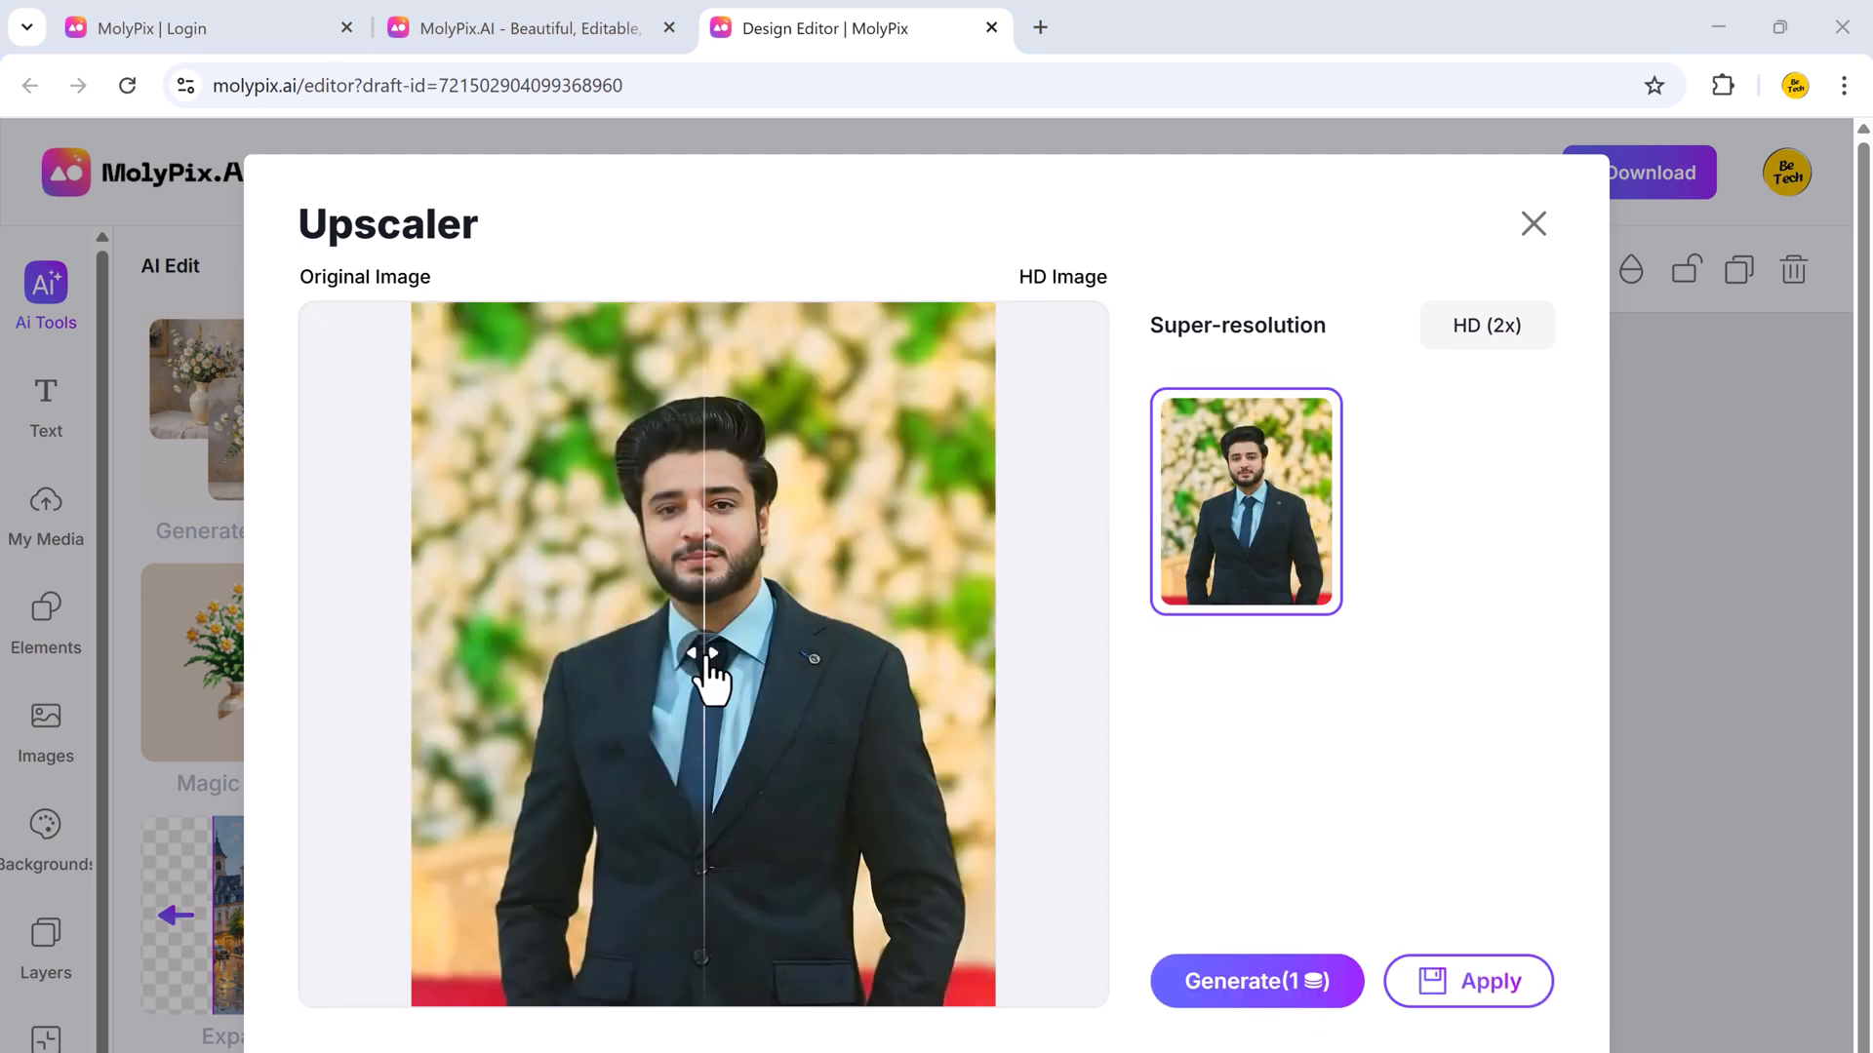
left_click_drag(704, 654, 995, 653)
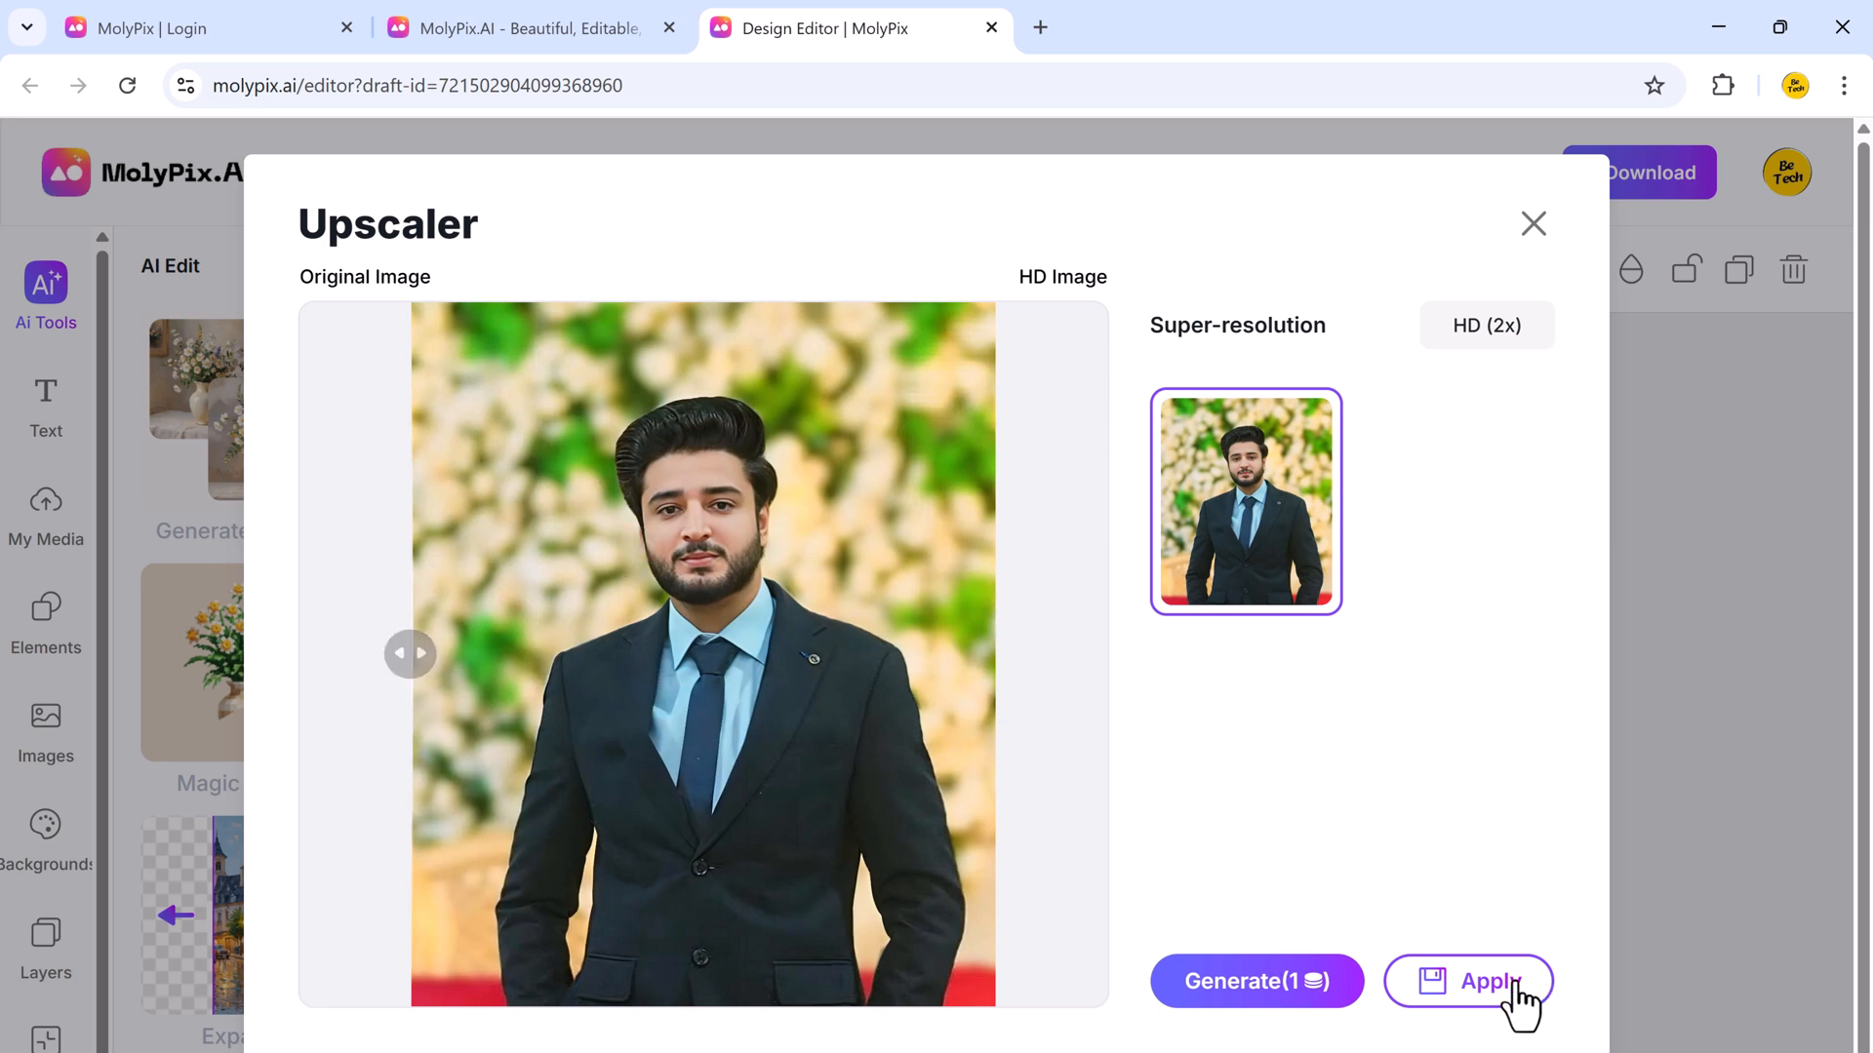
left_click(1487, 981)
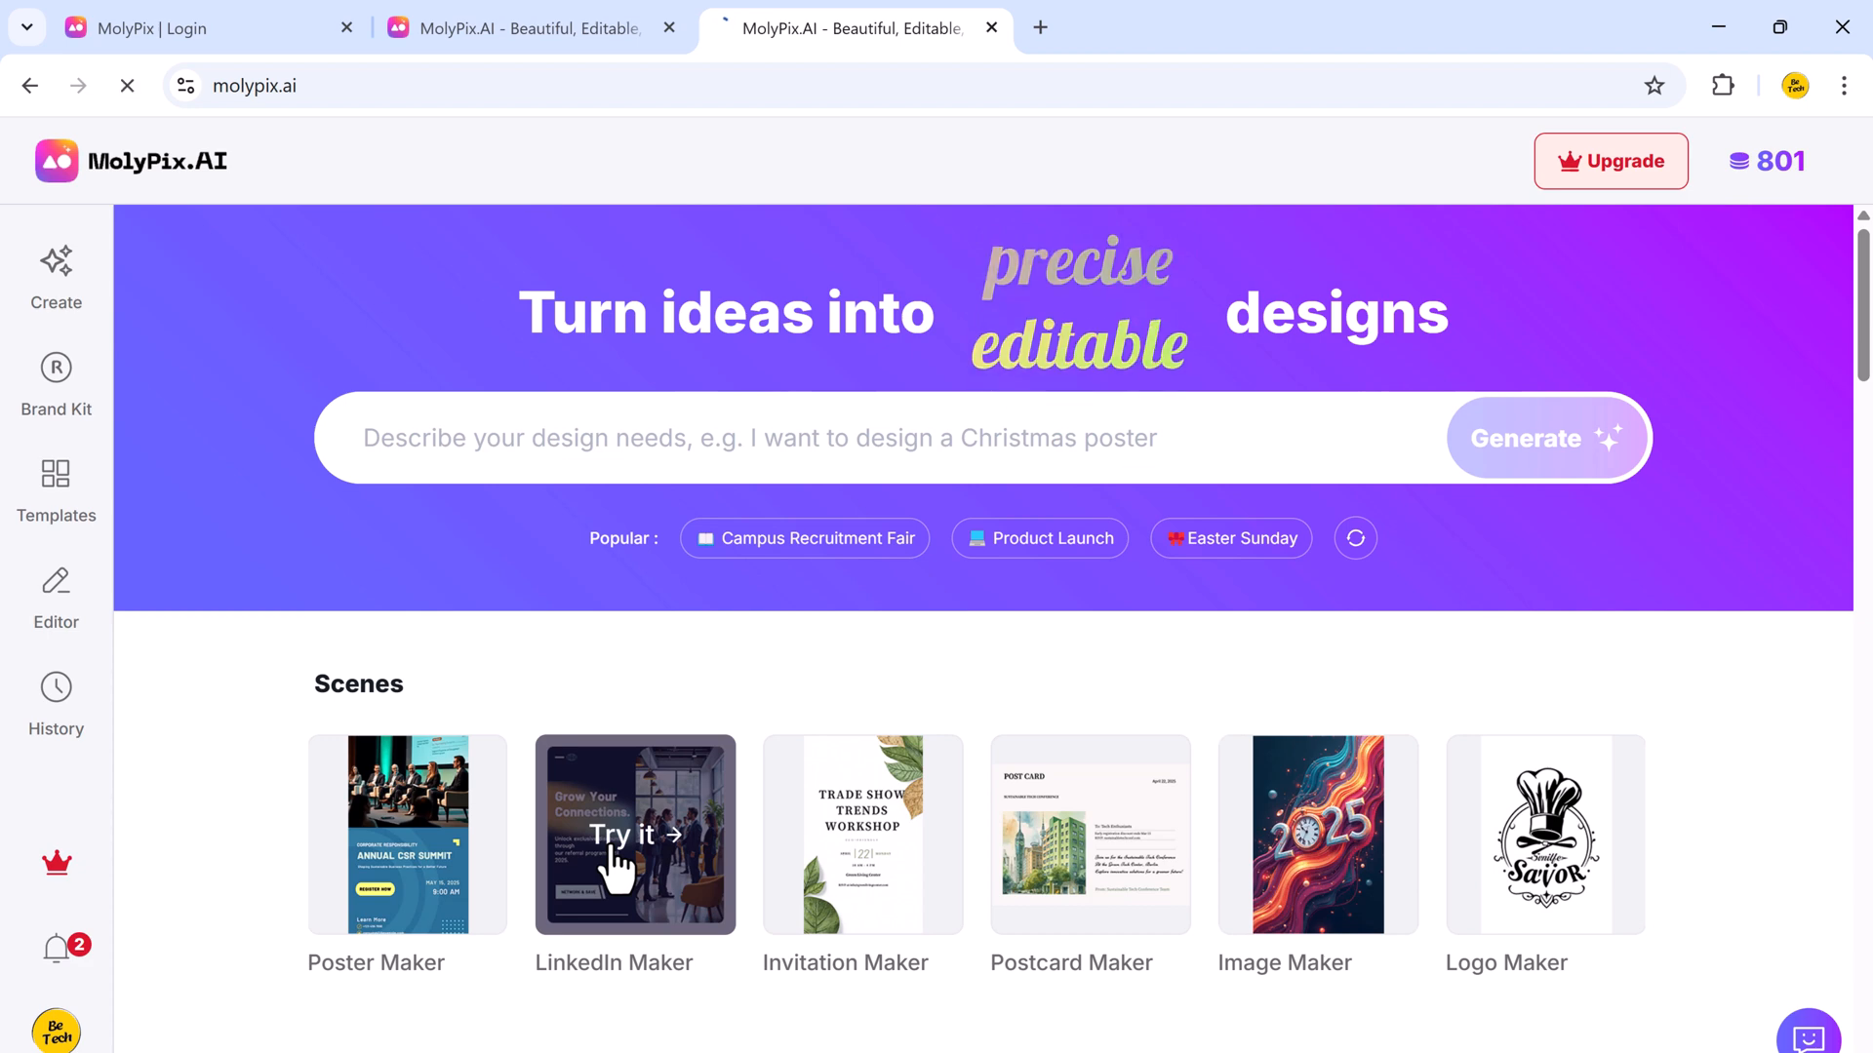
Scroll the home page, then bring up the Templates gallery.
scroll("down", 3)
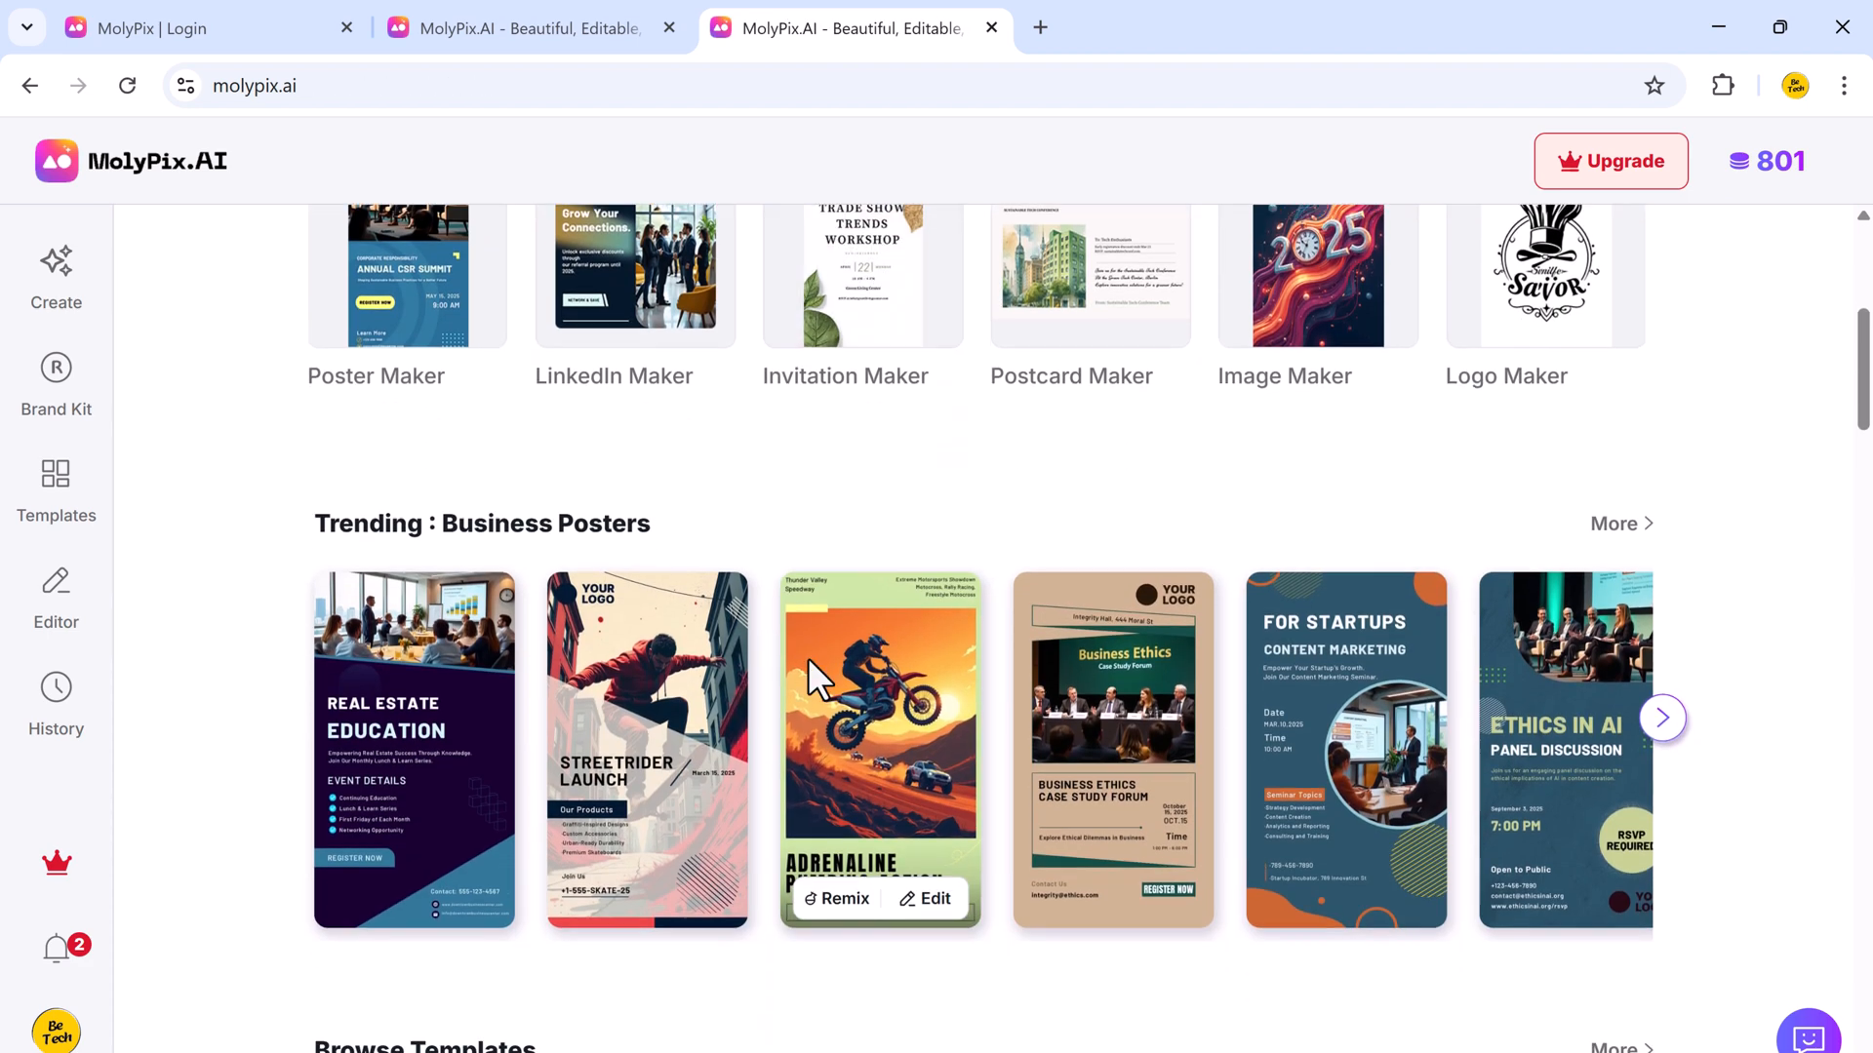
scroll("down", 3)
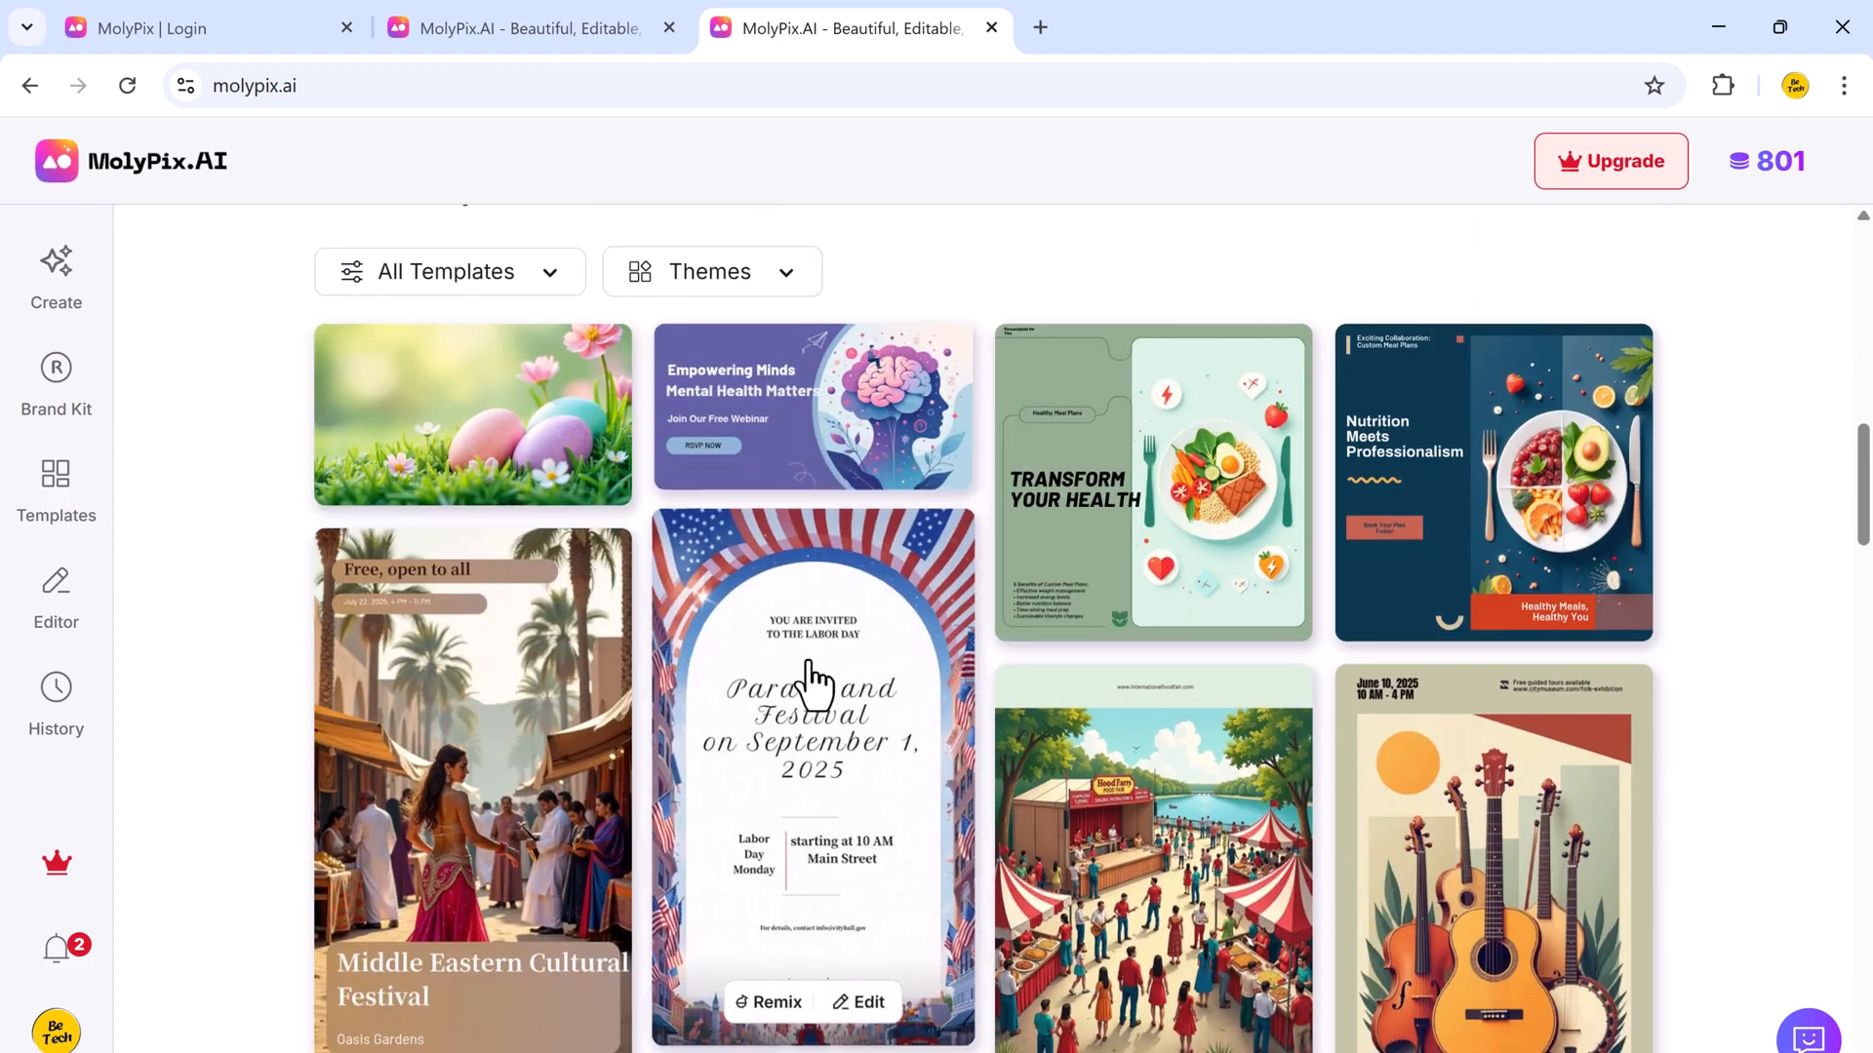
scroll("down", 3)
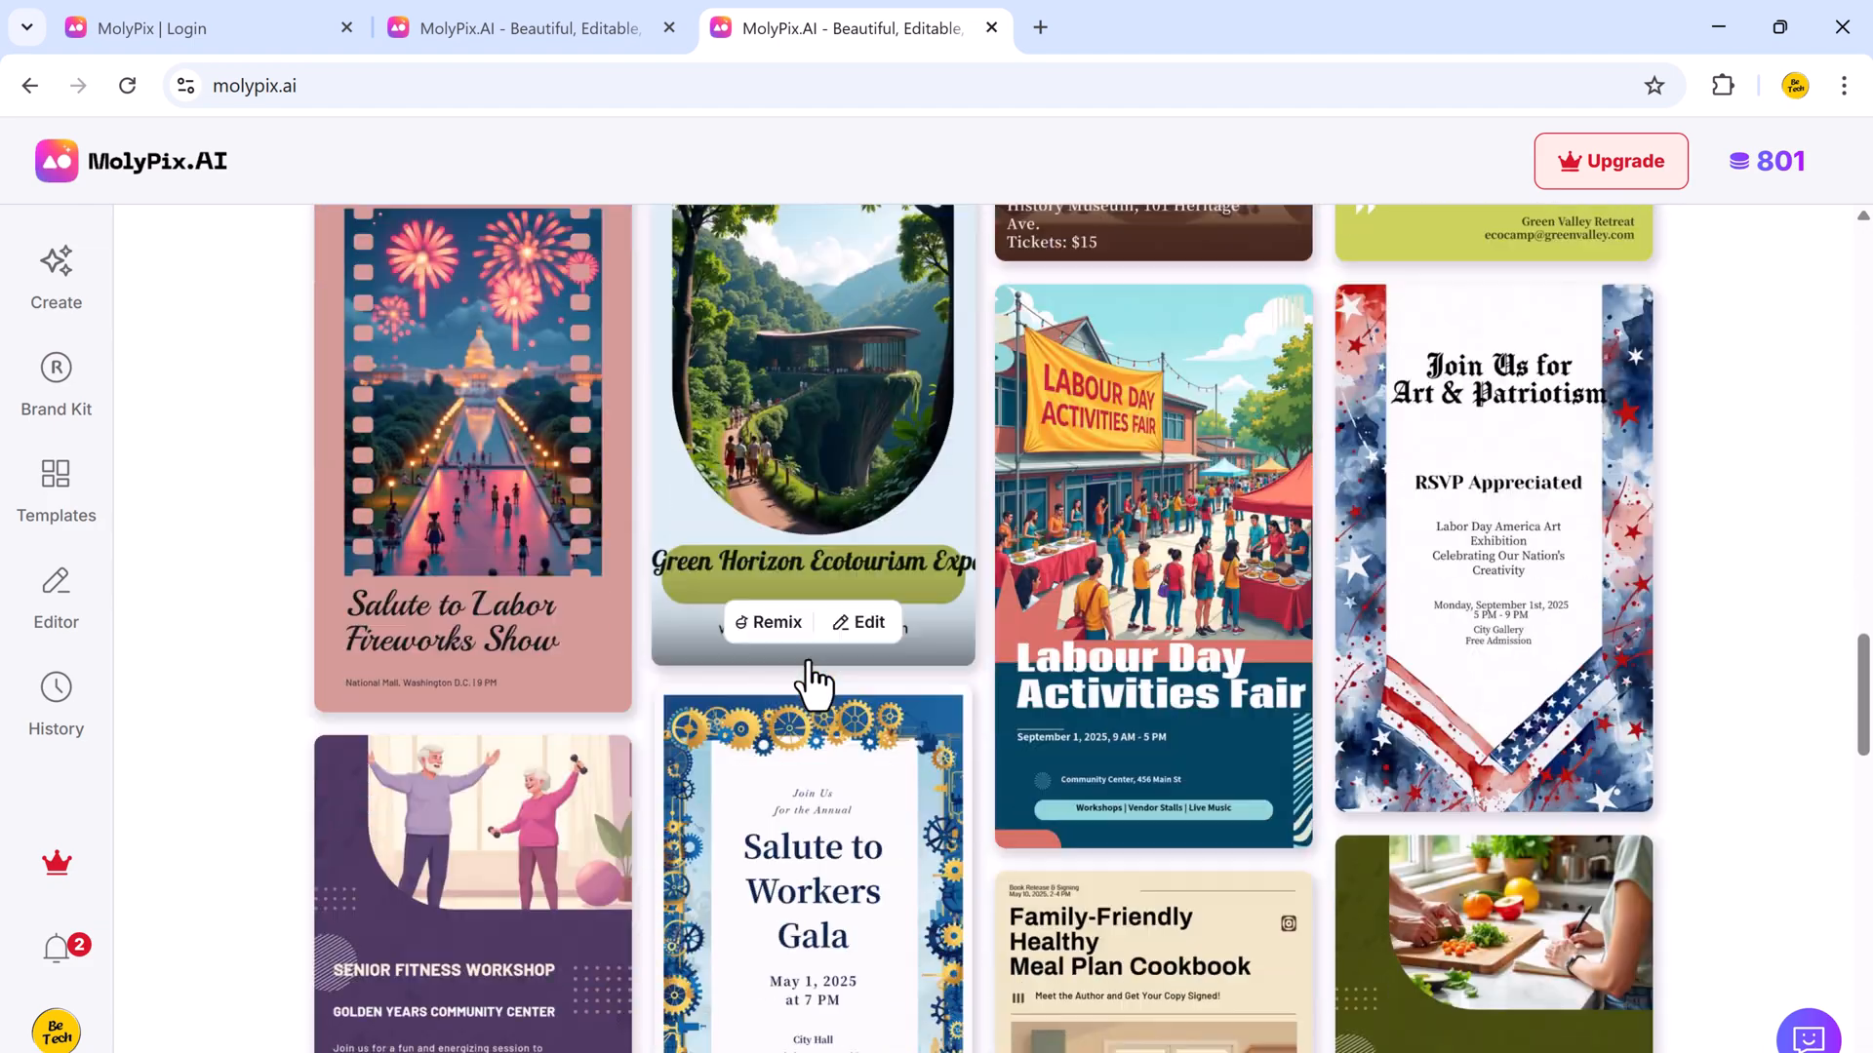
scroll("down", 3)
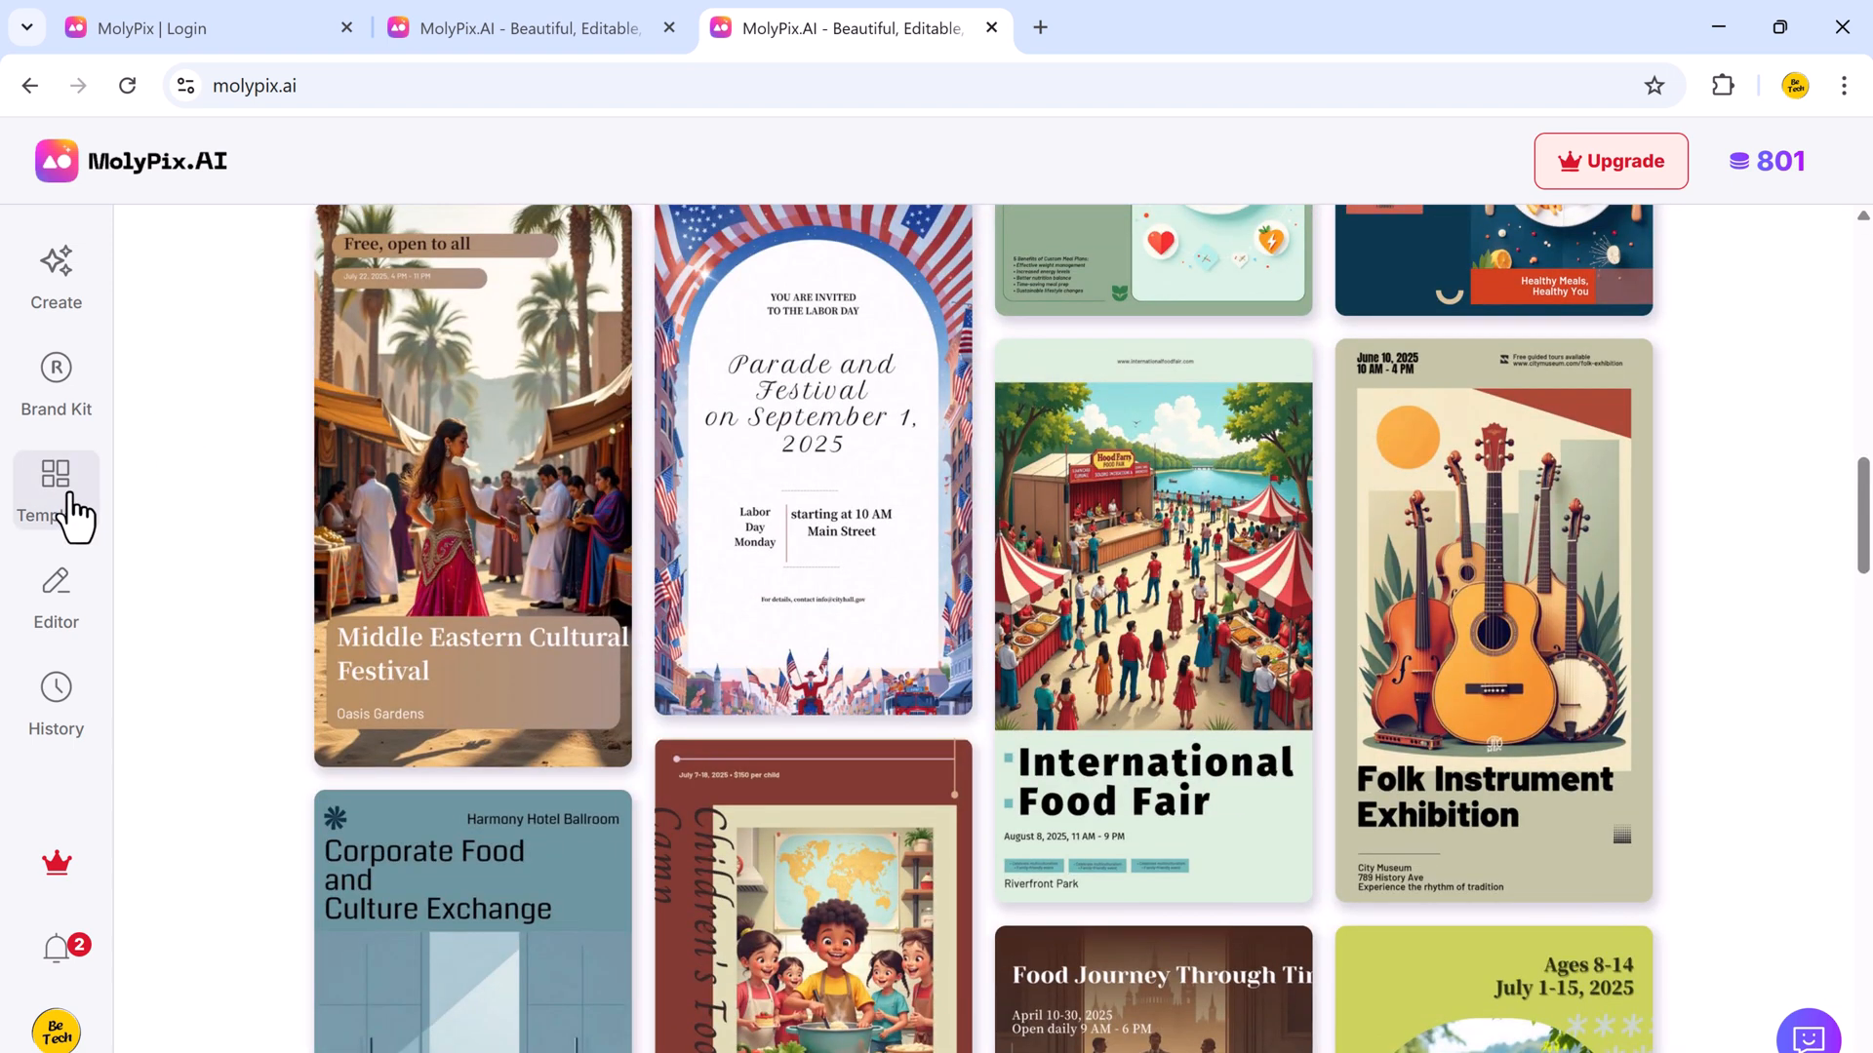
left_click(55, 473)
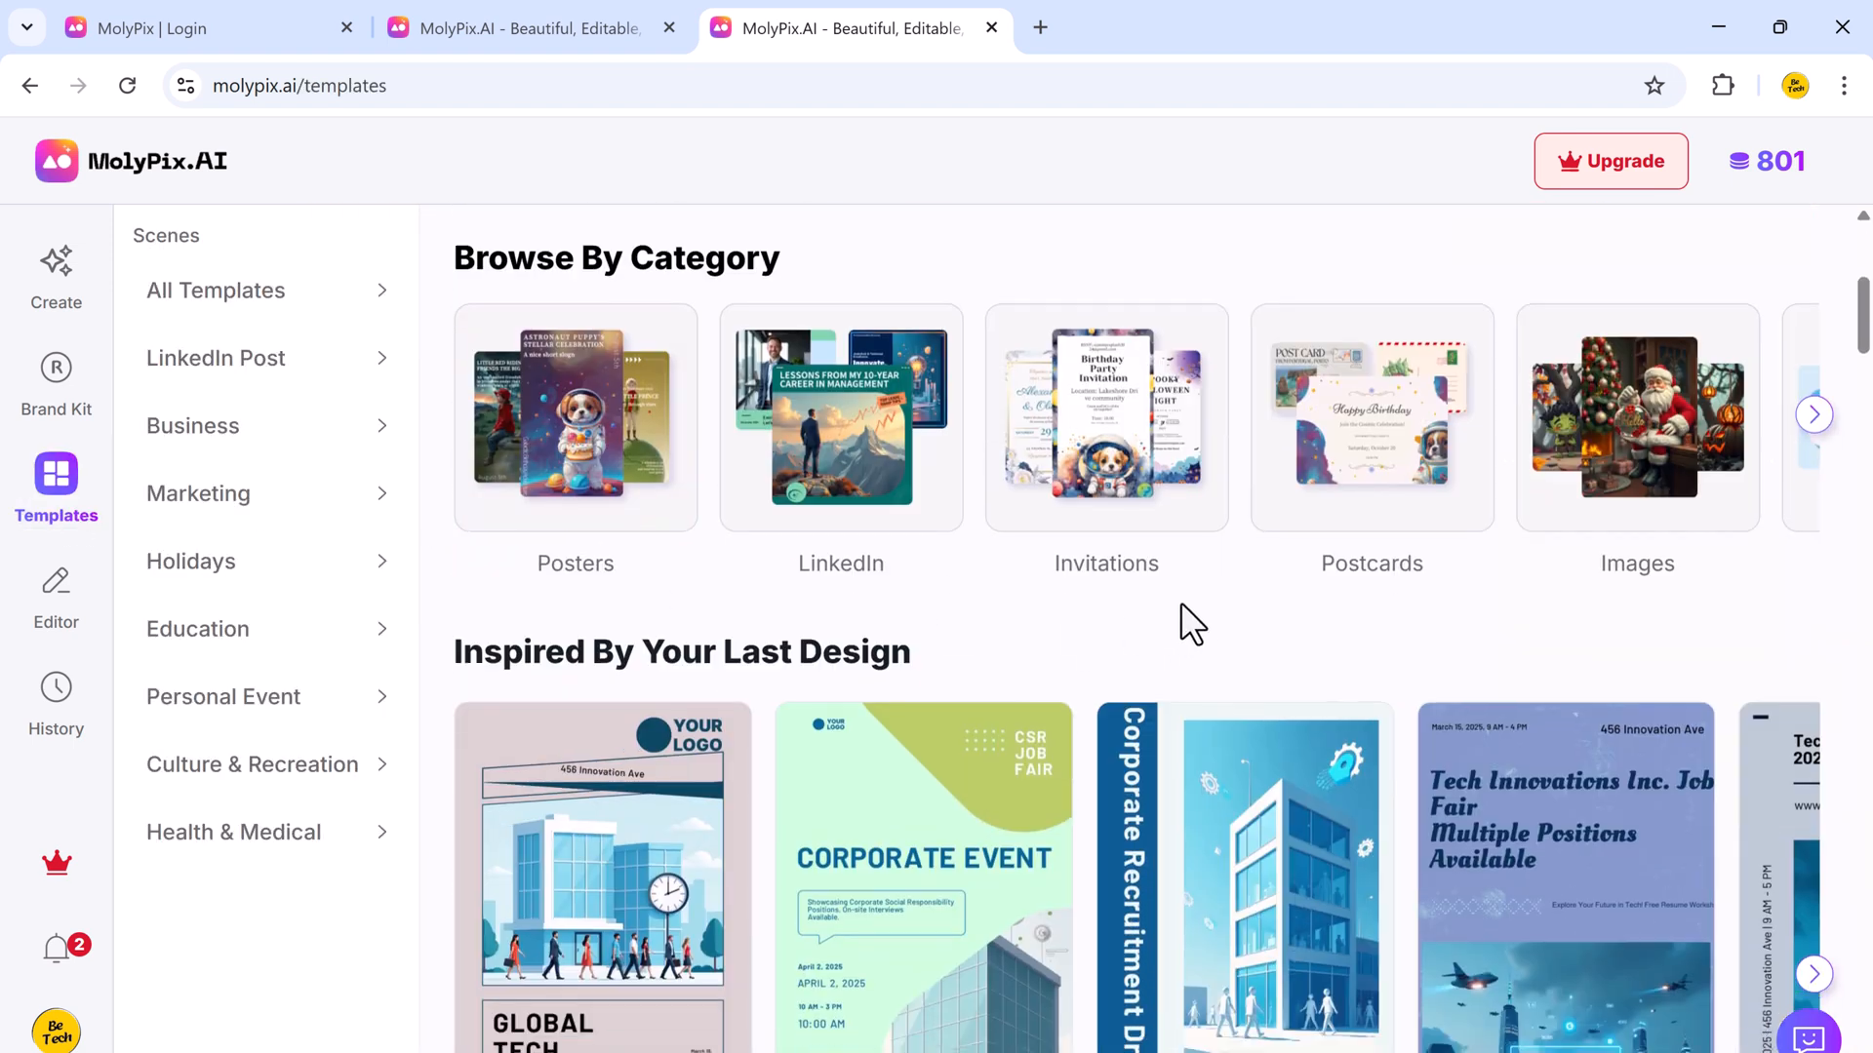
Browse the upcoming events, posters, postcards, logos, invitations and images template rows.
scroll("down", 3)
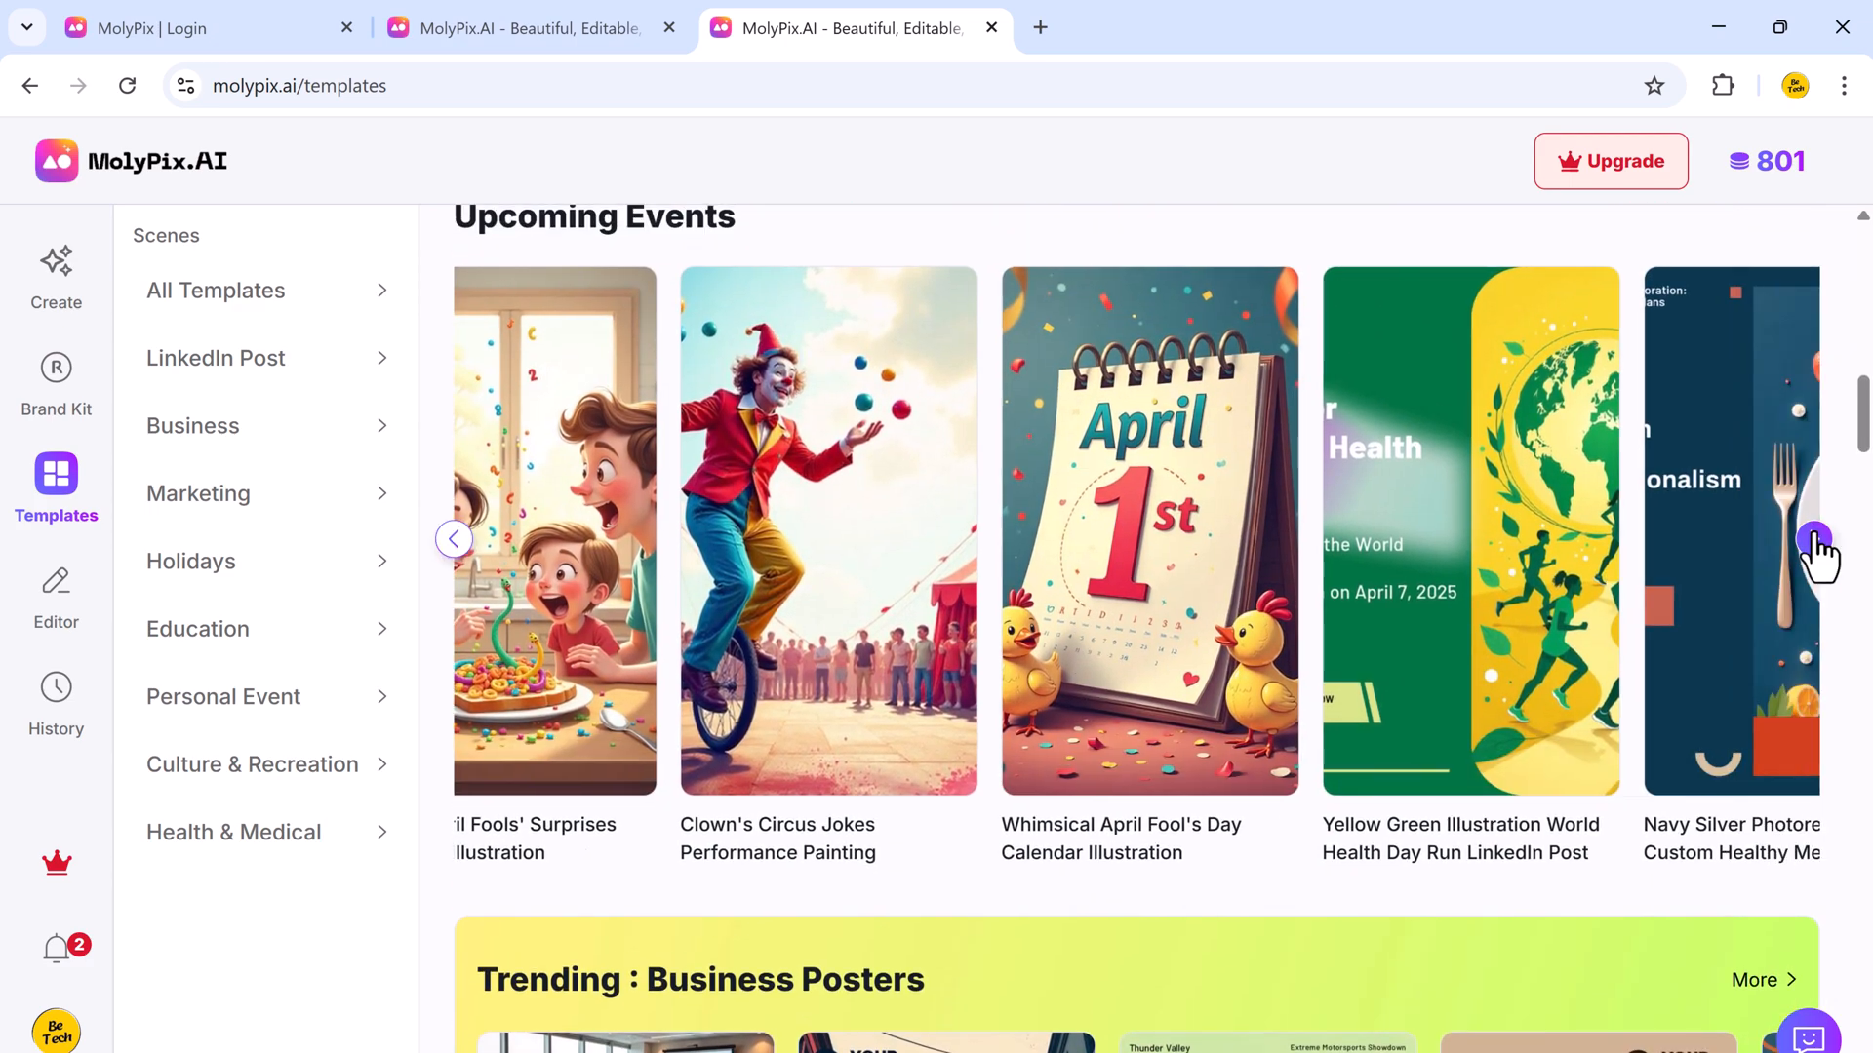
left_click(1818, 540)
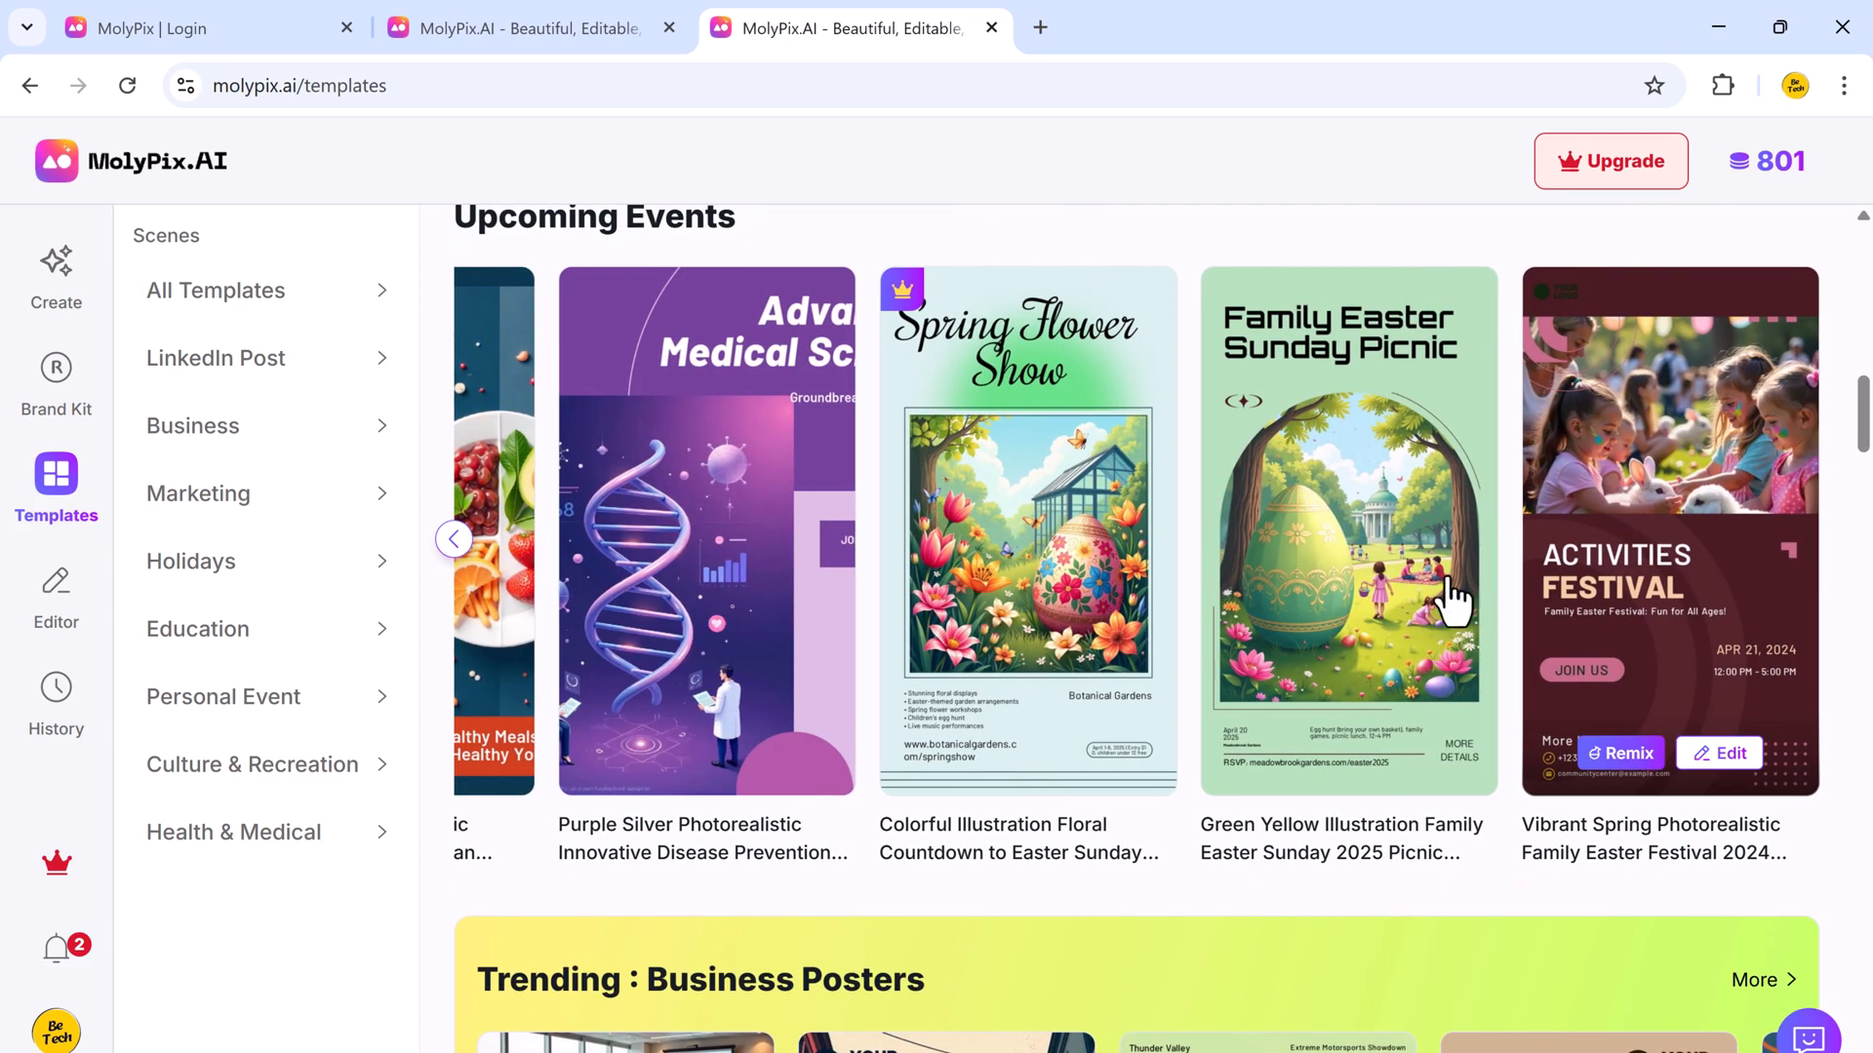
scroll("down", 3)
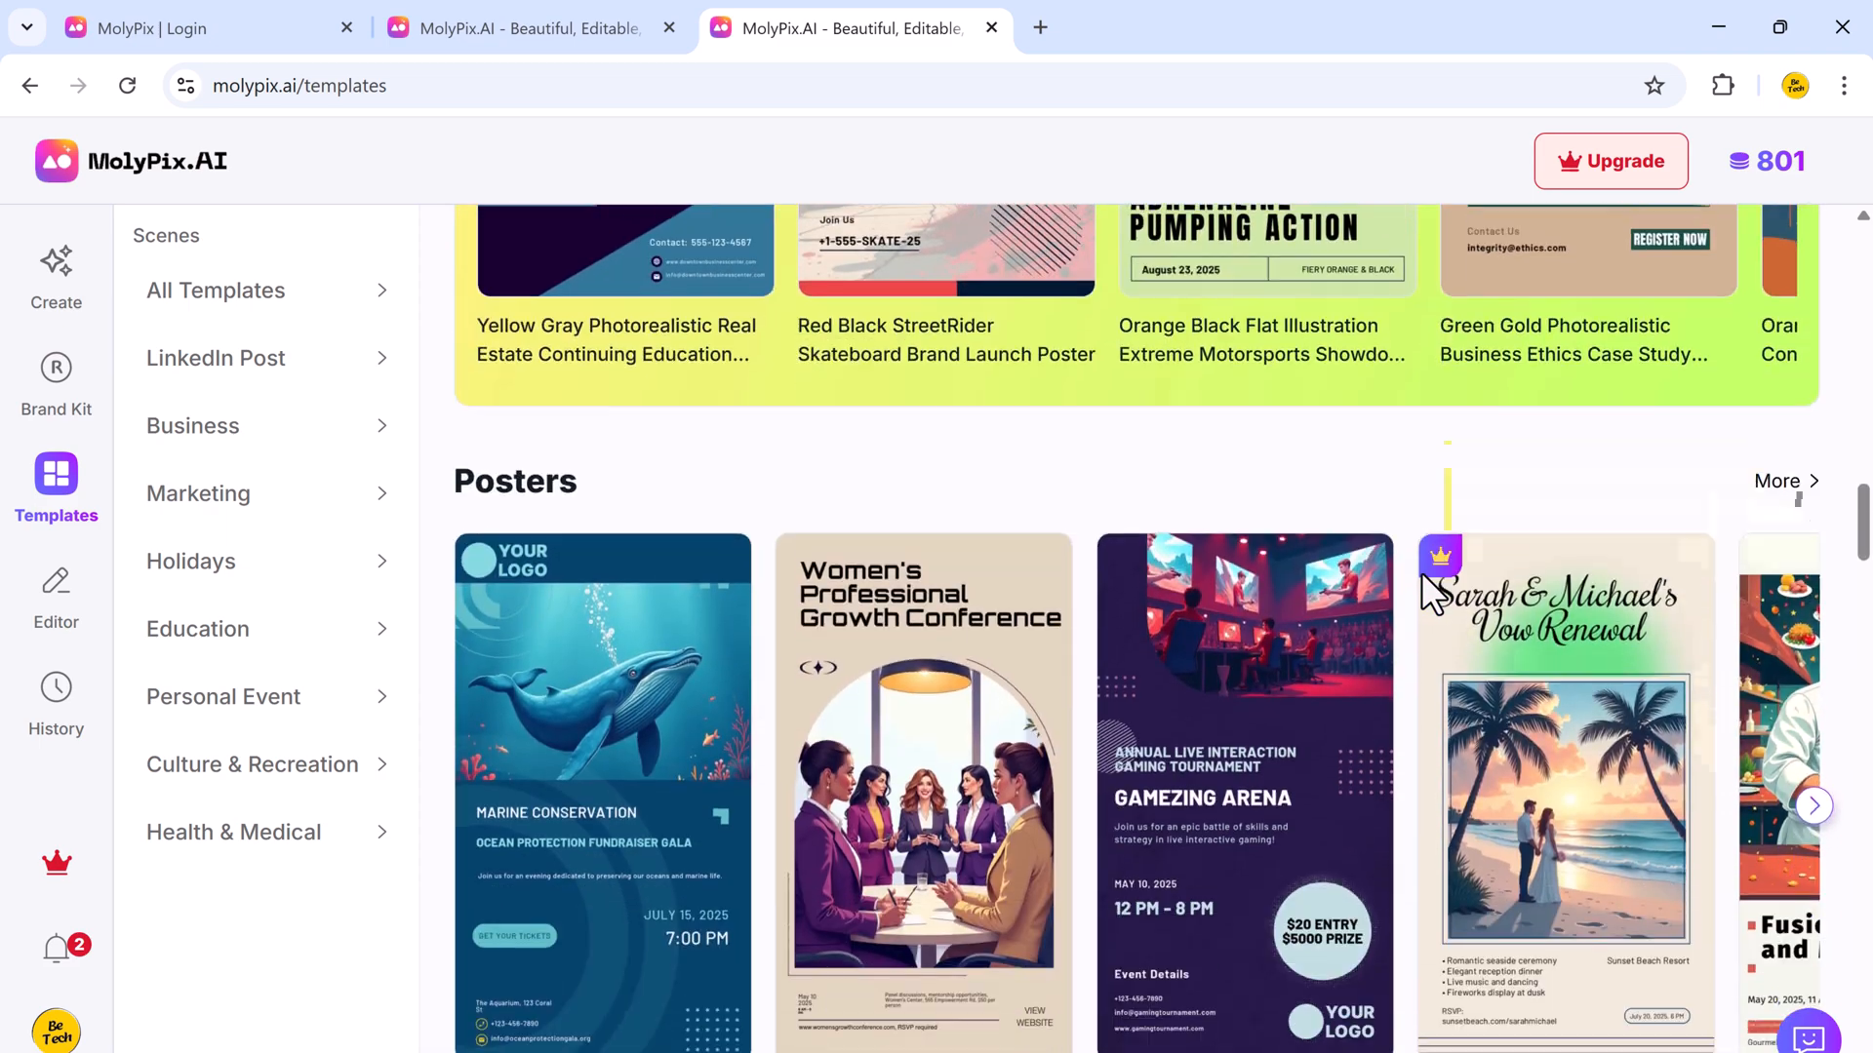
scroll("down", 3)
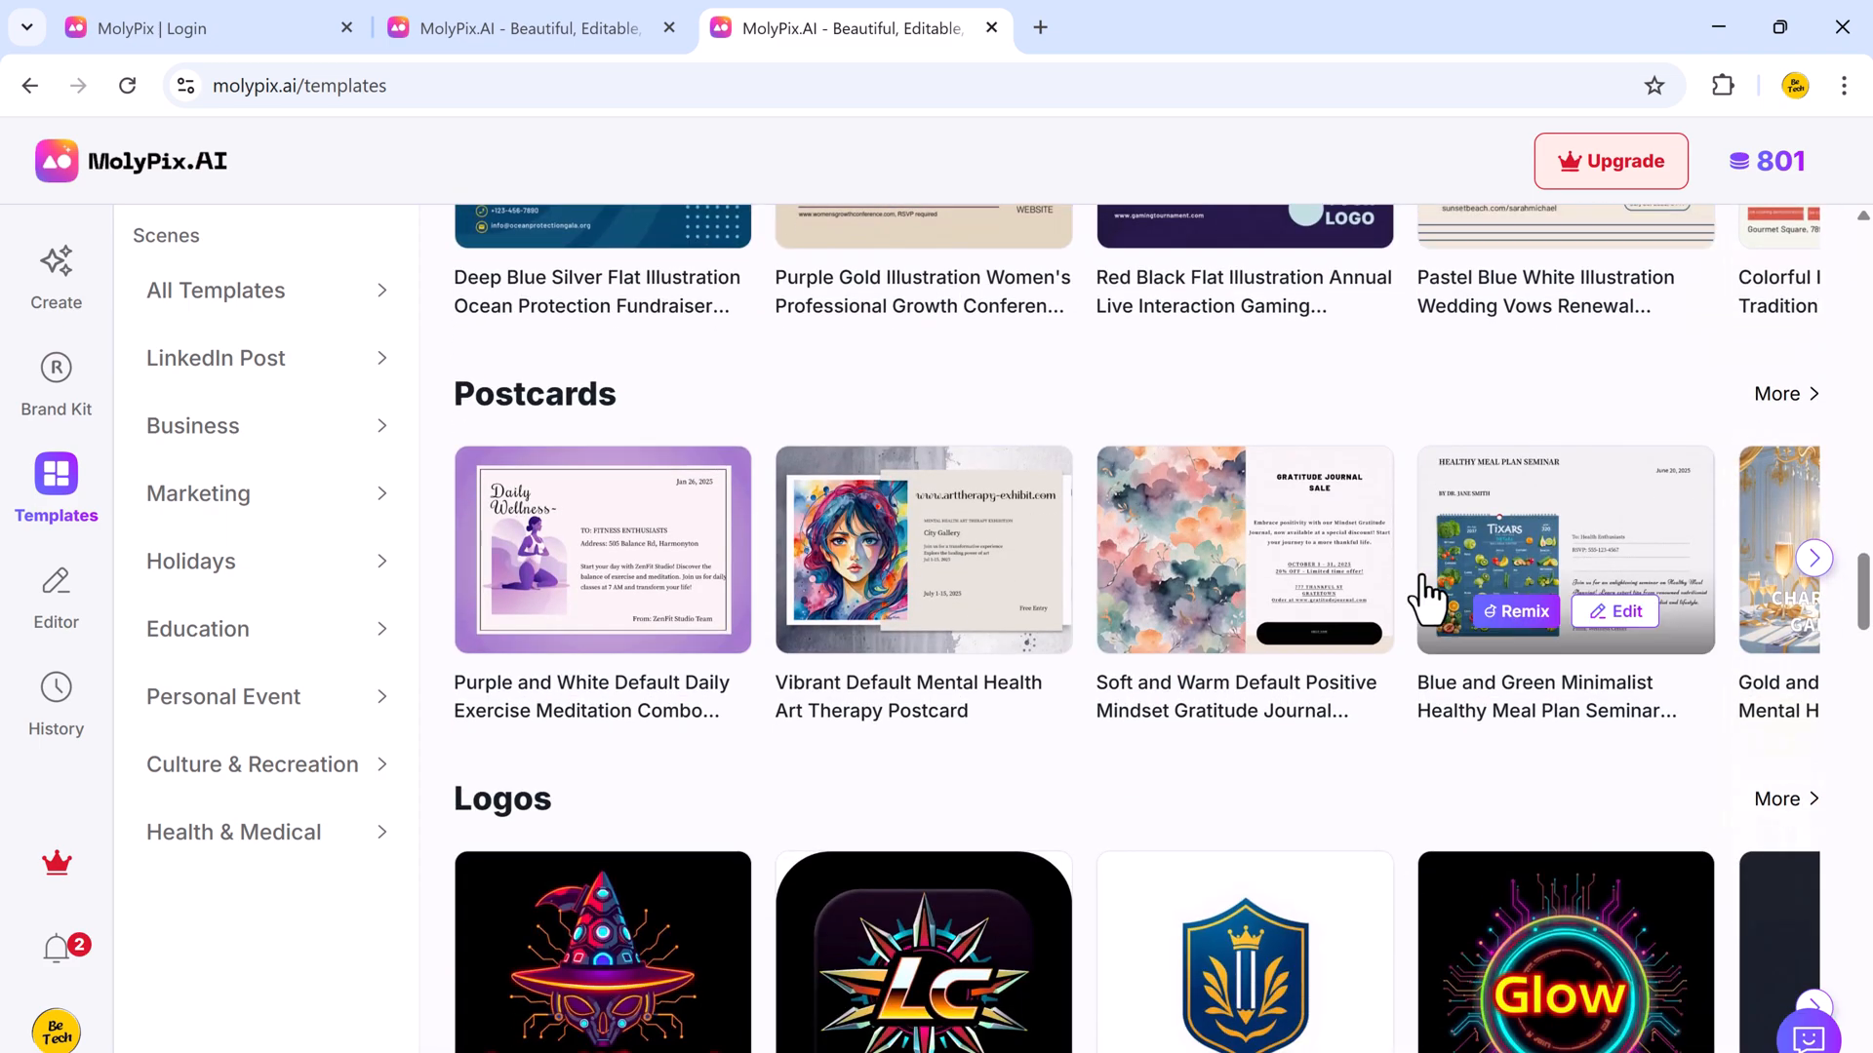
scroll("down", 3)
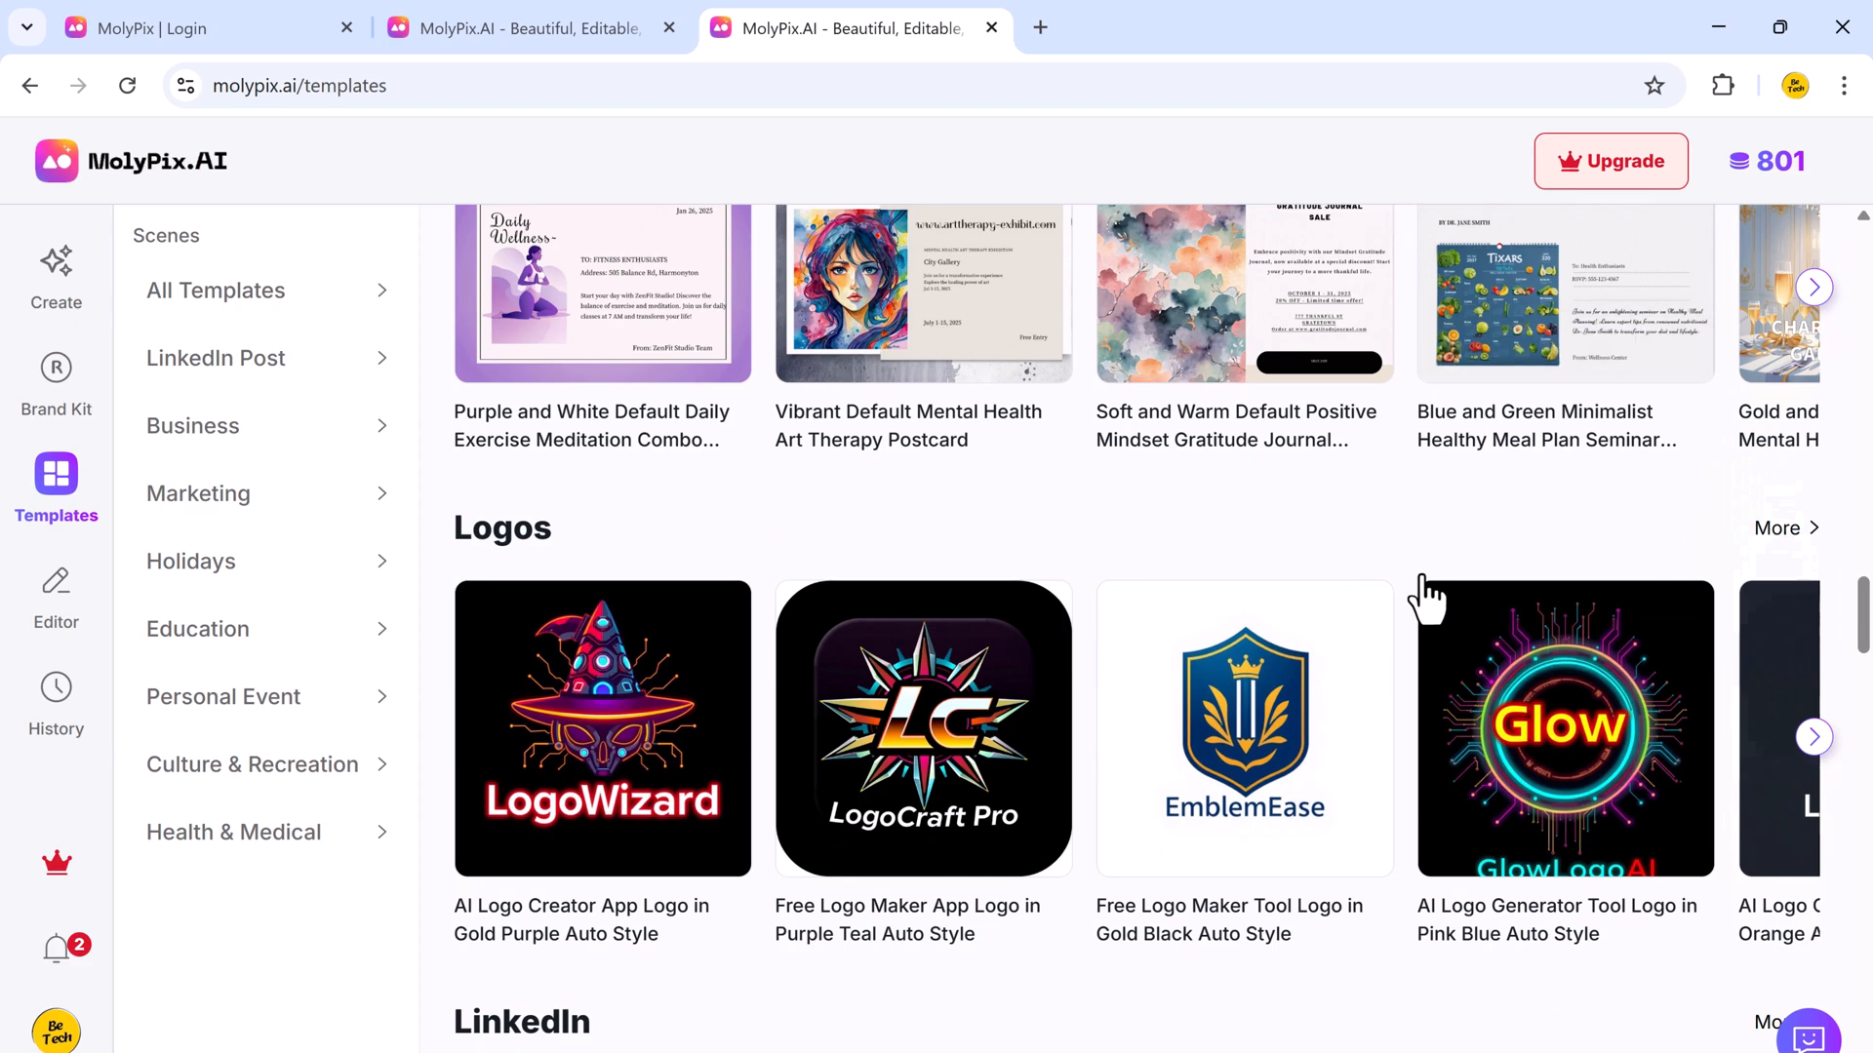
scroll("down", 3)
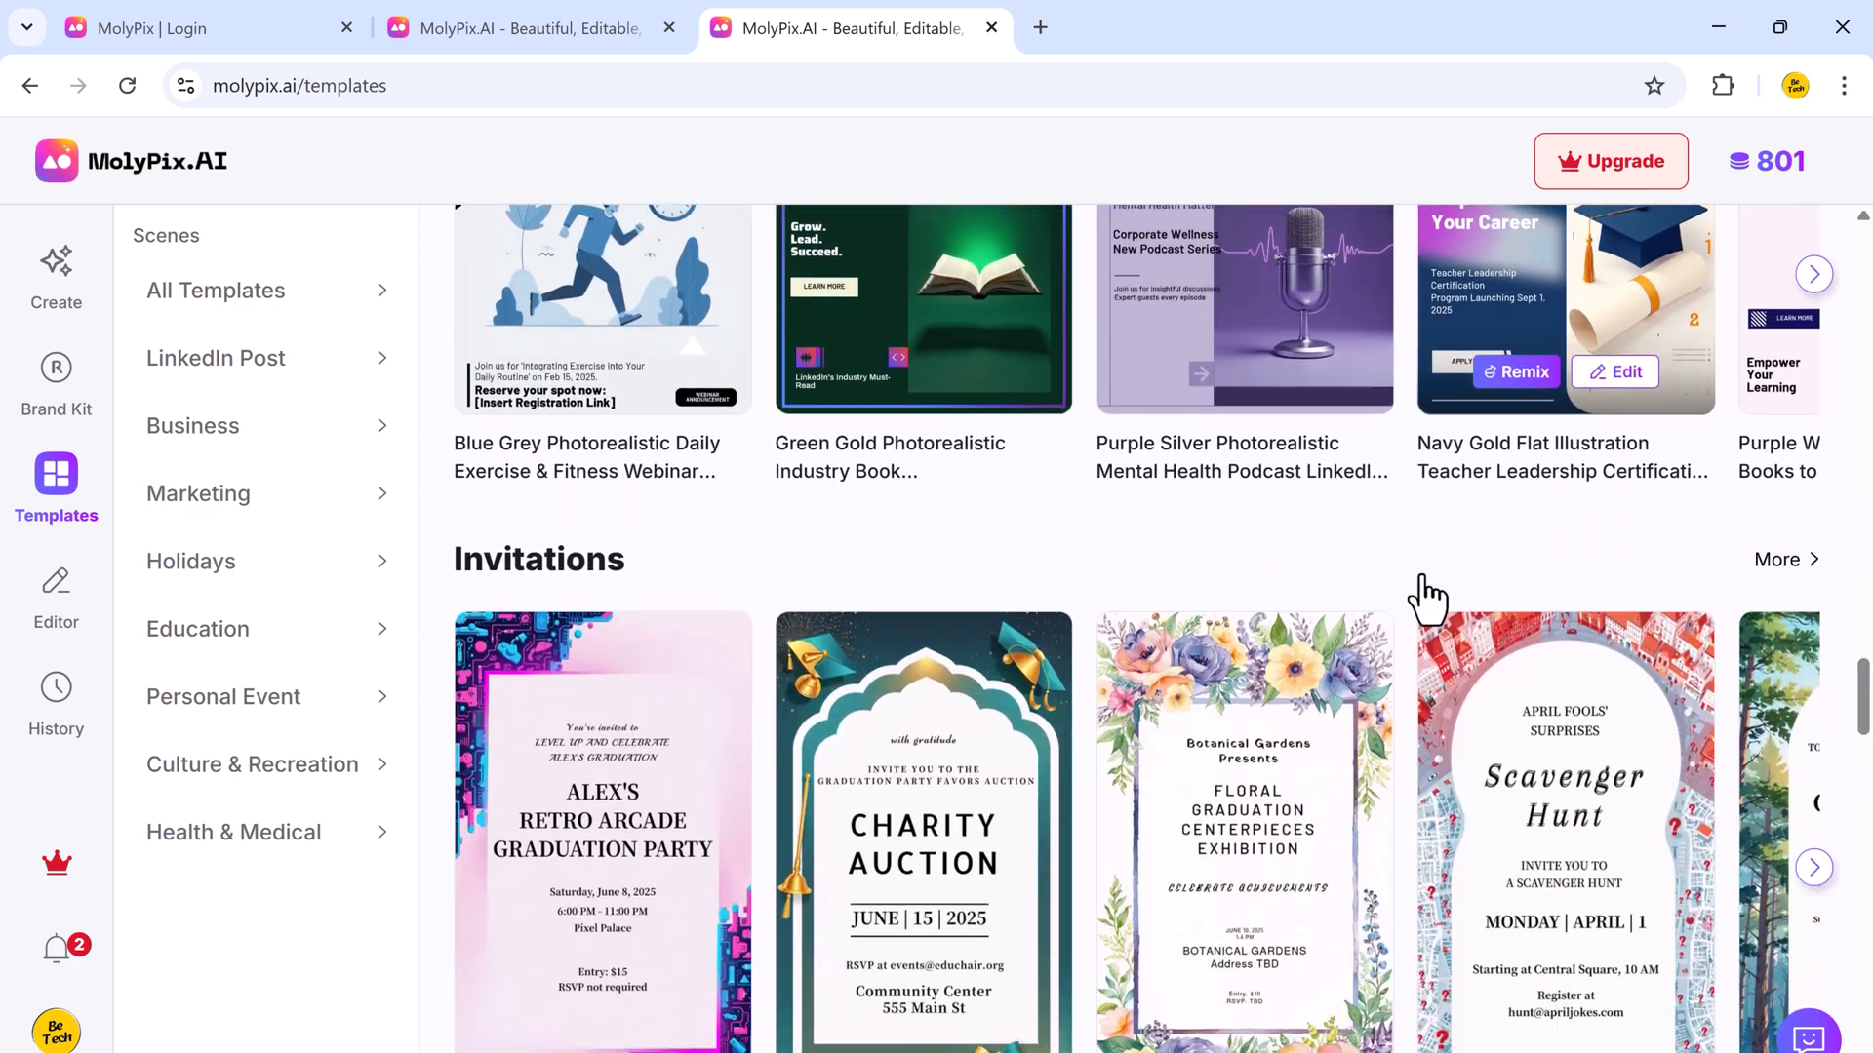
scroll("down", 3)
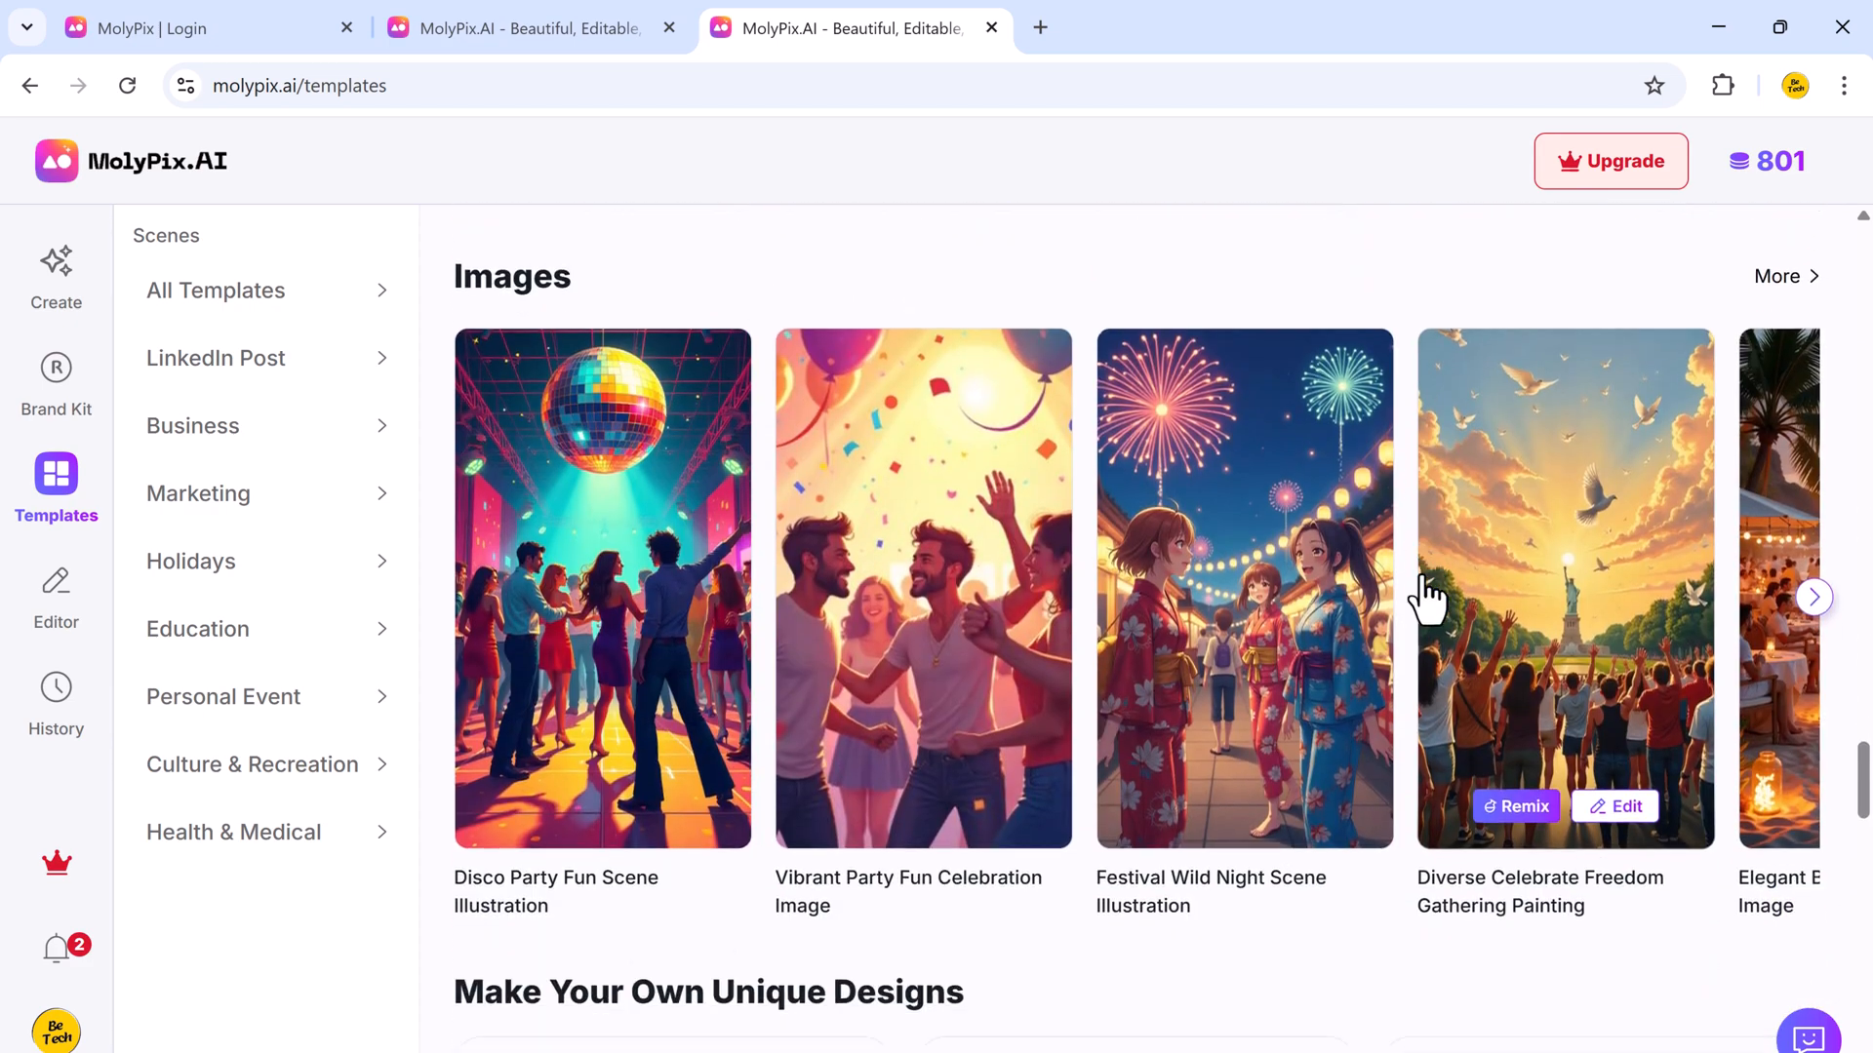
scroll("down", 3)
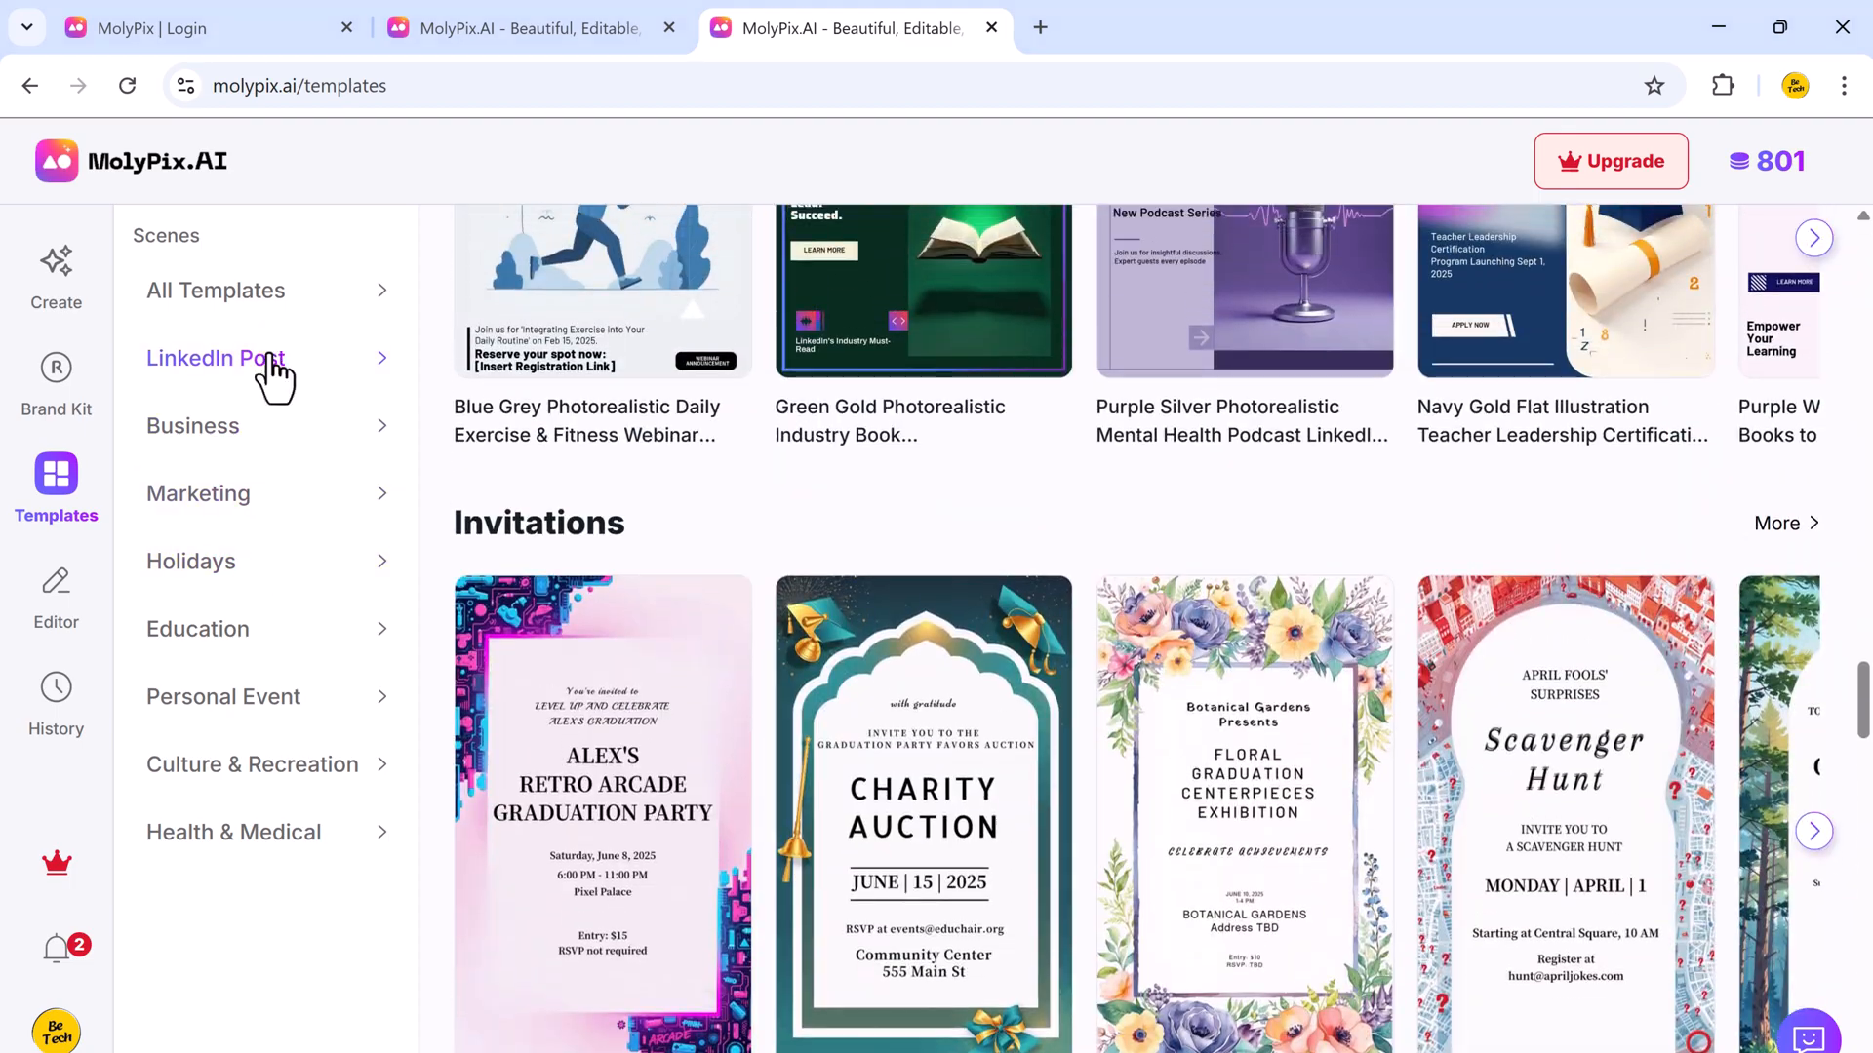